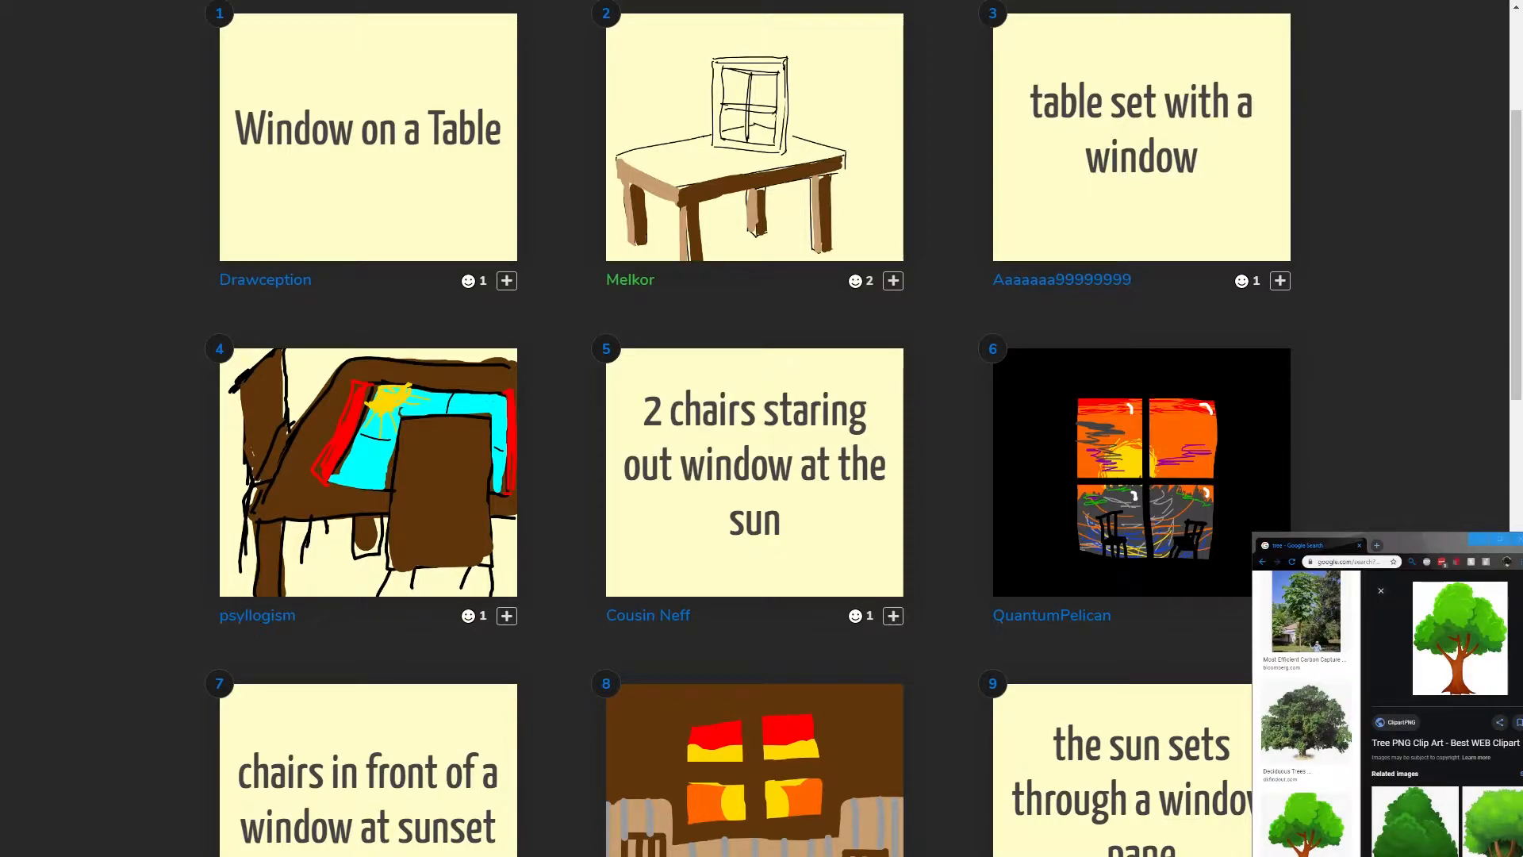
# - Skip the 'Burger plays piano' prompt to receive the new phrase 'sunset on the sea'
pyautogui.scroll(-3)
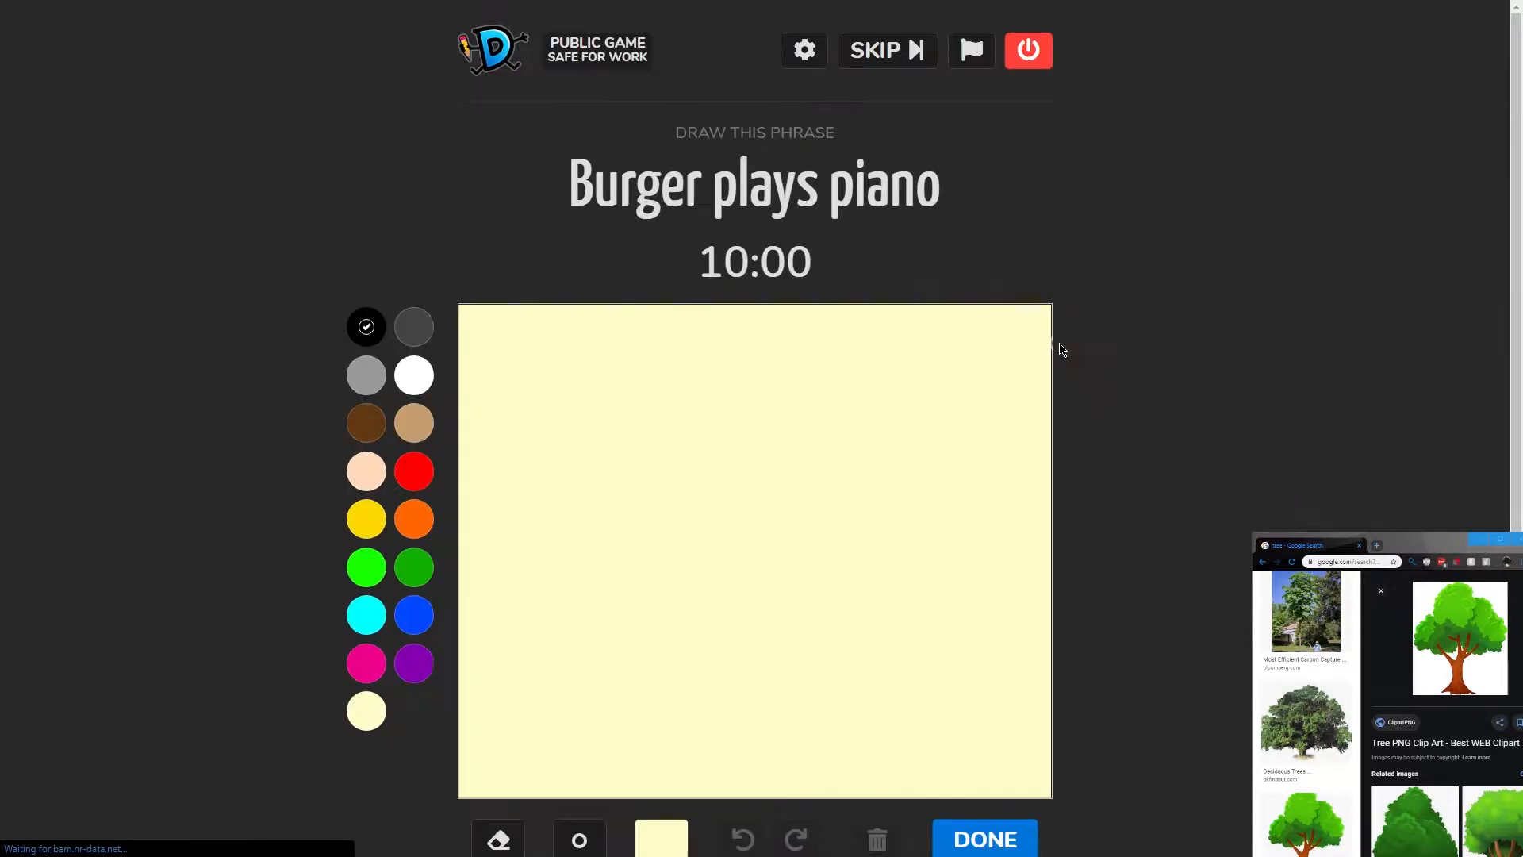
pyautogui.moveTo(963, 171)
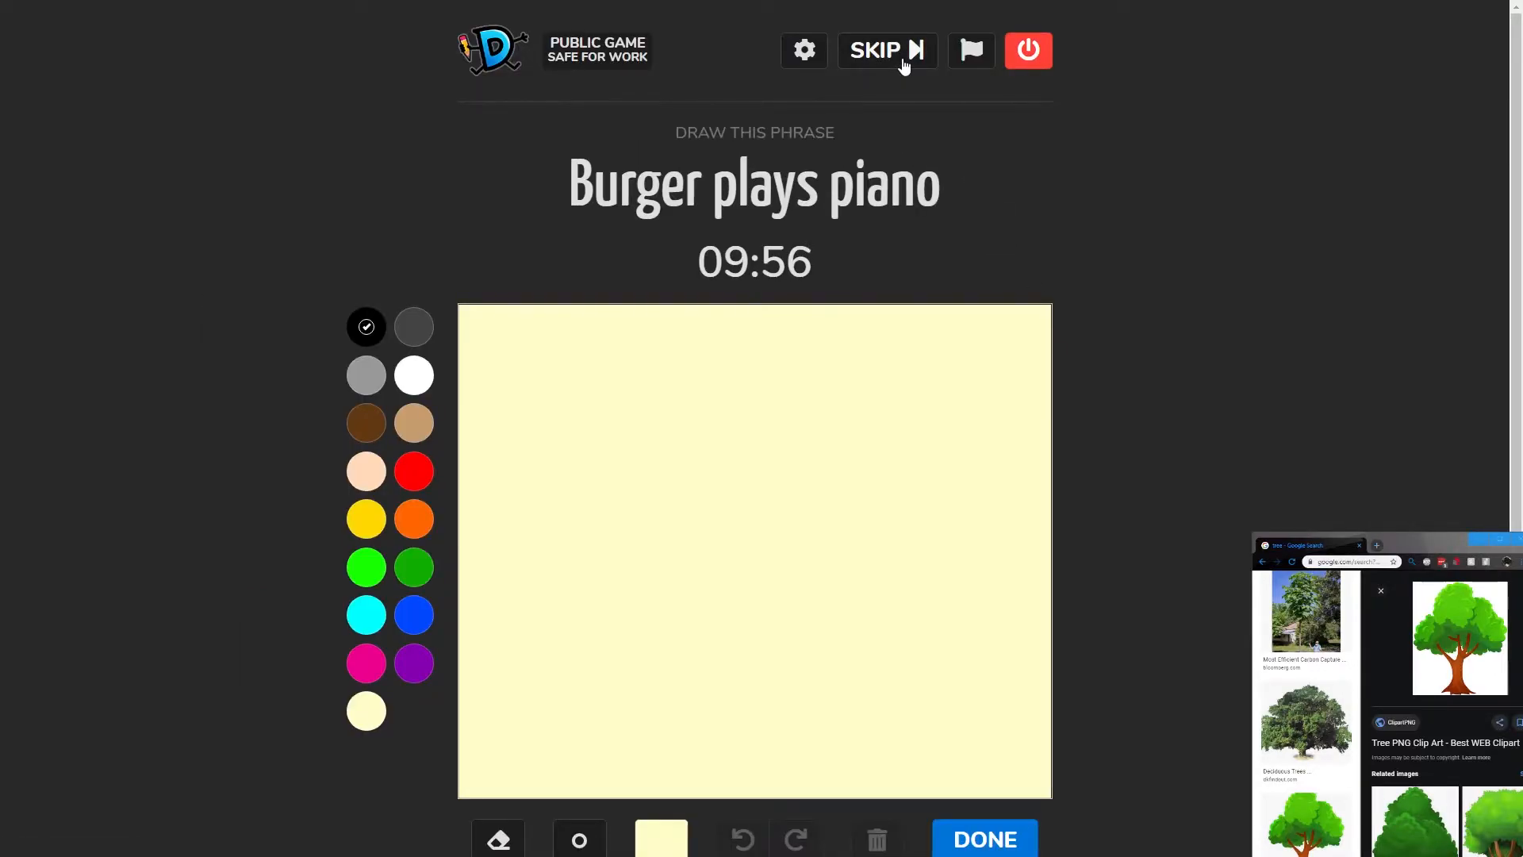
pyautogui.click(873, 49)
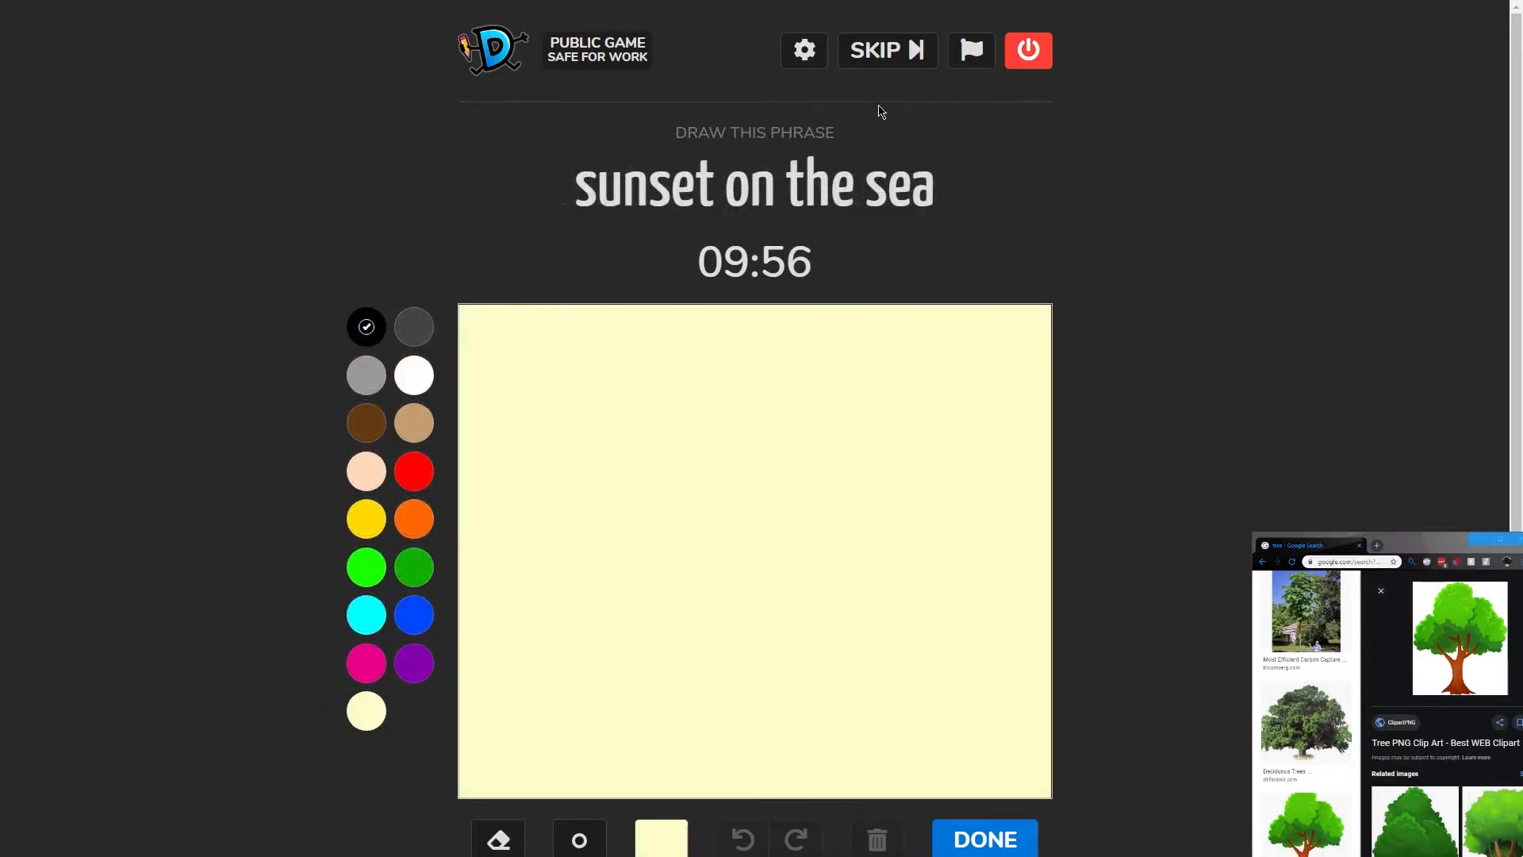
pyautogui.moveTo(882, 104)
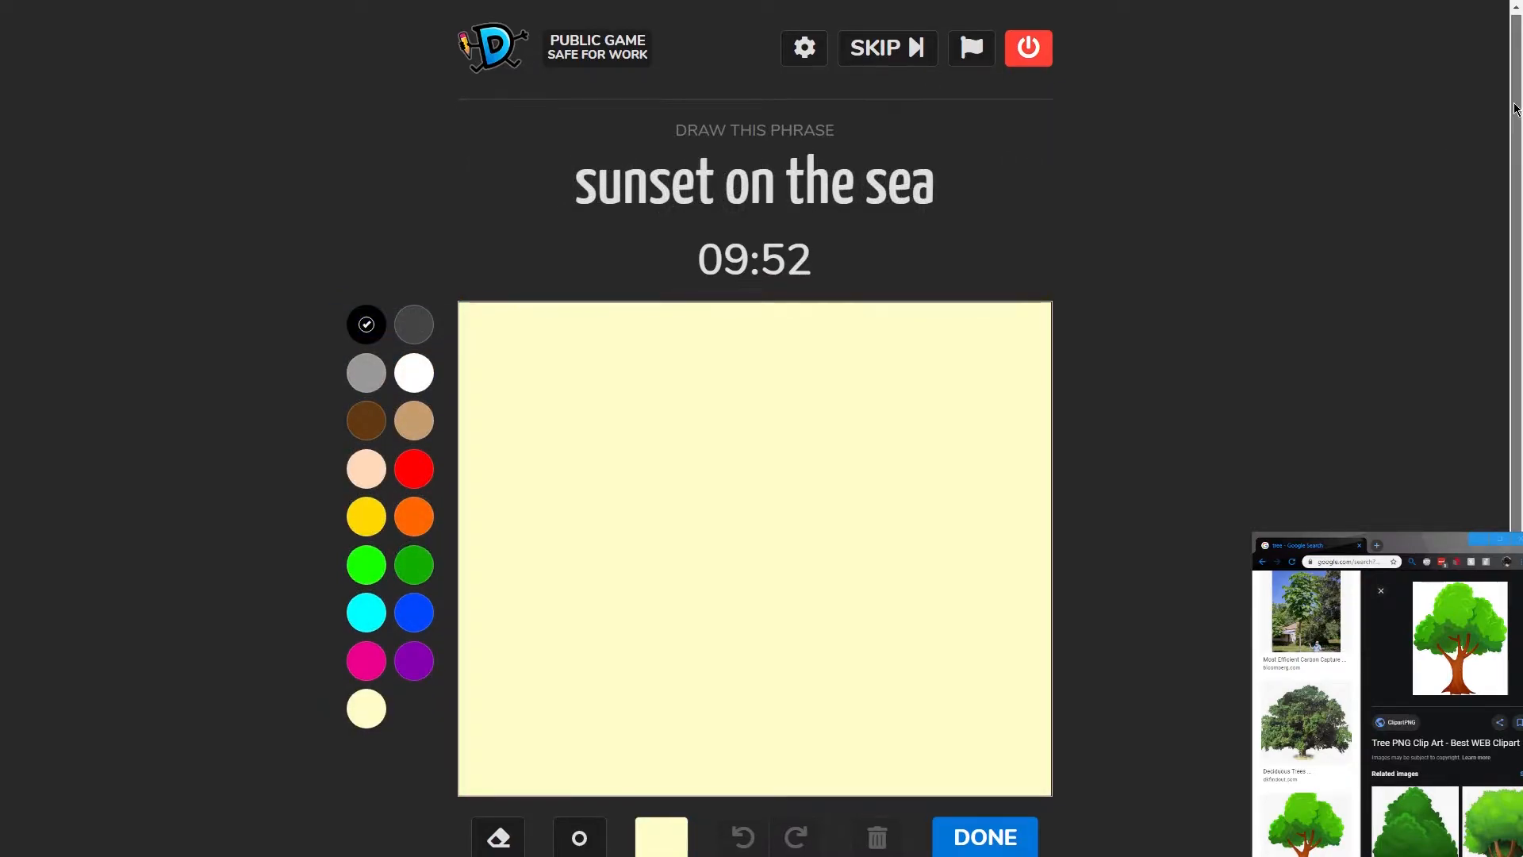
# - Fill the canvas solid blue and paint a straight purple band across the upper canvas, undoing a wavy first try
pyautogui.click(660, 836)
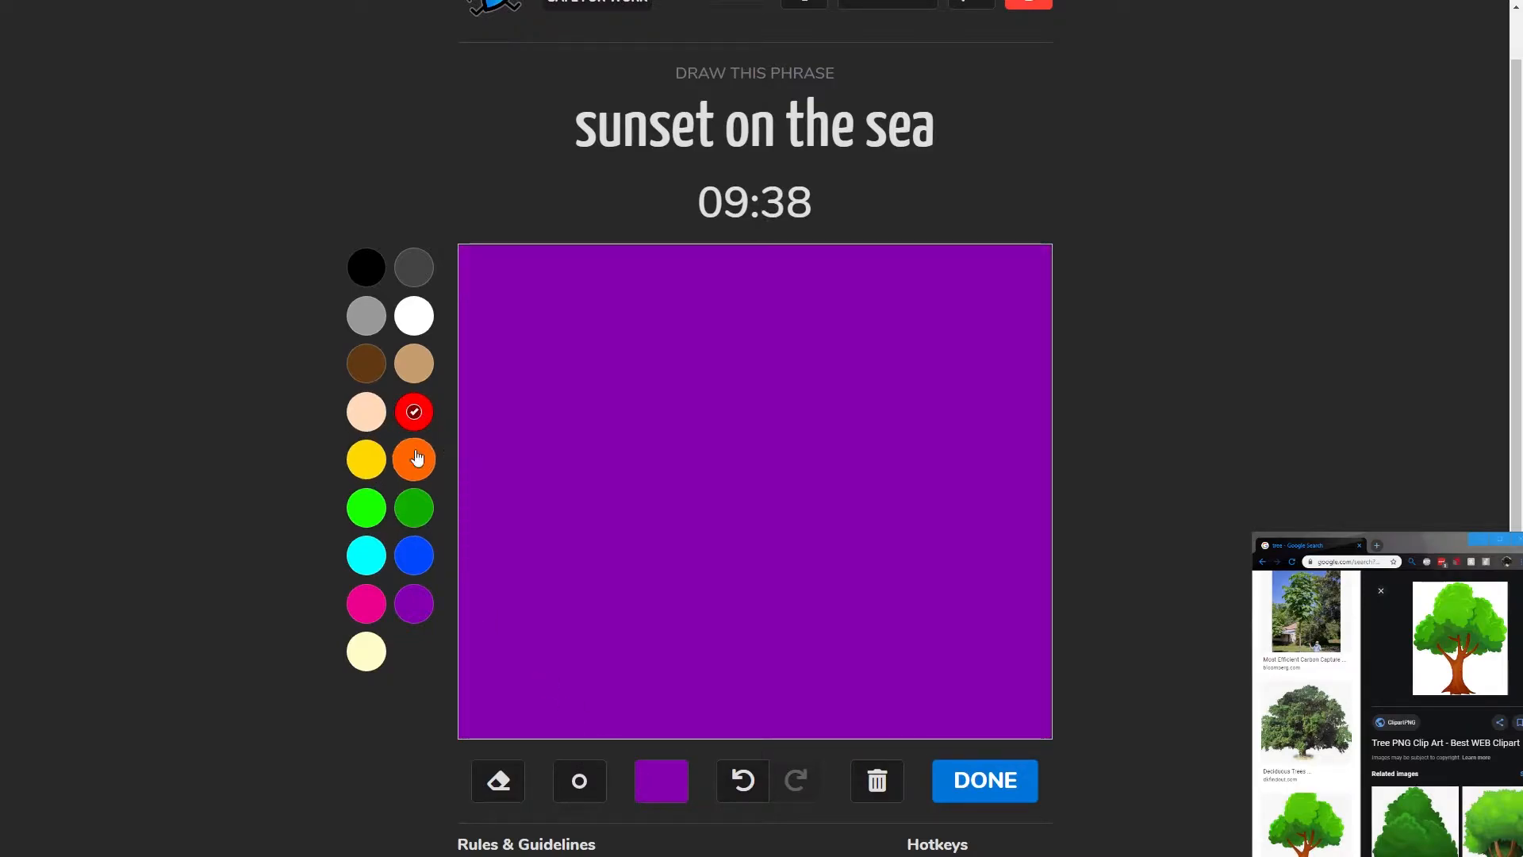
pyautogui.click(661, 780)
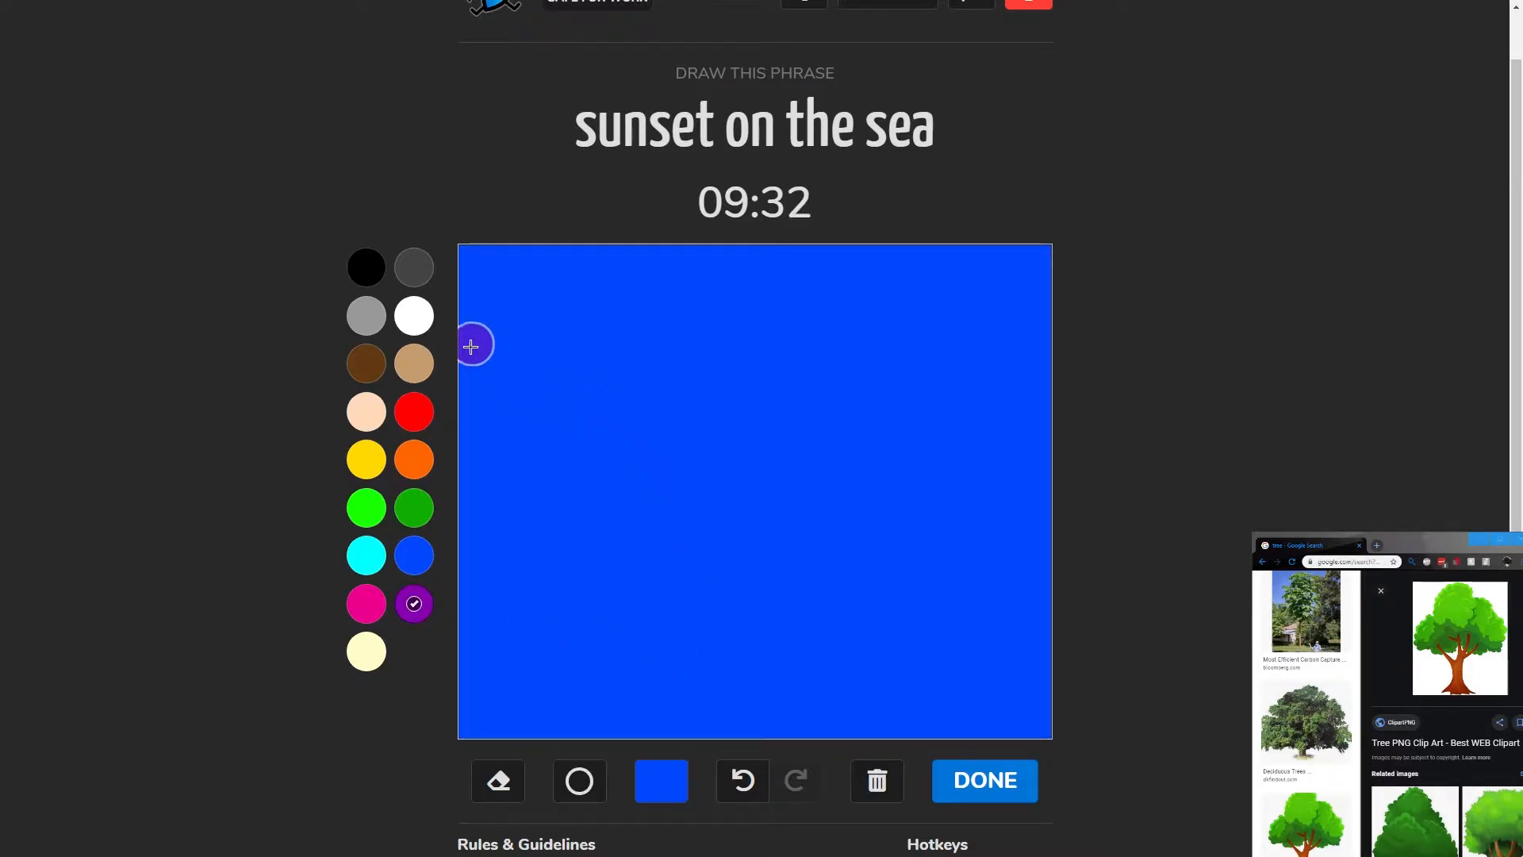
pyautogui.moveTo(471, 348); pyautogui.dragTo(985, 371)
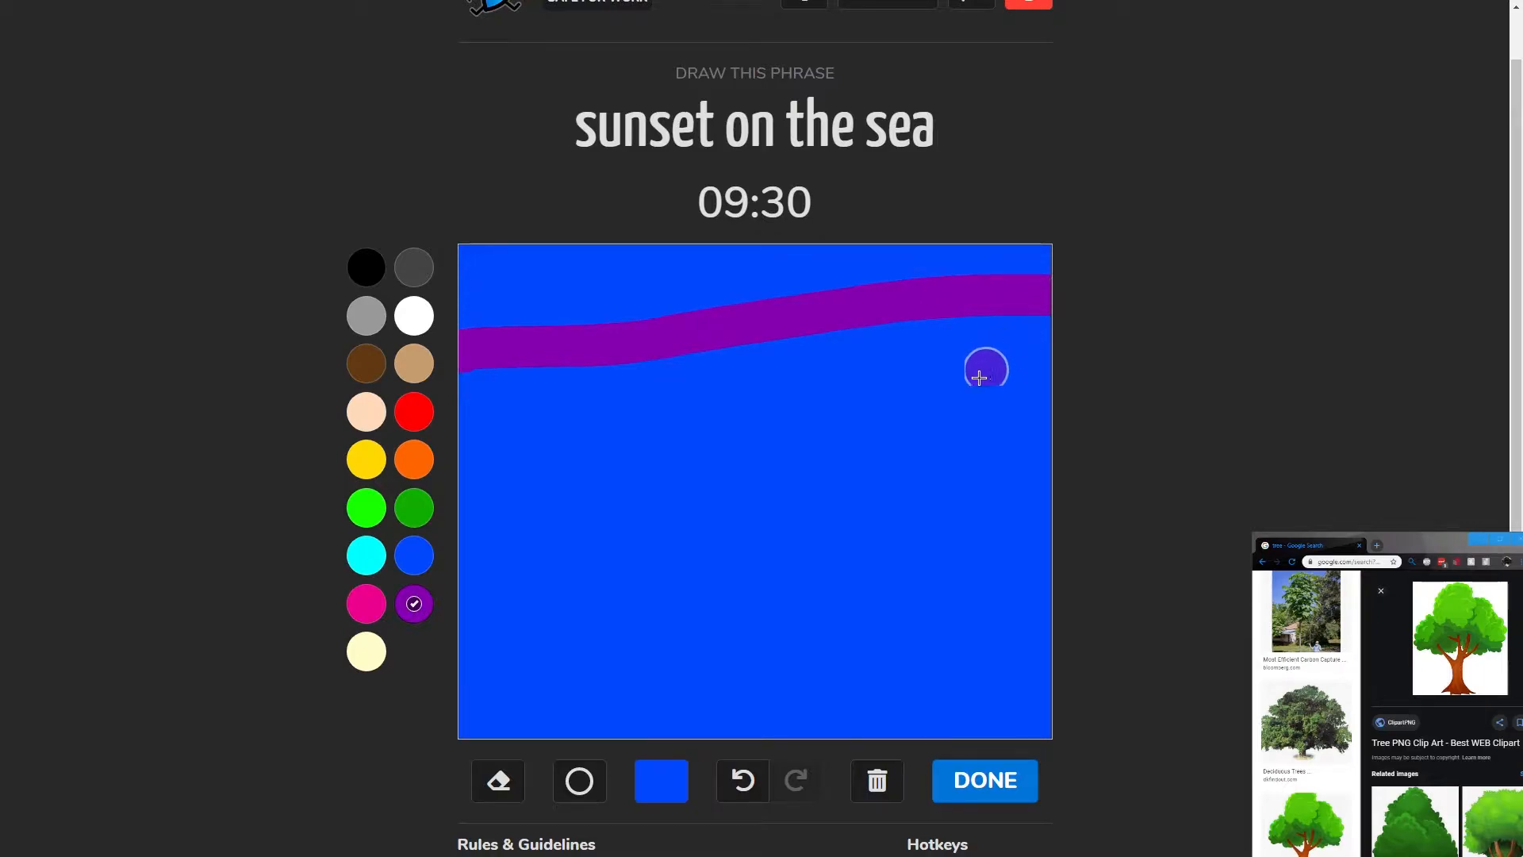
pyautogui.click(741, 781)
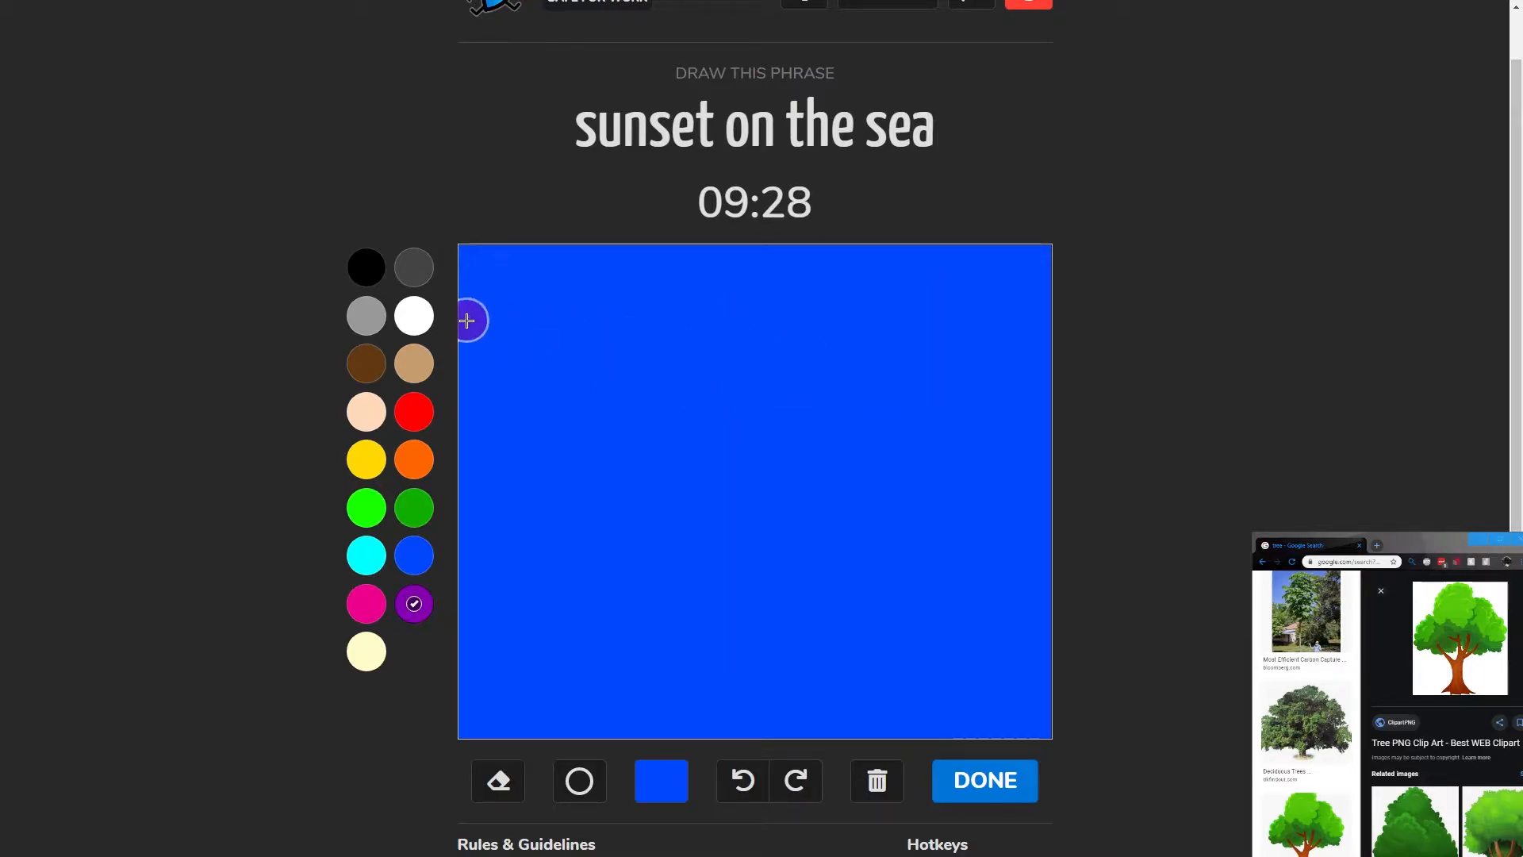
pyautogui.moveTo(472, 320); pyautogui.dragTo(1047, 321)
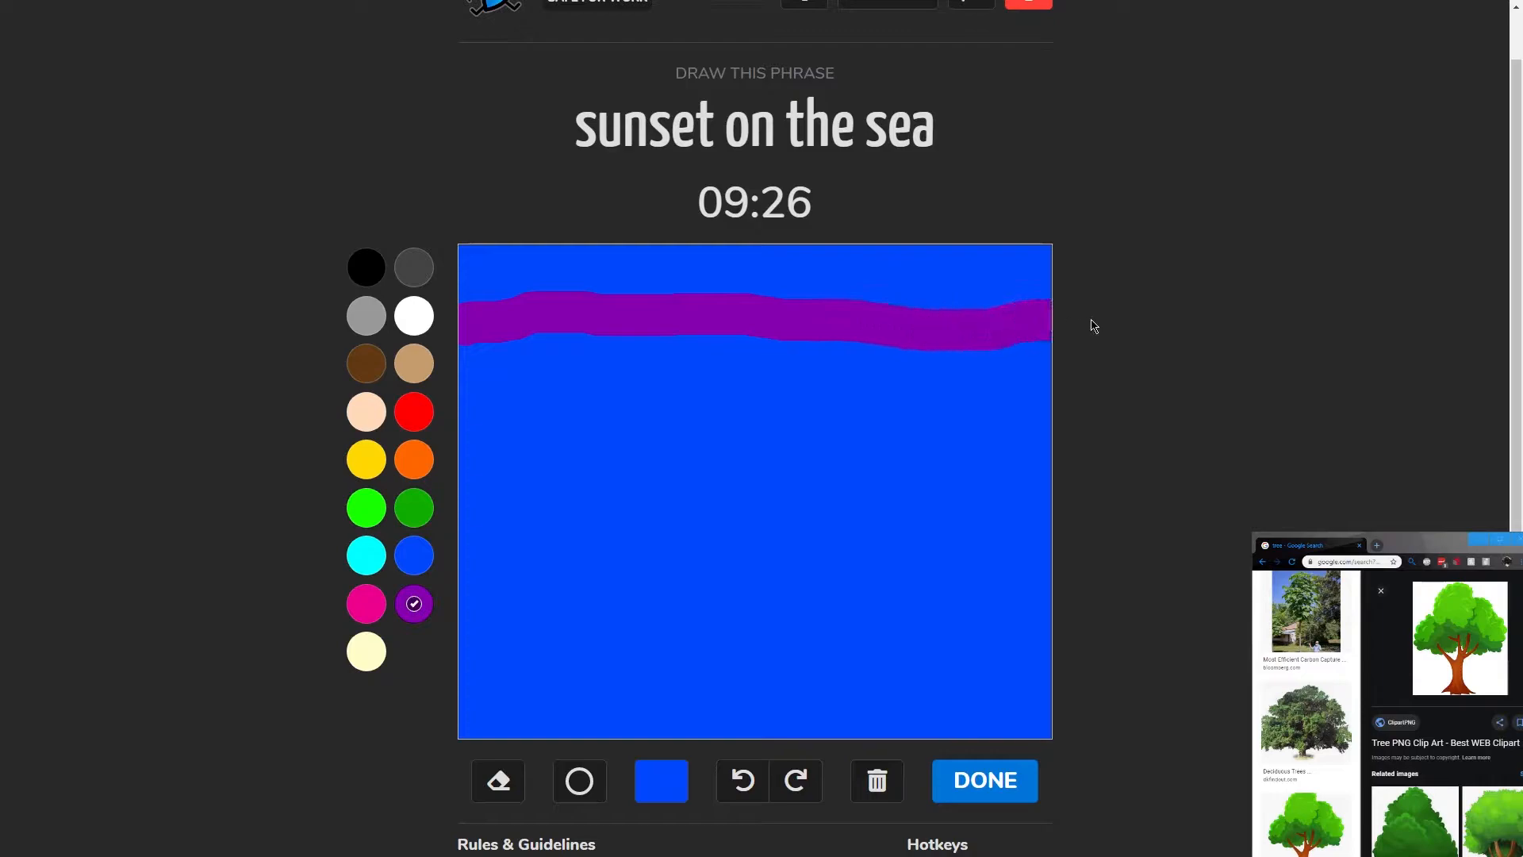
# - Thicken the purple band on both sides and even out its lower edge
pyautogui.moveTo(467, 344); pyautogui.dragTo(699, 344)
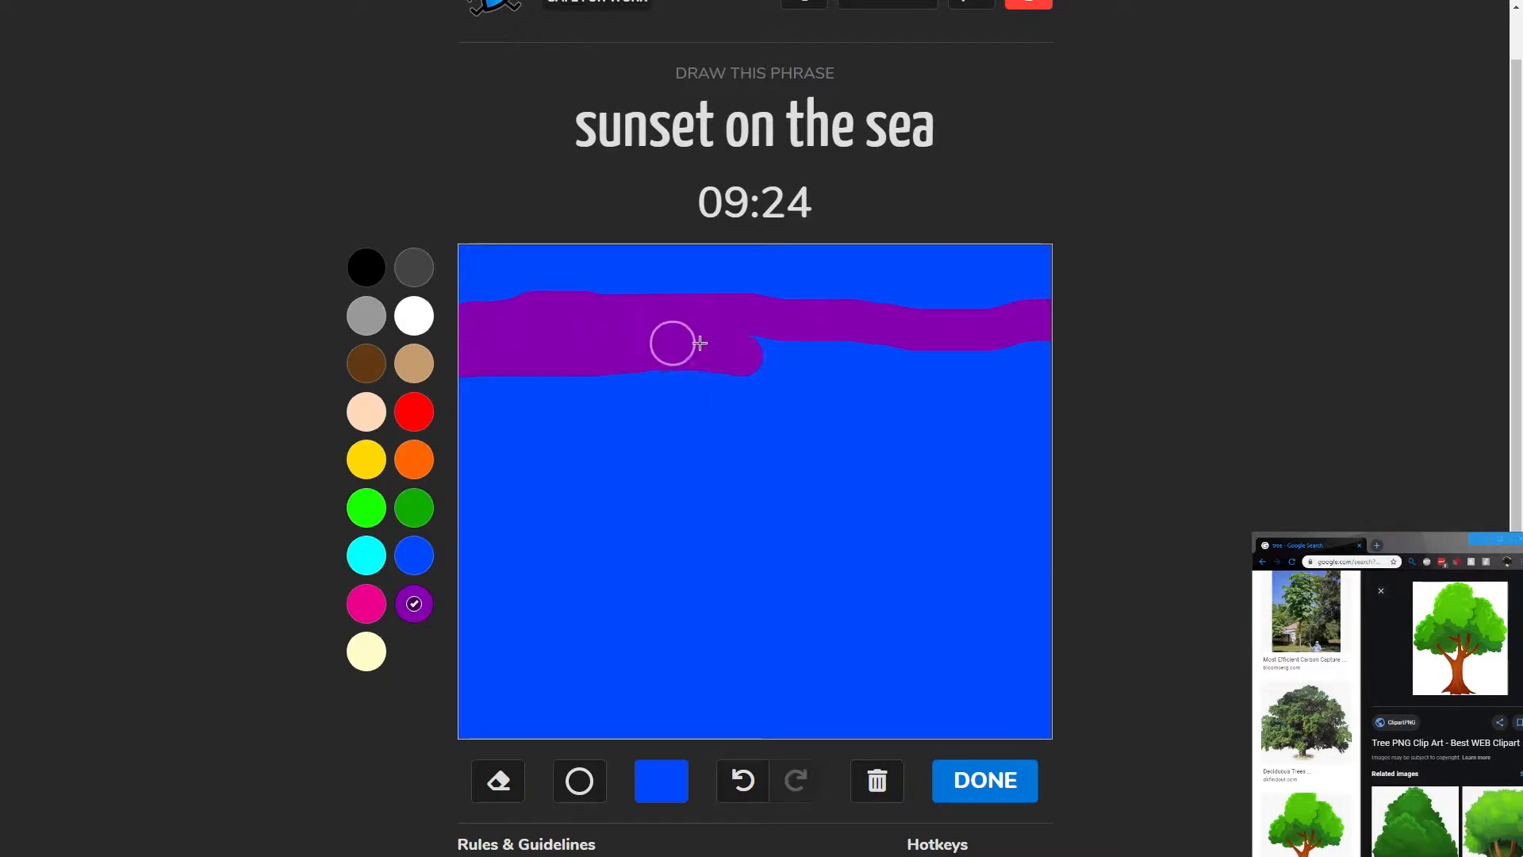
pyautogui.moveTo(673, 342); pyautogui.dragTo(1015, 368)
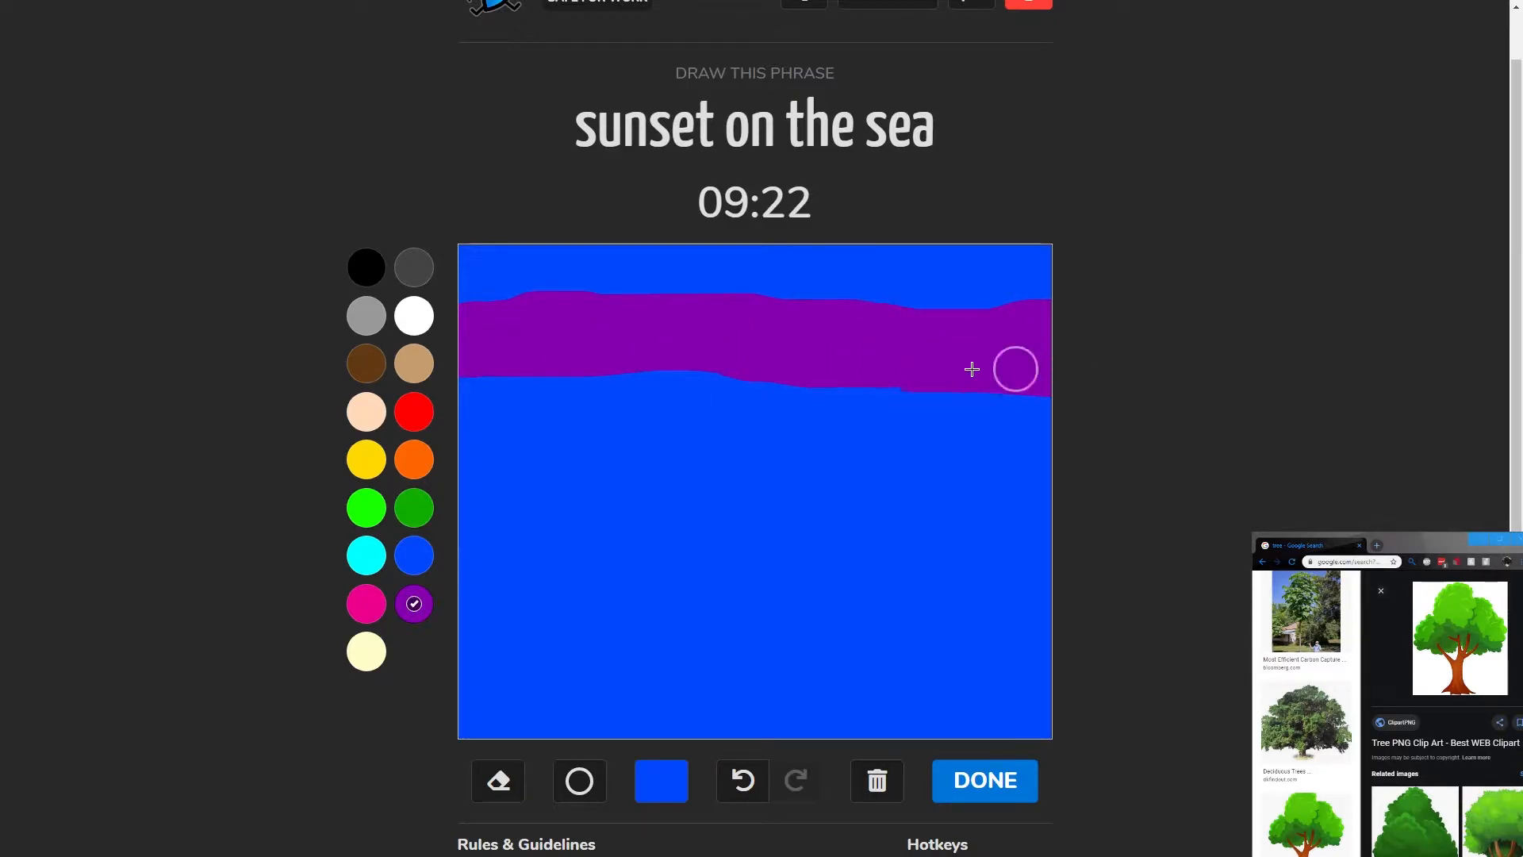
pyautogui.moveTo(1015, 368); pyautogui.dragTo(482, 383)
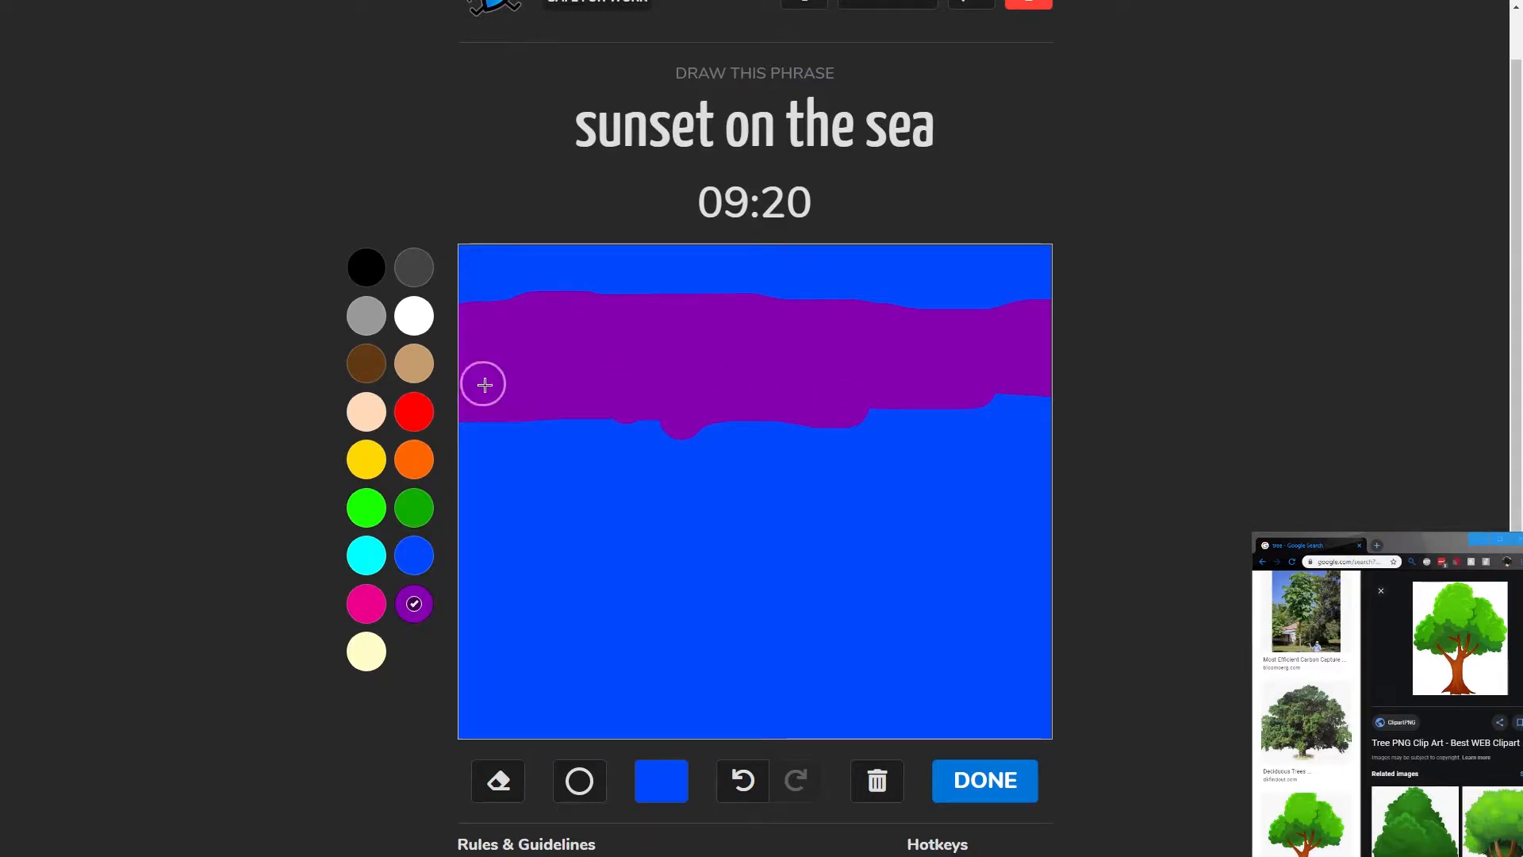
pyautogui.moveTo(484, 382); pyautogui.dragTo(902, 398)
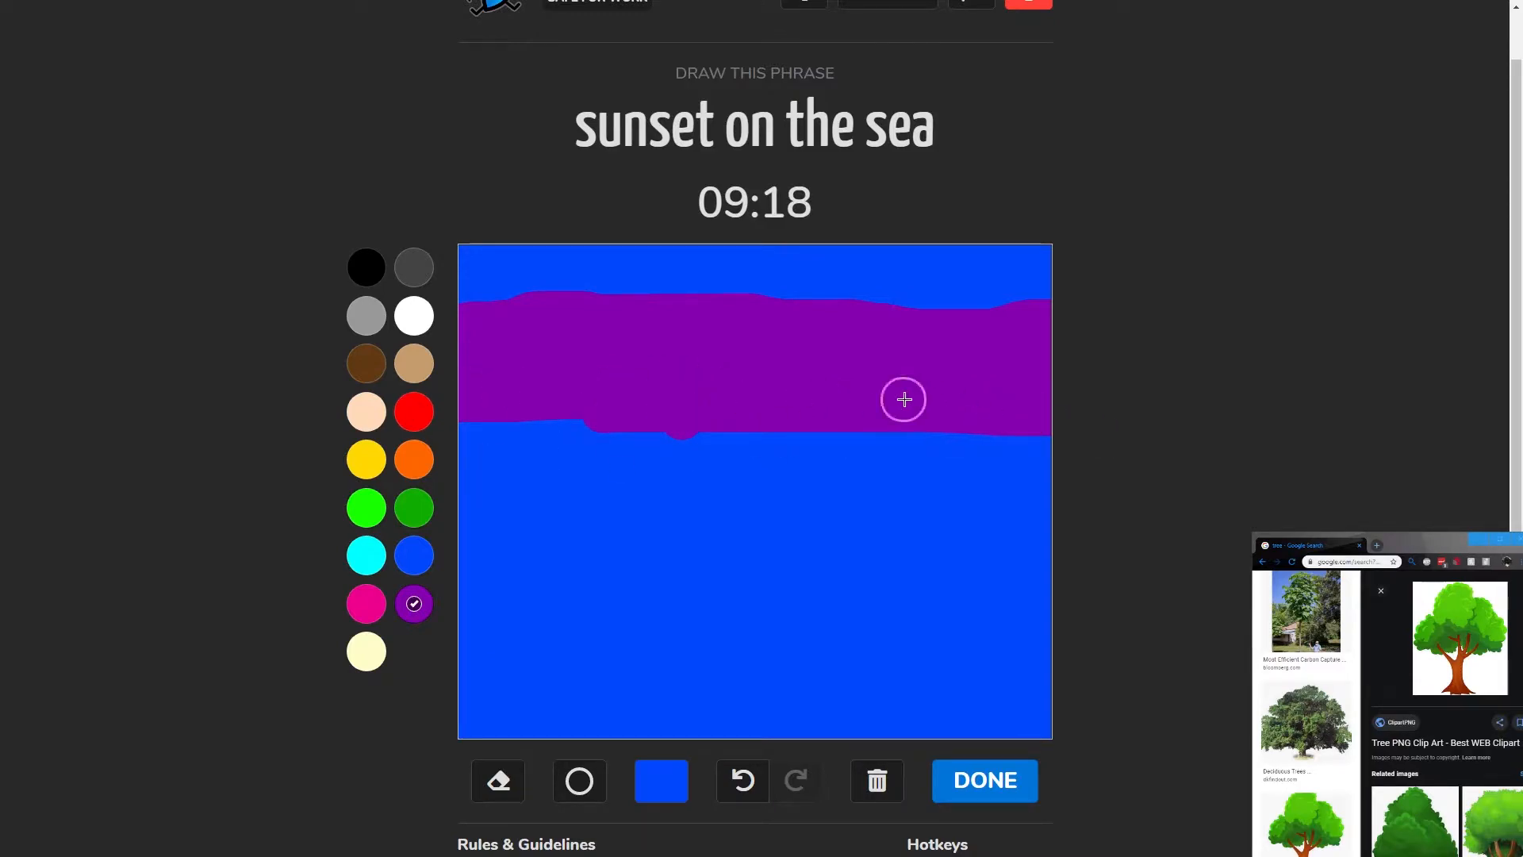
# - Paint a magenta band below the purple one, extended edge to edge and widened downward
pyautogui.click(414, 411)
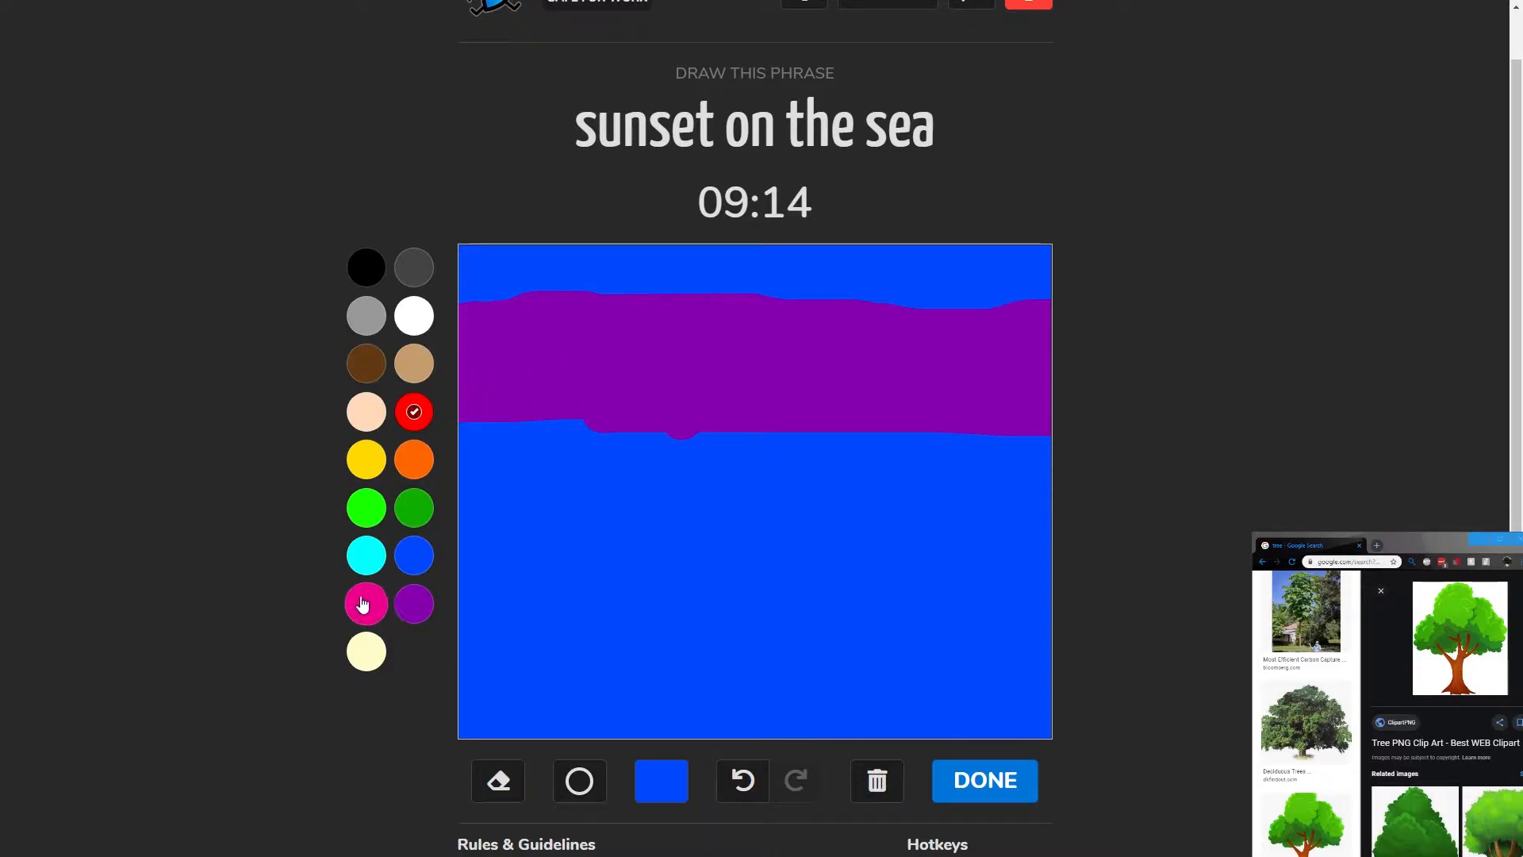
pyautogui.moveTo(505, 412); pyautogui.dragTo(631, 422)
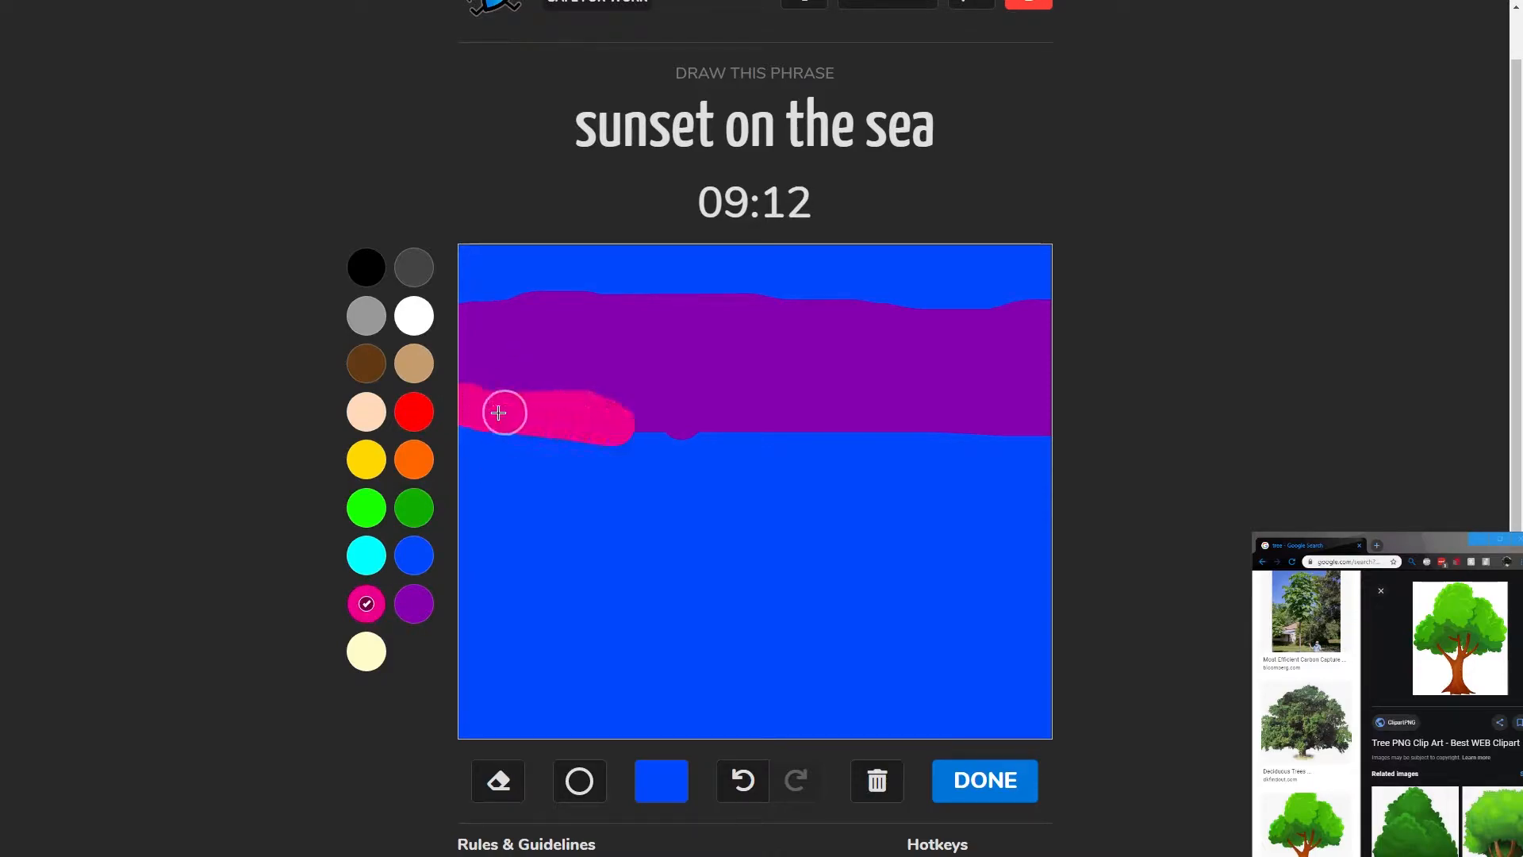
pyautogui.moveTo(504, 413); pyautogui.dragTo(768, 422)
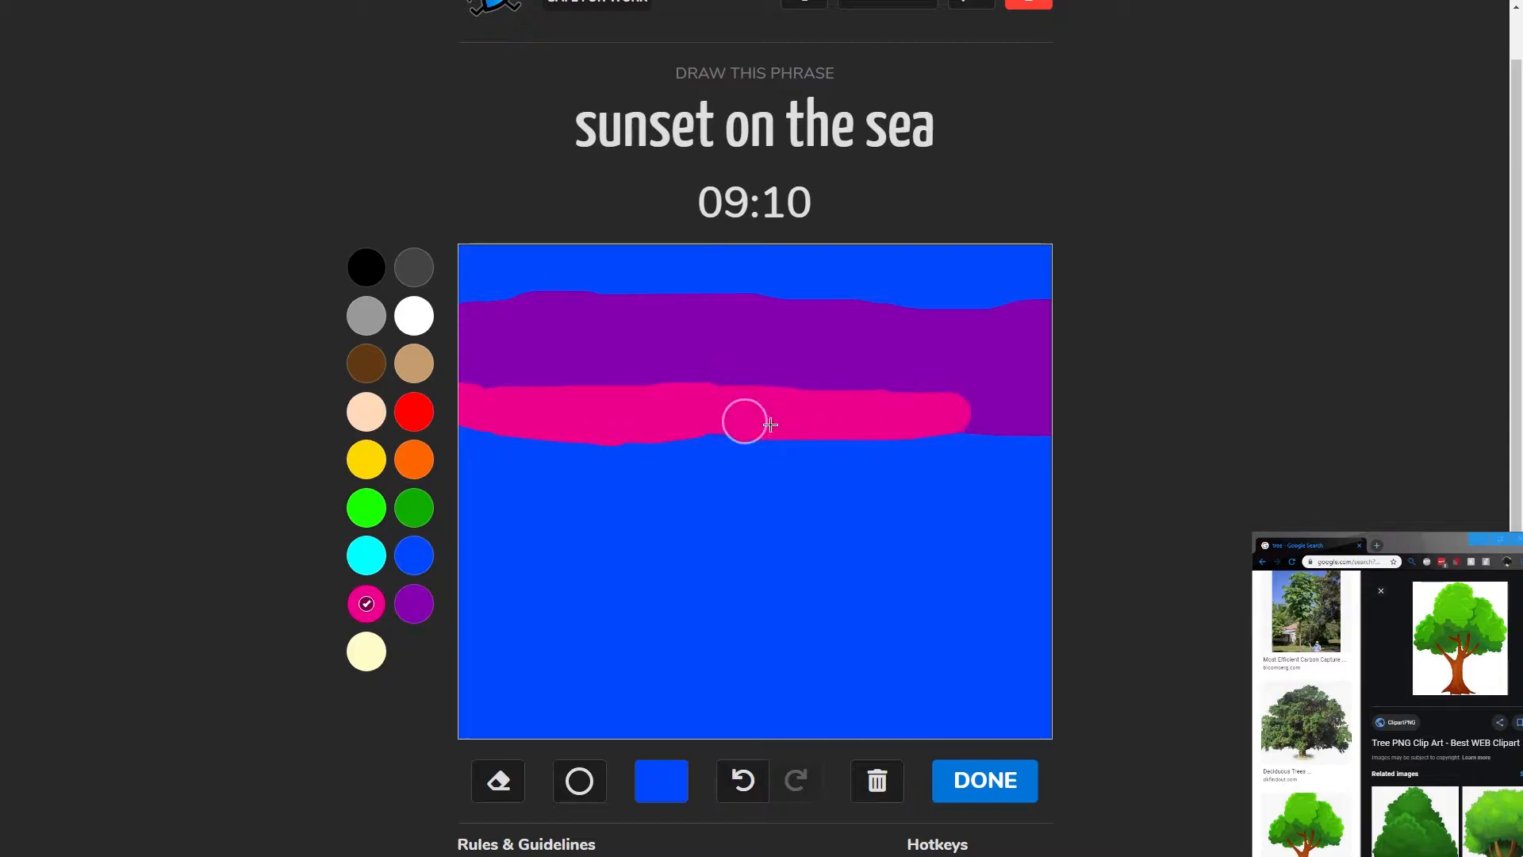
pyautogui.moveTo(747, 422); pyautogui.dragTo(1037, 422)
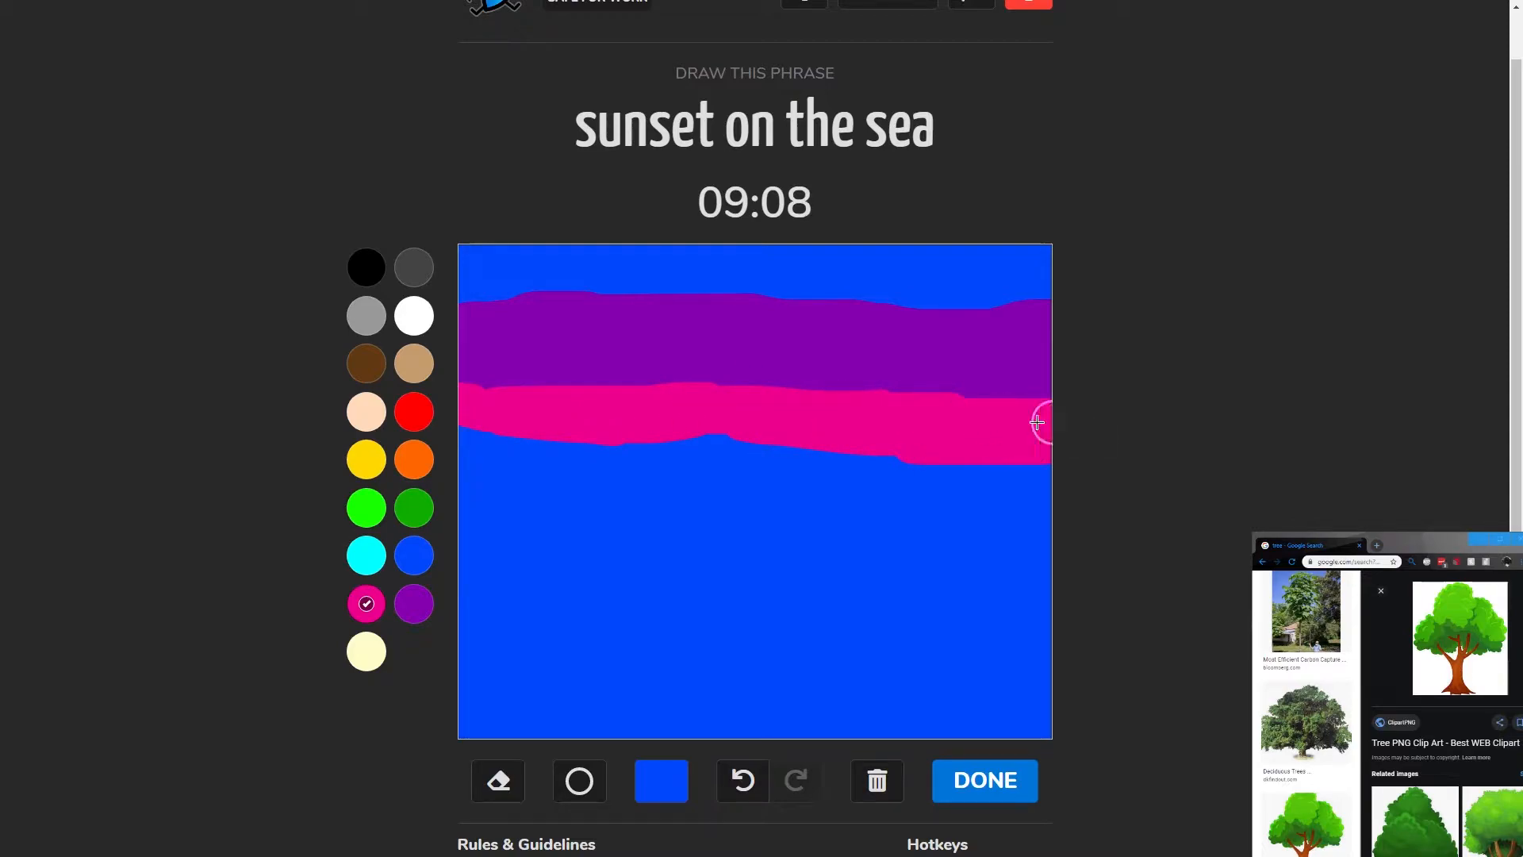
pyautogui.moveTo(1036, 422); pyautogui.dragTo(795, 409)
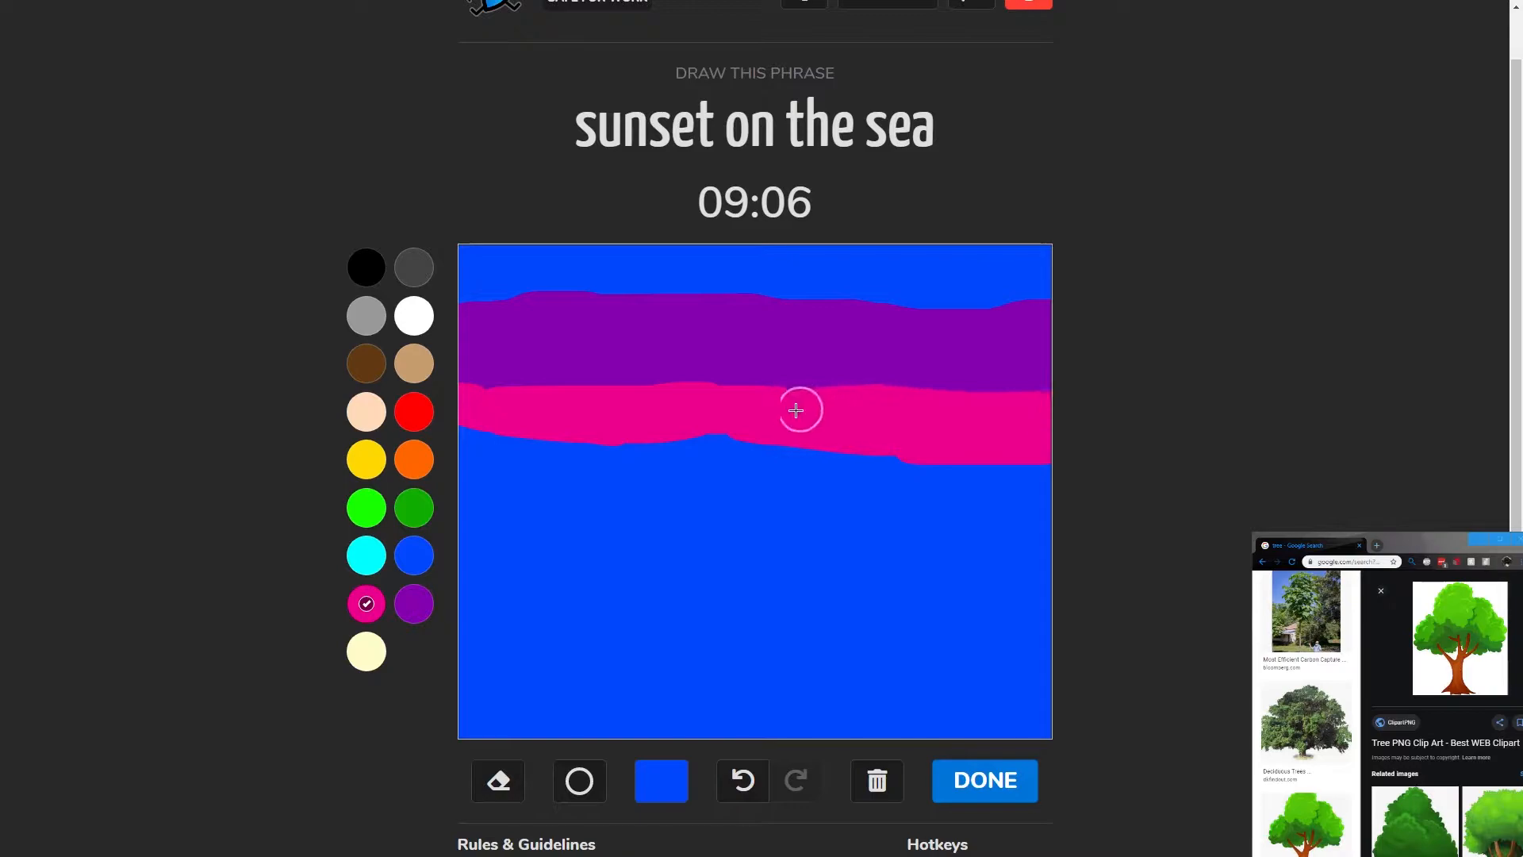
pyautogui.moveTo(796, 409); pyautogui.dragTo(669, 453)
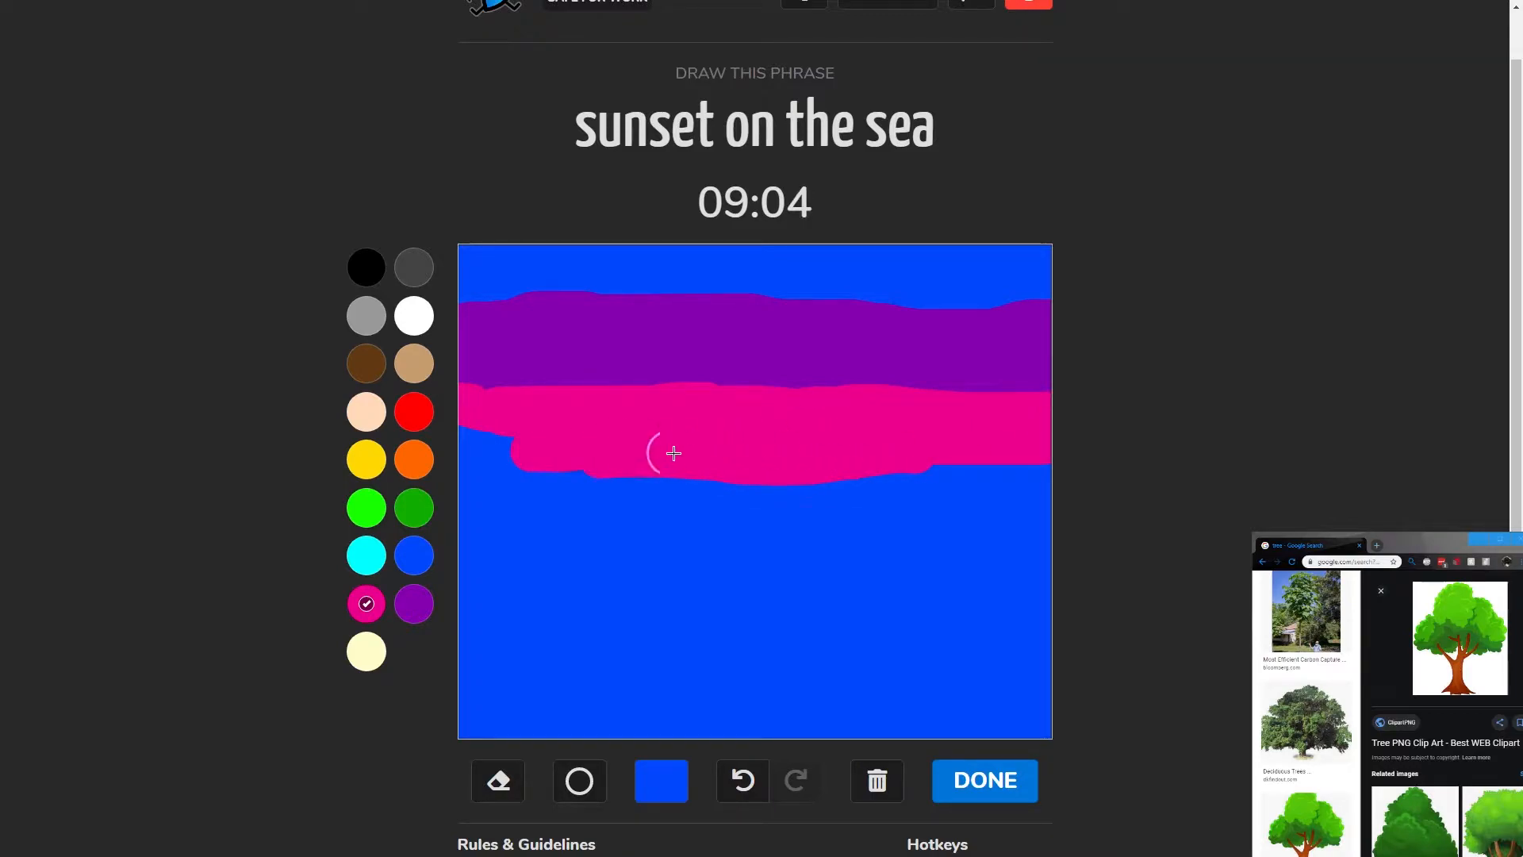
pyautogui.moveTo(670, 454); pyautogui.dragTo(846, 458)
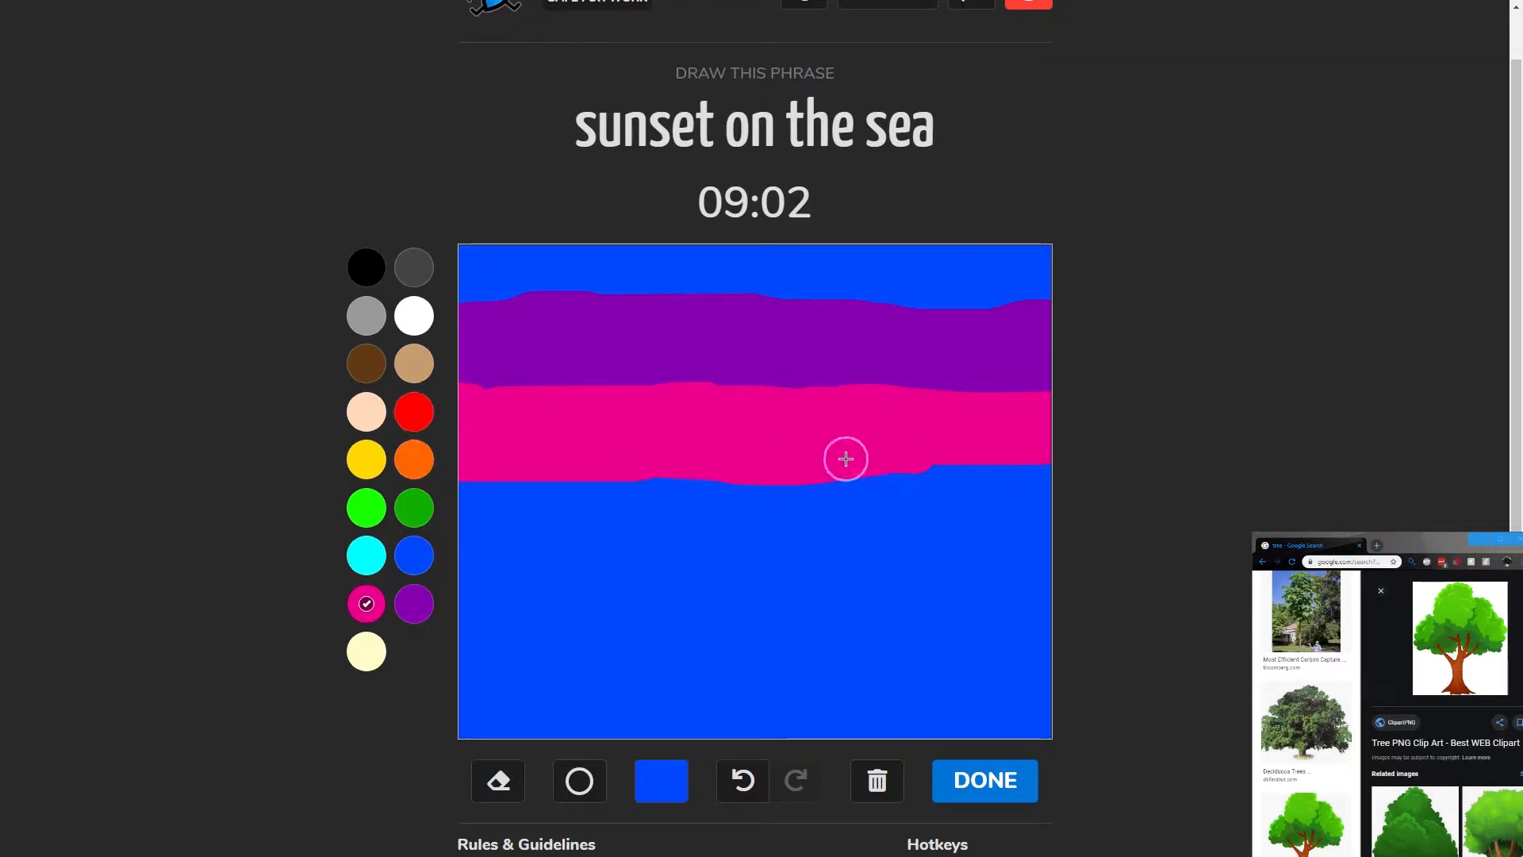
pyautogui.moveTo(845, 458); pyautogui.dragTo(636, 452)
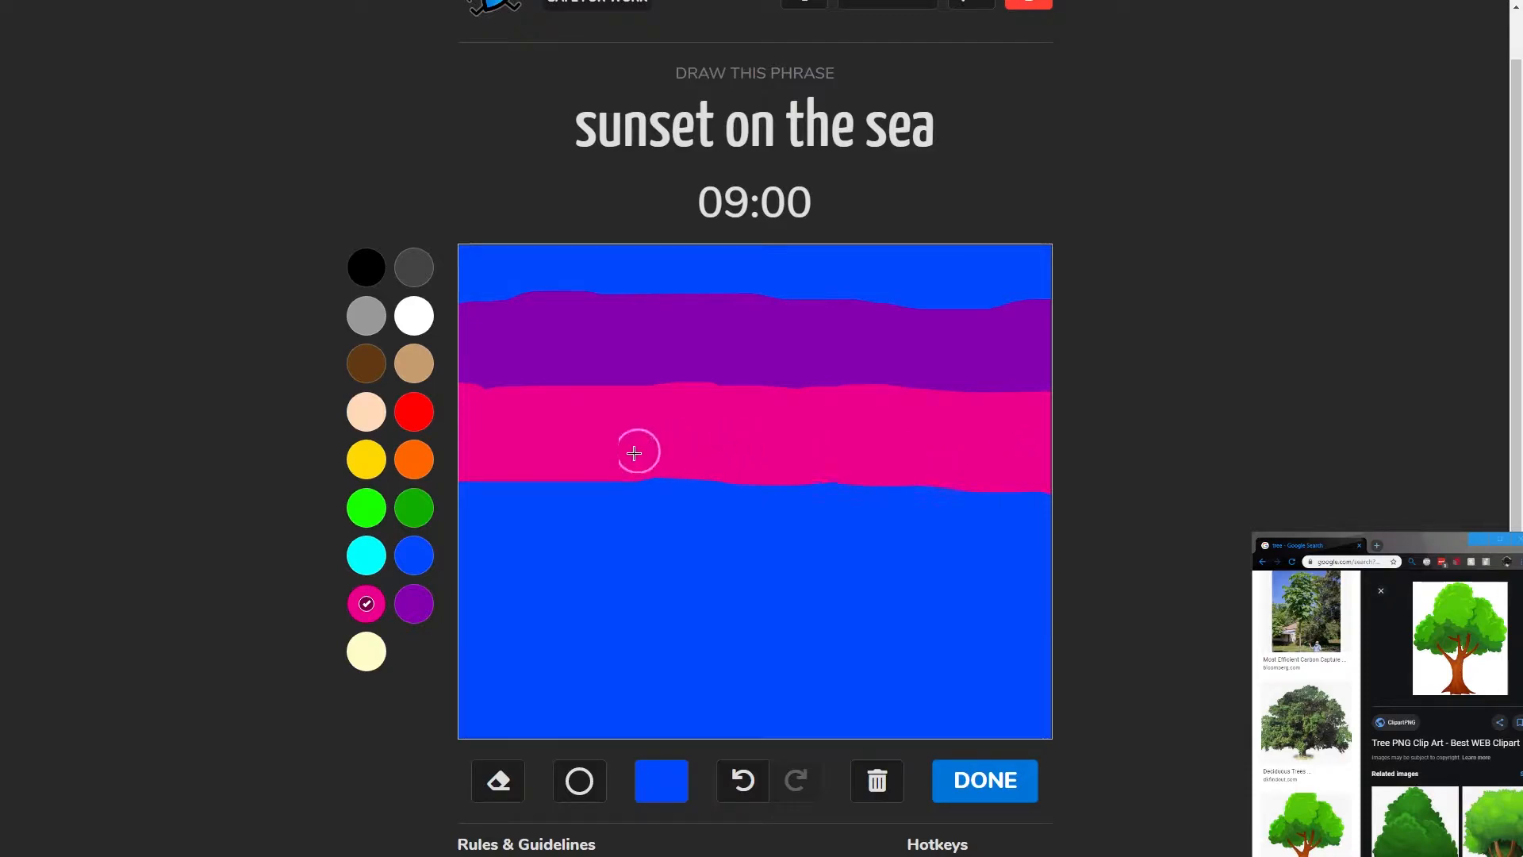
pyautogui.moveTo(412, 460)
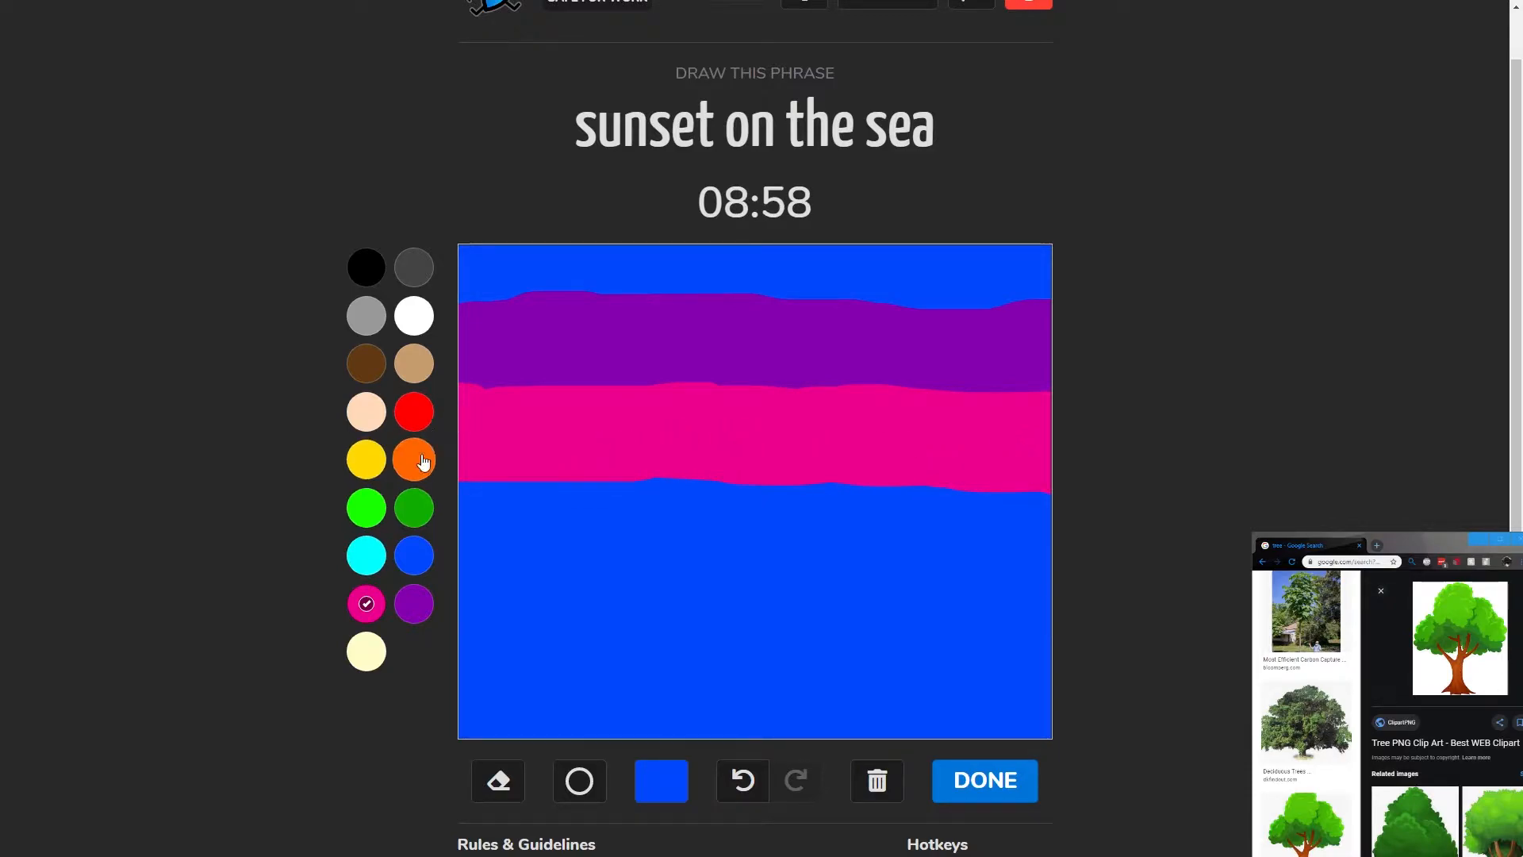
# - Paint a red band below the magenta, then fill out the orange band above the blue sea
pyautogui.click(413, 411)
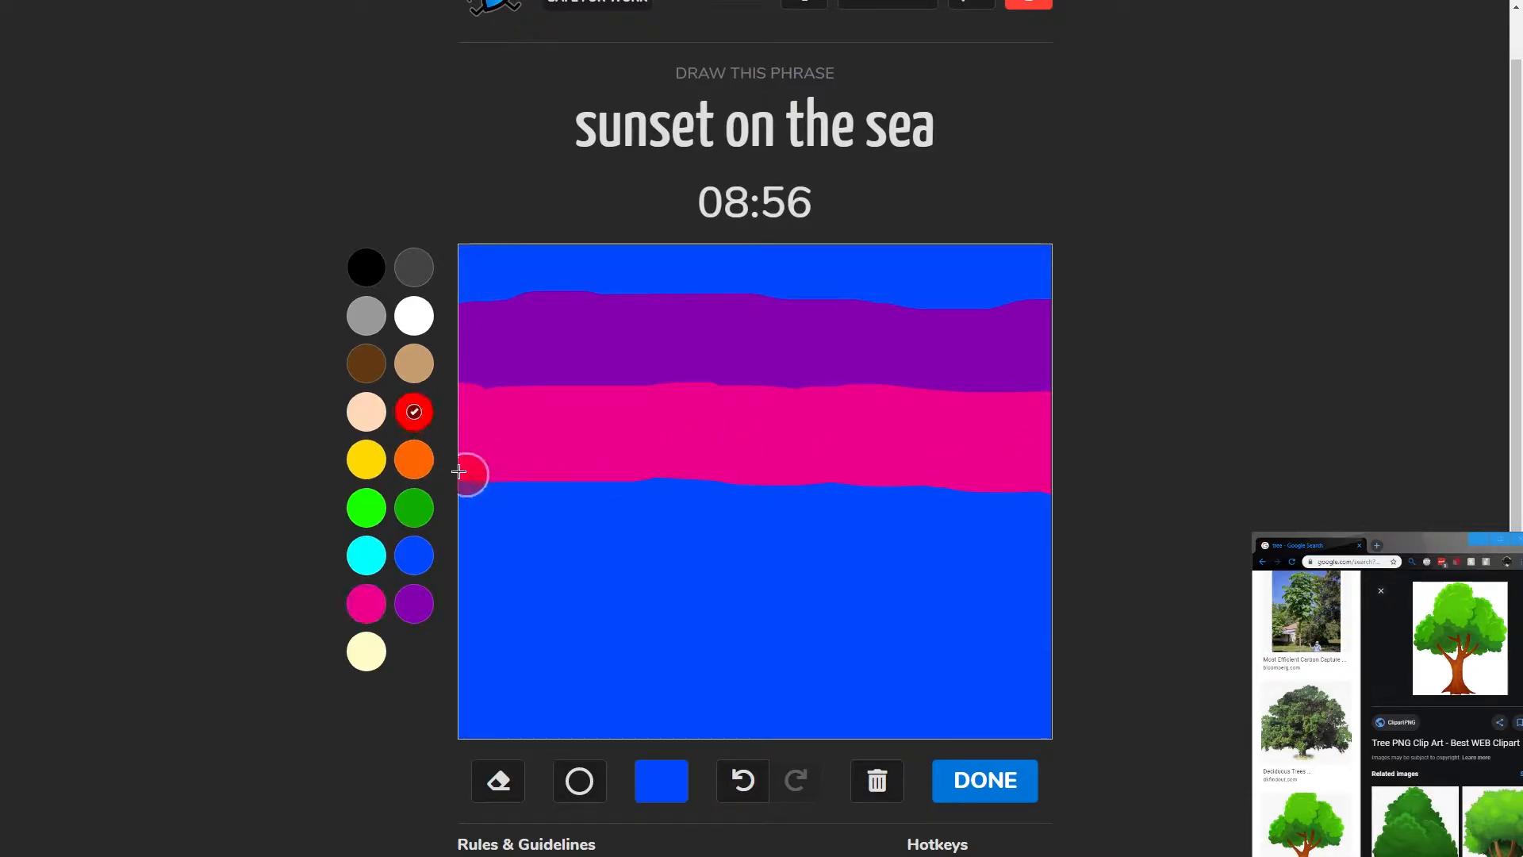
pyautogui.moveTo(471, 473); pyautogui.dragTo(884, 468)
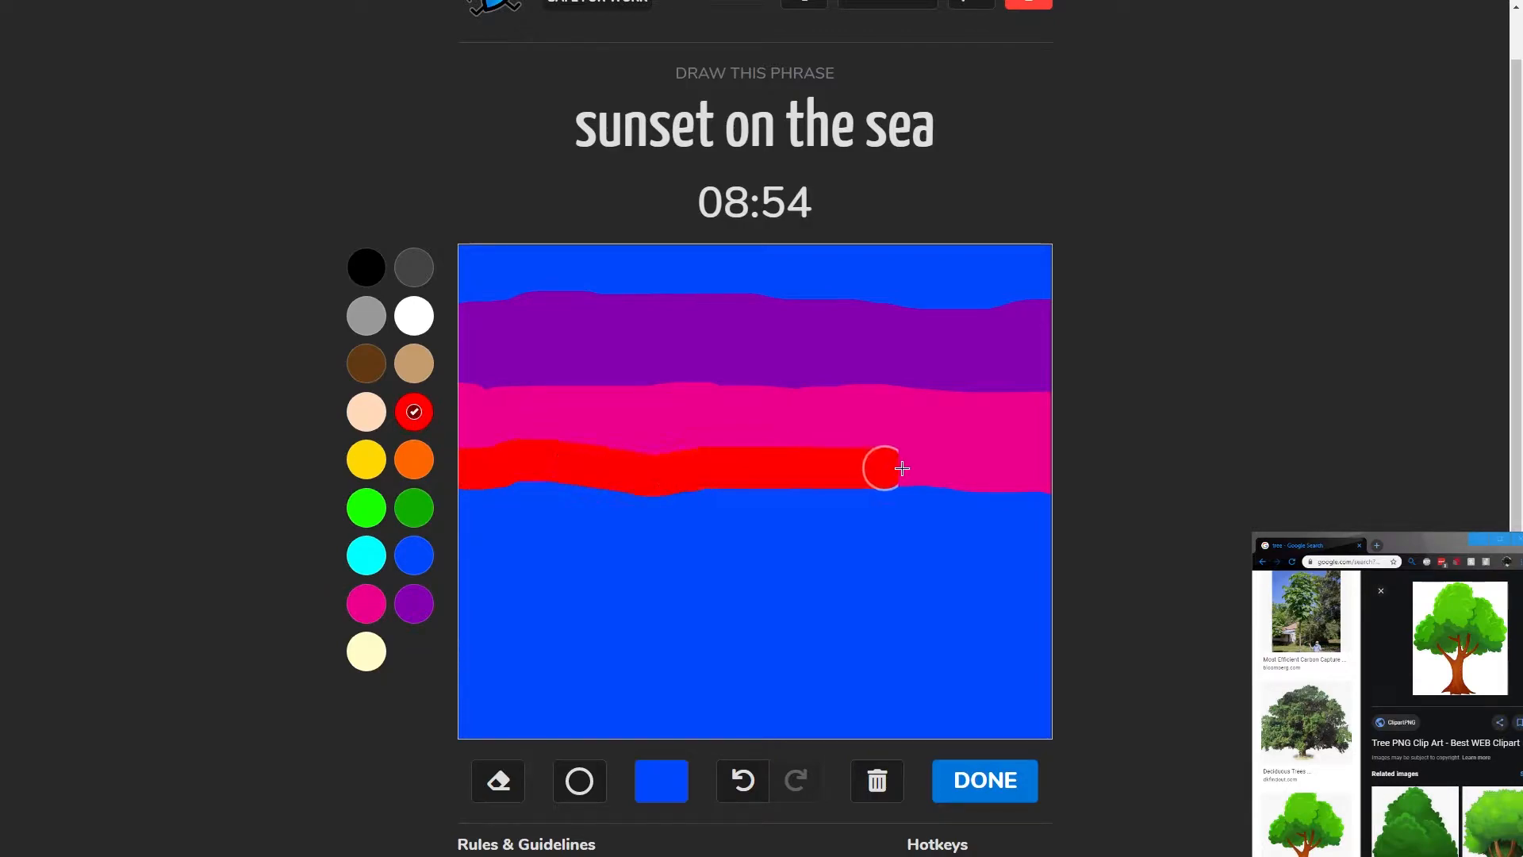
pyautogui.moveTo(884, 470); pyautogui.dragTo(571, 470)
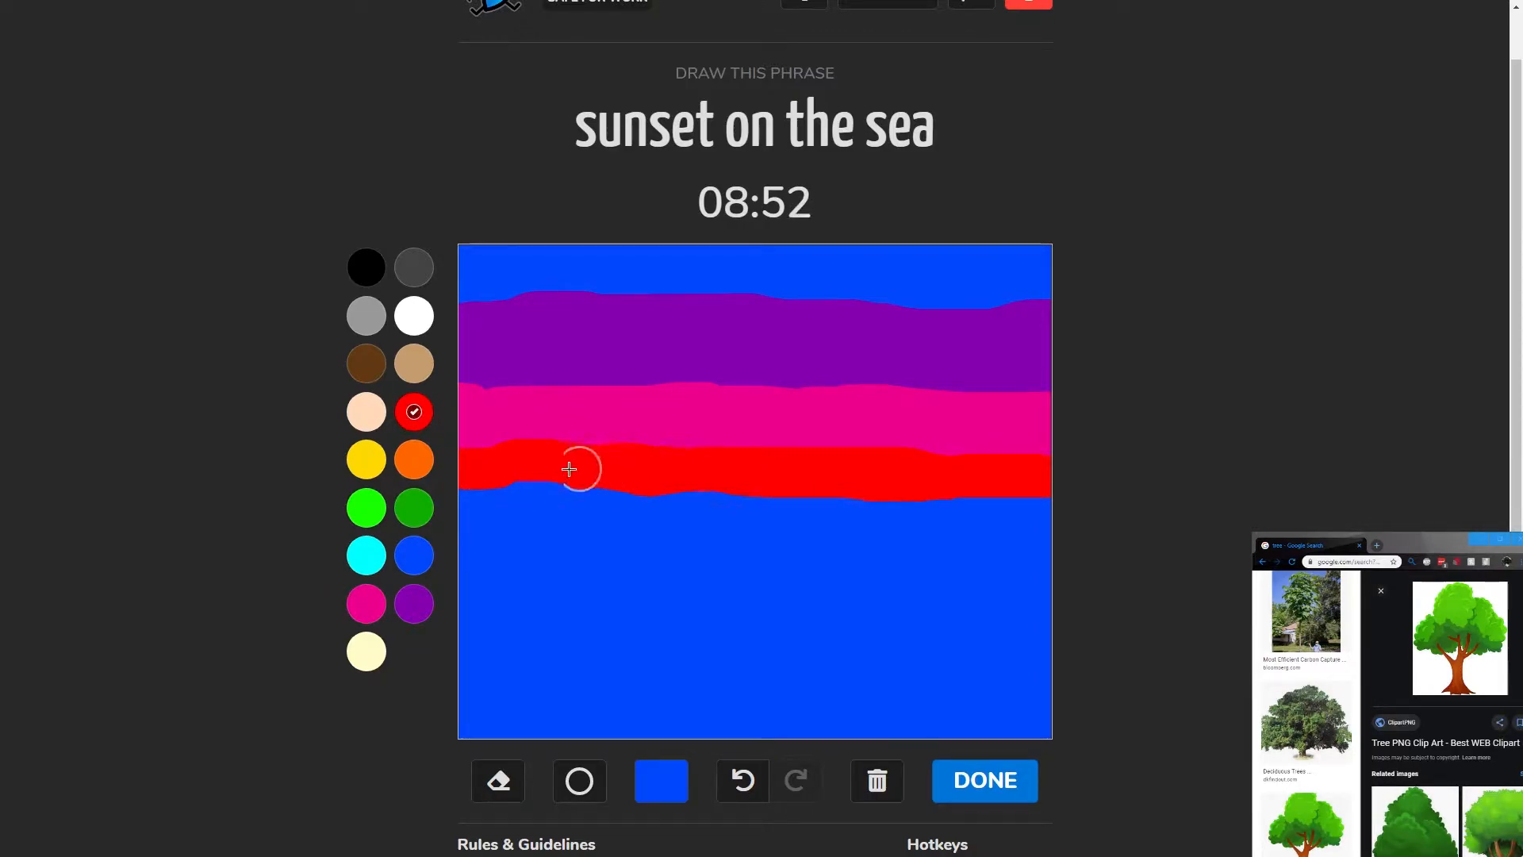
pyautogui.moveTo(578, 468); pyautogui.dragTo(509, 522)
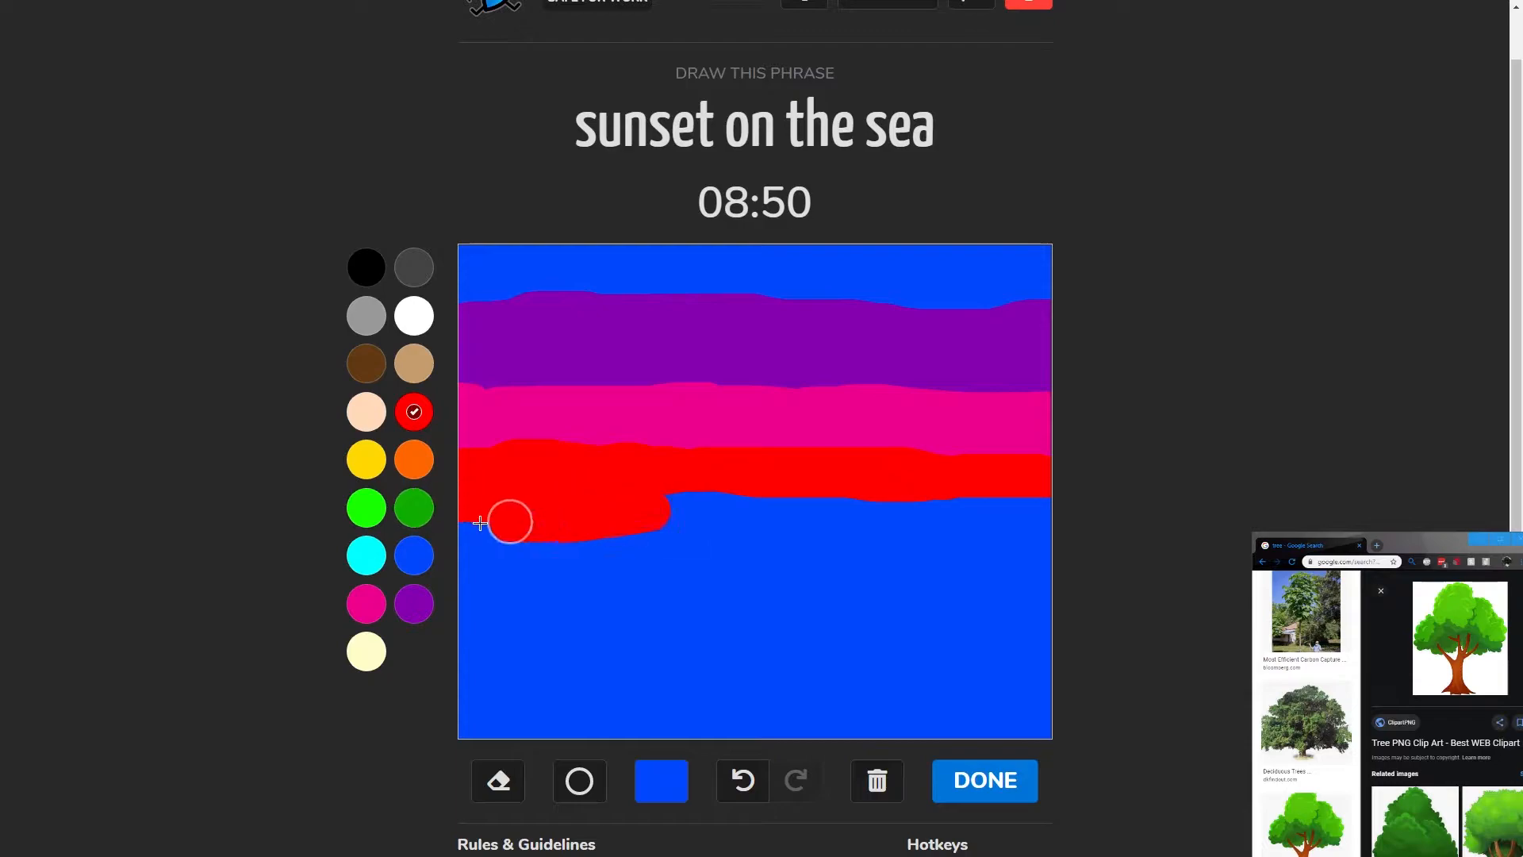
pyautogui.moveTo(509, 522); pyautogui.dragTo(869, 530)
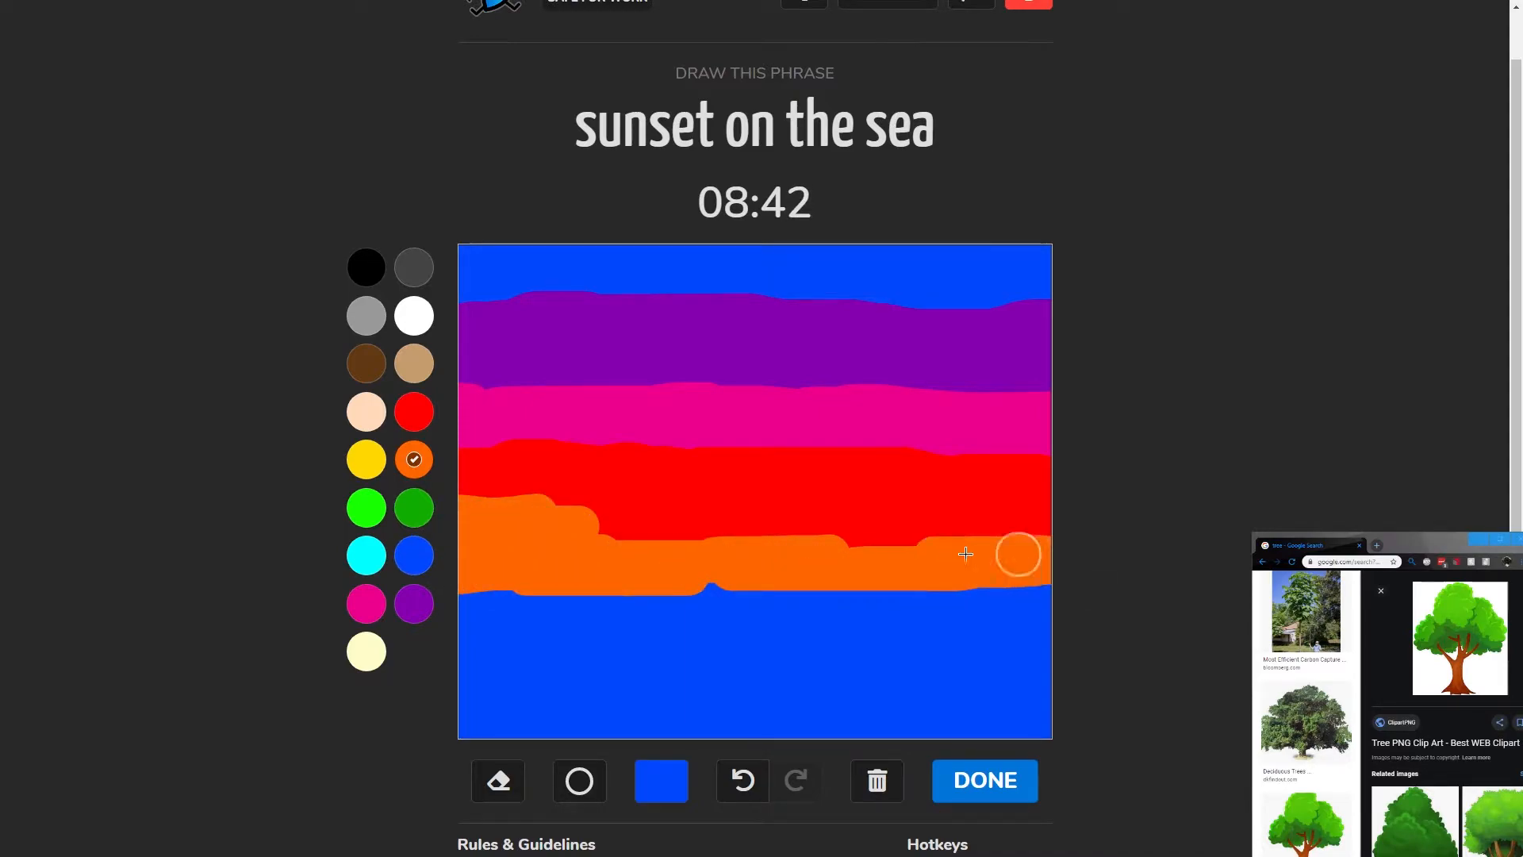
pyautogui.moveTo(1018, 554); pyautogui.dragTo(641, 527)
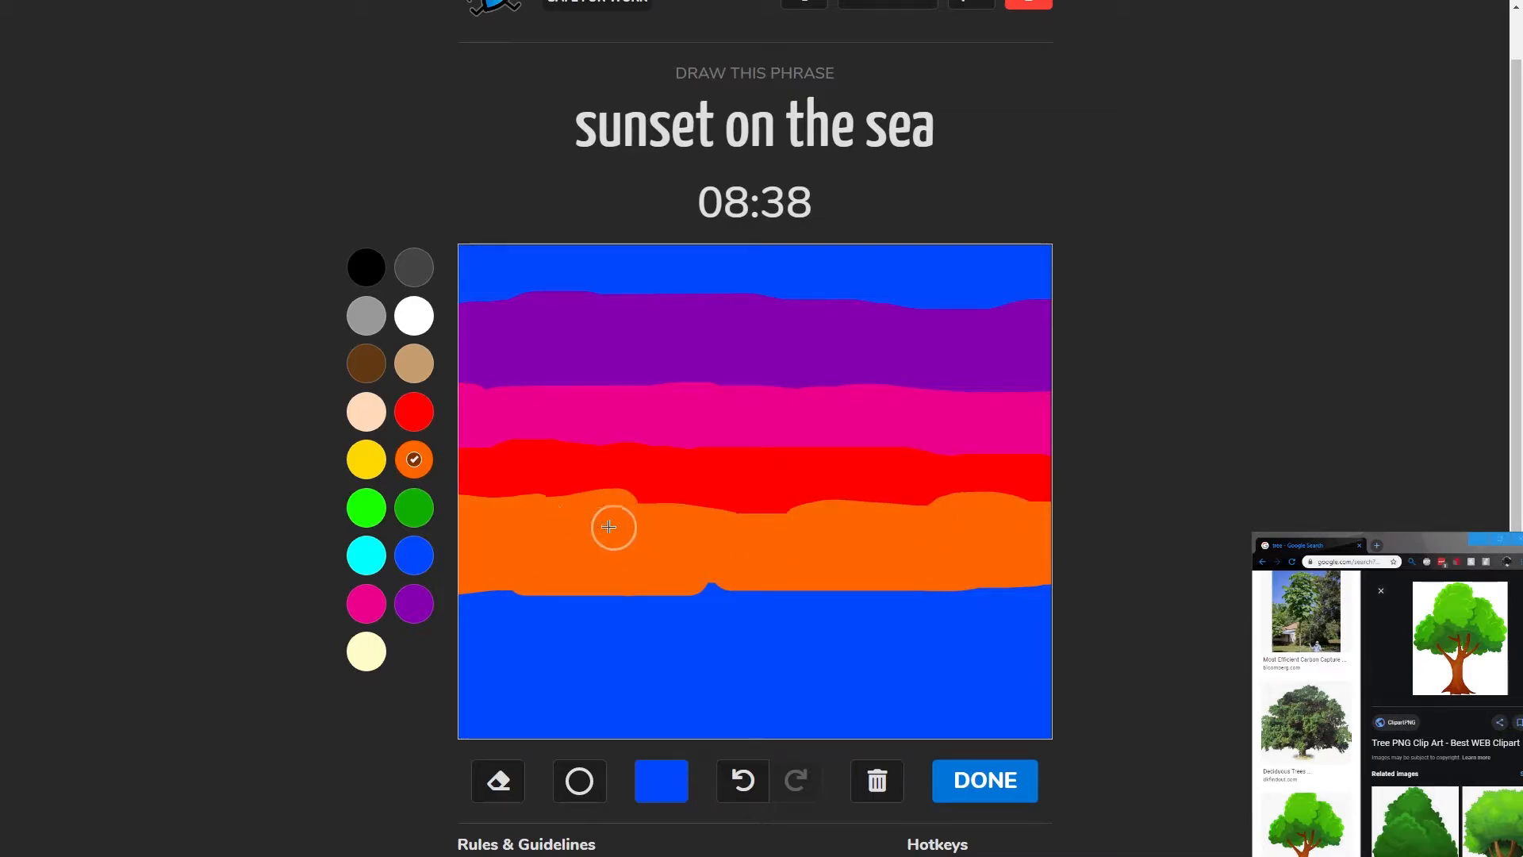
pyautogui.moveTo(612, 527); pyautogui.dragTo(961, 514)
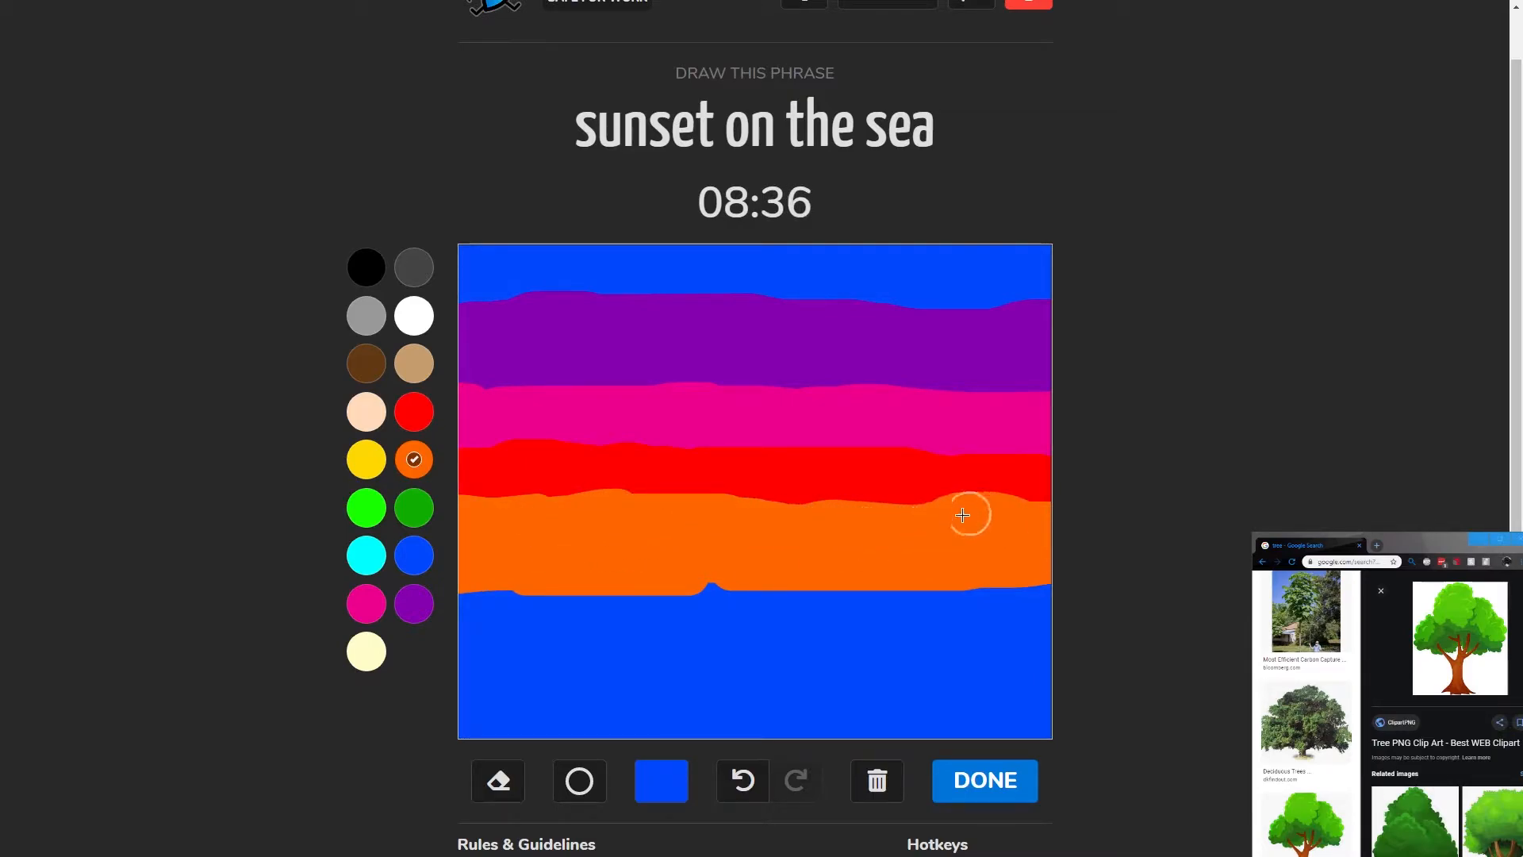
# - Paint a filled yellow sun in the centre of the orange band
pyautogui.click(367, 458)
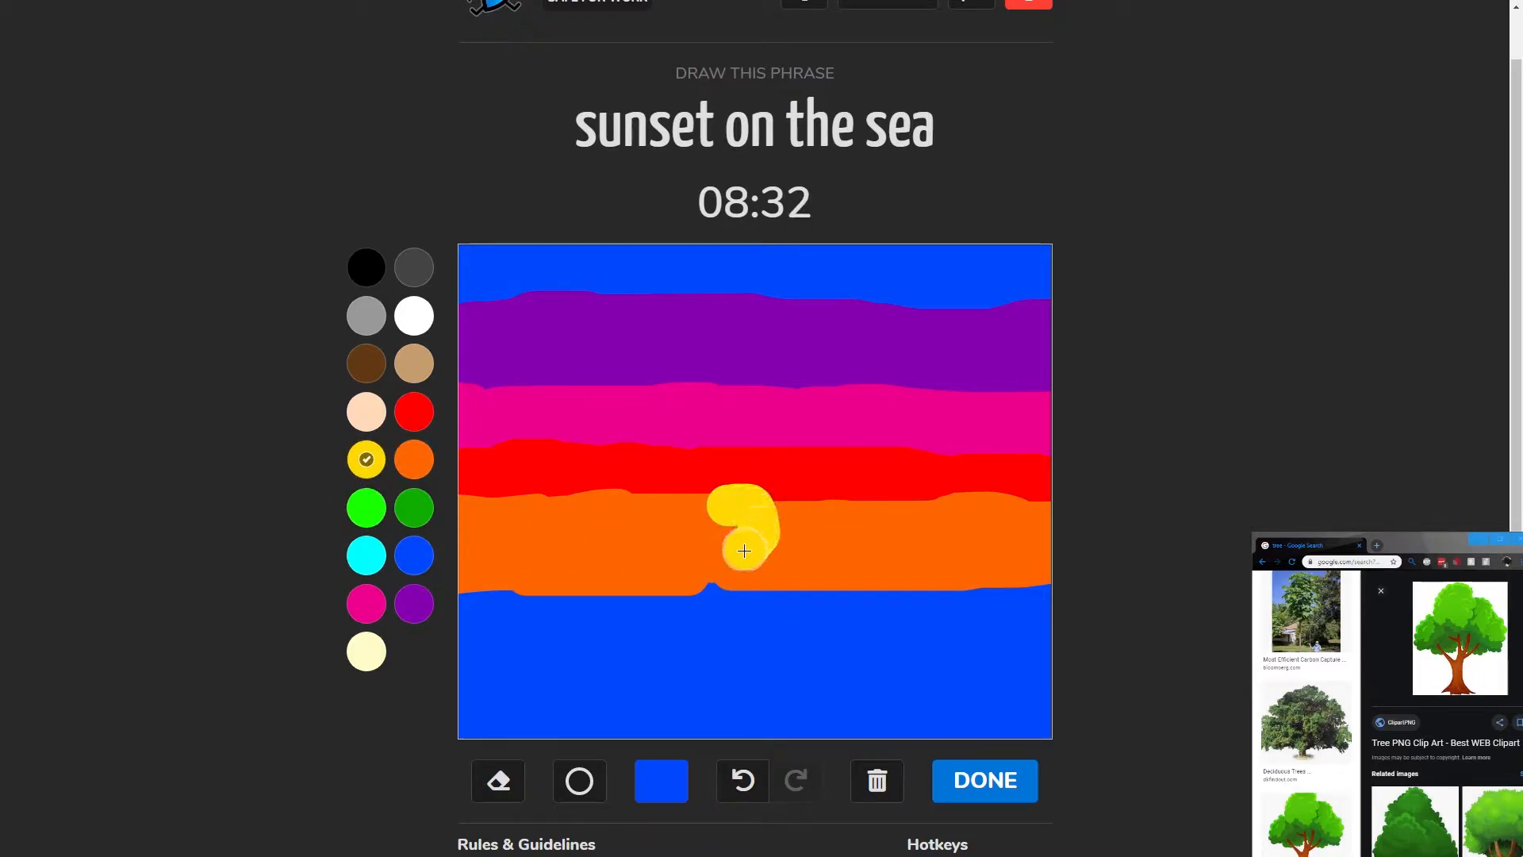
pyautogui.moveTo(742, 552); pyautogui.dragTo(706, 533)
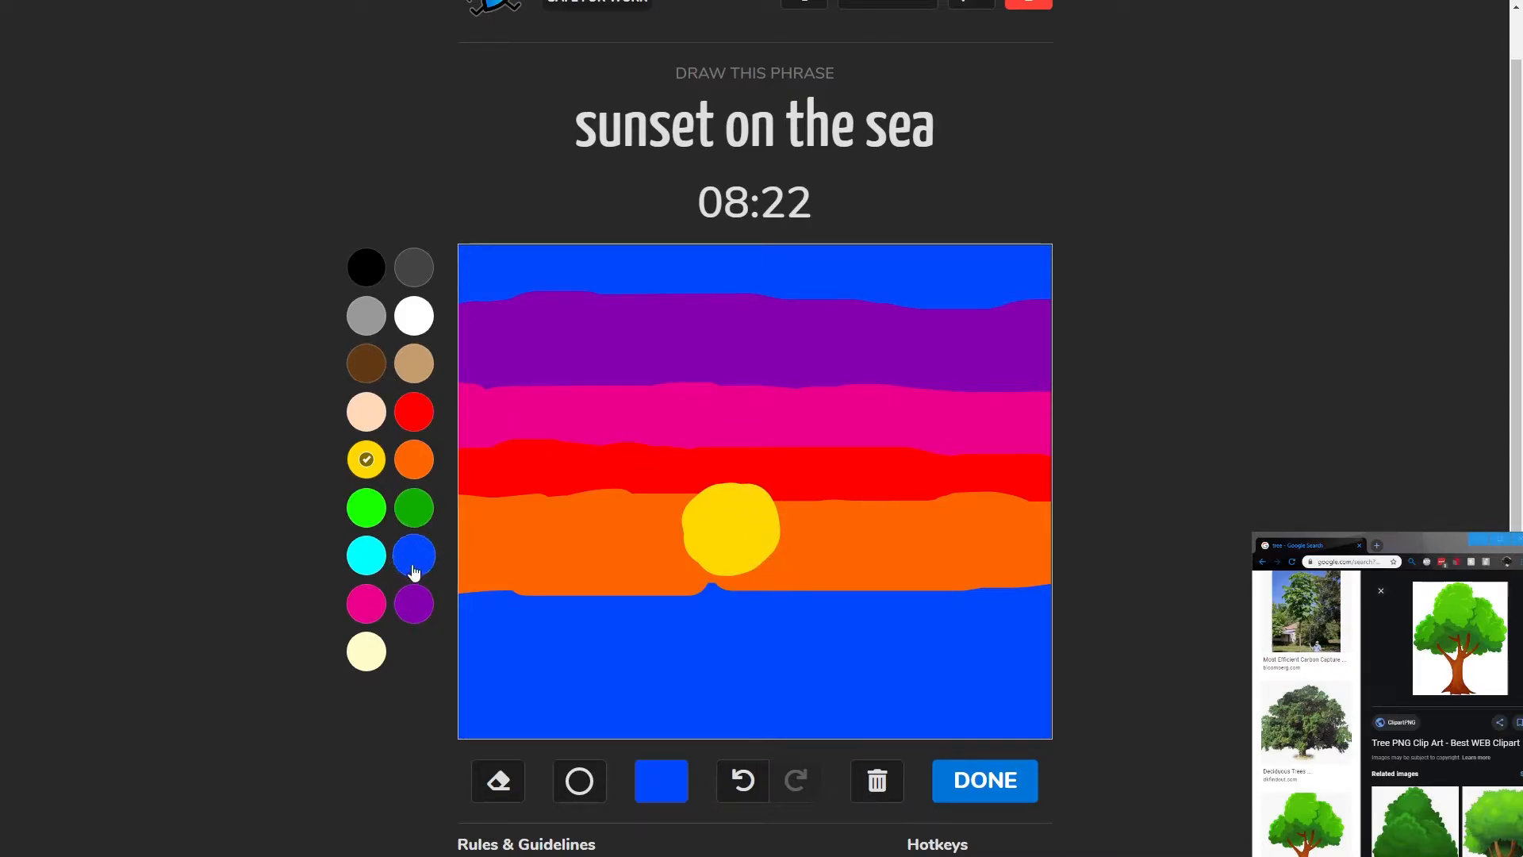
# - Streak thin blue wisps along the top of the purple band to blend it into the sky
pyautogui.click(414, 556)
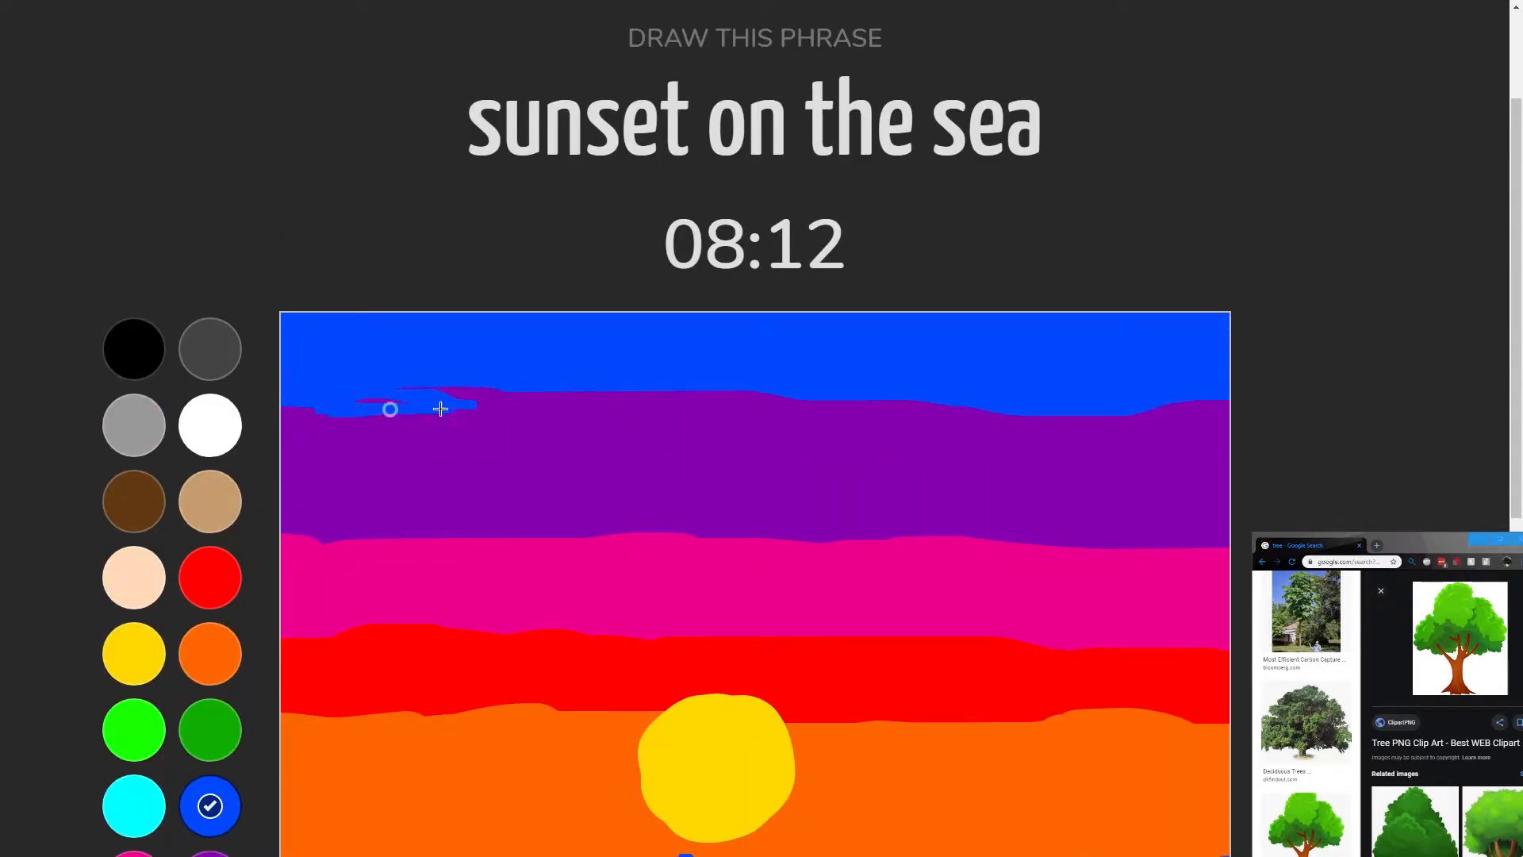
pyautogui.moveTo(389, 409); pyautogui.dragTo(600, 416)
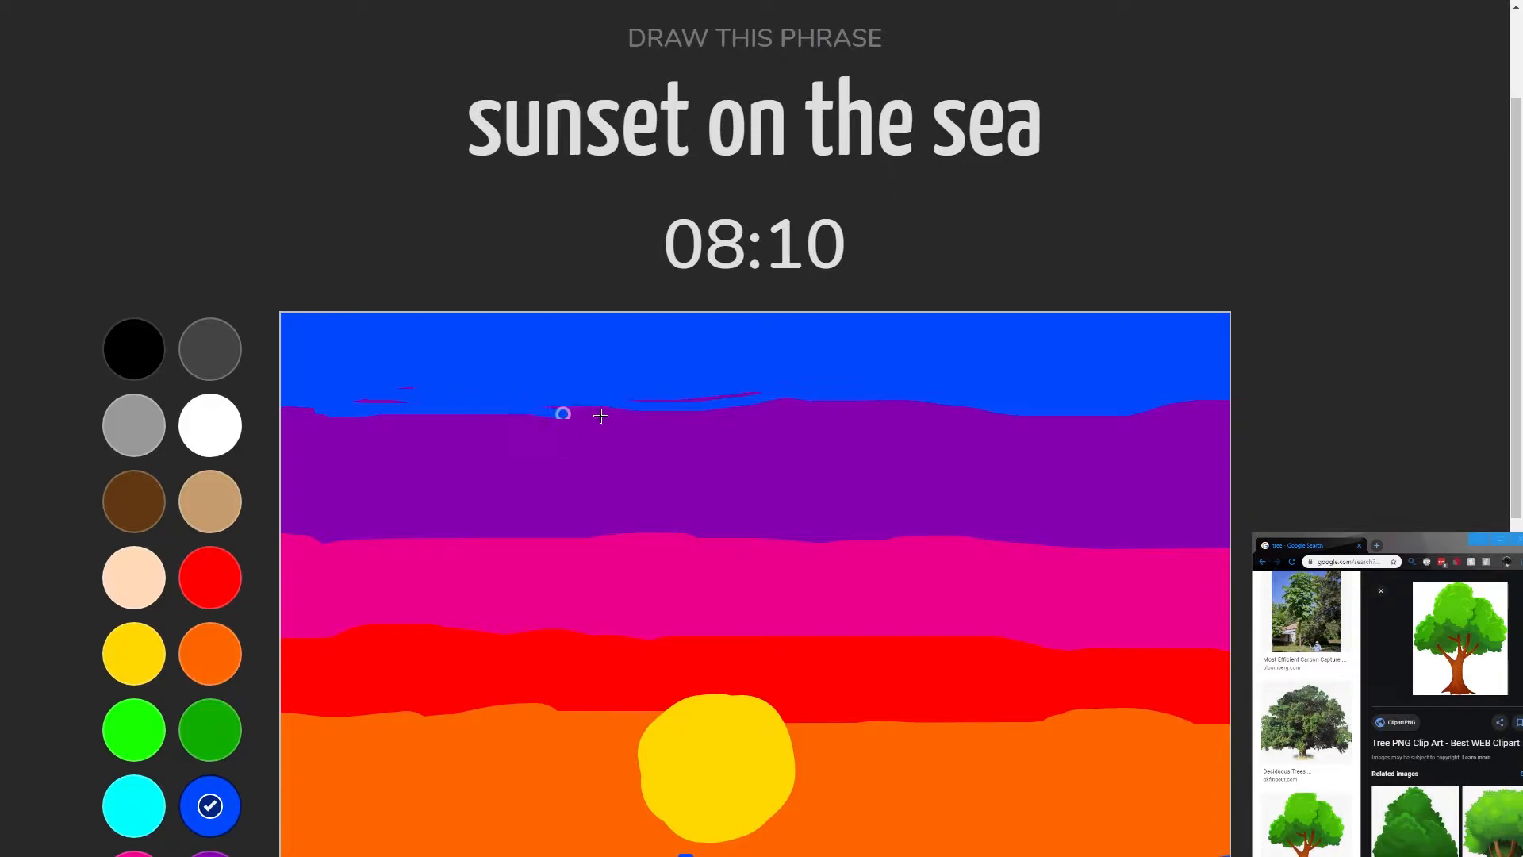
pyautogui.moveTo(561, 414); pyautogui.dragTo(1027, 427)
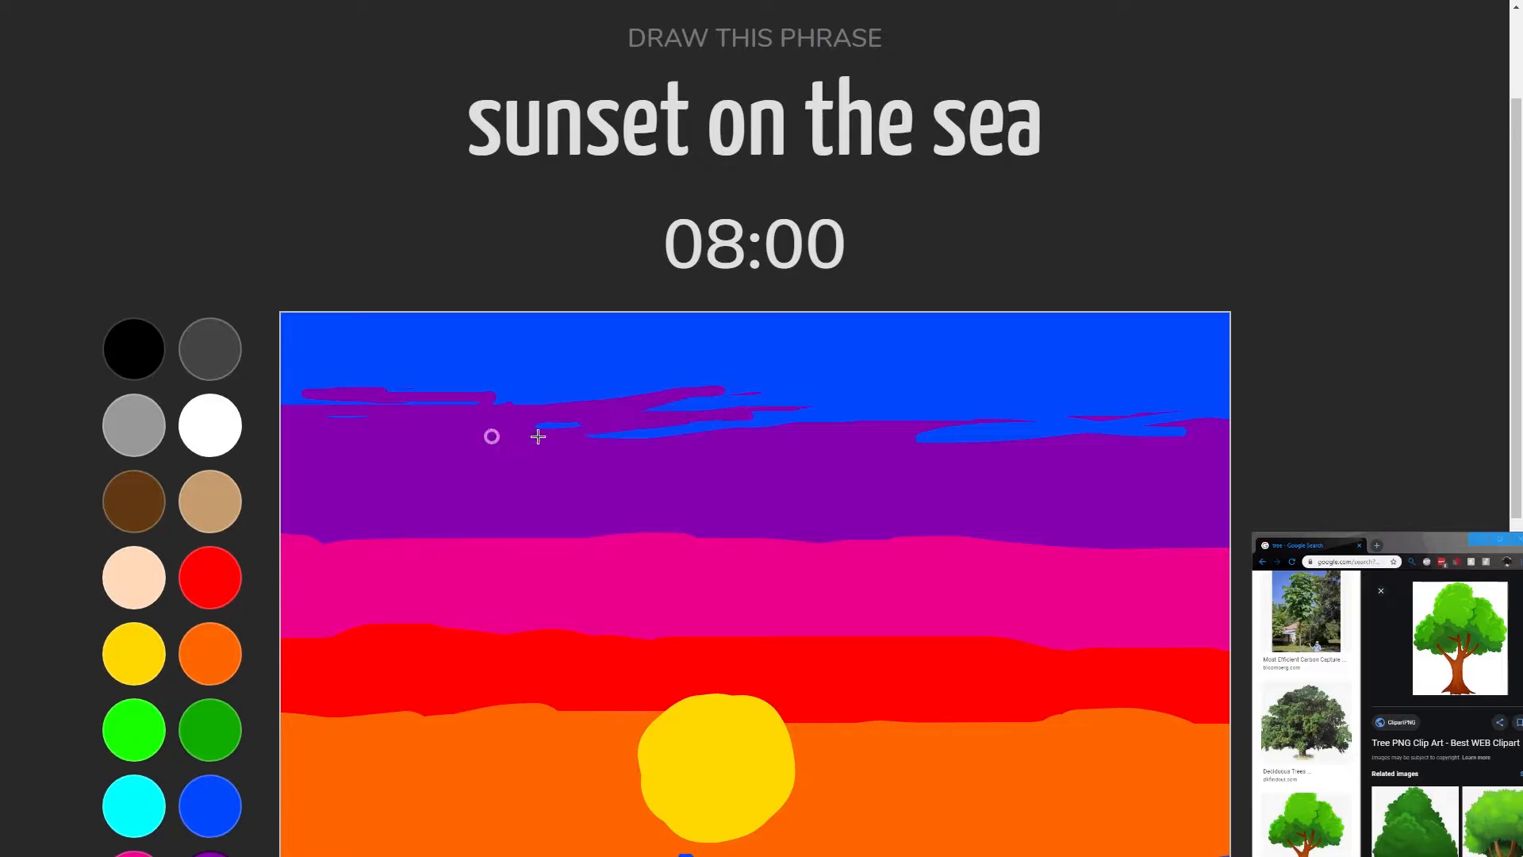
pyautogui.moveTo(538, 435); pyautogui.dragTo(1032, 425)
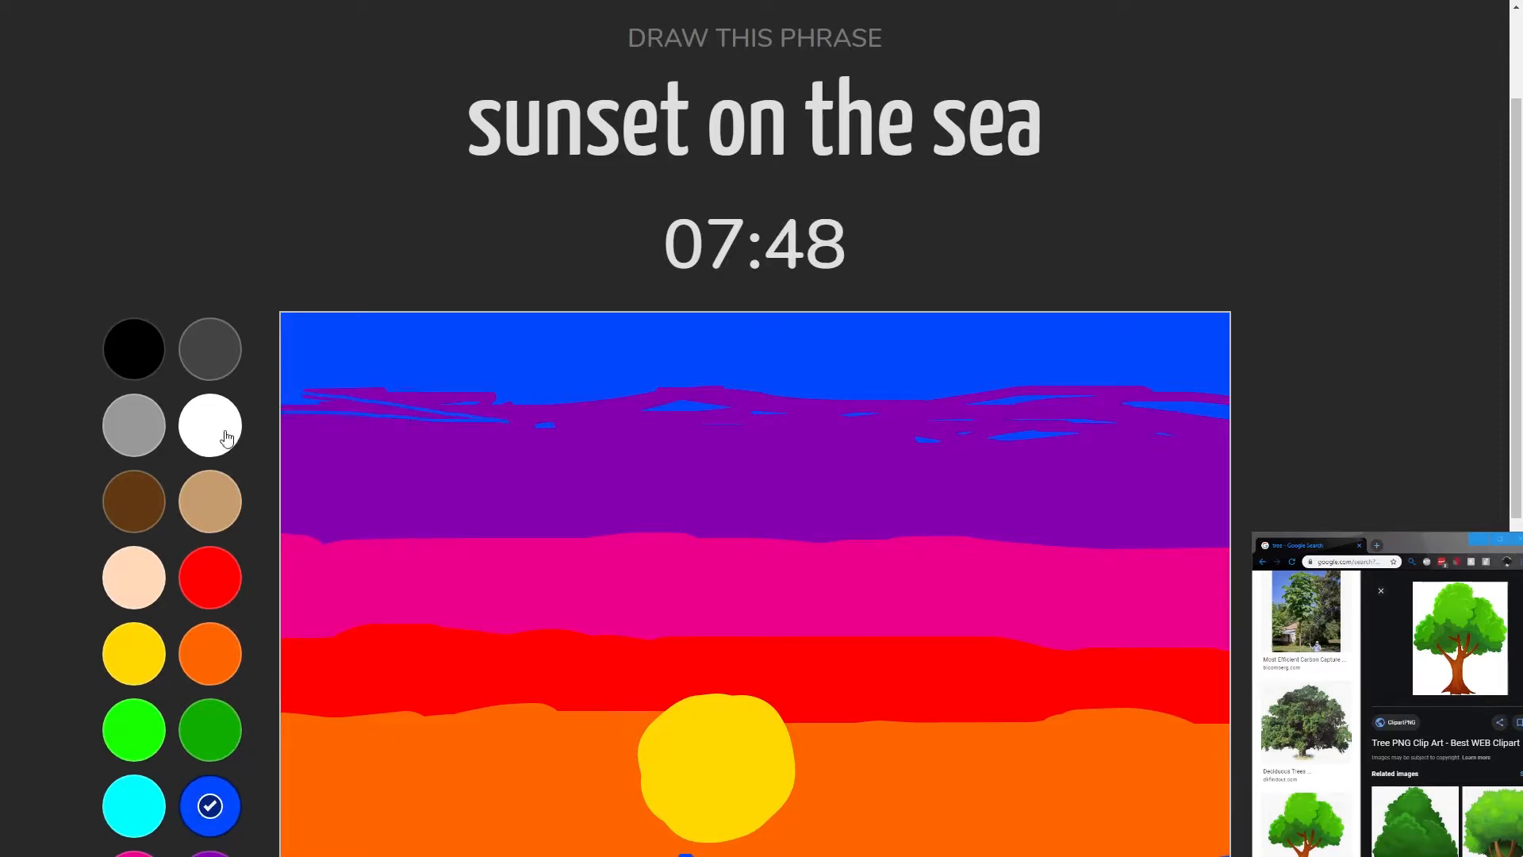
pyautogui.moveTo(320, 407); pyautogui.dragTo(670, 418)
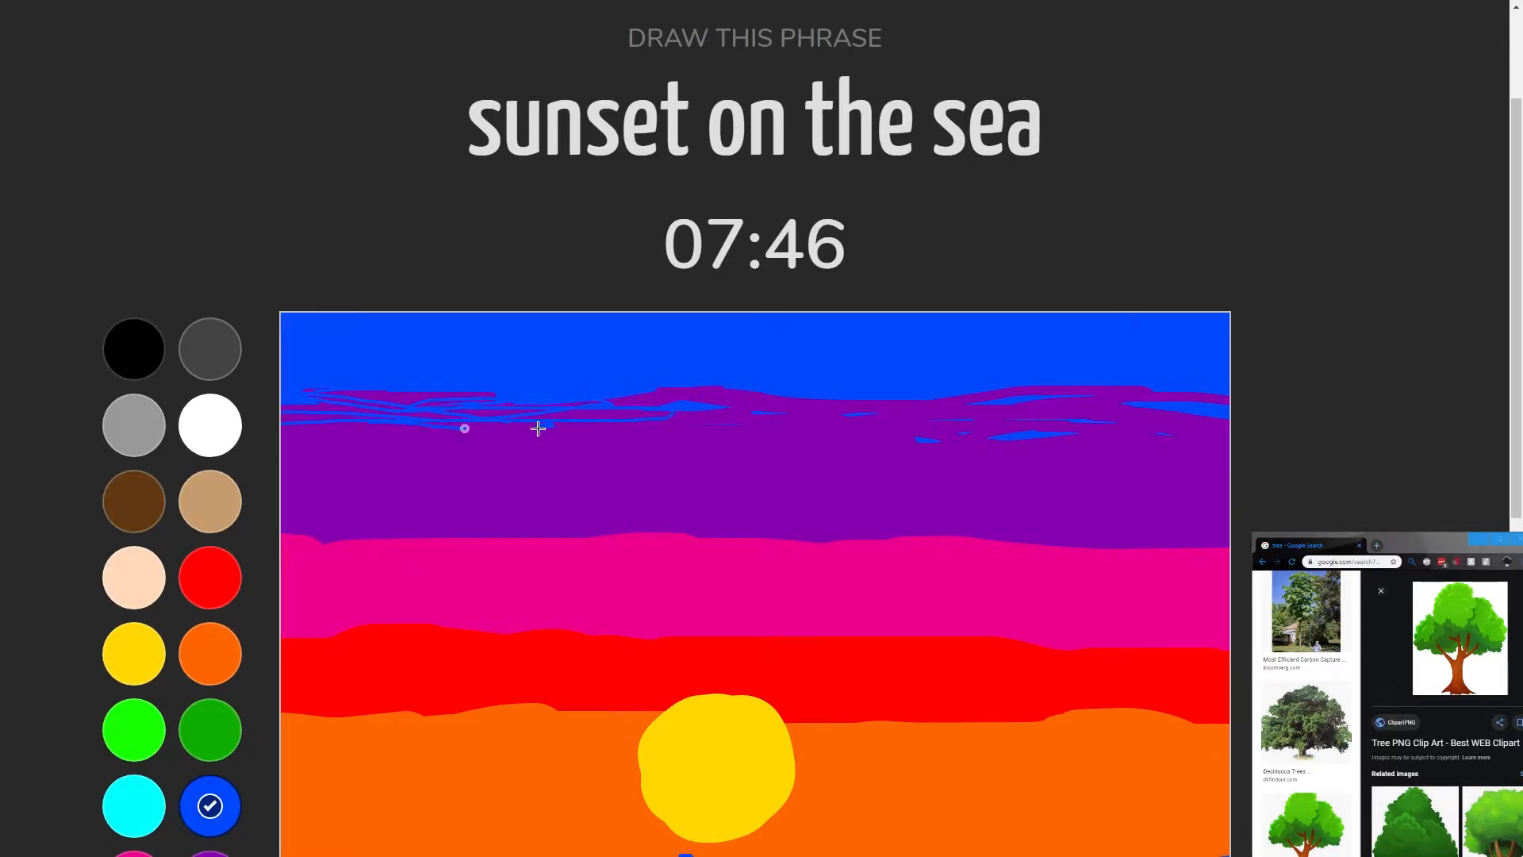
pyautogui.moveTo(465, 428); pyautogui.dragTo(737, 422)
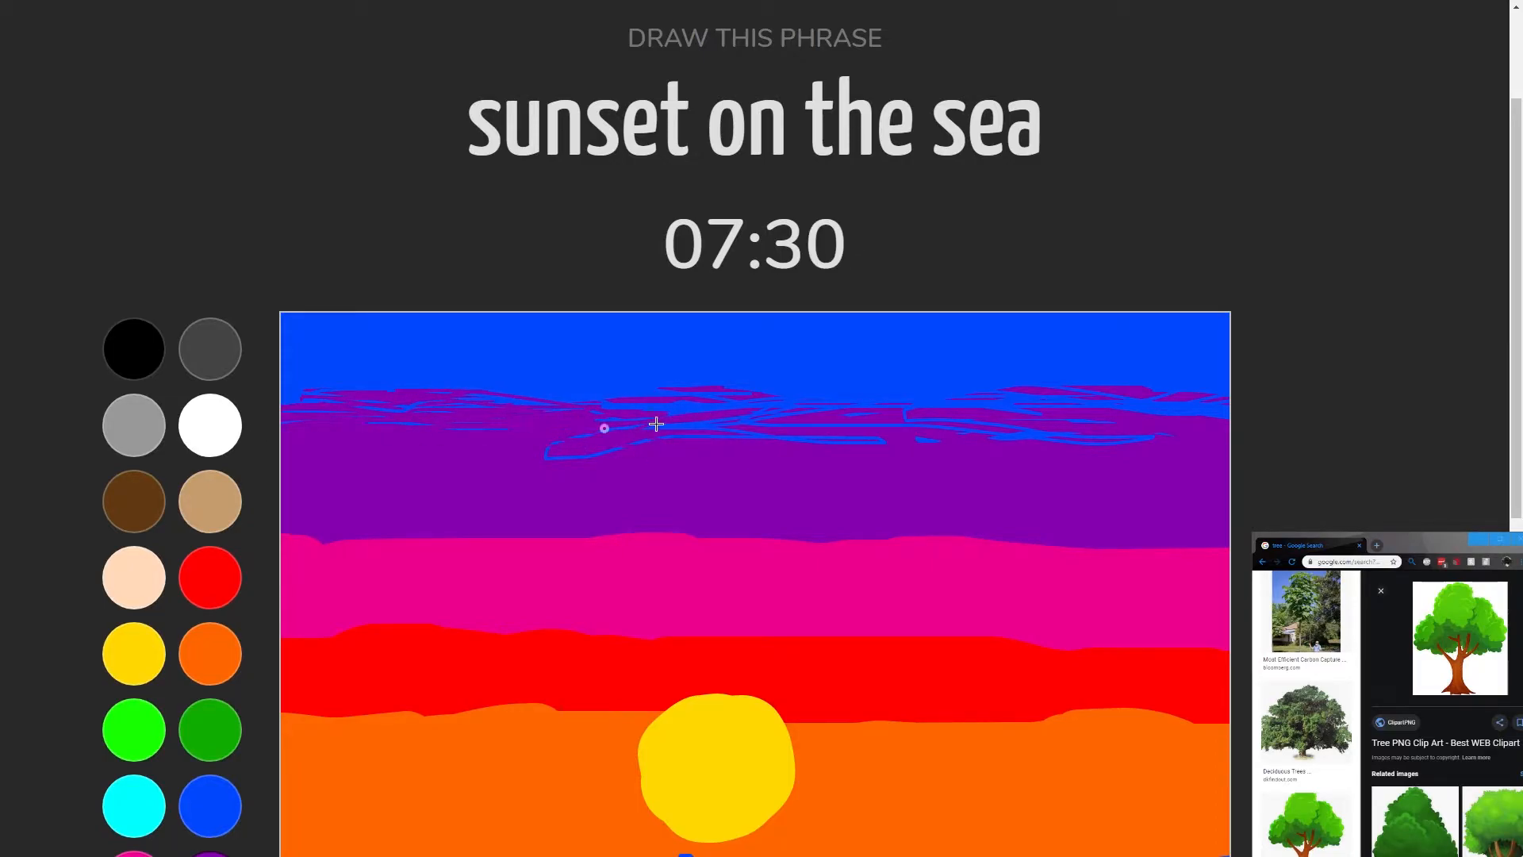
pyautogui.moveTo(605, 427); pyautogui.dragTo(752, 426)
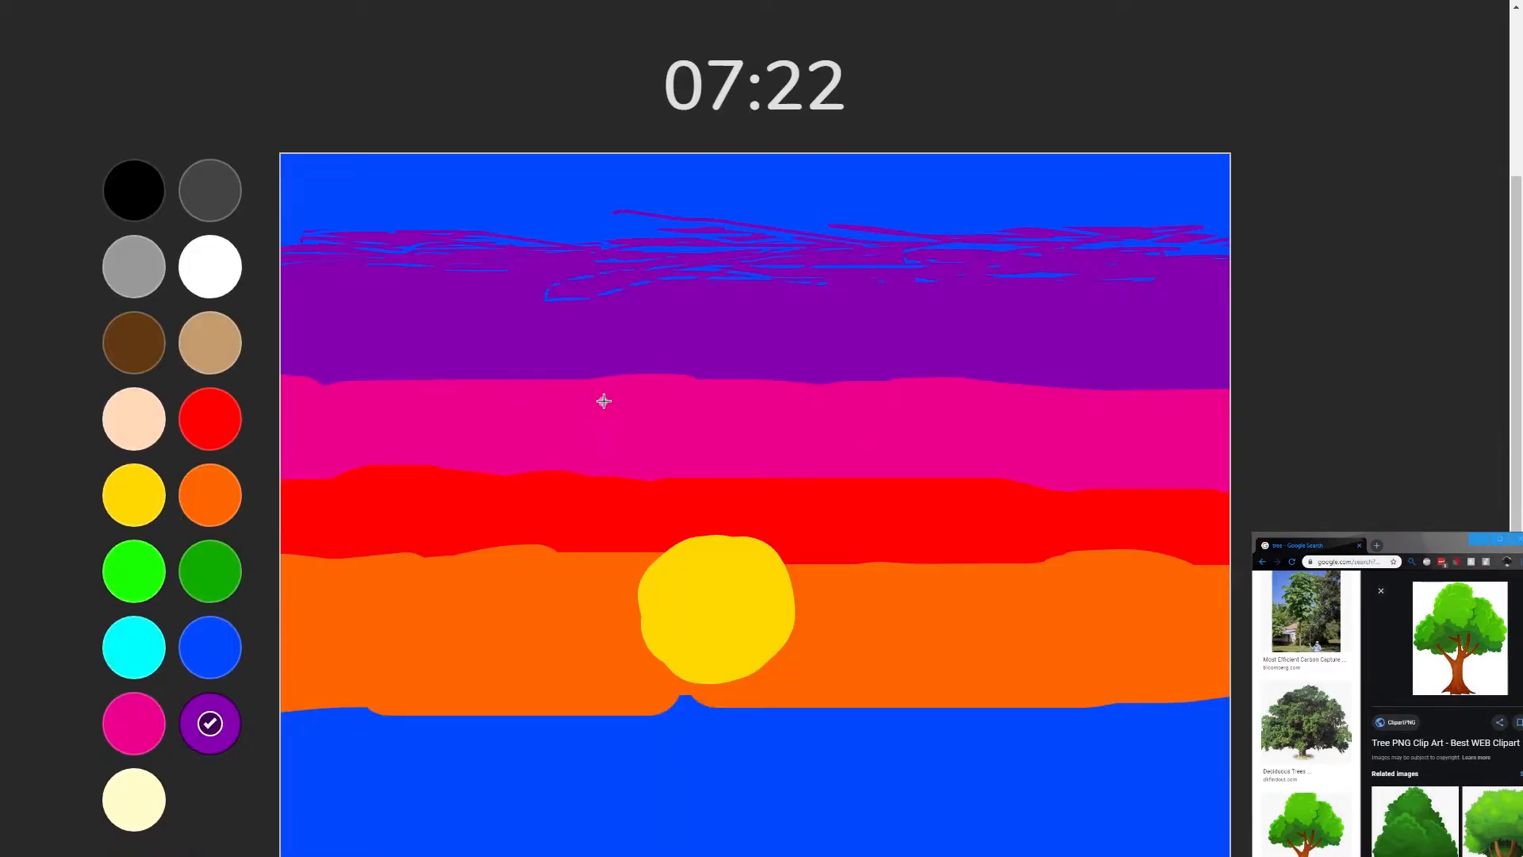
pyautogui.moveTo(362, 406)
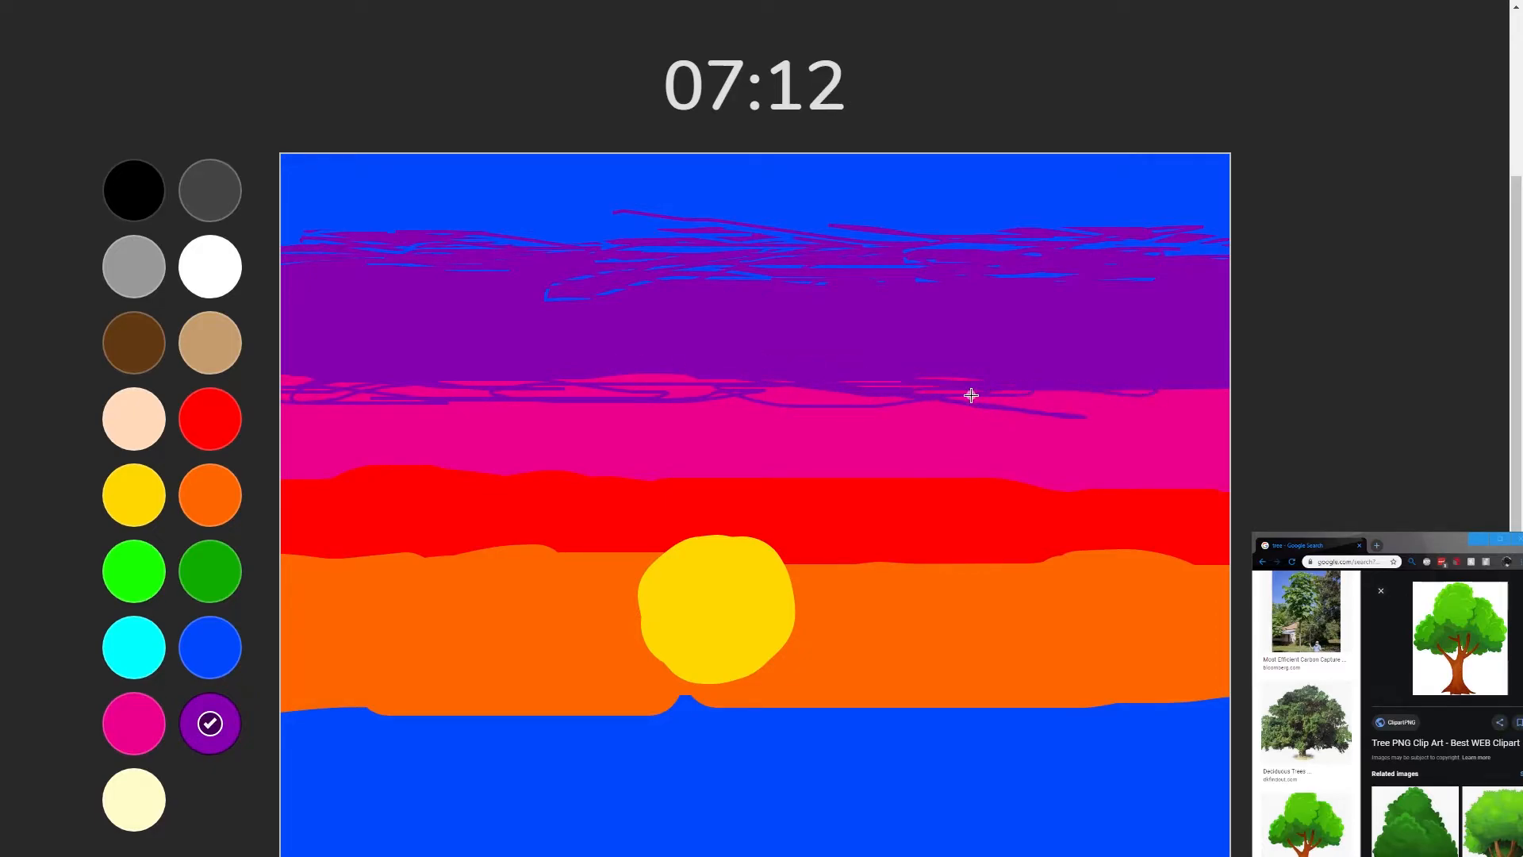
# - Blend the purple-to-pink boundary with purple streaks into the pink and pink streaks into the purple
pyautogui.click(133, 724)
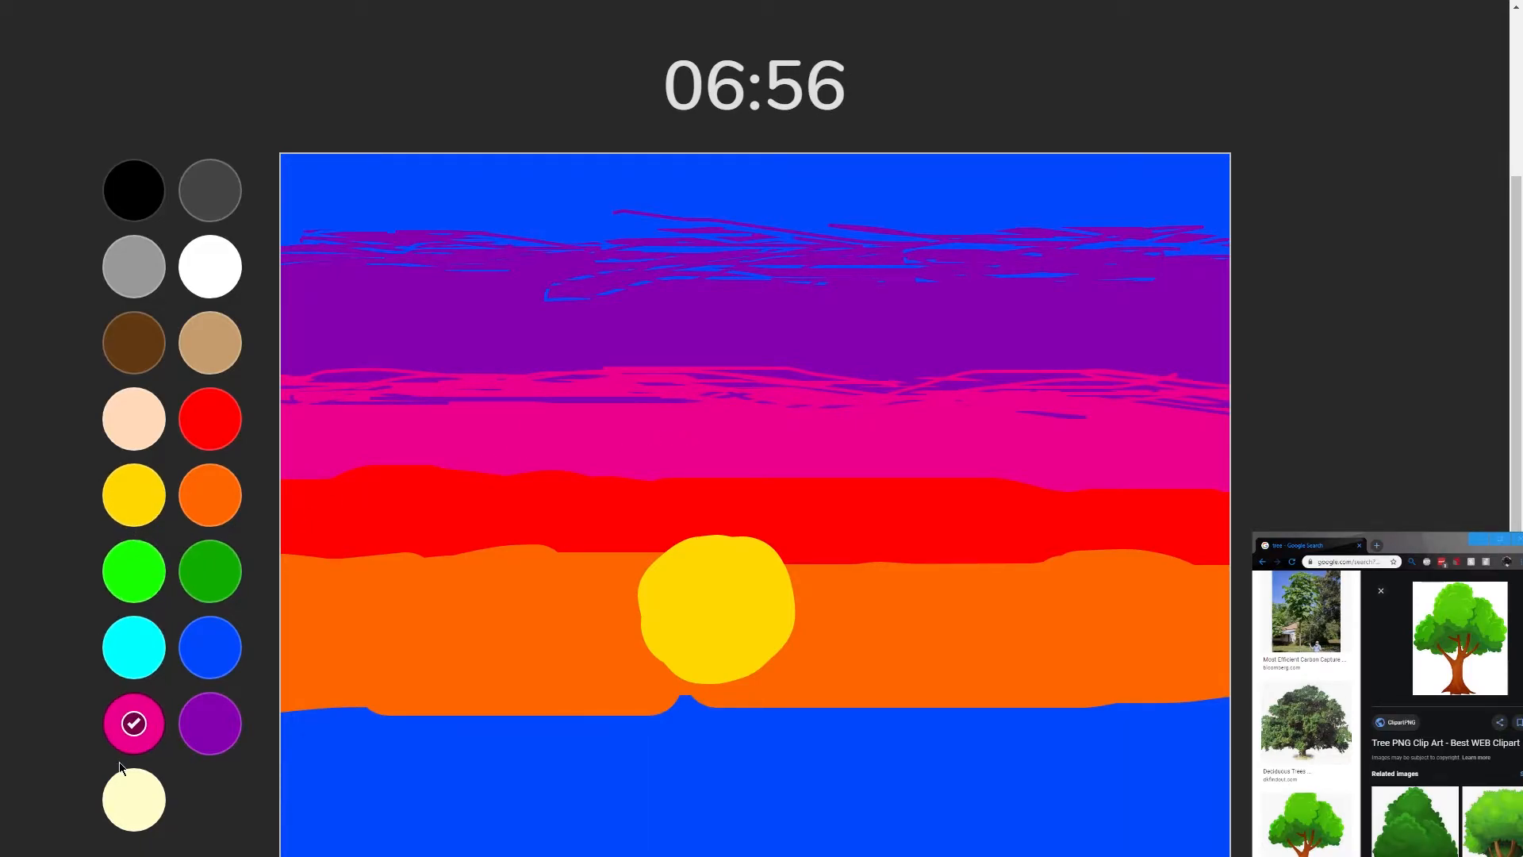
pyautogui.click(210, 723)
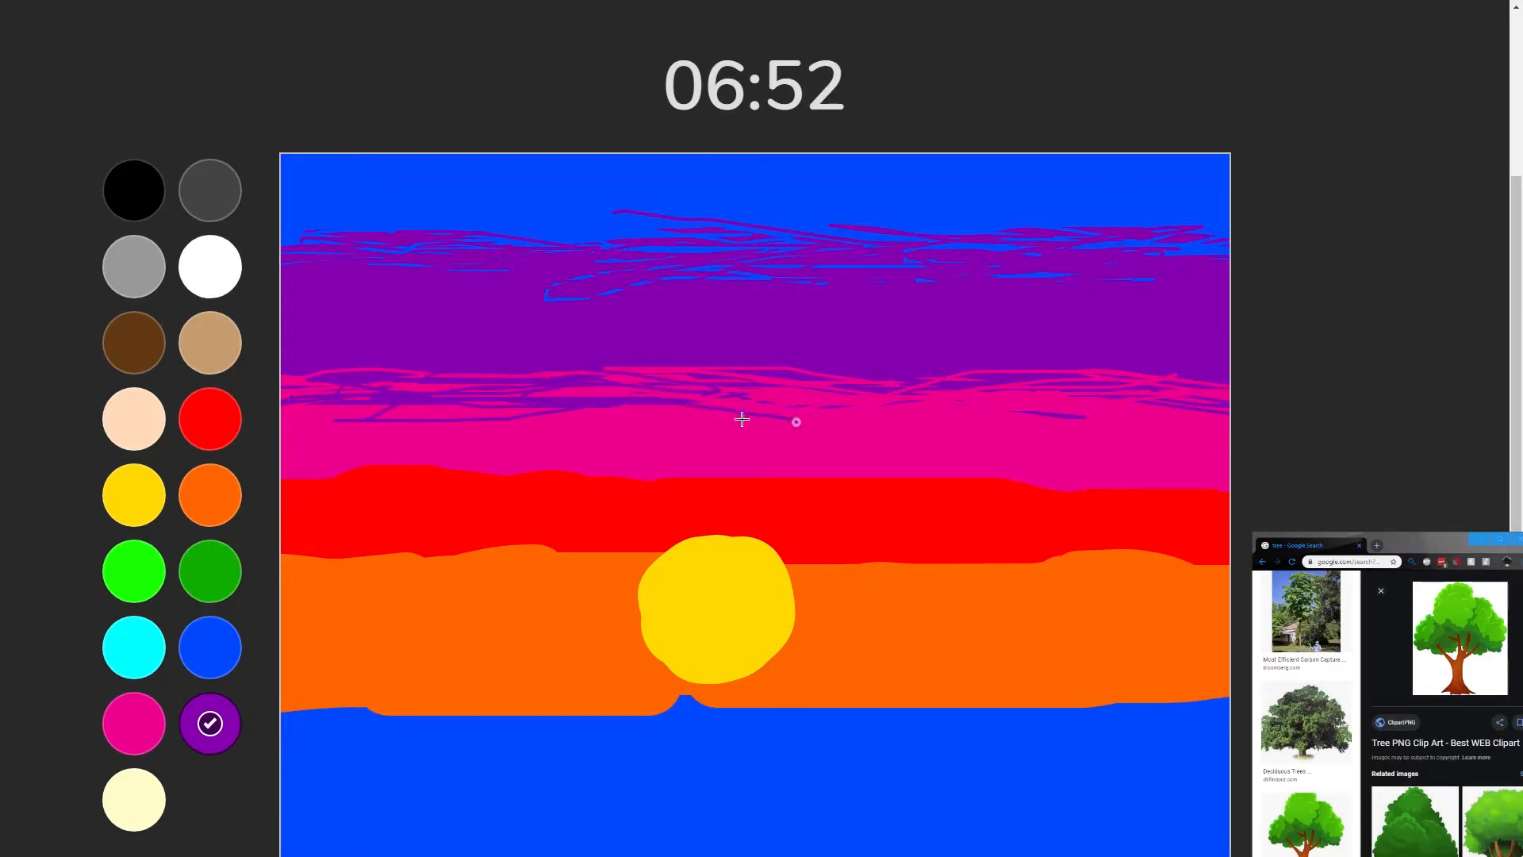
pyautogui.moveTo(743, 419); pyautogui.dragTo(1084, 412)
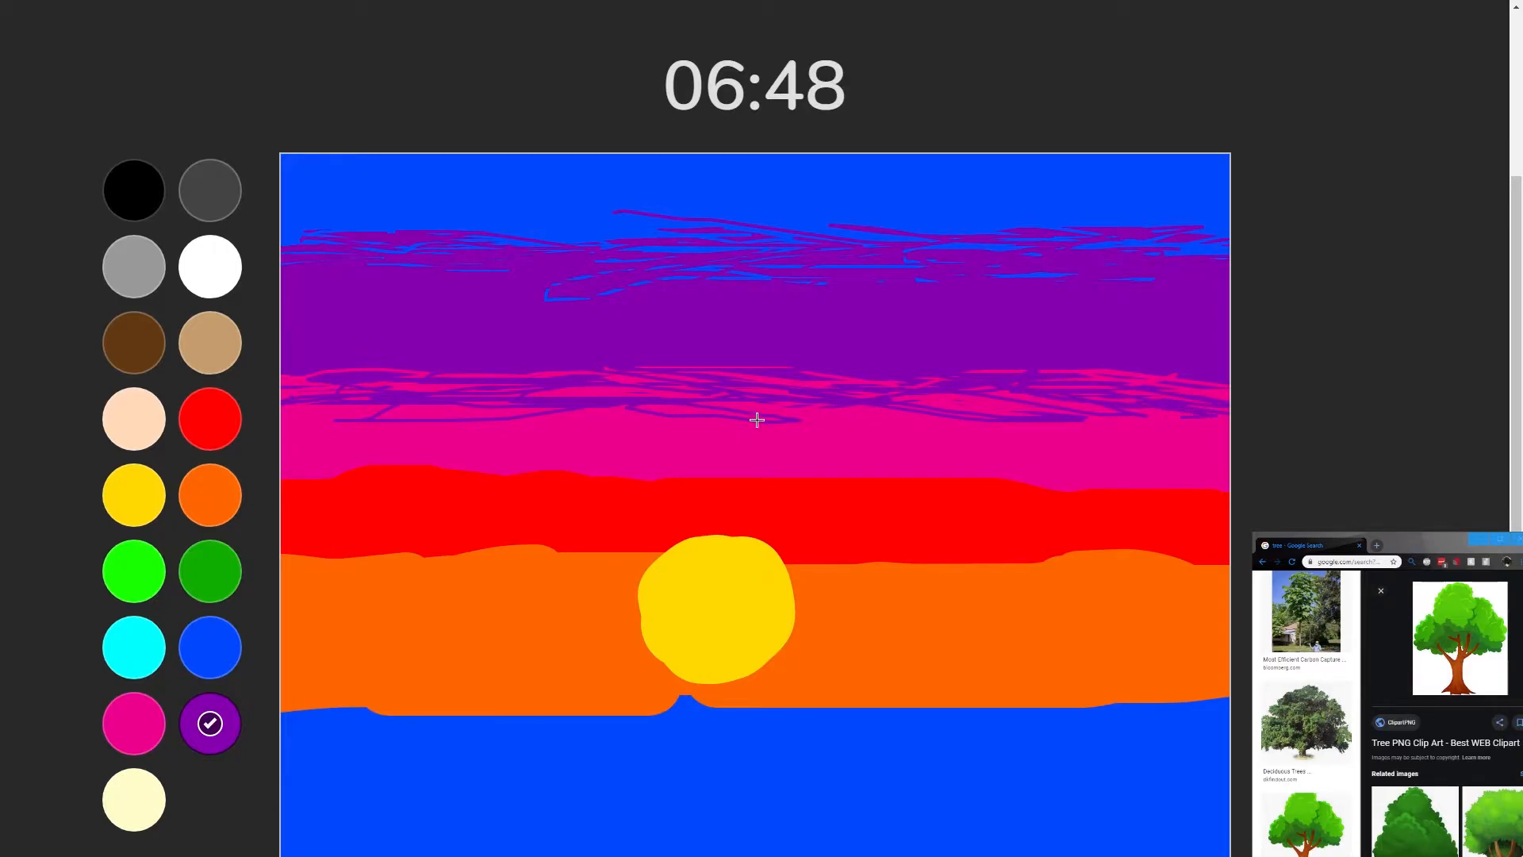
pyautogui.click(133, 723)
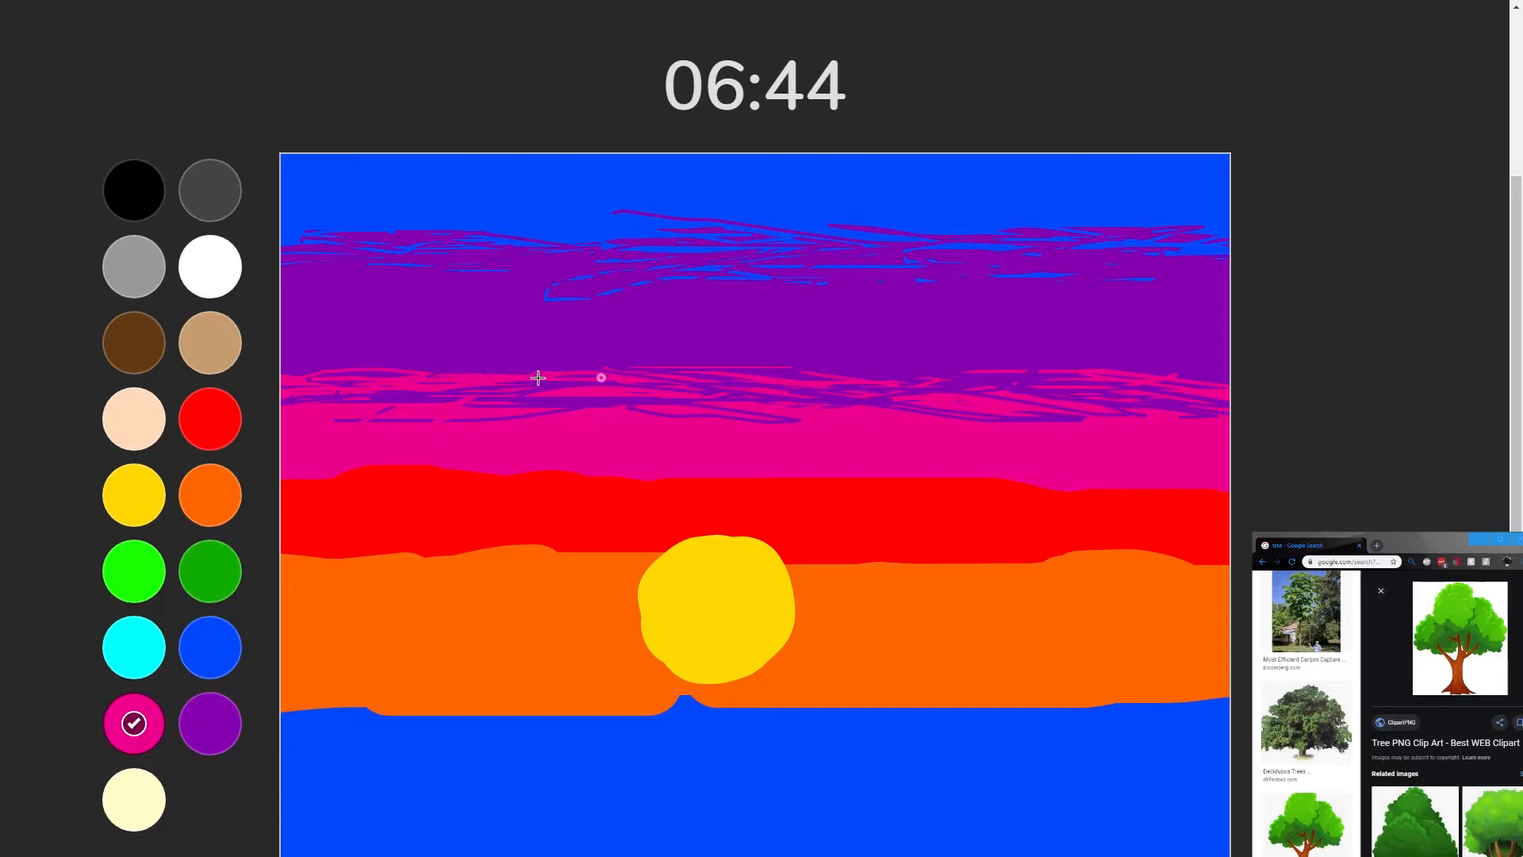
pyautogui.moveTo(539, 377); pyautogui.dragTo(778, 398)
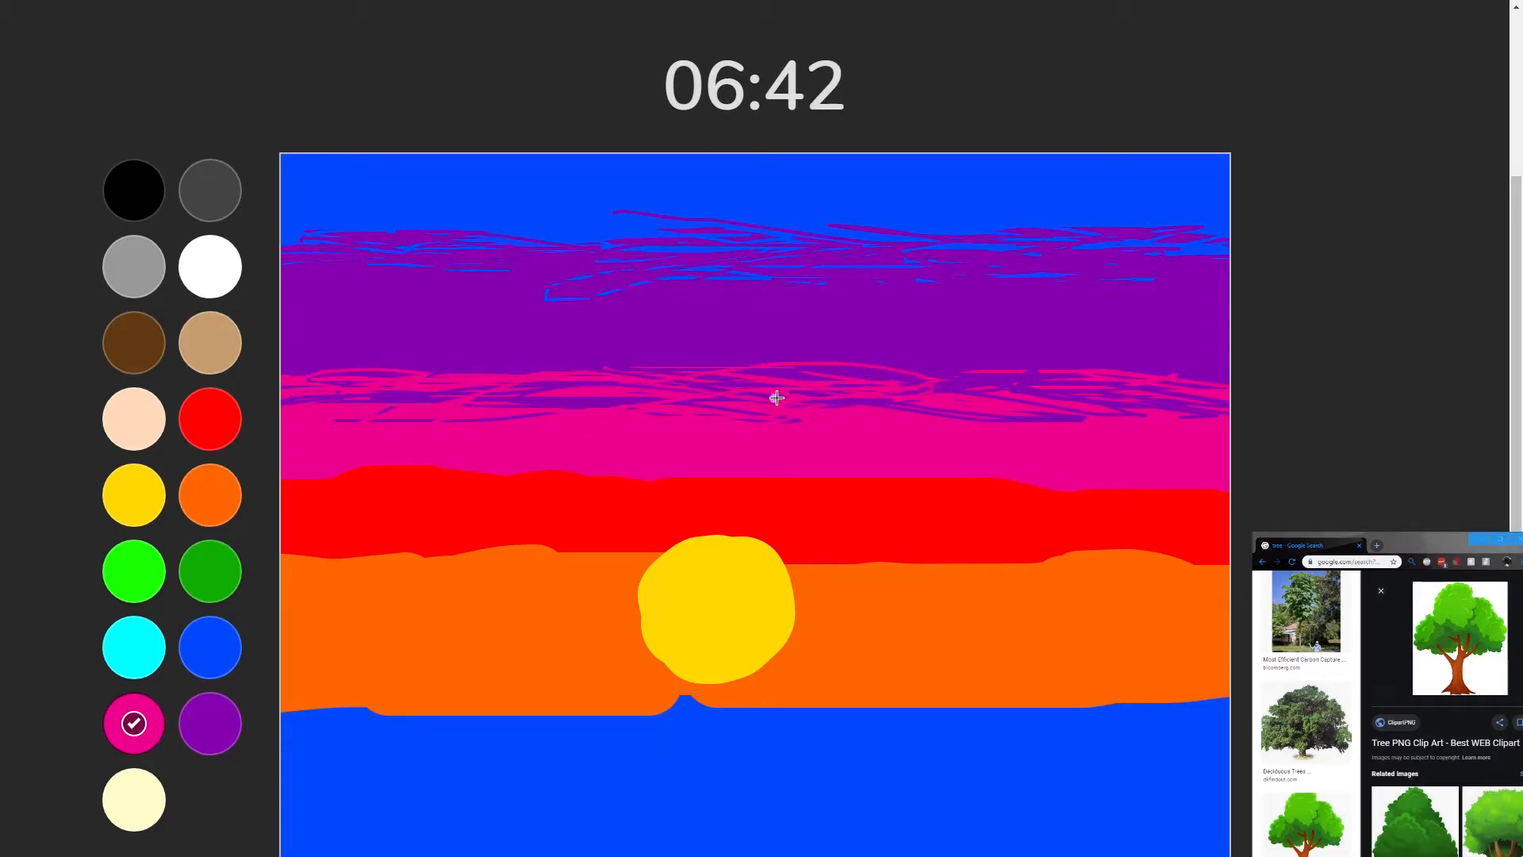
pyautogui.moveTo(777, 398); pyautogui.dragTo(1190, 393)
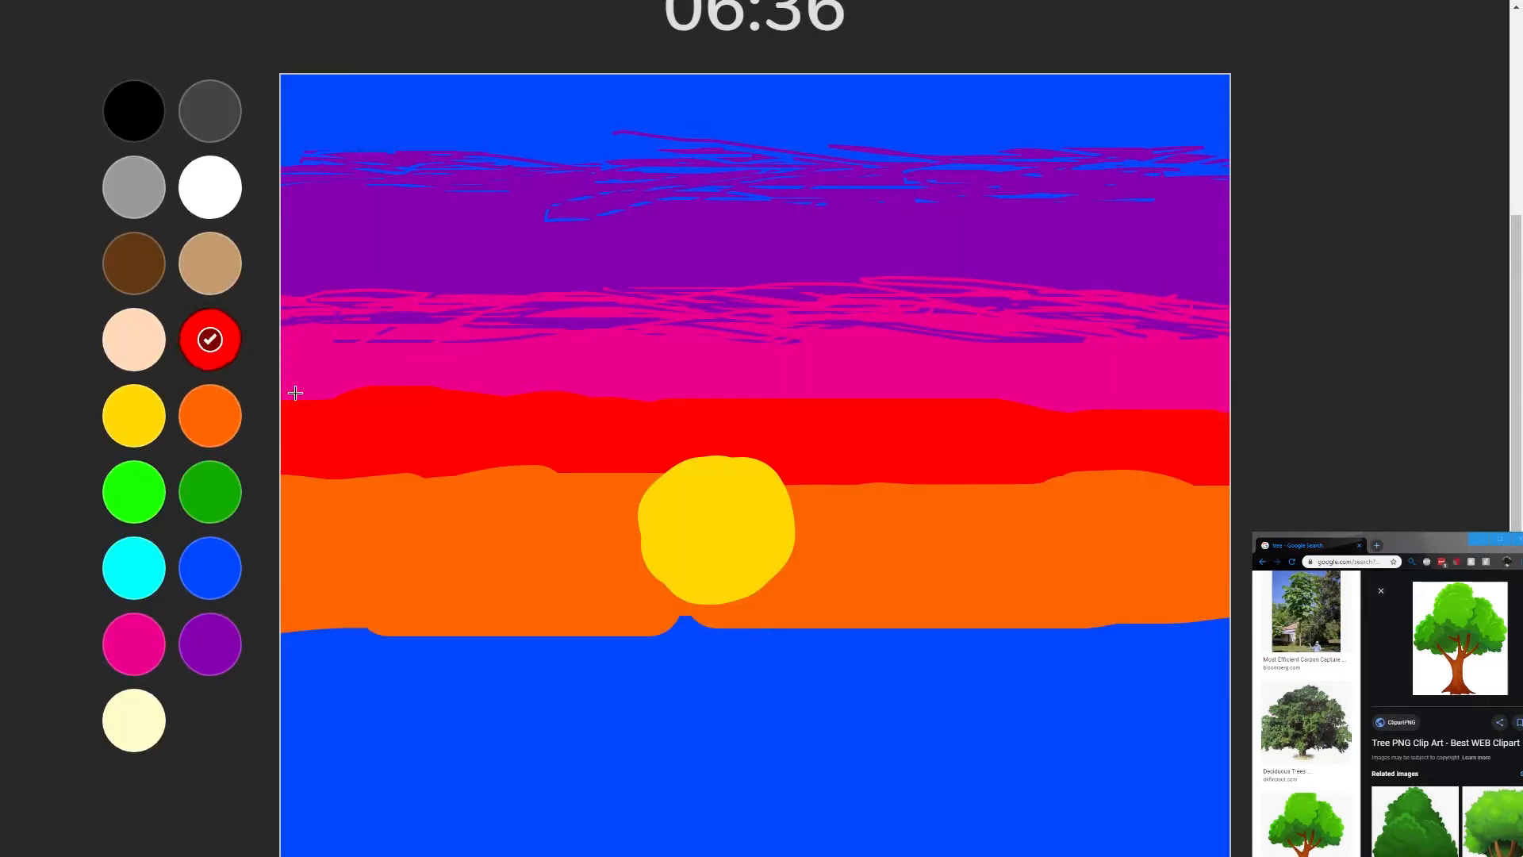
# - Blend the pink-to-red boundary with red streaks into the pink and pink streaks into the red
pyautogui.moveTo(292, 394); pyautogui.dragTo(504, 377)
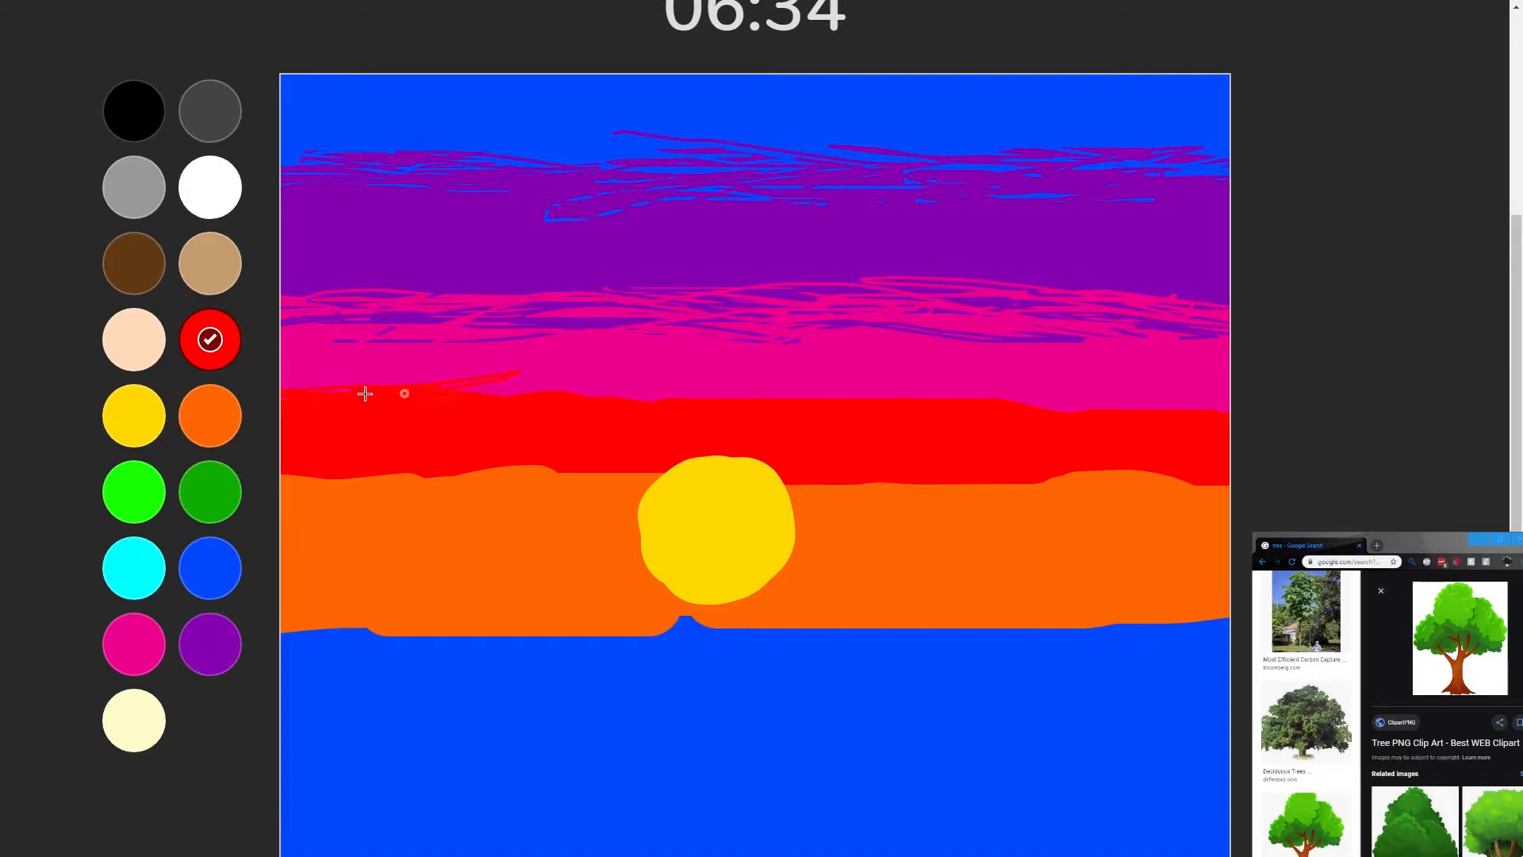
pyautogui.moveTo(406, 393); pyautogui.dragTo(865, 401)
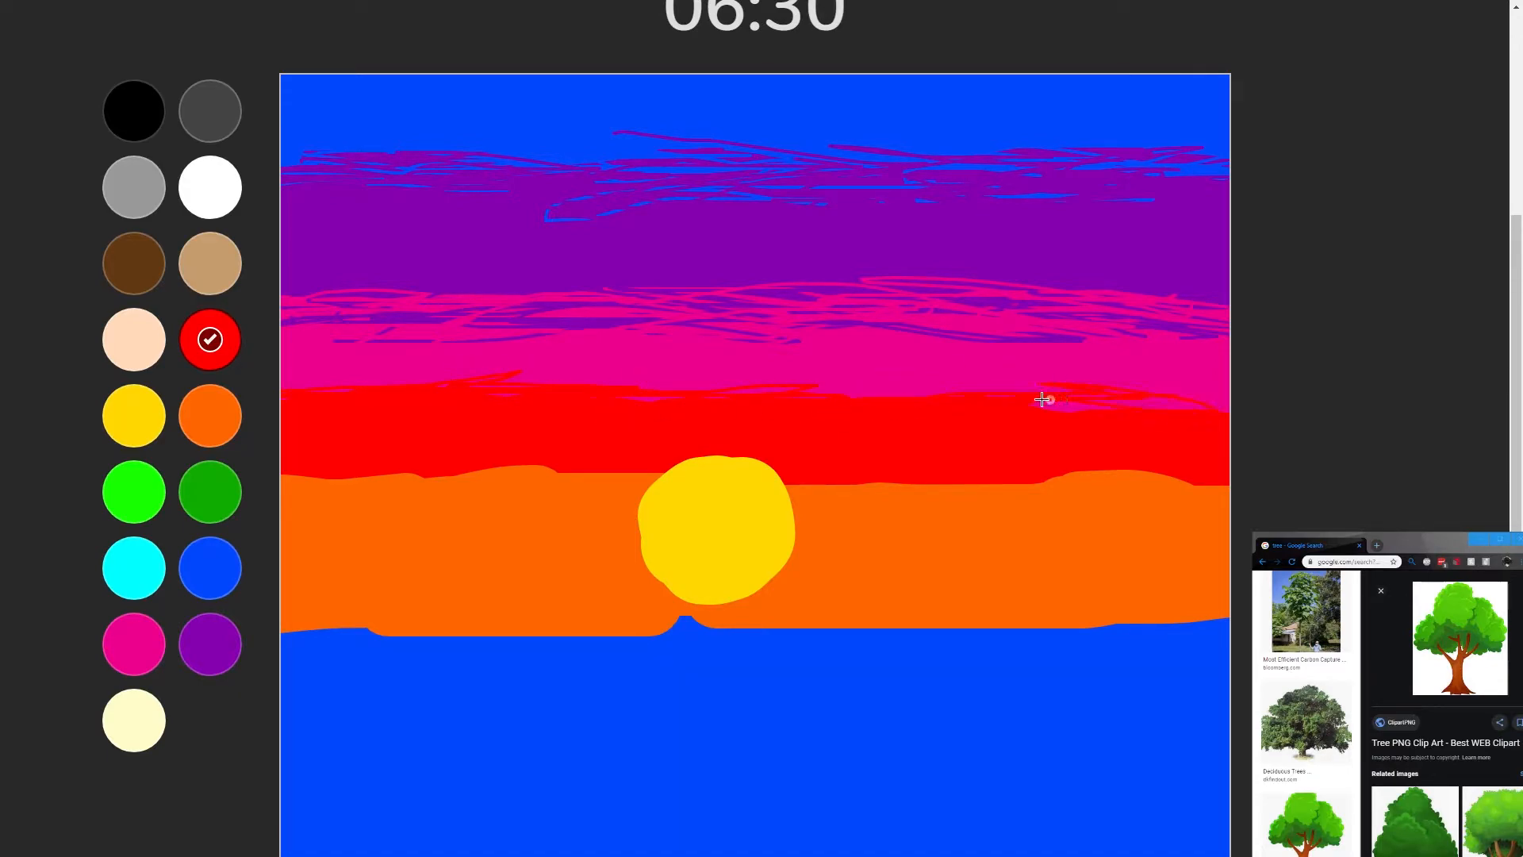
pyautogui.click(133, 644)
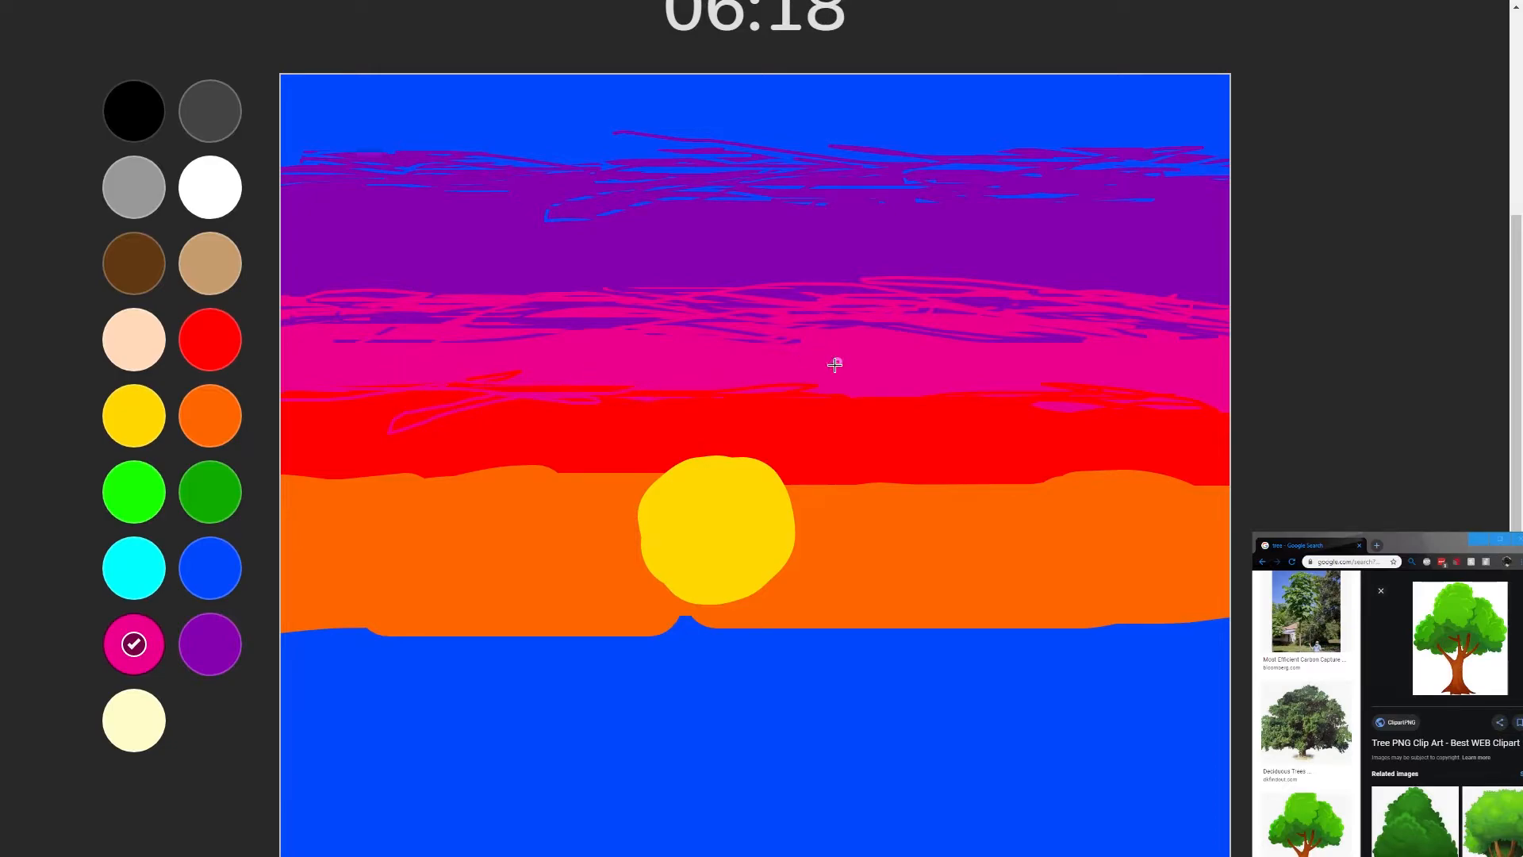
pyautogui.moveTo(833, 365); pyautogui.dragTo(1025, 398)
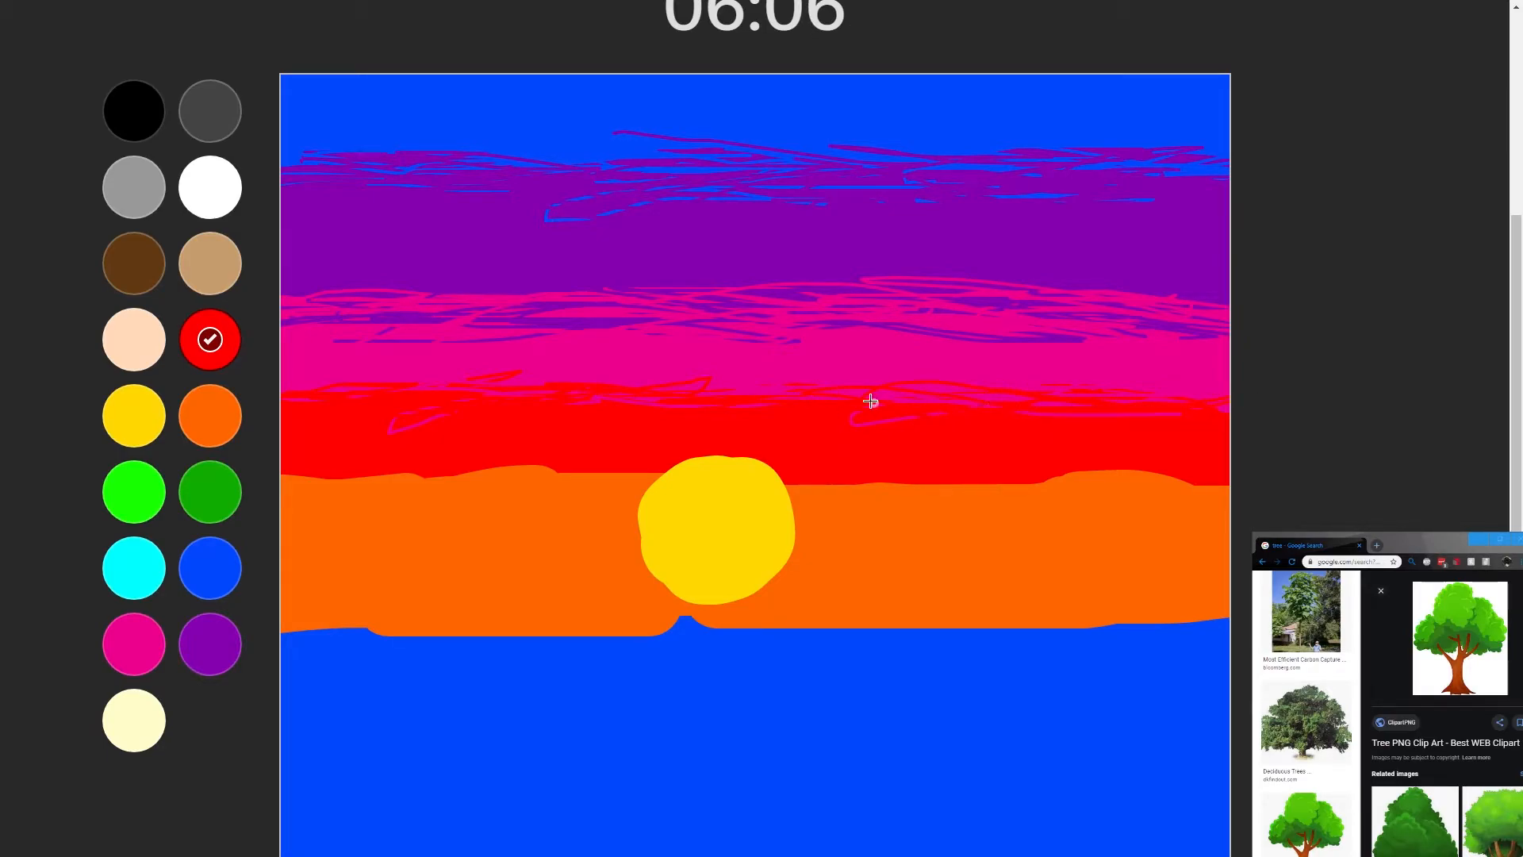
pyautogui.moveTo(262, 462)
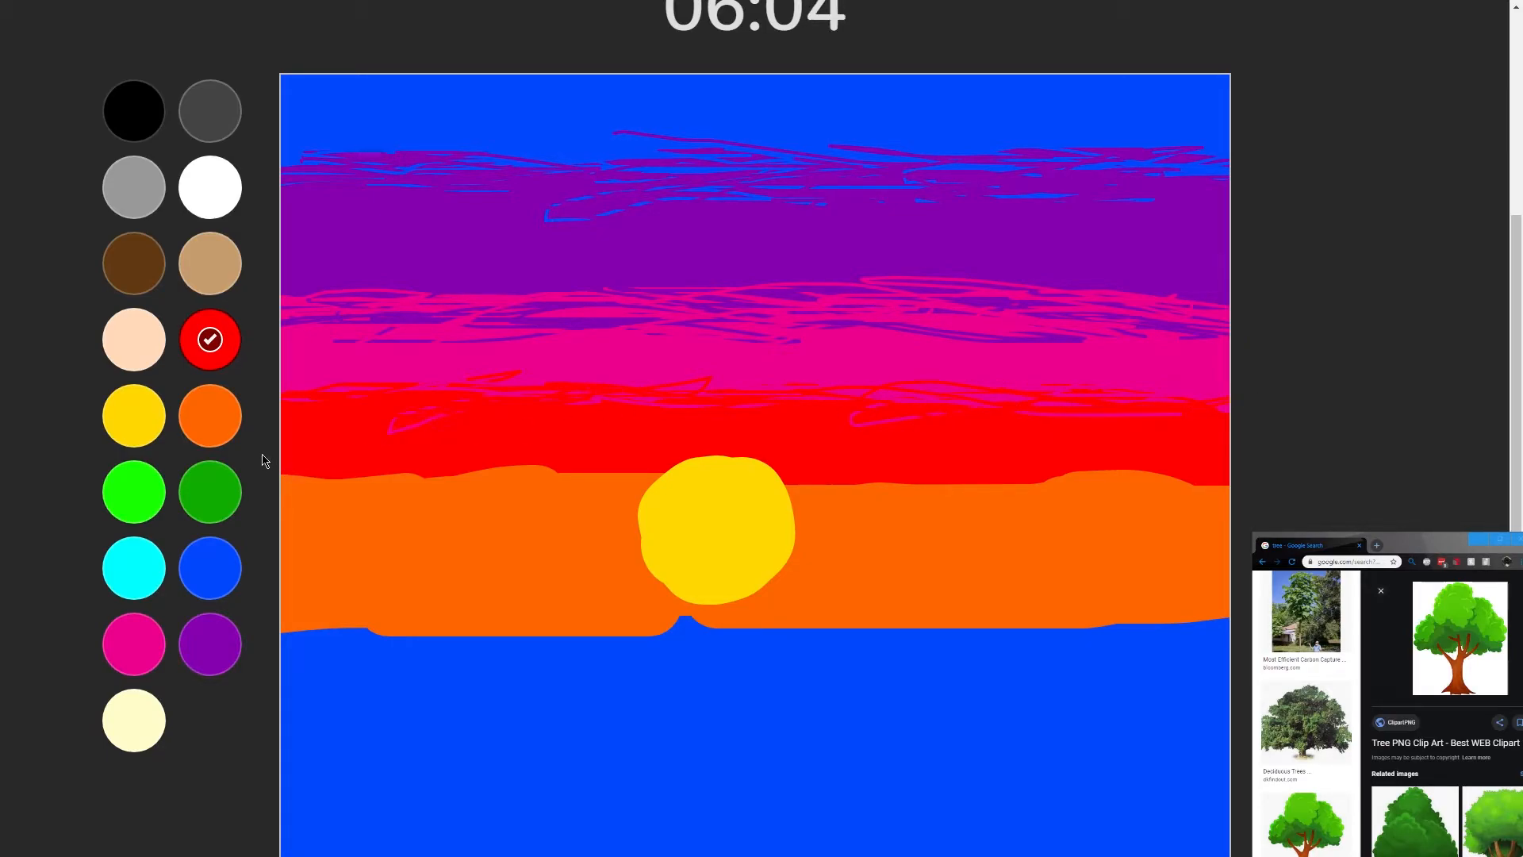
# - Streak orange along the bottom of the red band, including across the top of the sun
pyautogui.click(209, 416)
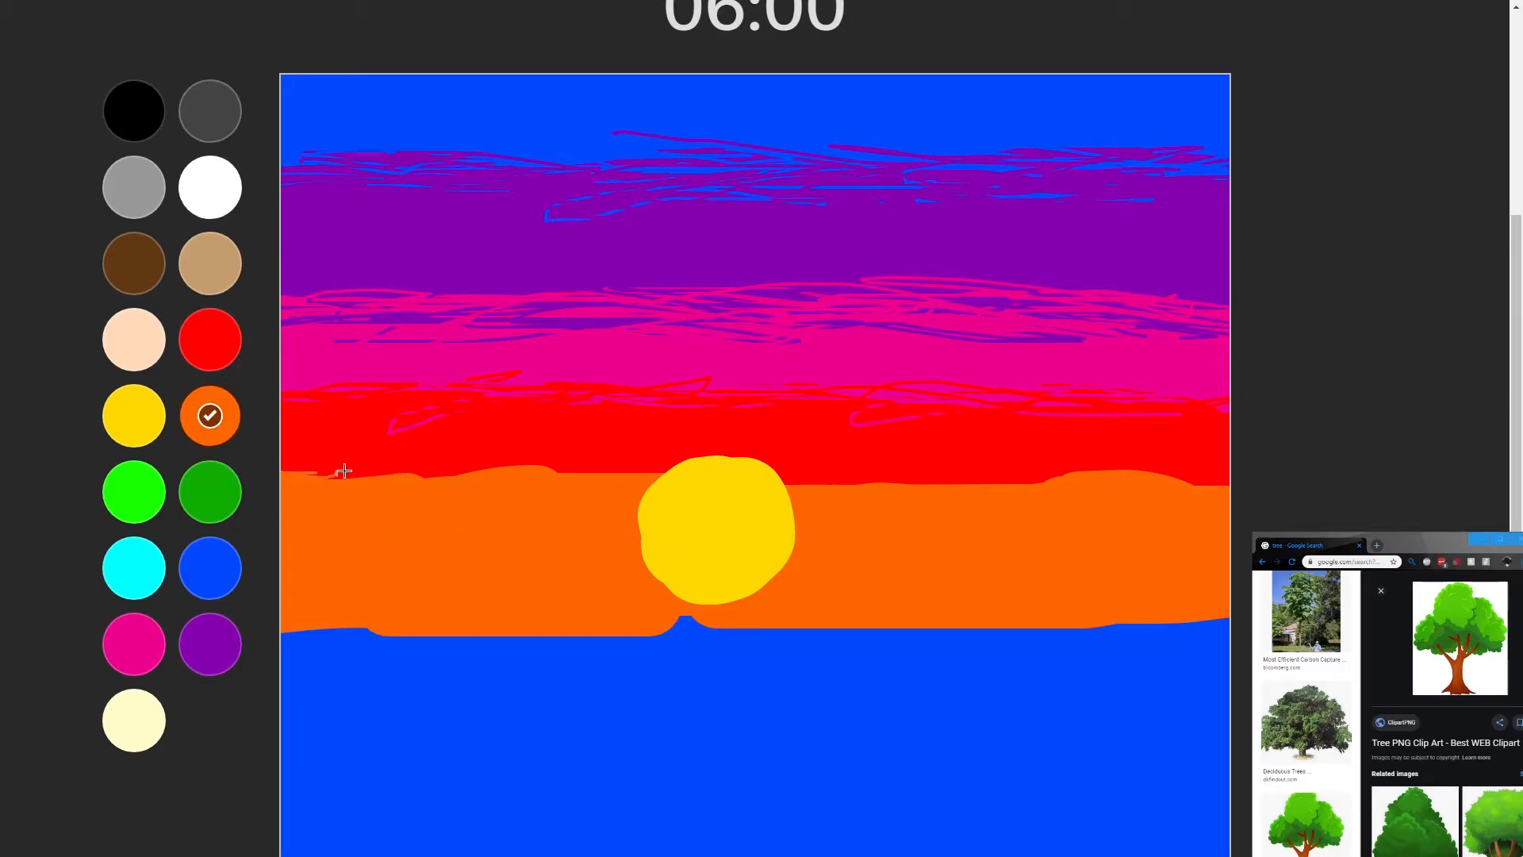
pyautogui.moveTo(339, 471); pyautogui.dragTo(699, 478)
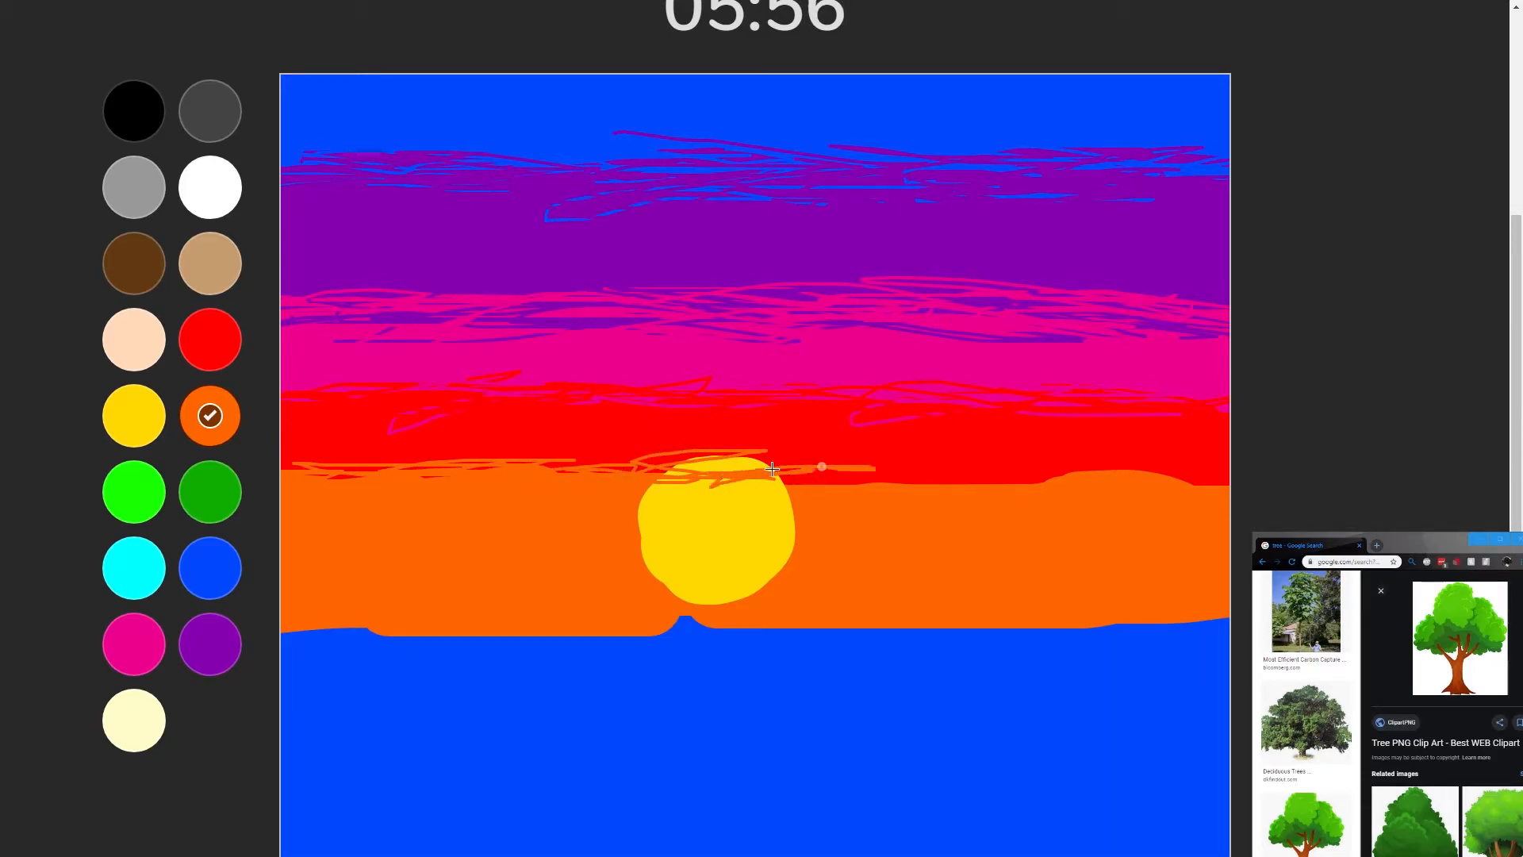
pyautogui.moveTo(768, 471); pyautogui.dragTo(1030, 475)
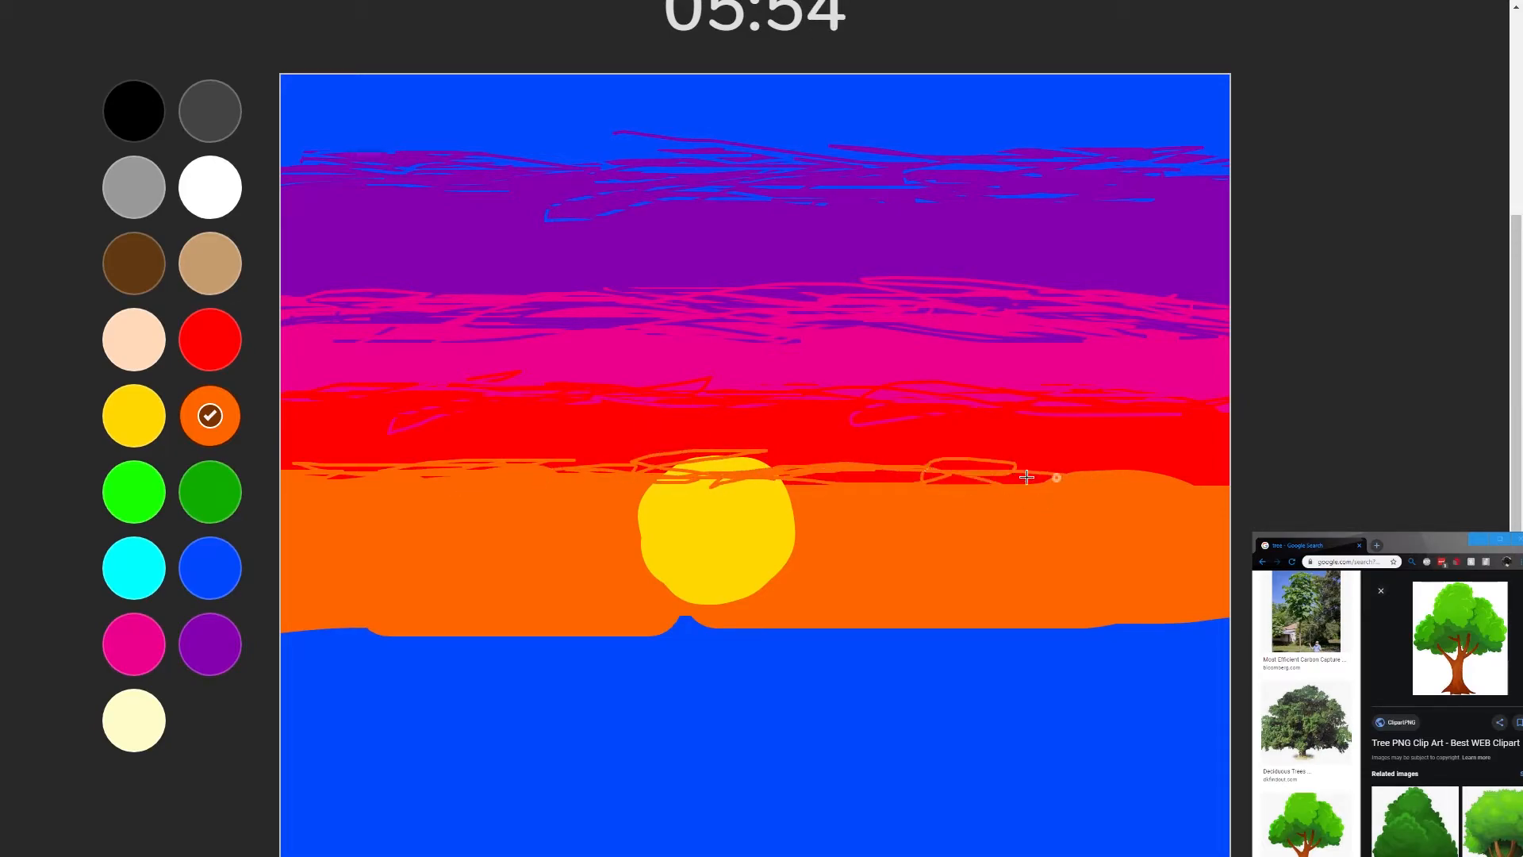
pyautogui.moveTo(1026, 478); pyautogui.dragTo(1084, 482)
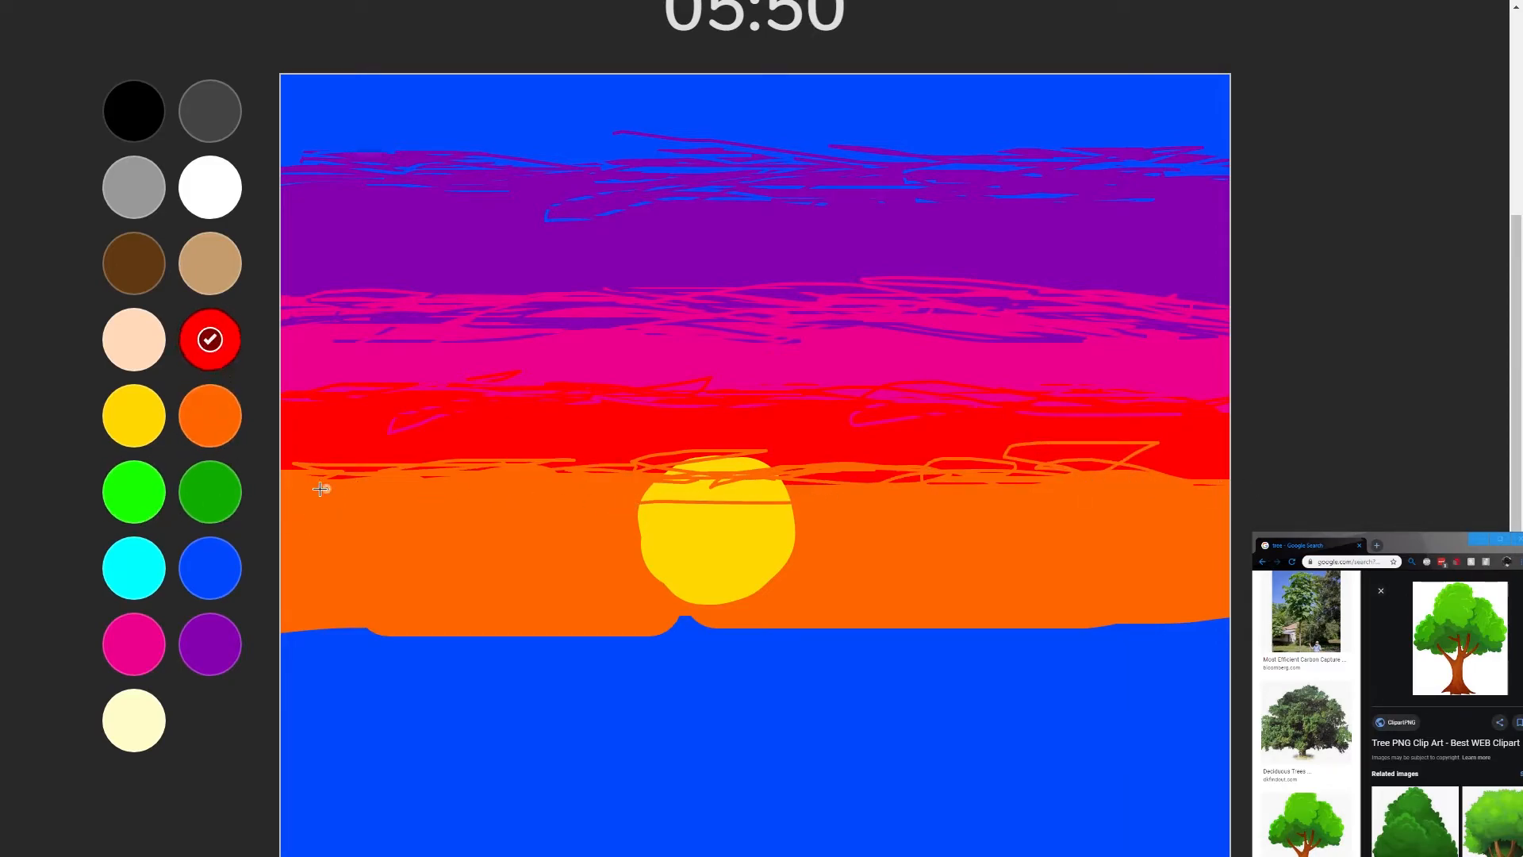
# - Scribble red across the orange horizon band and layer orange over those red streaks
pyautogui.moveTo(321, 489); pyautogui.dragTo(724, 504)
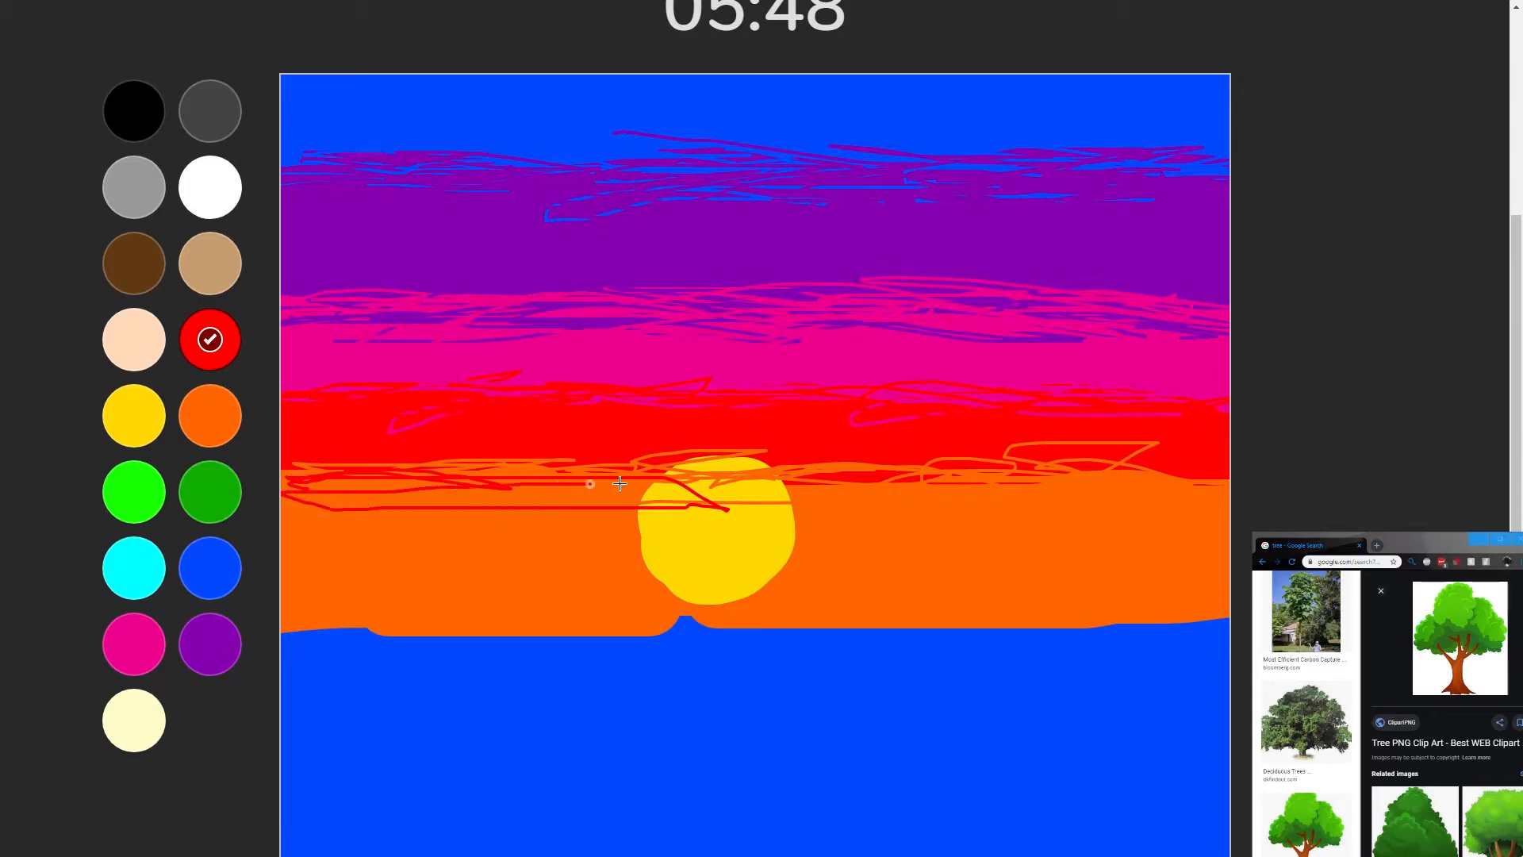
pyautogui.moveTo(591, 484); pyautogui.dragTo(855, 488)
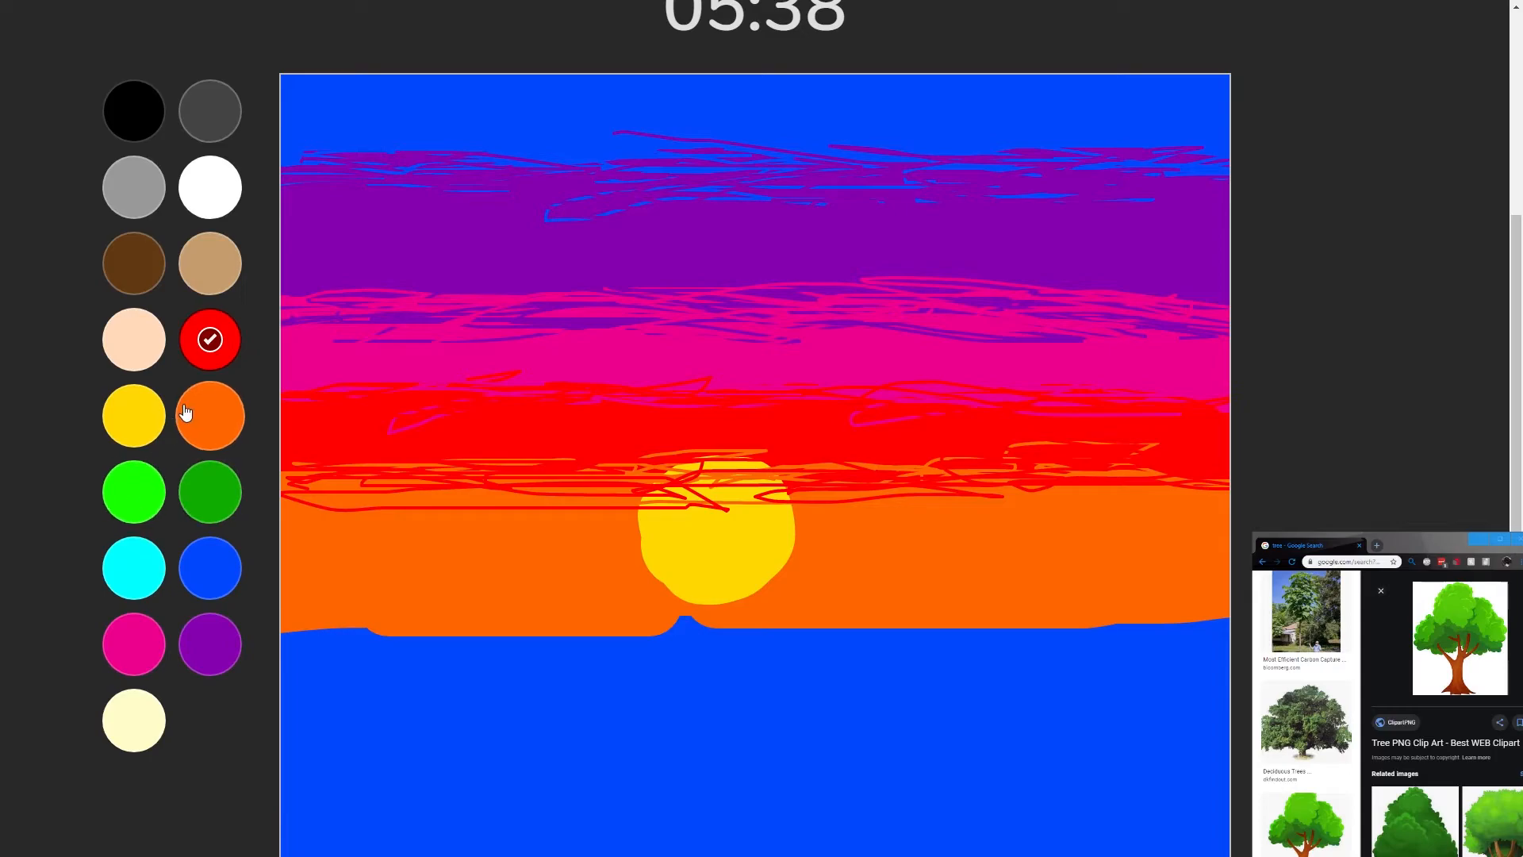
pyautogui.click(209, 416)
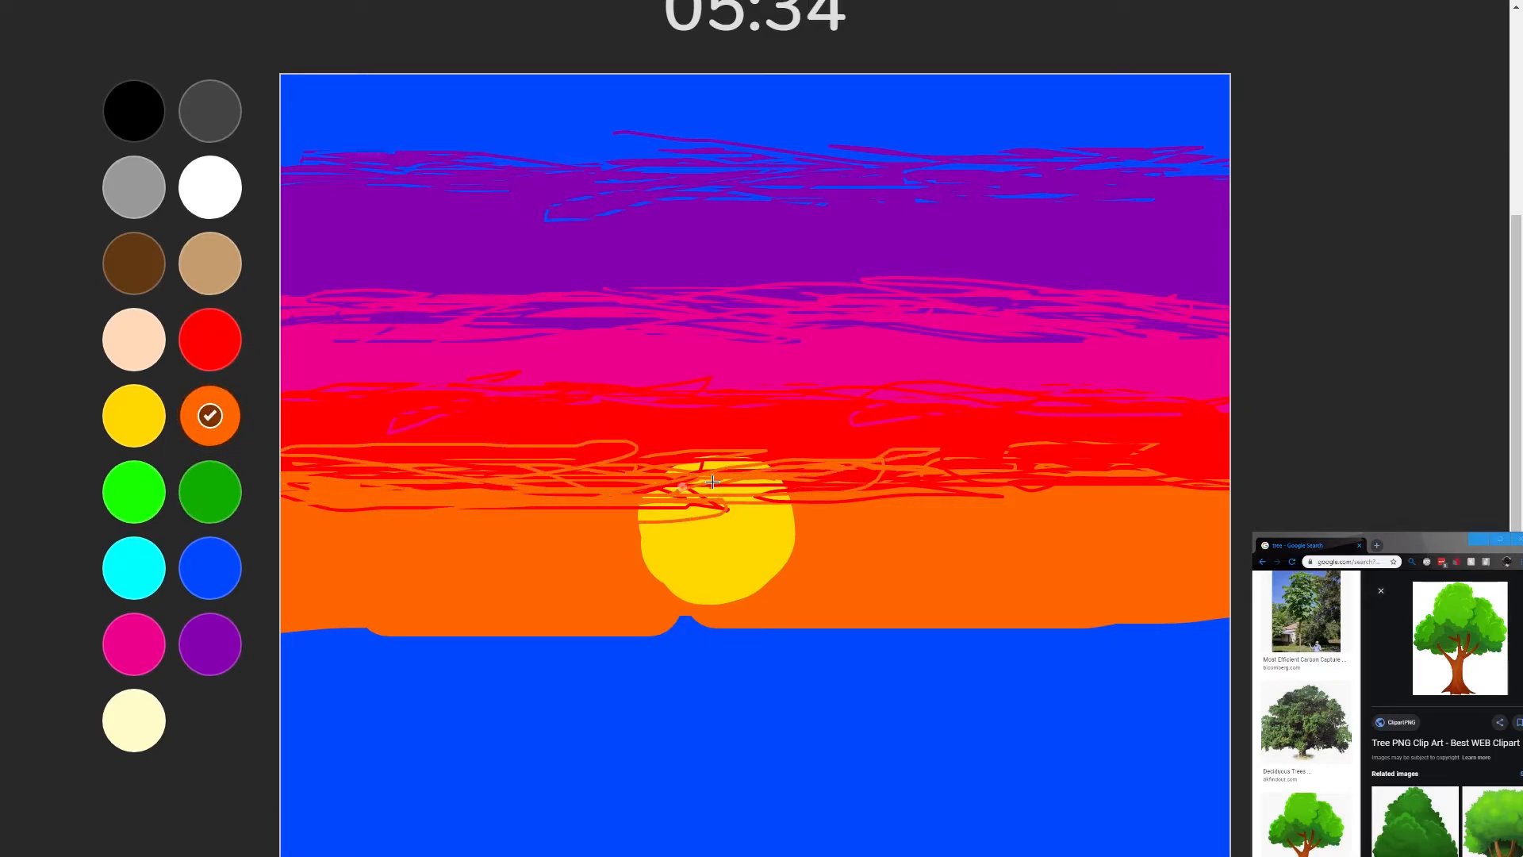
pyautogui.moveTo(709, 482); pyautogui.dragTo(1209, 496)
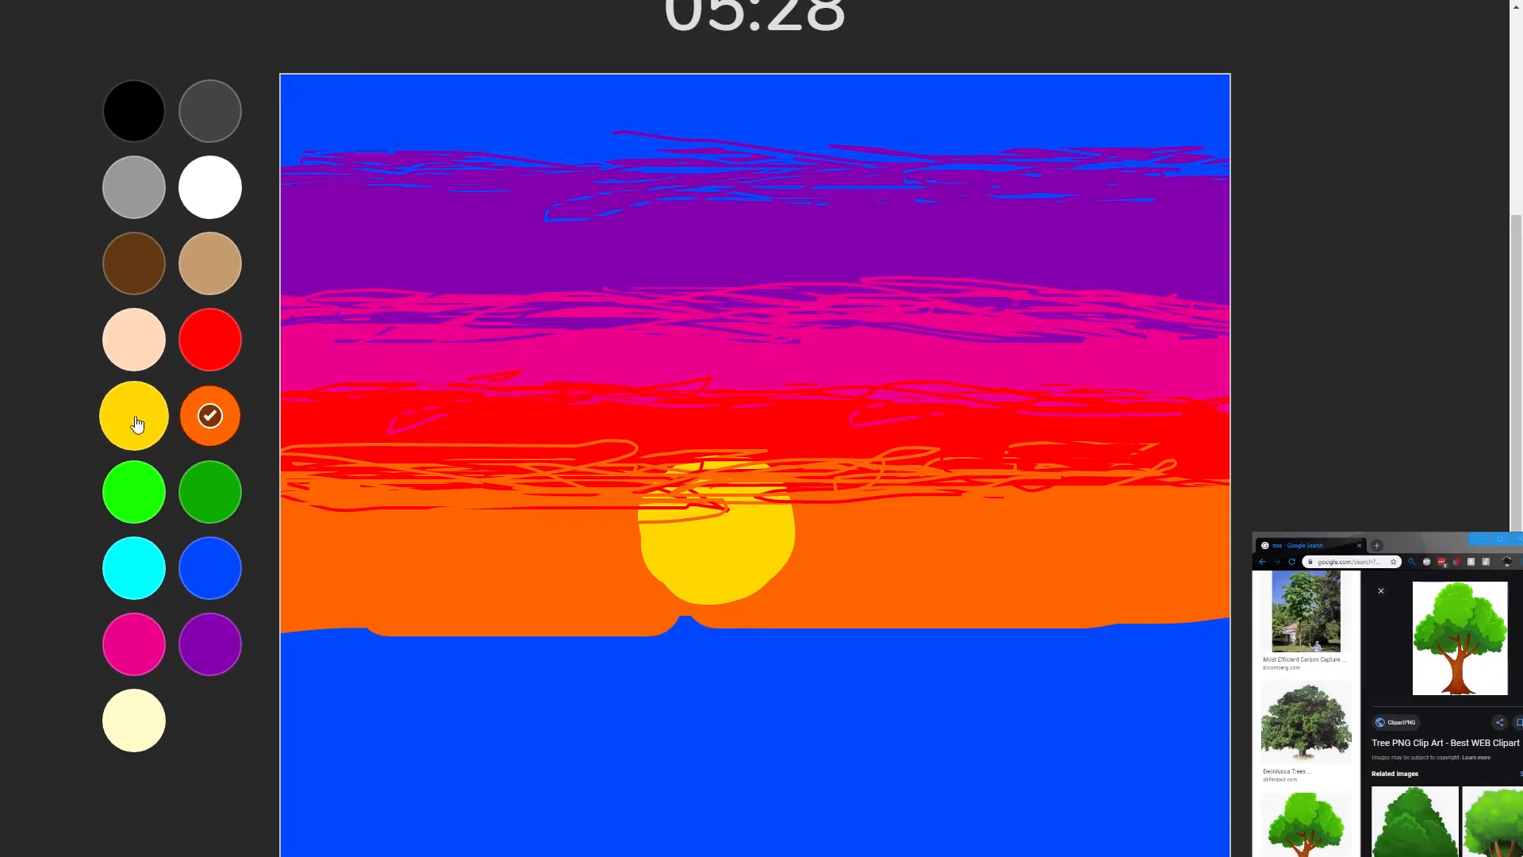
# - Paint the orange band lower into the blue water and repaint the sun solid yellow
pyautogui.click(133, 414)
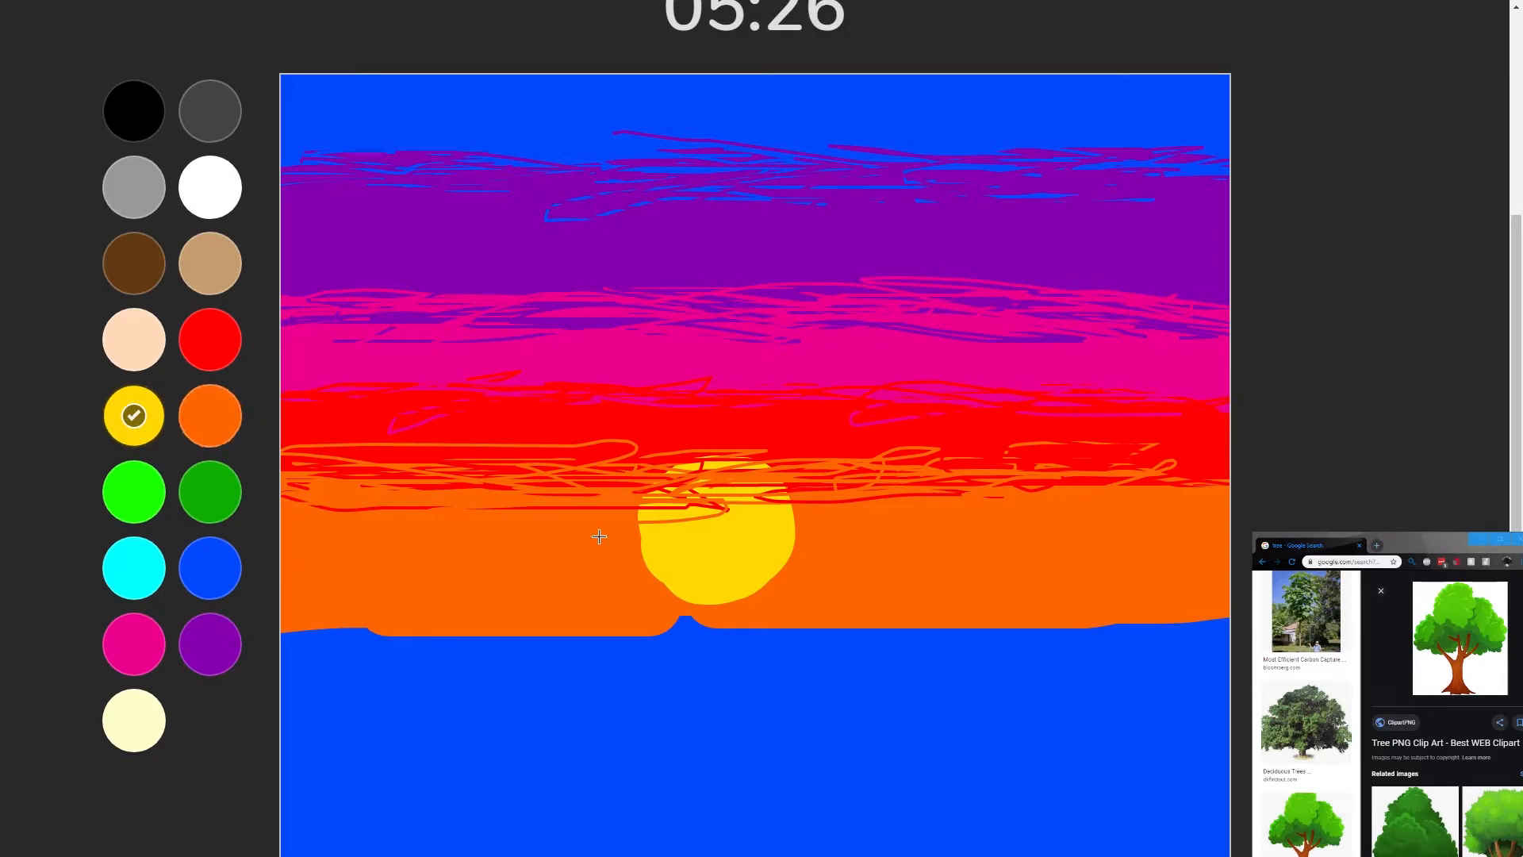
pyautogui.click(210, 416)
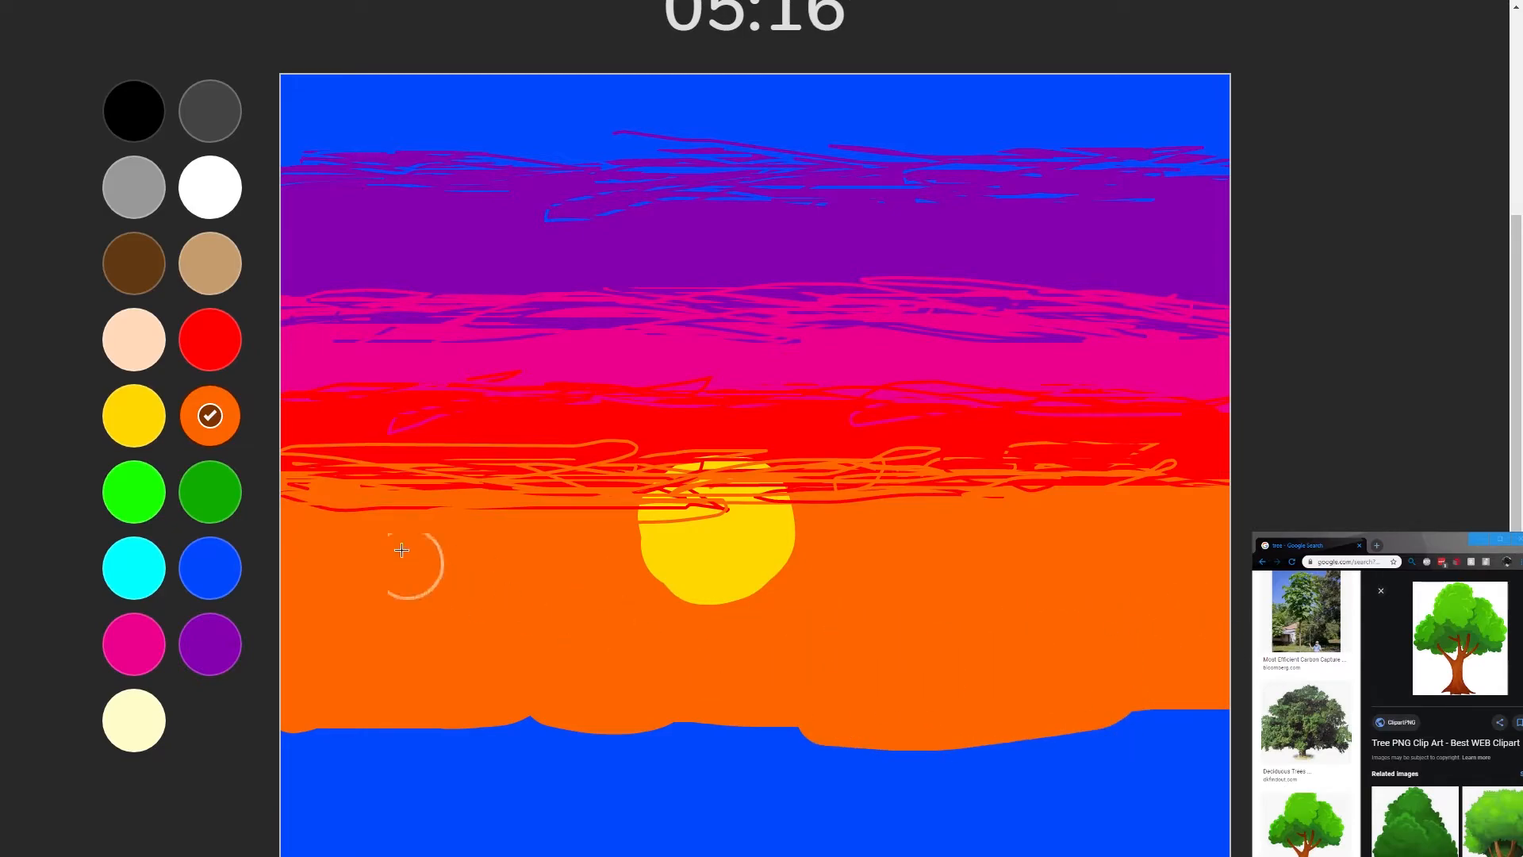
pyautogui.click(133, 414)
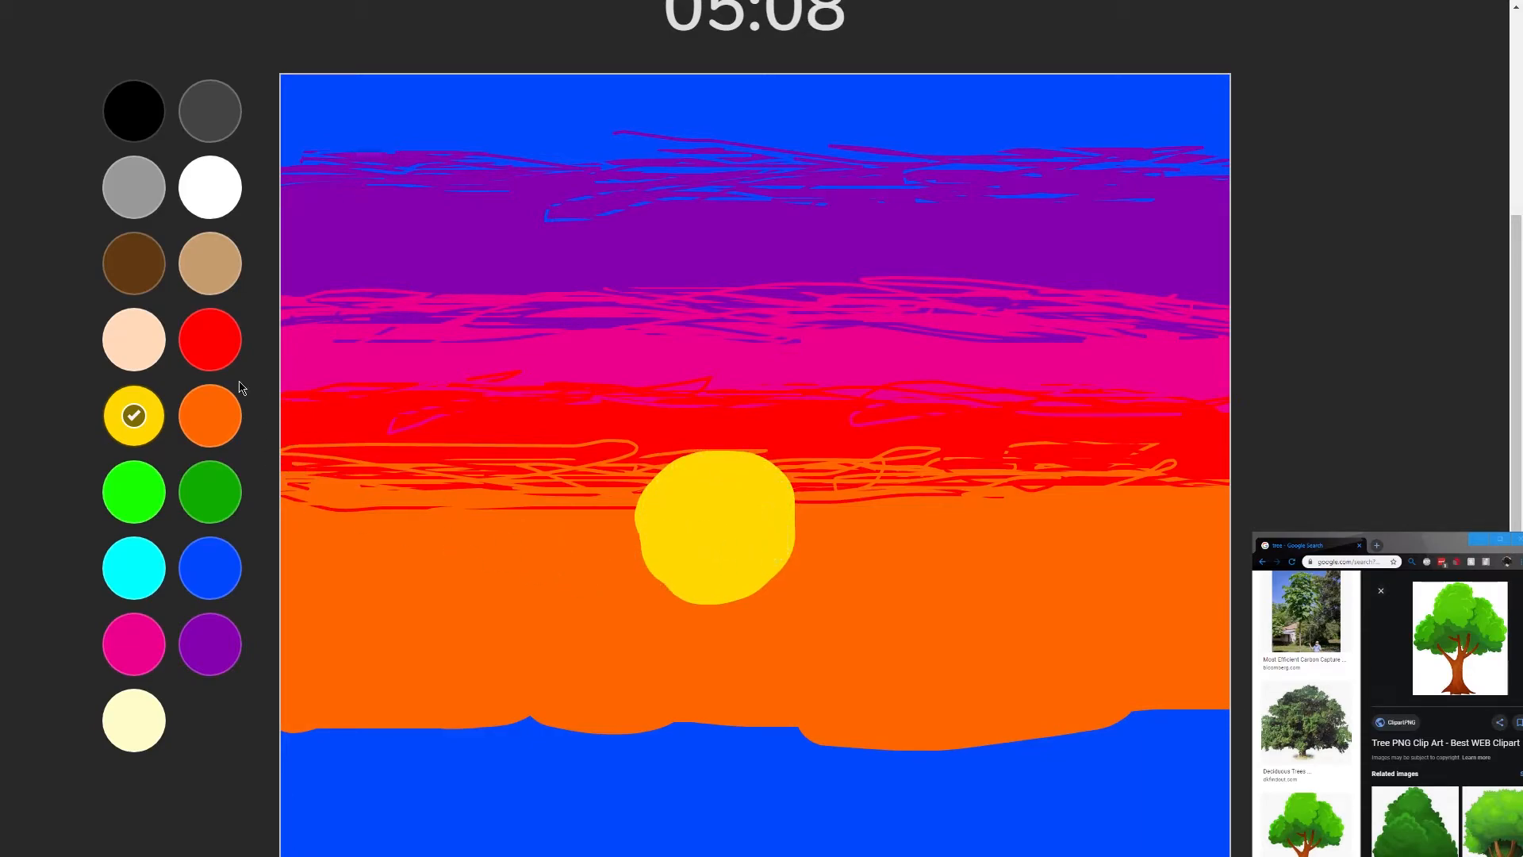
# - Zoomed to 300%, scribble orange all around the sun's edge to roughen its outline
pyautogui.click(209, 415)
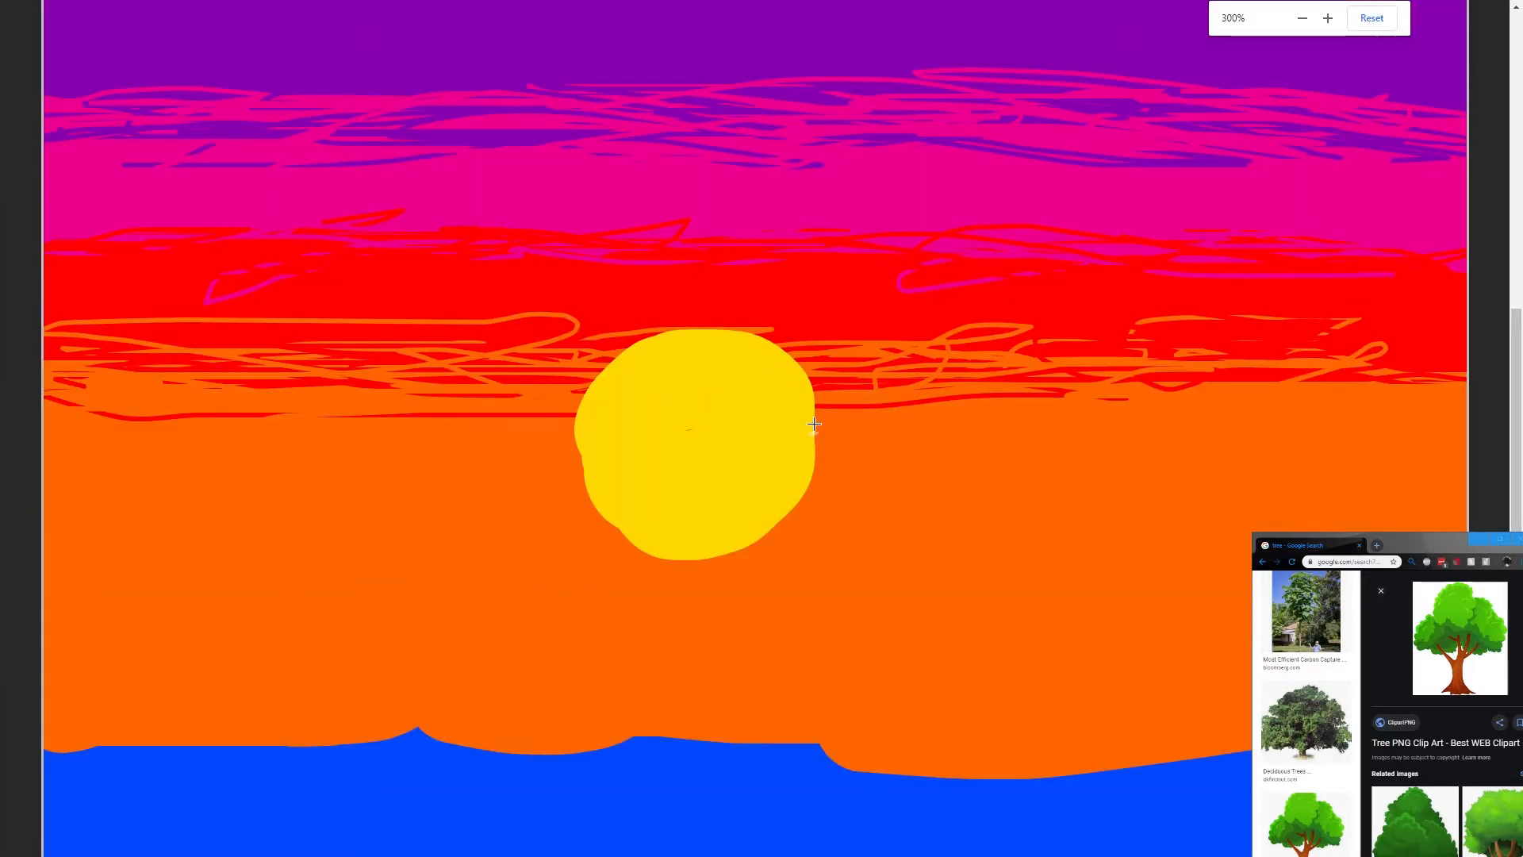
pyautogui.moveTo(815, 419); pyautogui.dragTo(723, 554)
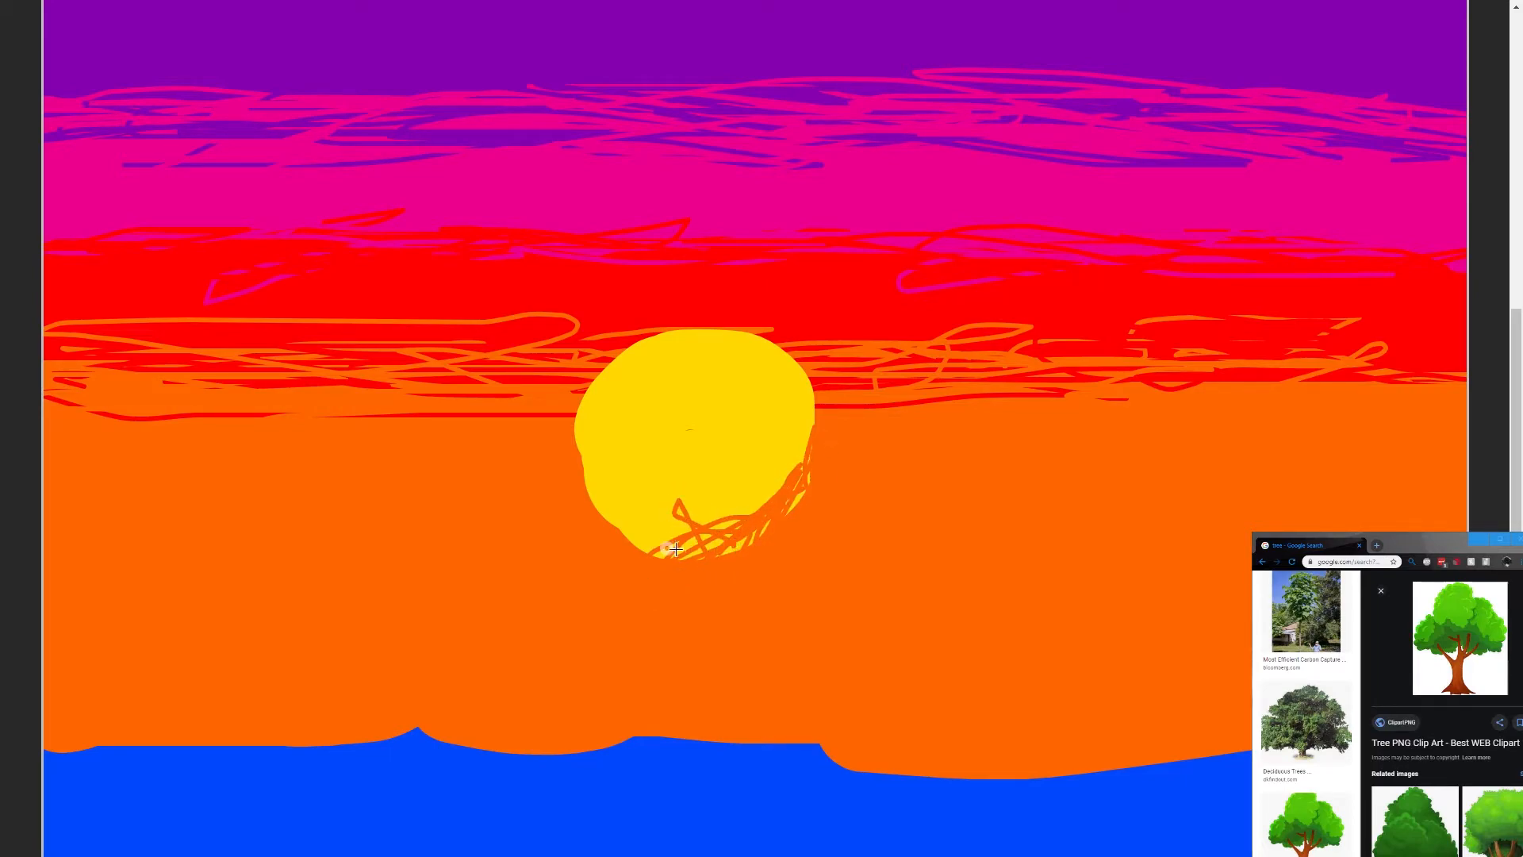
pyautogui.moveTo(676, 549); pyautogui.dragTo(563, 534)
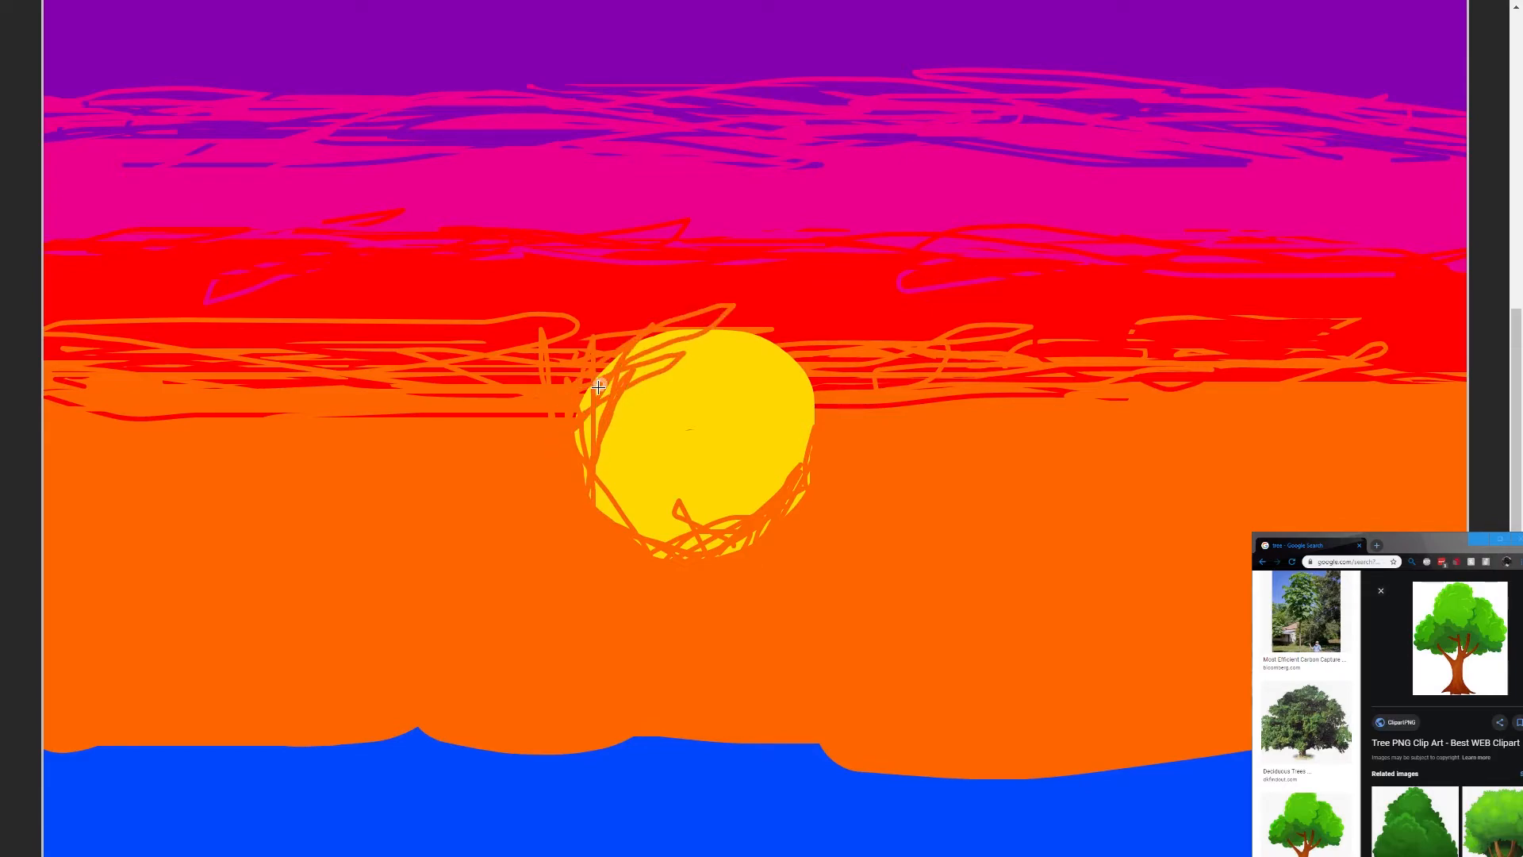
pyautogui.moveTo(598, 387); pyautogui.dragTo(820, 421)
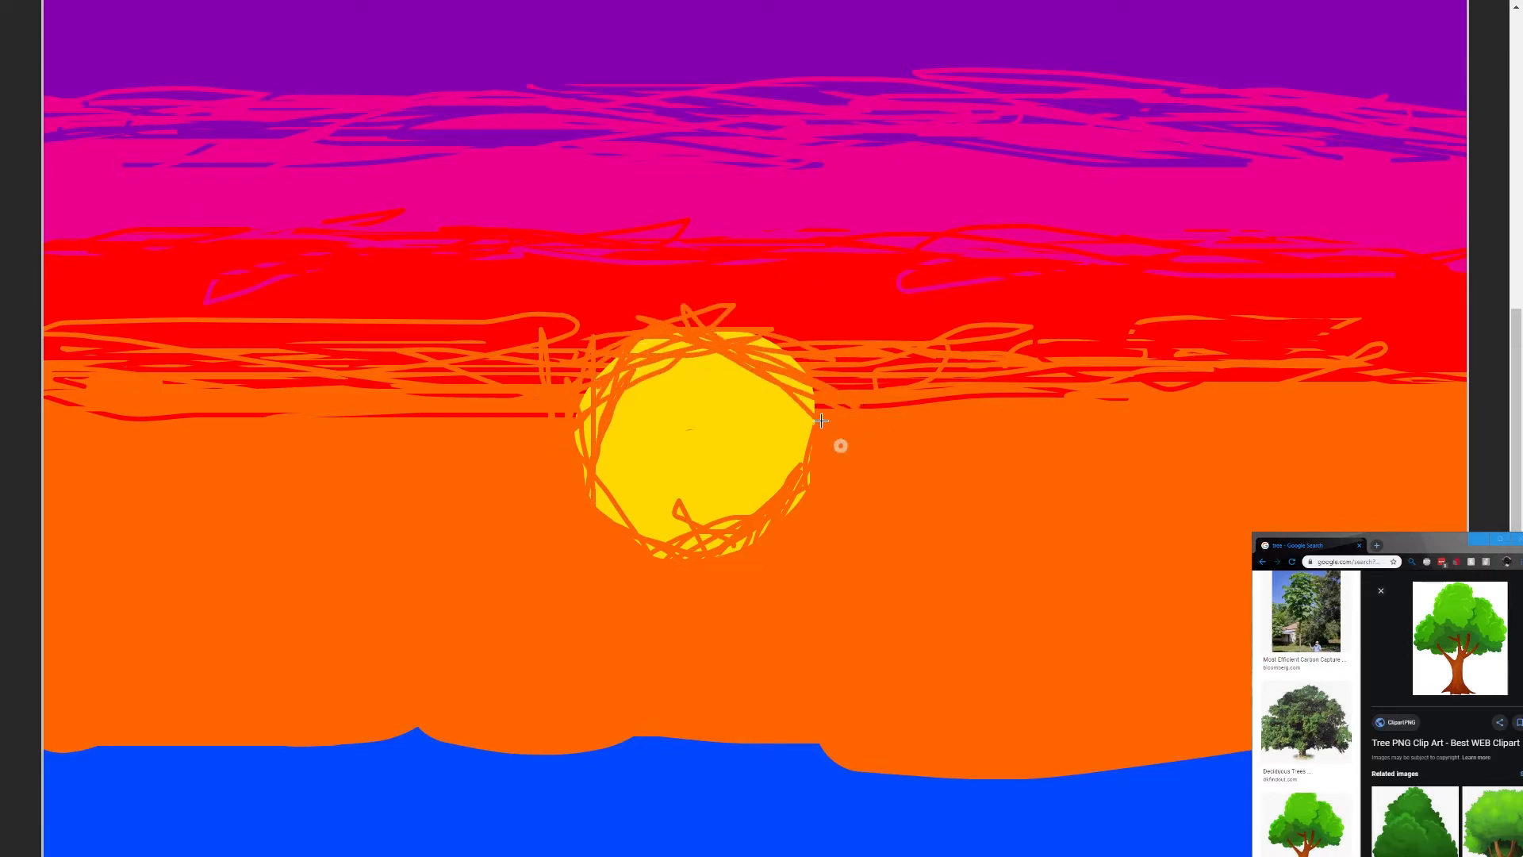
pyautogui.moveTo(840, 446); pyautogui.dragTo(814, 425)
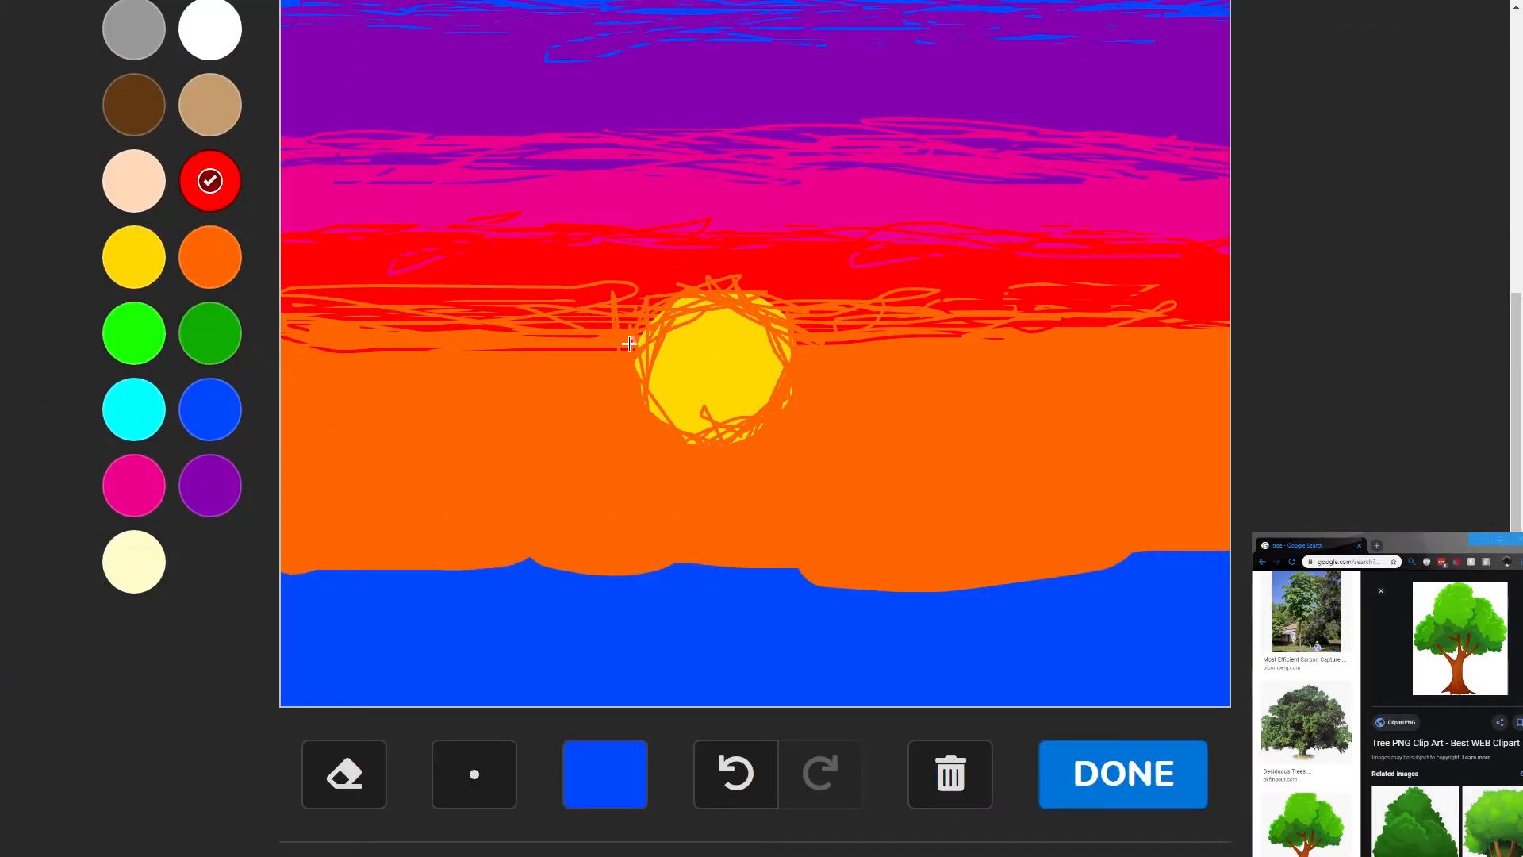
# - Scribble red over the sun's top and yellow rays all around its rim
pyautogui.moveTo(631, 344); pyautogui.dragTo(664, 271)
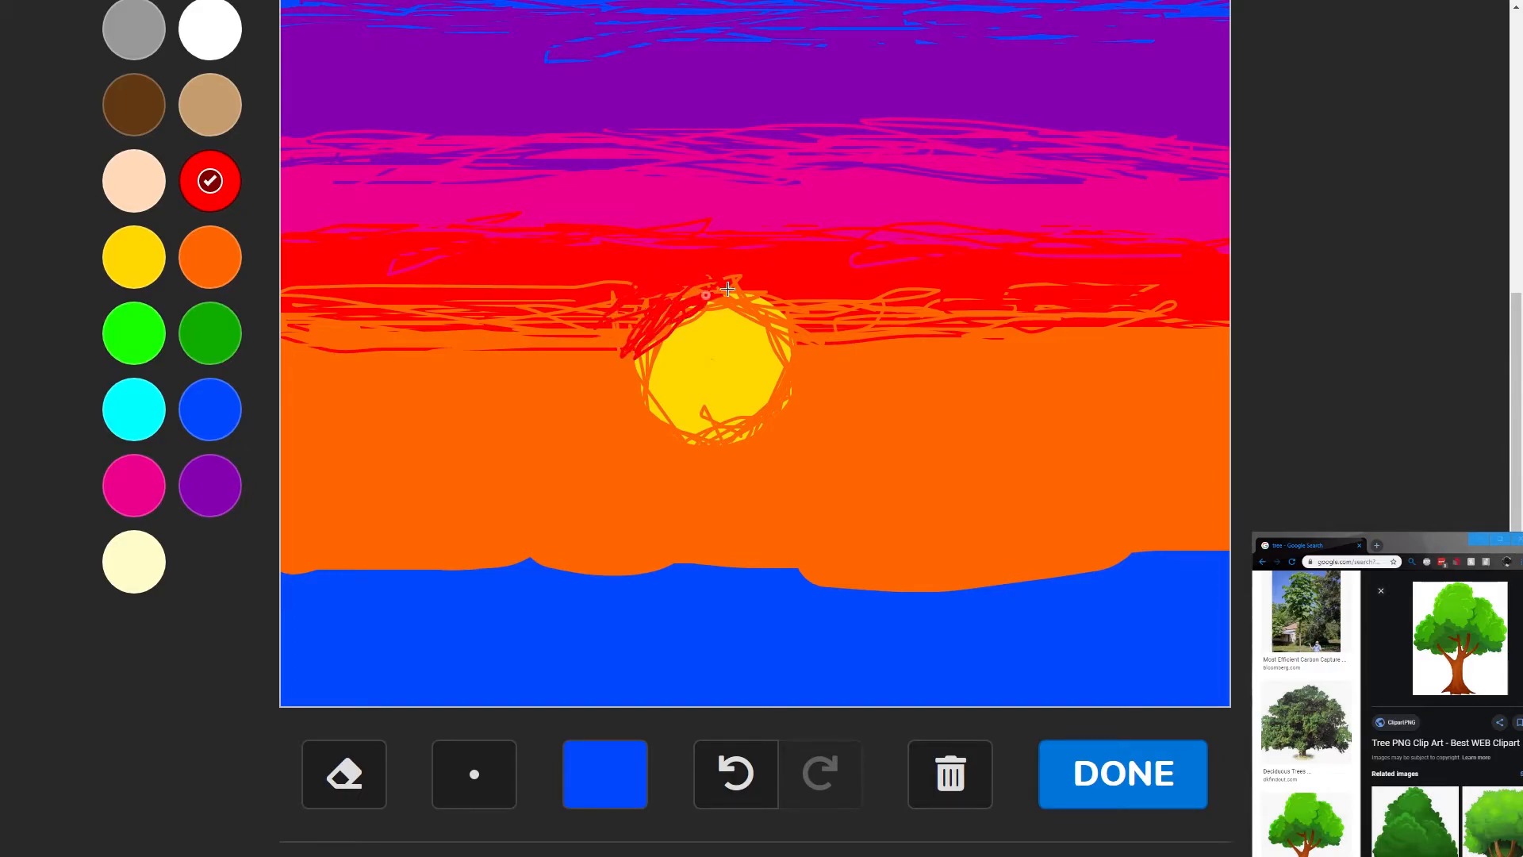
pyautogui.moveTo(704, 292); pyautogui.dragTo(804, 318)
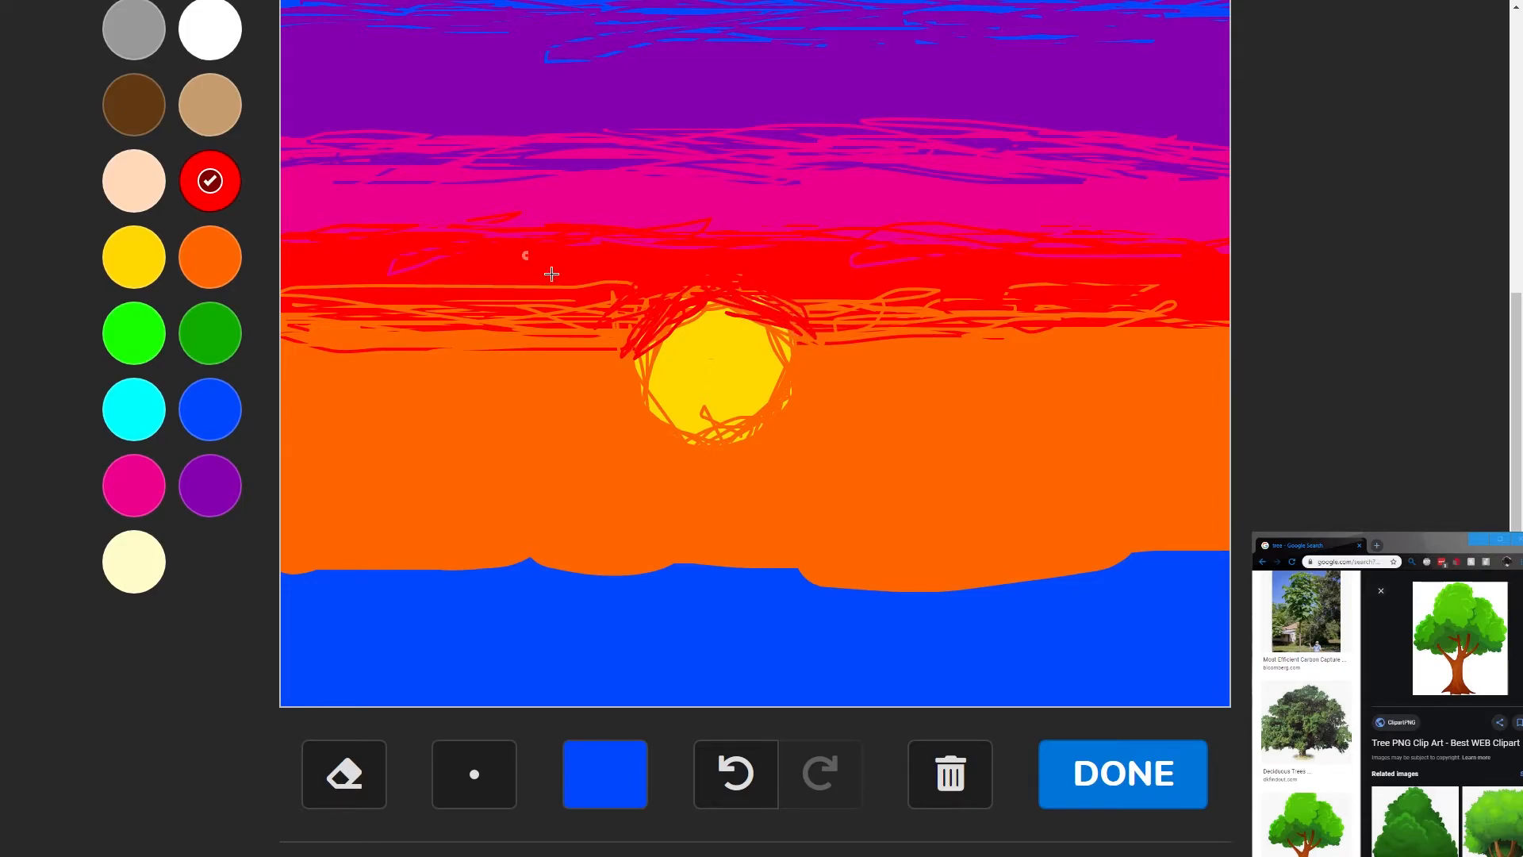
pyautogui.click(133, 256)
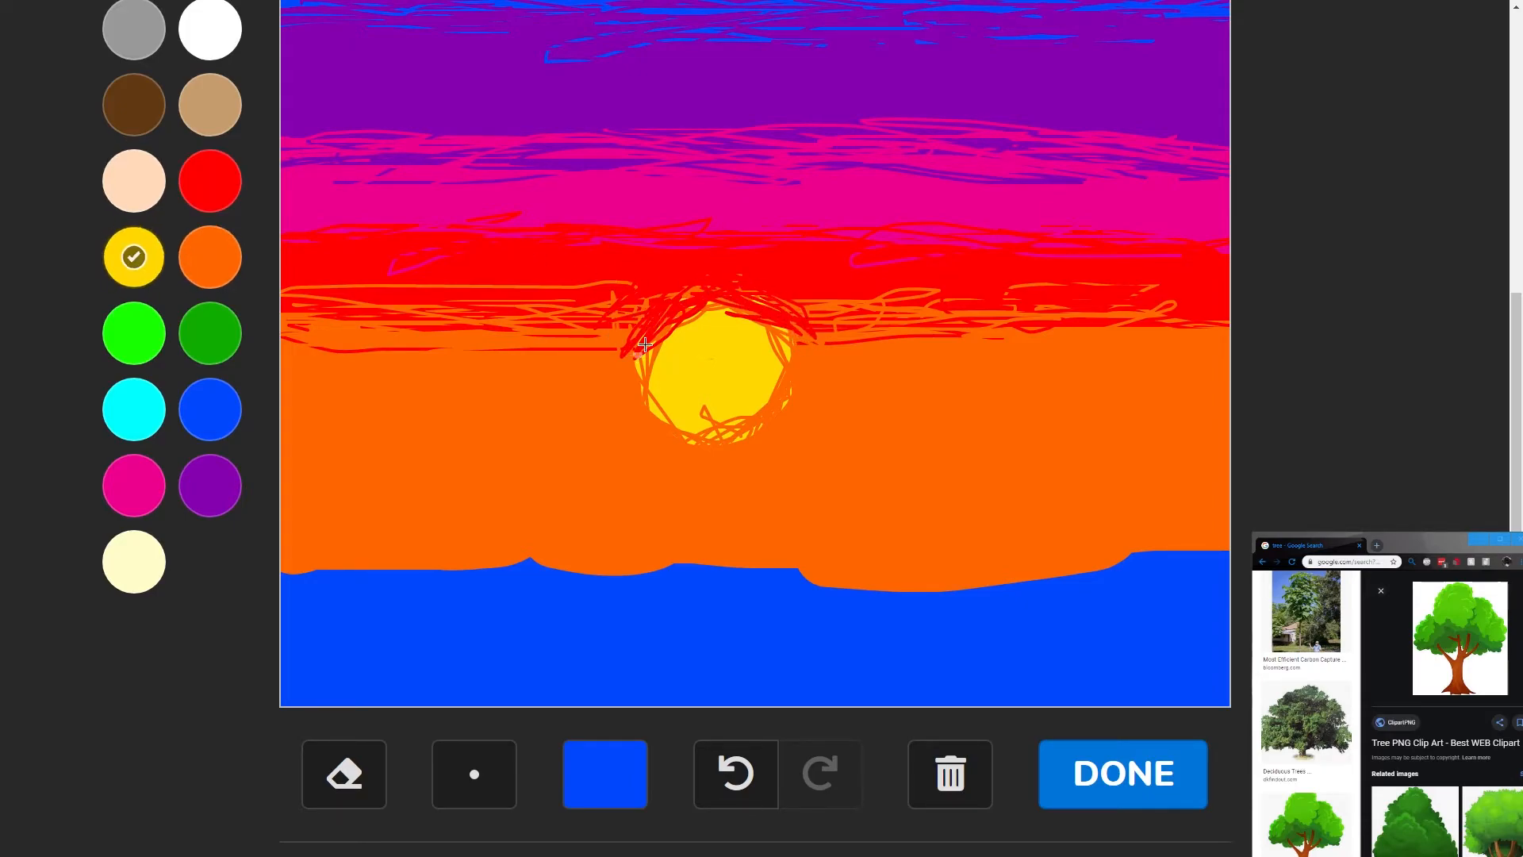
pyautogui.moveTo(627, 349); pyautogui.dragTo(685, 321)
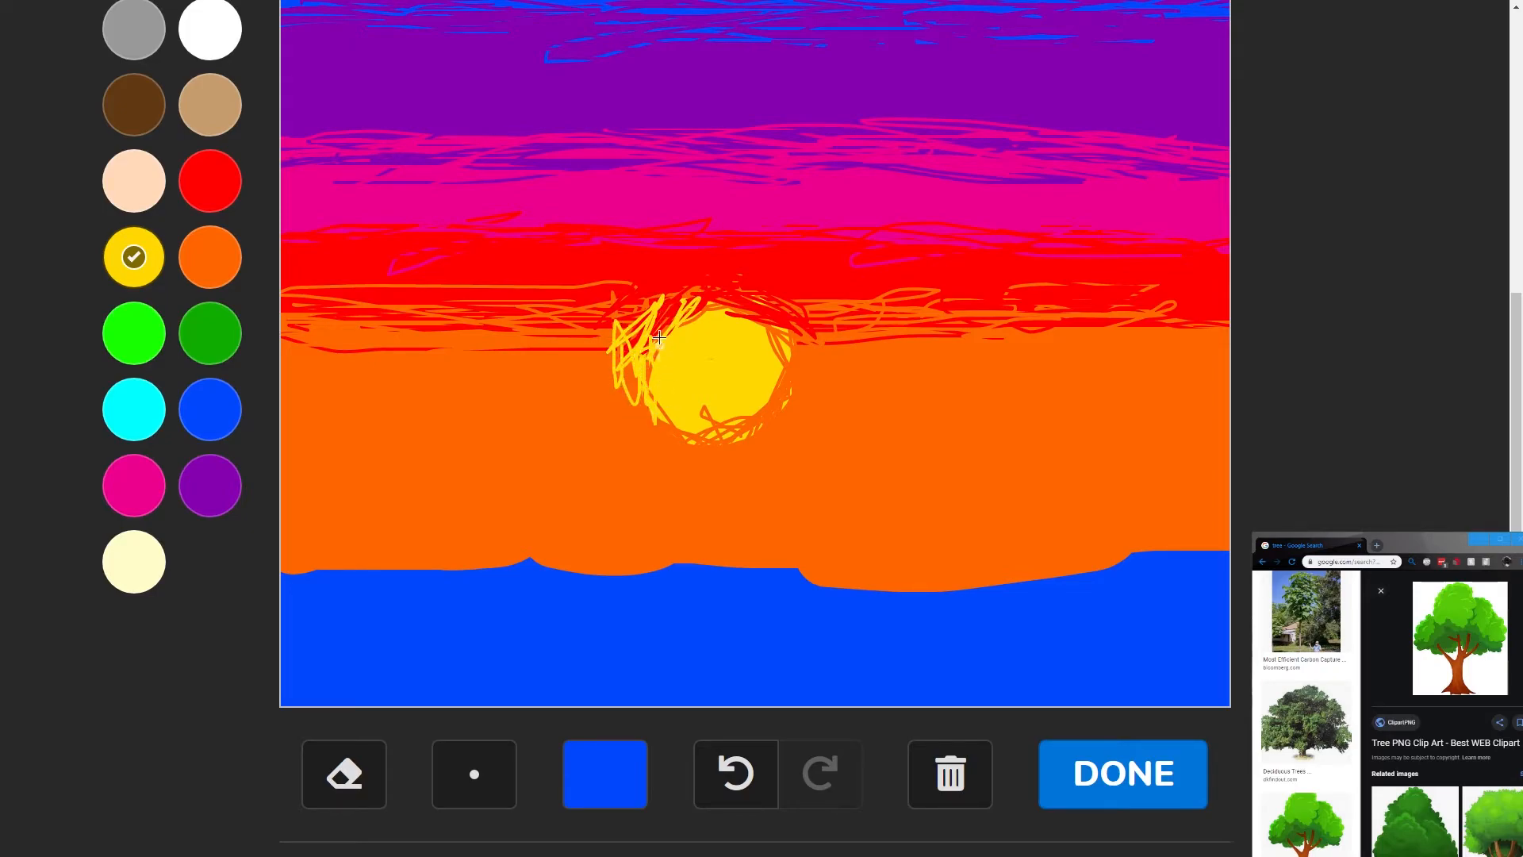
pyautogui.moveTo(660, 339); pyautogui.dragTo(681, 427)
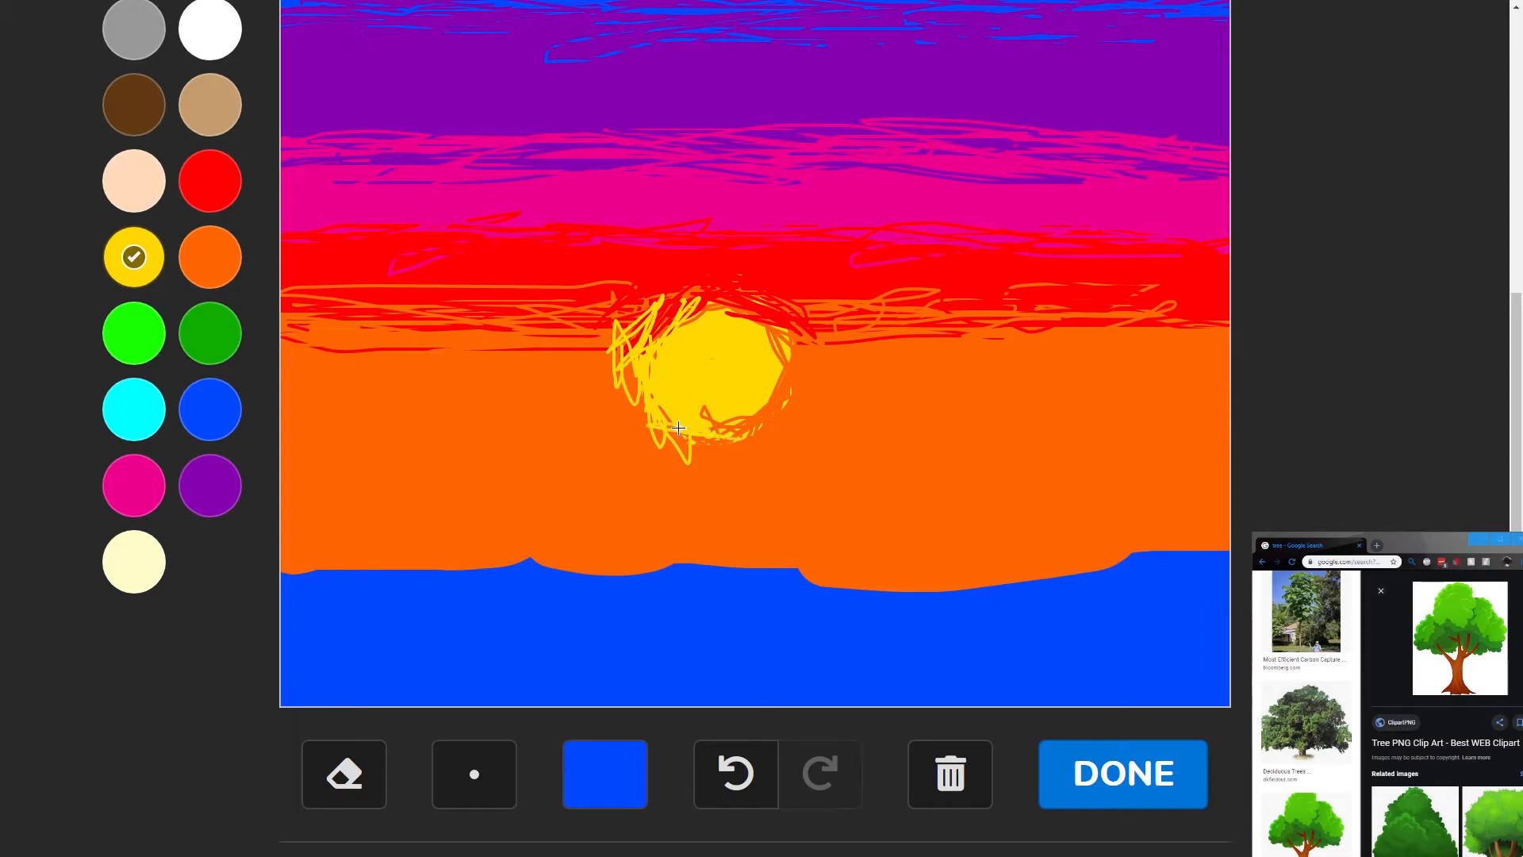
pyautogui.moveTo(681, 427); pyautogui.dragTo(704, 457)
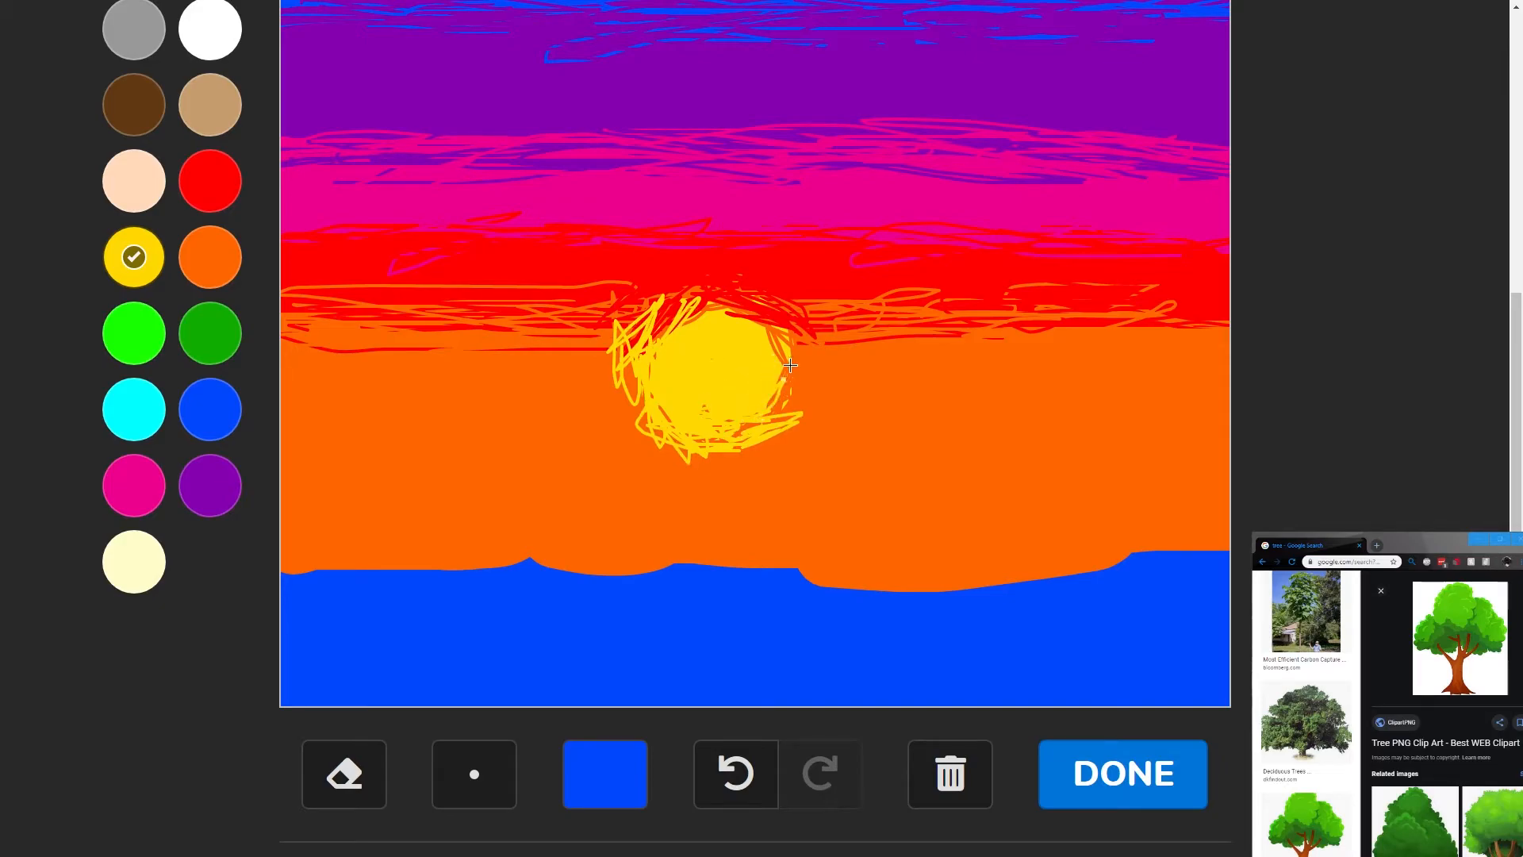
pyautogui.moveTo(787, 366); pyautogui.dragTo(777, 327)
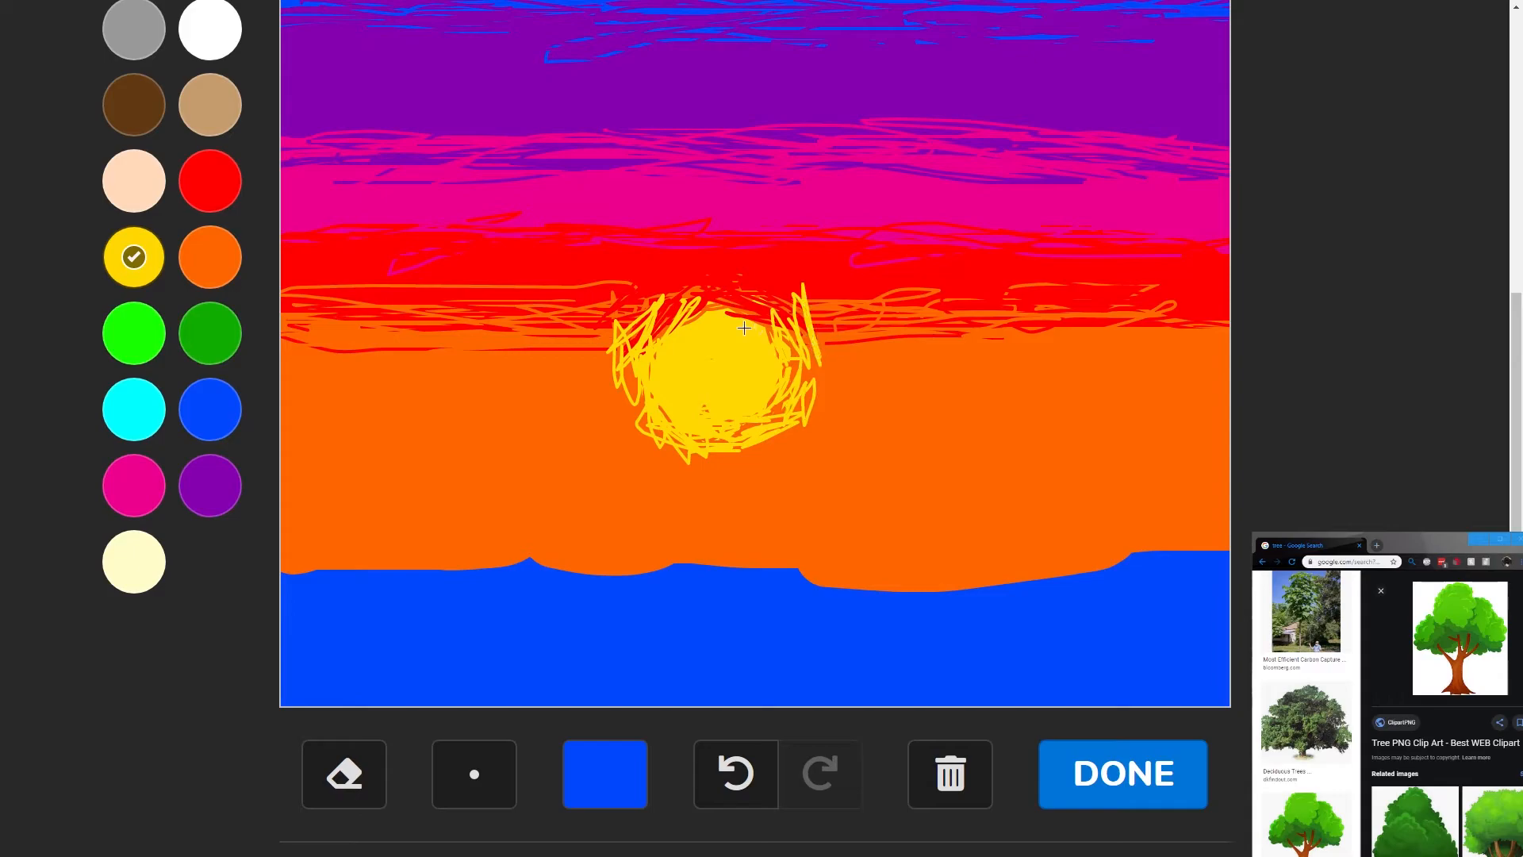
pyautogui.moveTo(738, 330); pyautogui.dragTo(768, 292)
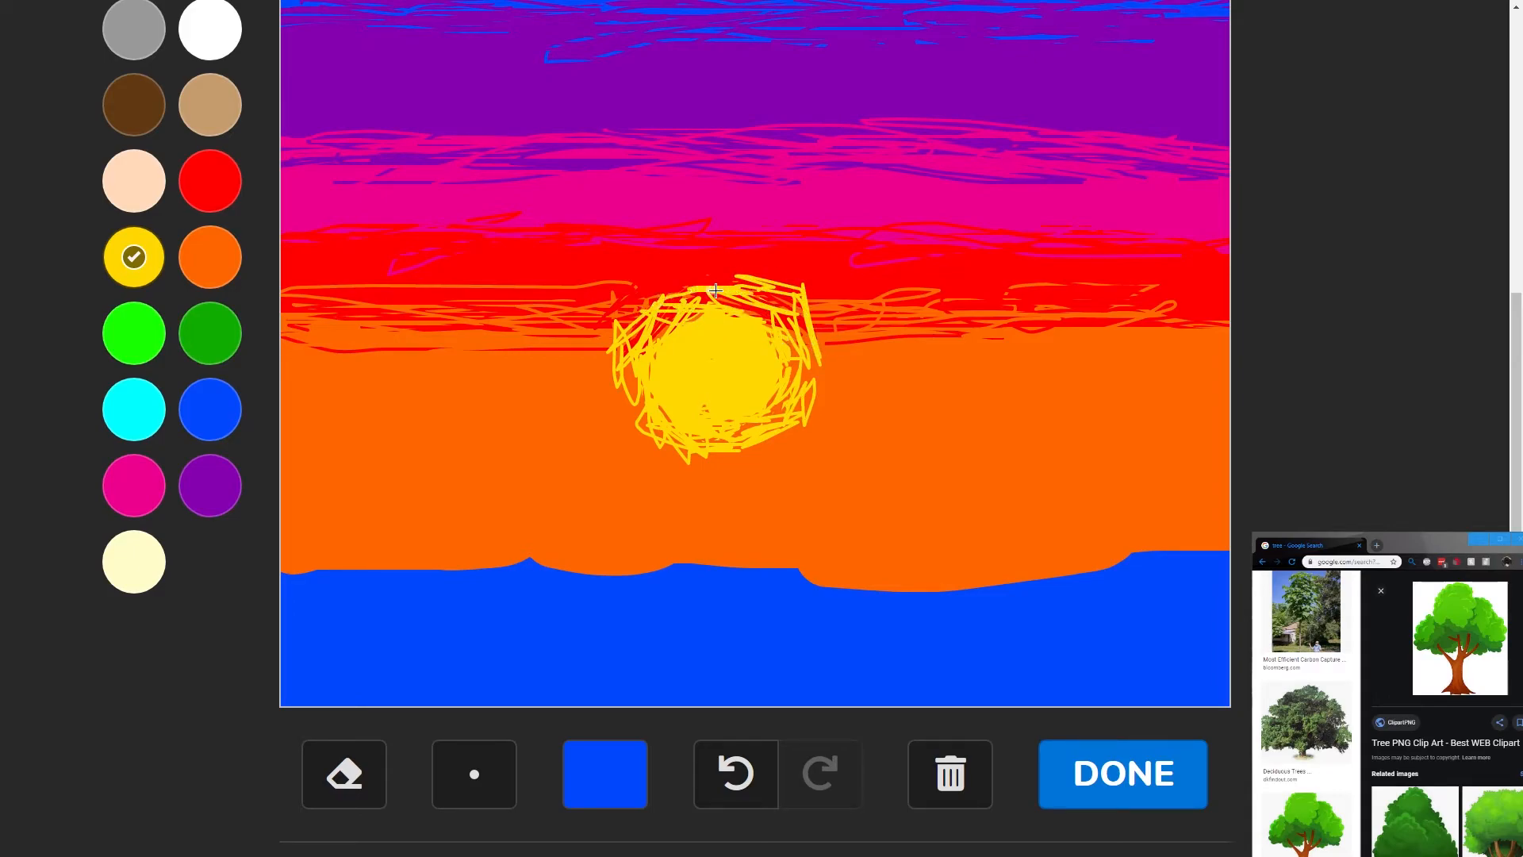
pyautogui.moveTo(209, 257)
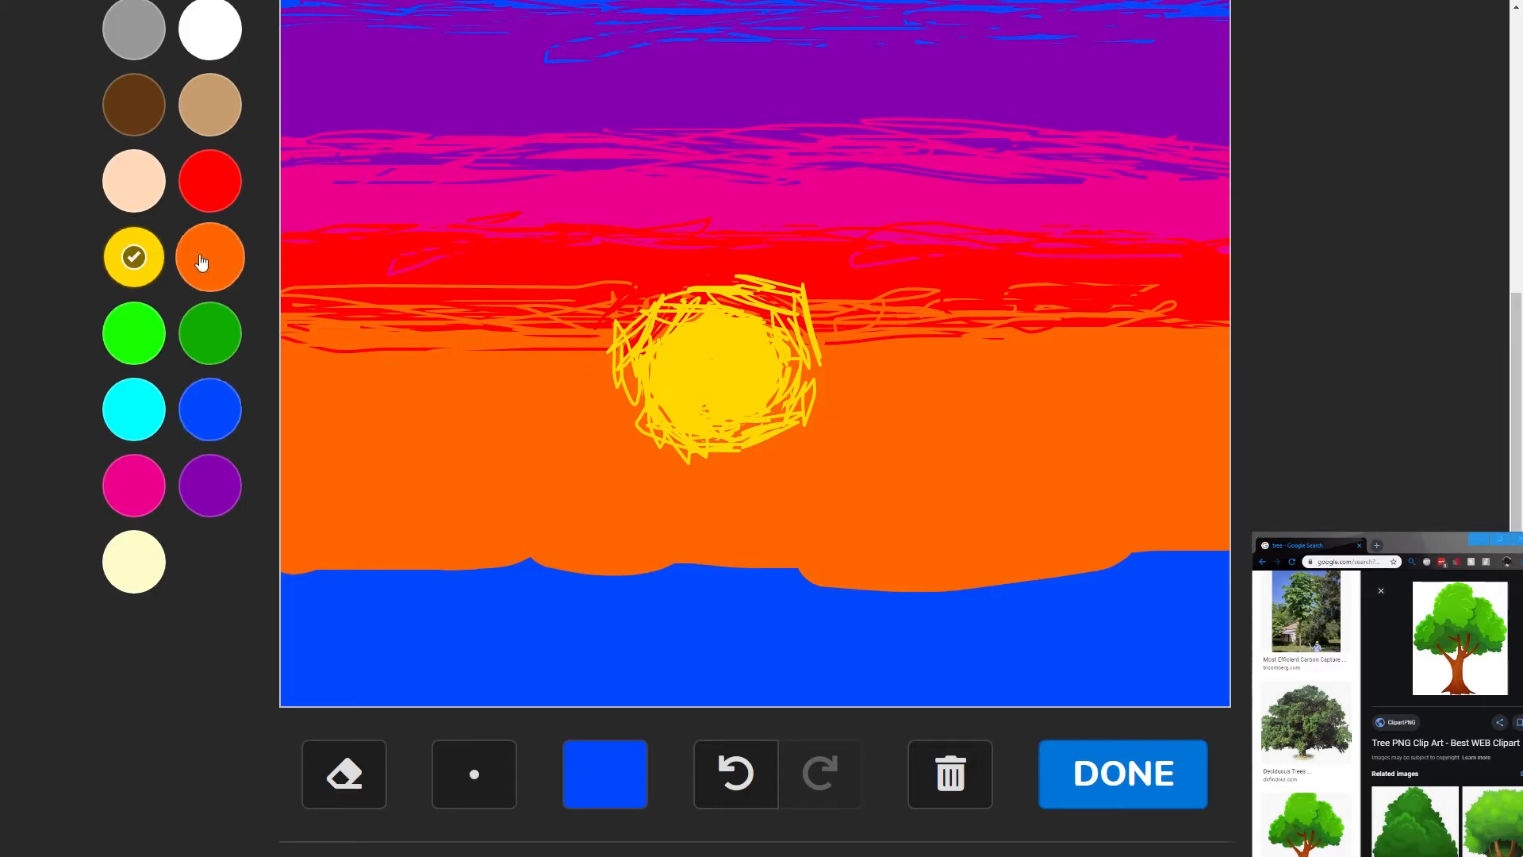
# - Add red strokes over the top of the halo and blend orange strokes into it
pyautogui.click(209, 257)
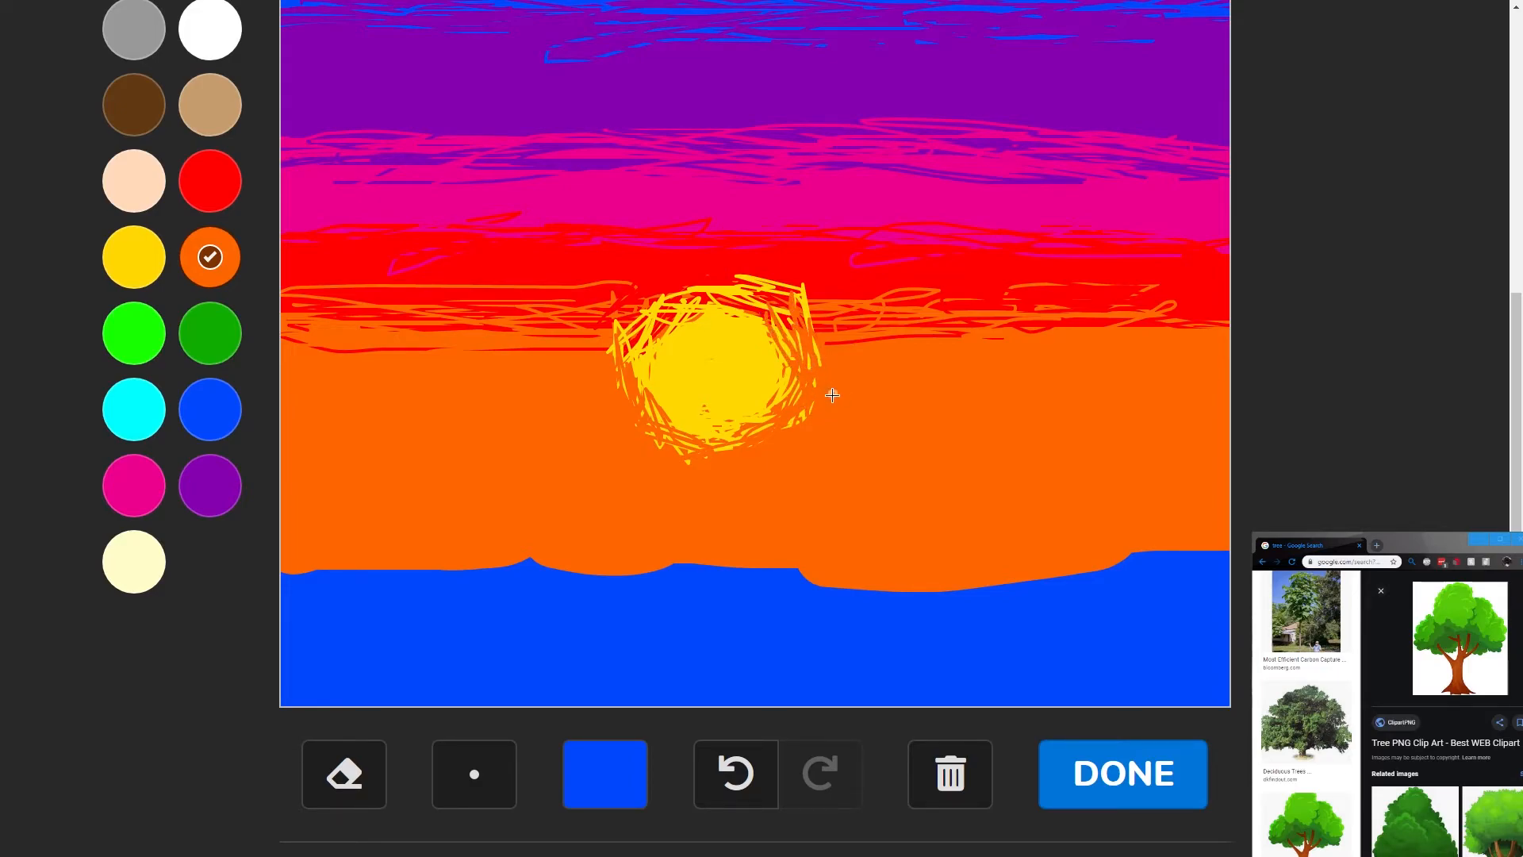
pyautogui.click(209, 181)
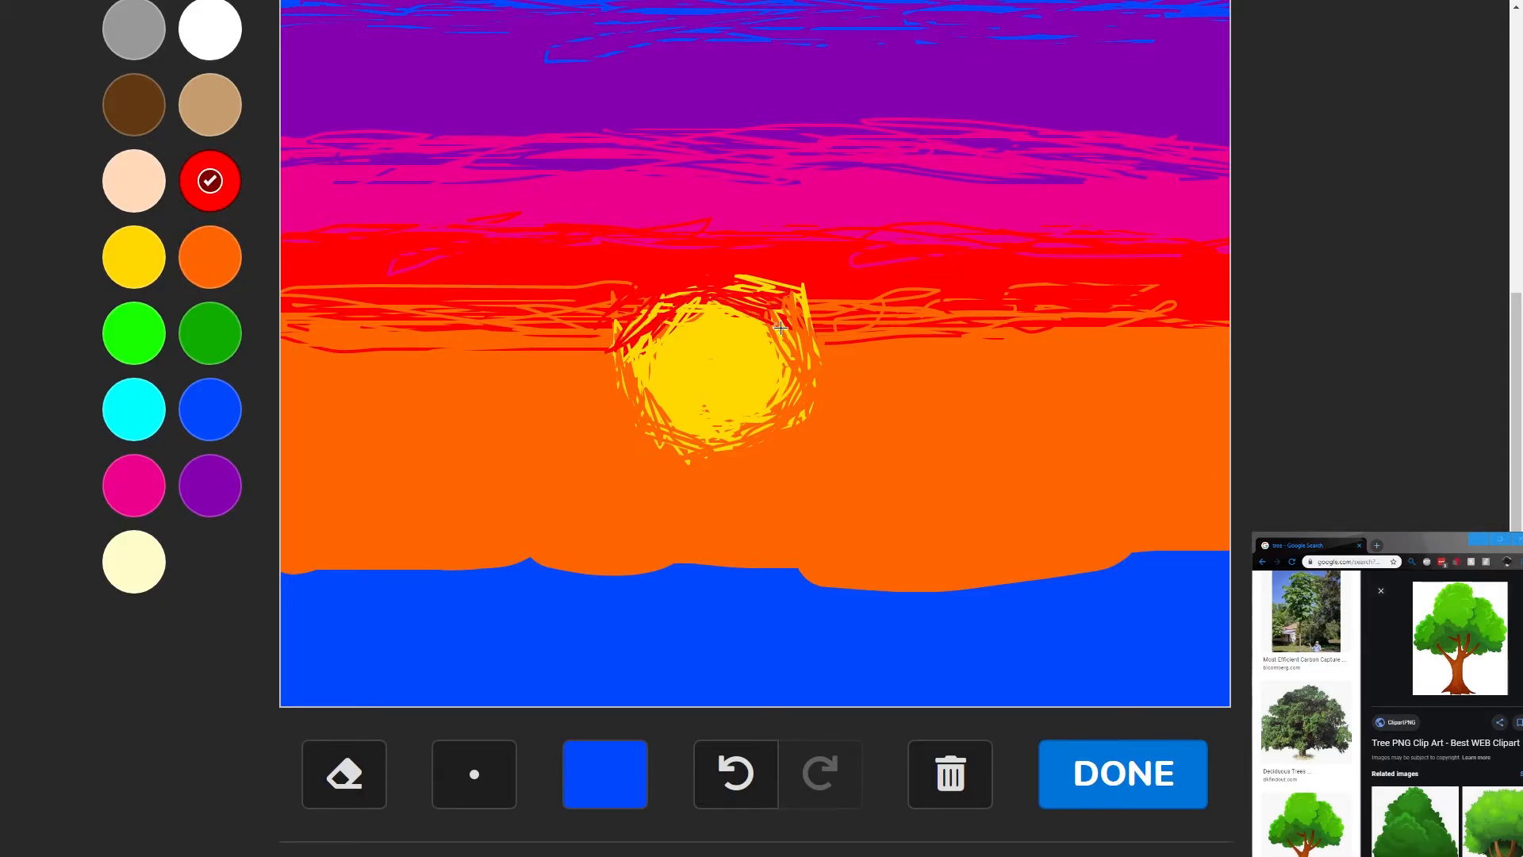
pyautogui.moveTo(758, 330); pyautogui.dragTo(806, 297)
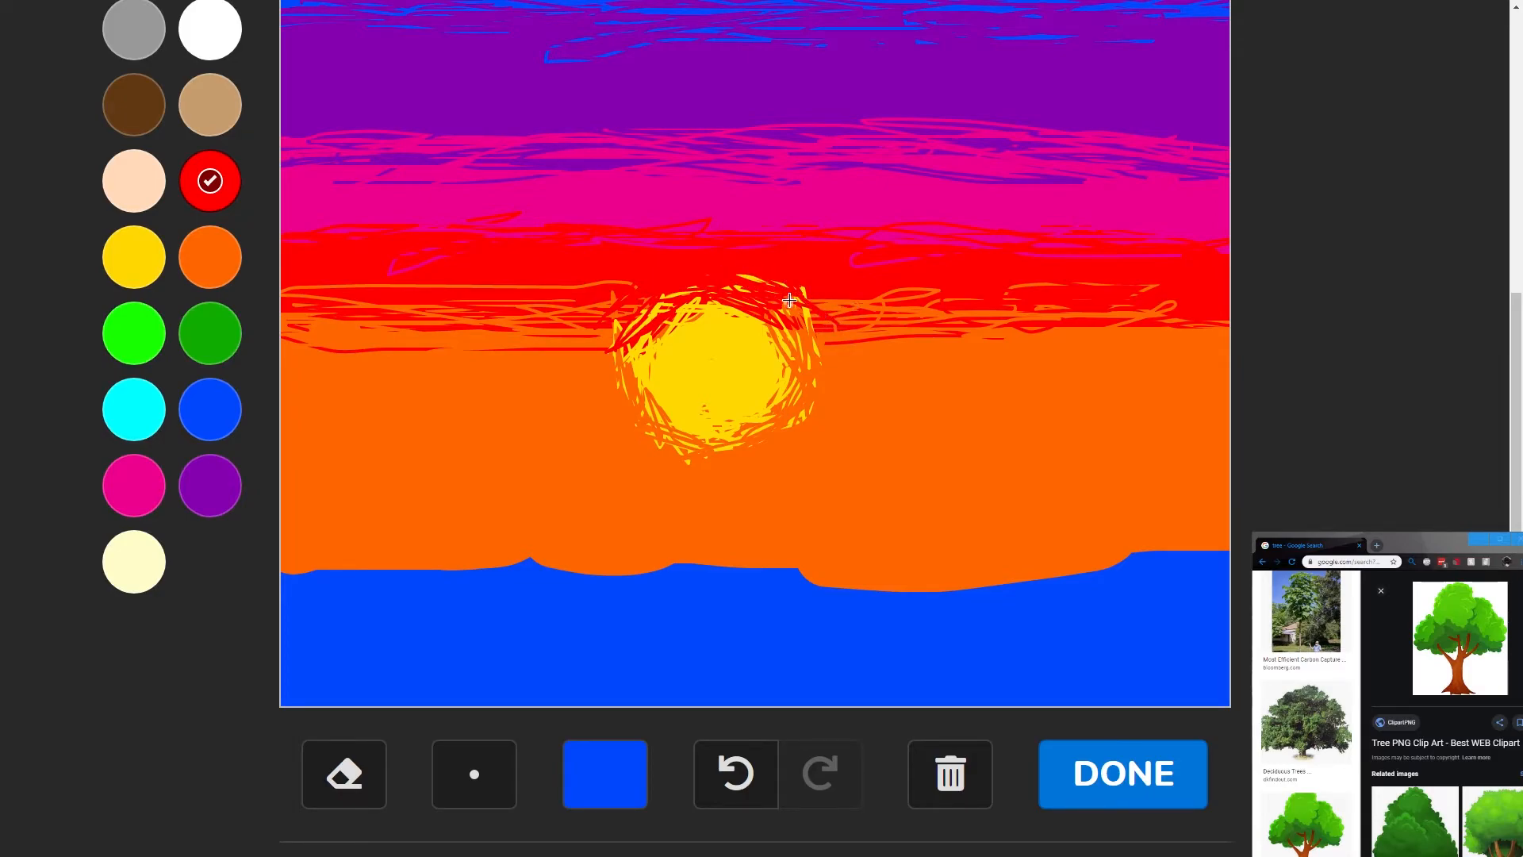
pyautogui.click(210, 257)
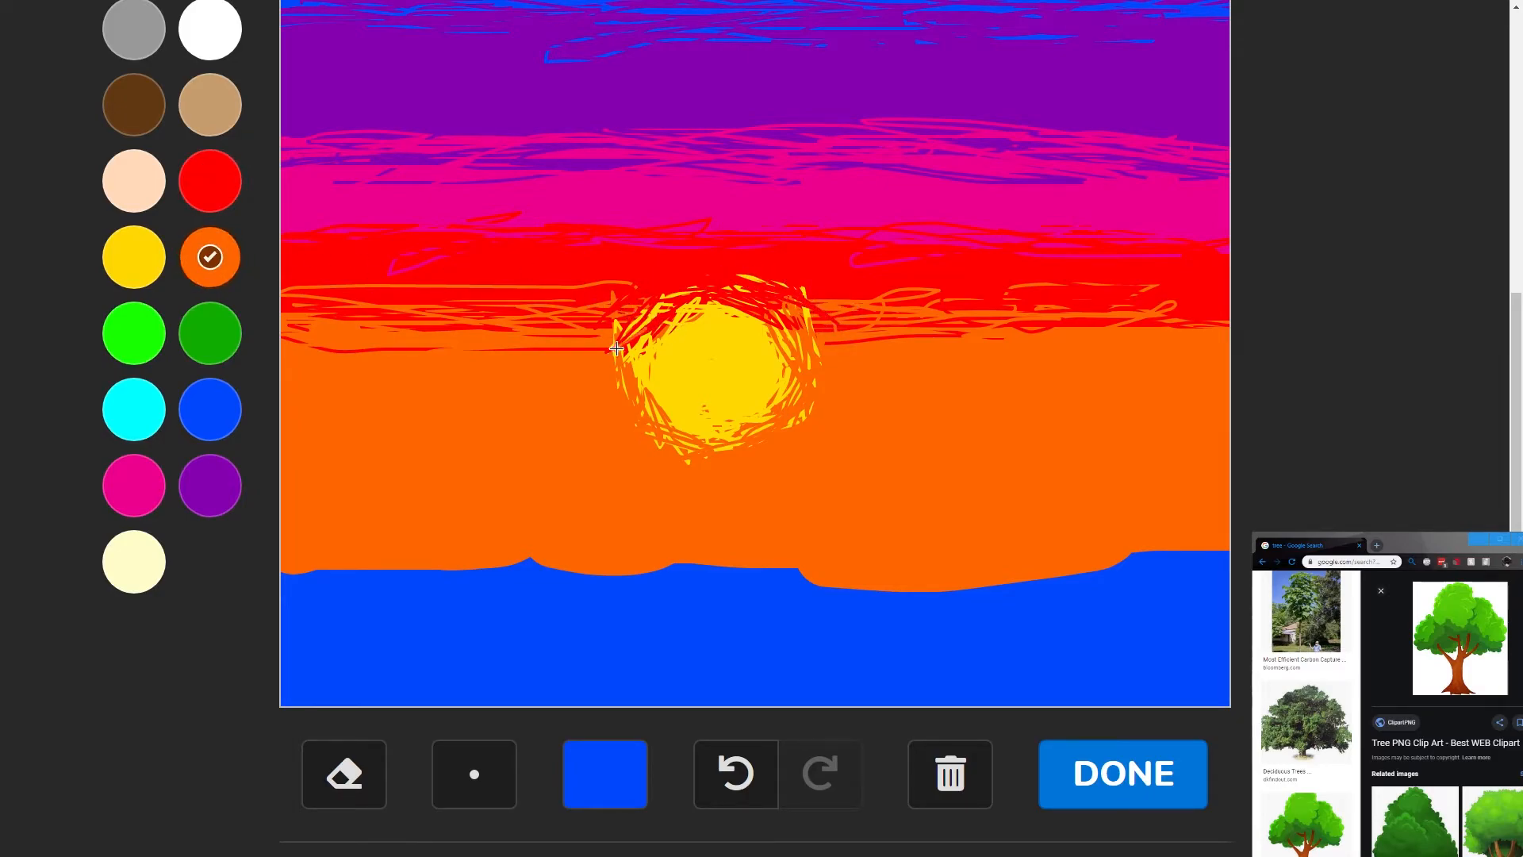
pyautogui.moveTo(617, 349); pyautogui.dragTo(670, 312)
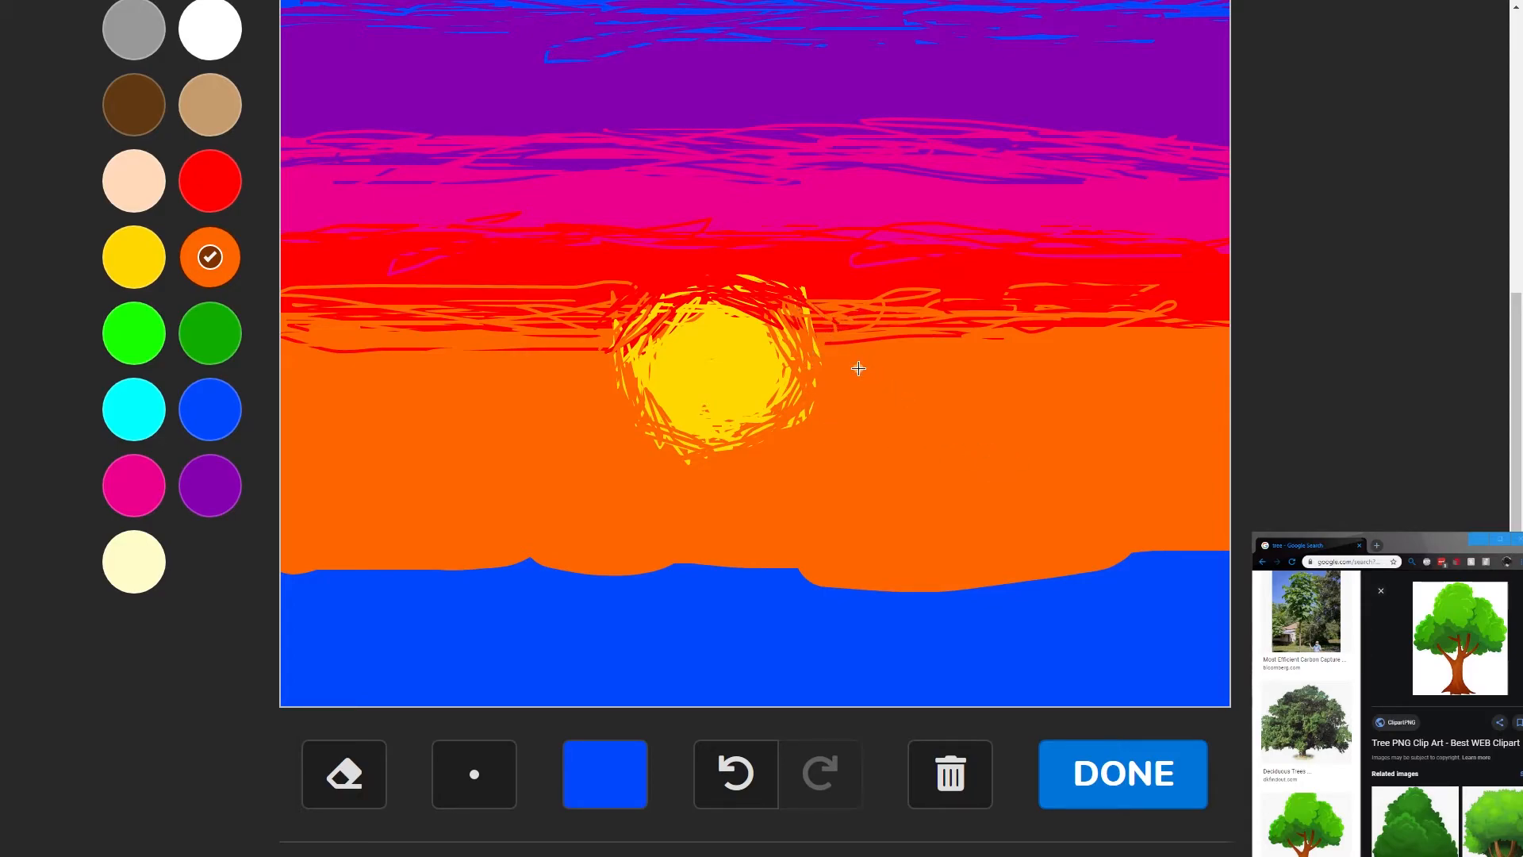
pyautogui.moveTo(845, 469)
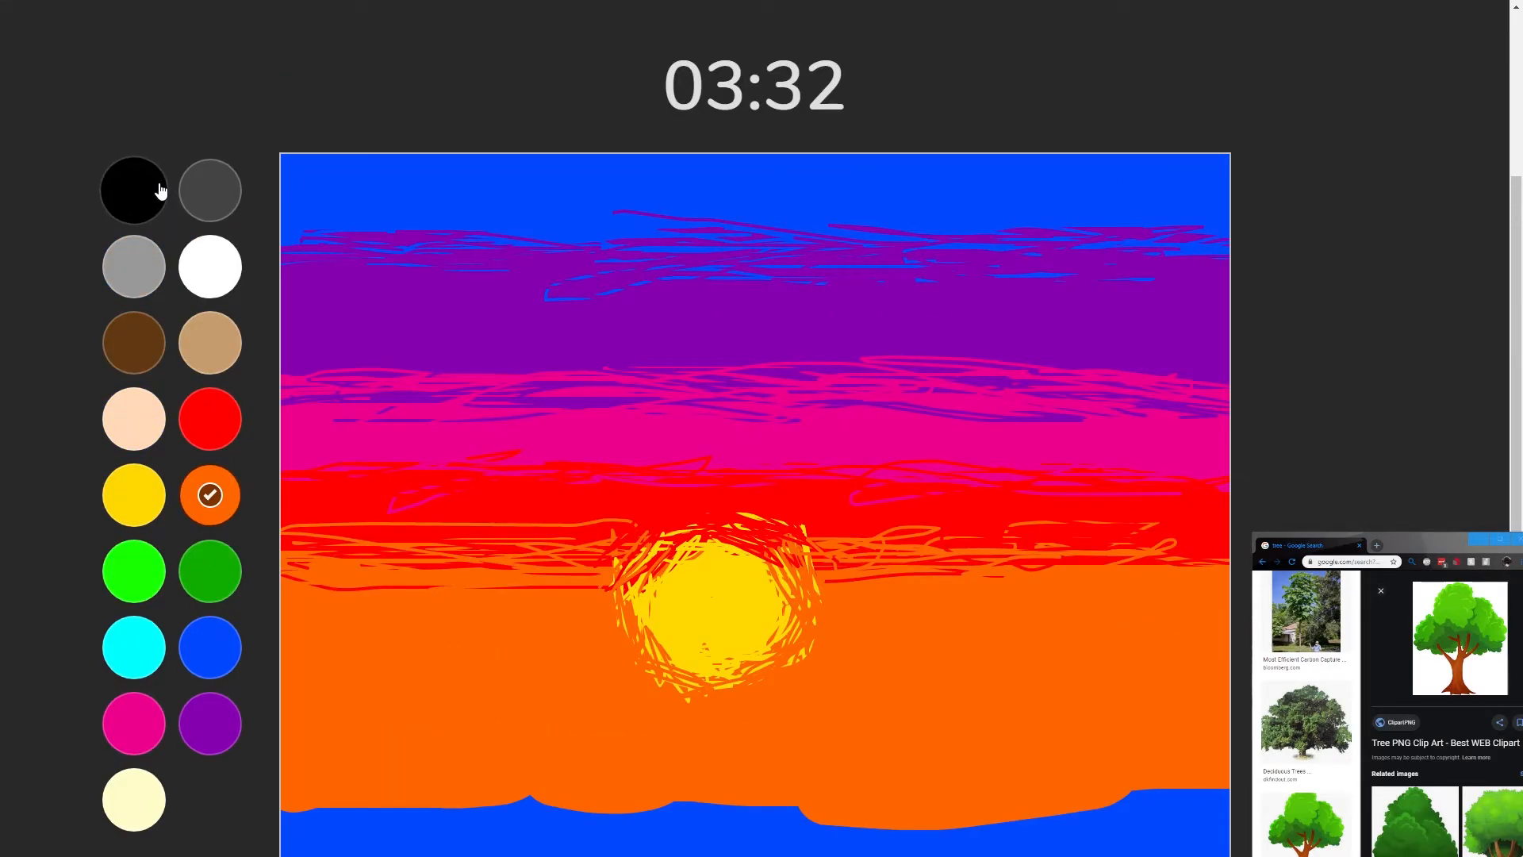
# - Paint the blue water strip below the horizon solid black across the full canvas width
pyautogui.scroll(-3)
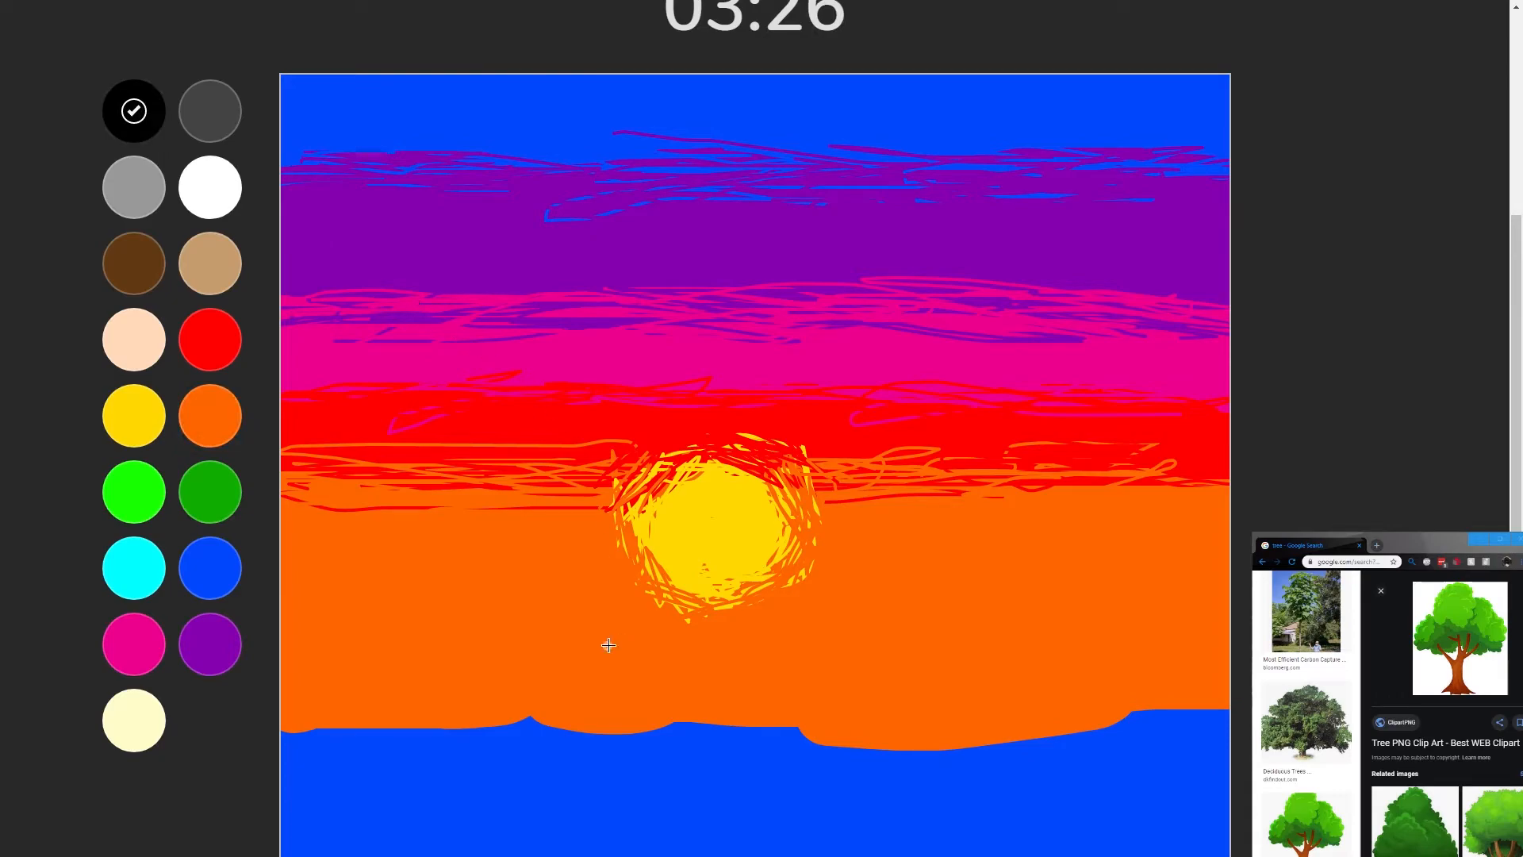
pyautogui.click(690, 633)
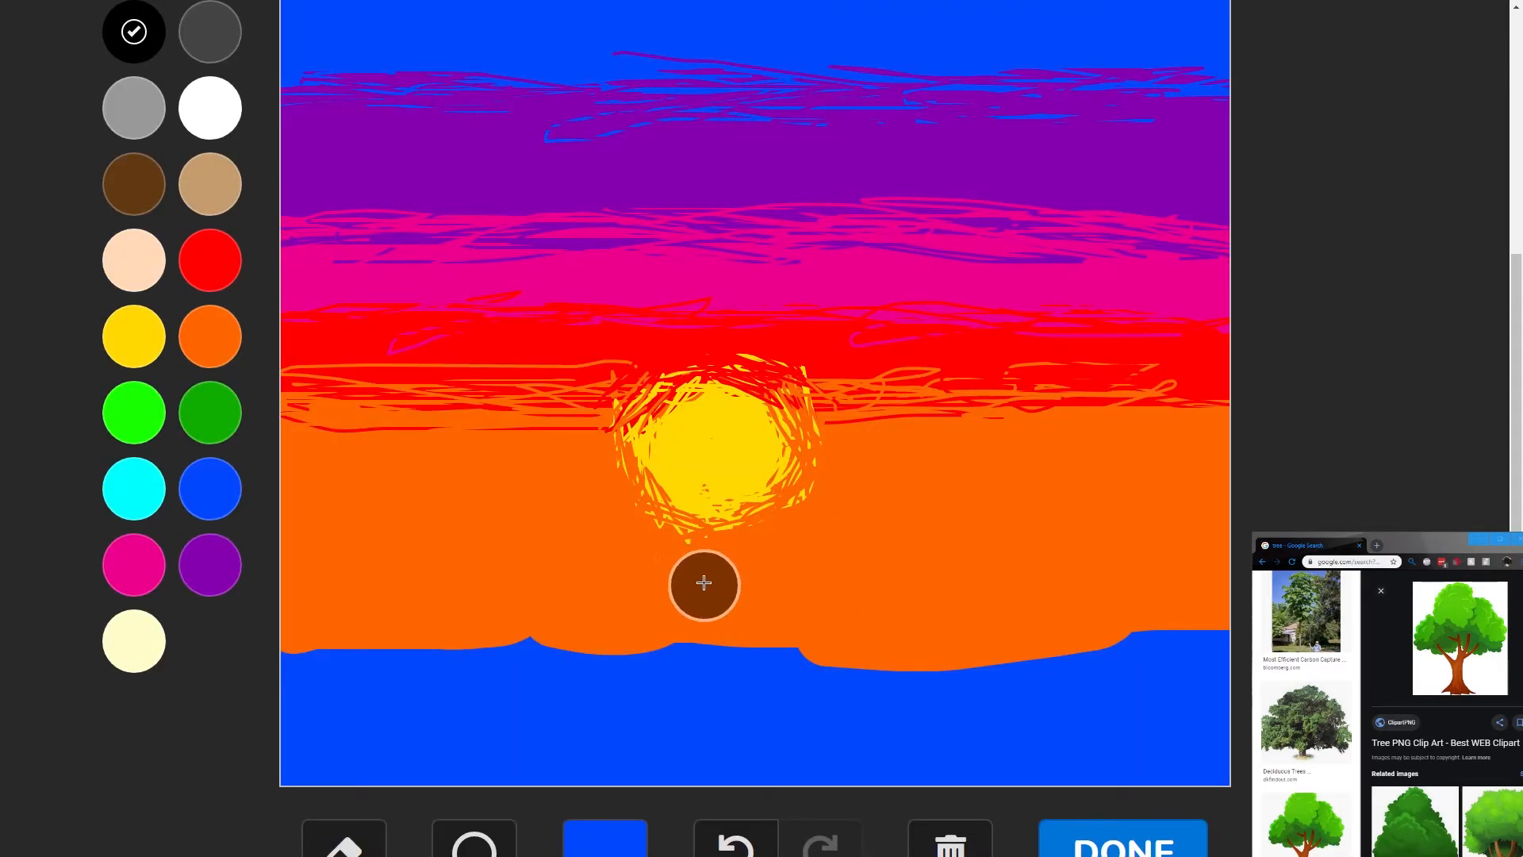
pyautogui.moveTo(704, 582); pyautogui.dragTo(1213, 577)
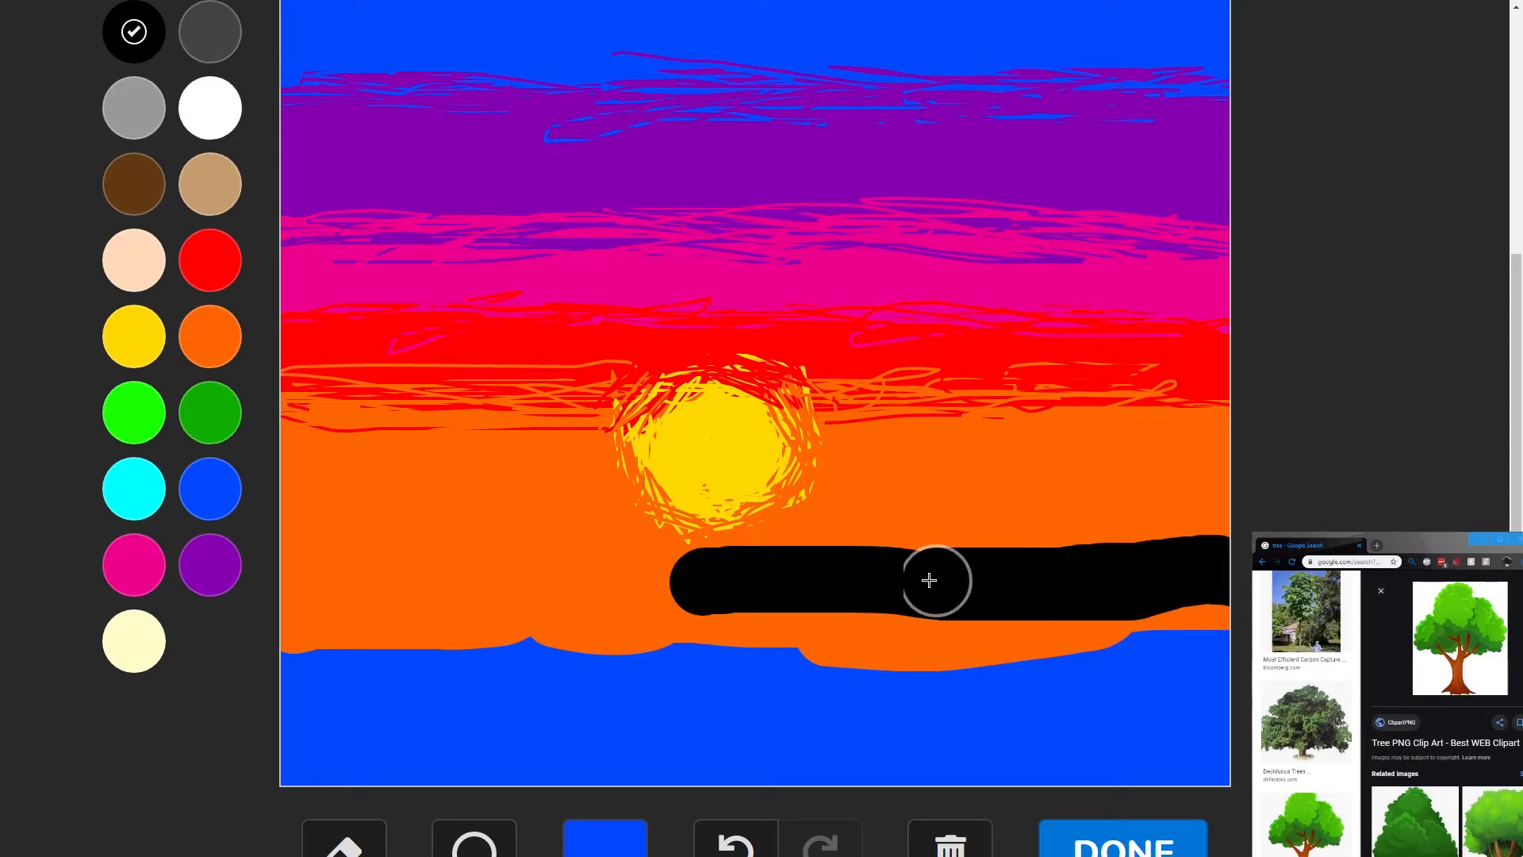
pyautogui.moveTo(938, 580); pyautogui.dragTo(282, 578)
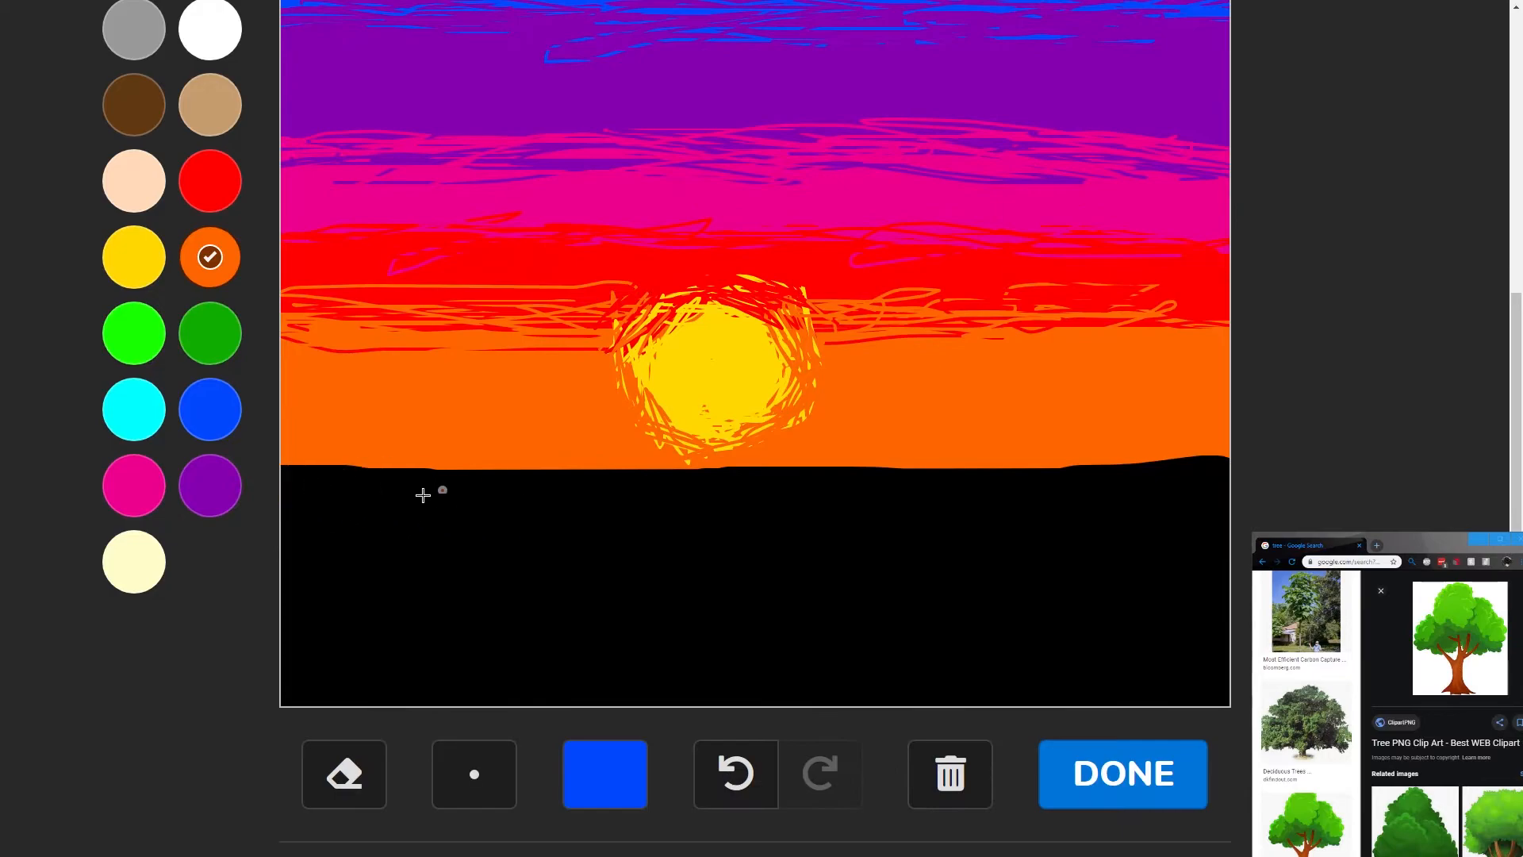
pyautogui.moveTo(297, 430)
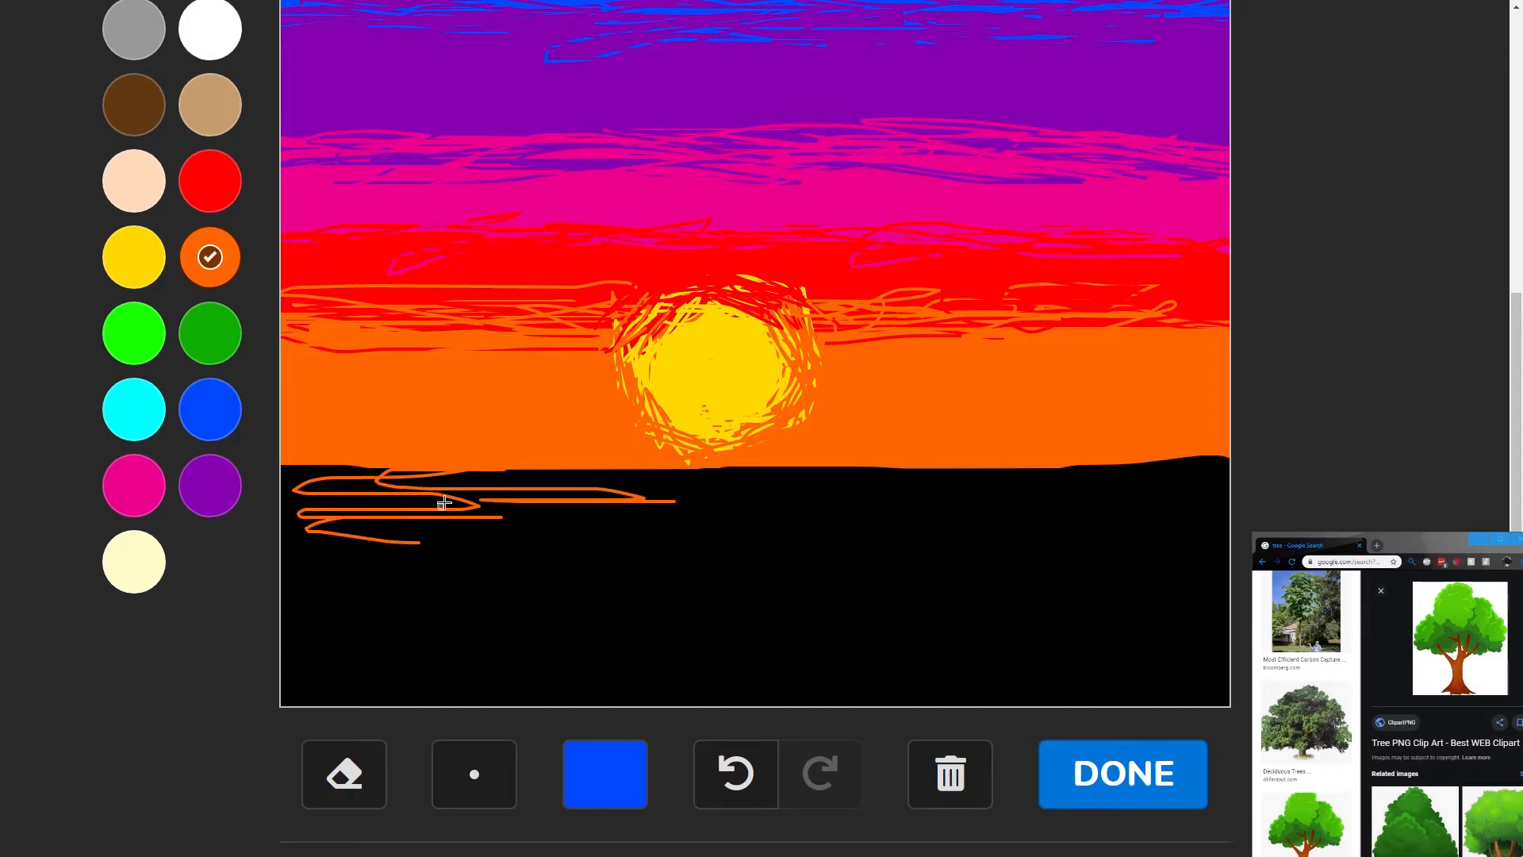
# - Draw wavy orange ripples across the dark water, then red ripples along the bottom of the sea
pyautogui.moveTo(442, 503); pyautogui.dragTo(767, 471)
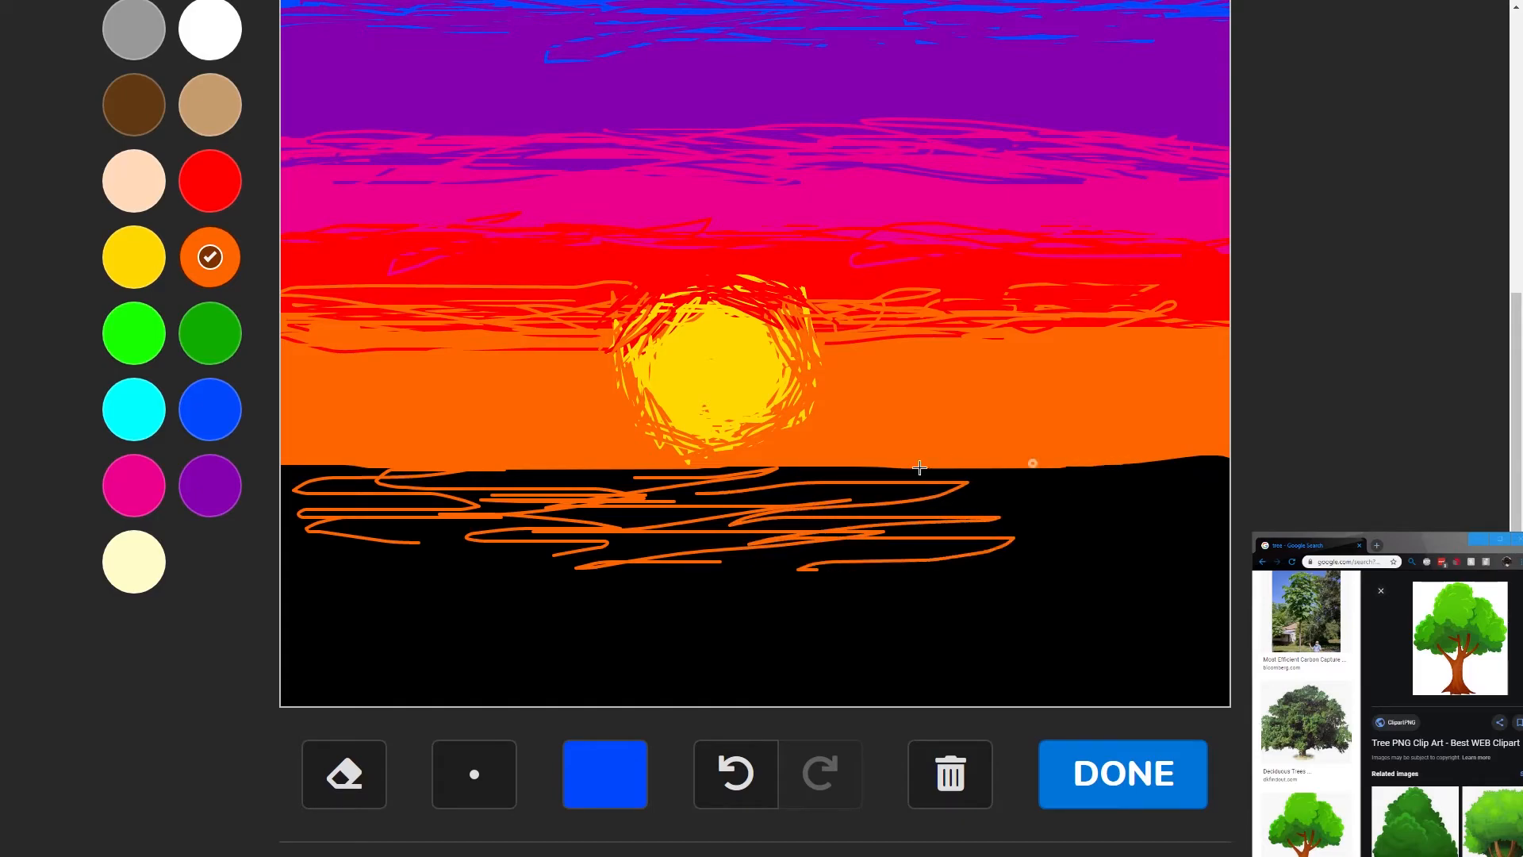
pyautogui.moveTo(883, 471); pyautogui.dragTo(1208, 517)
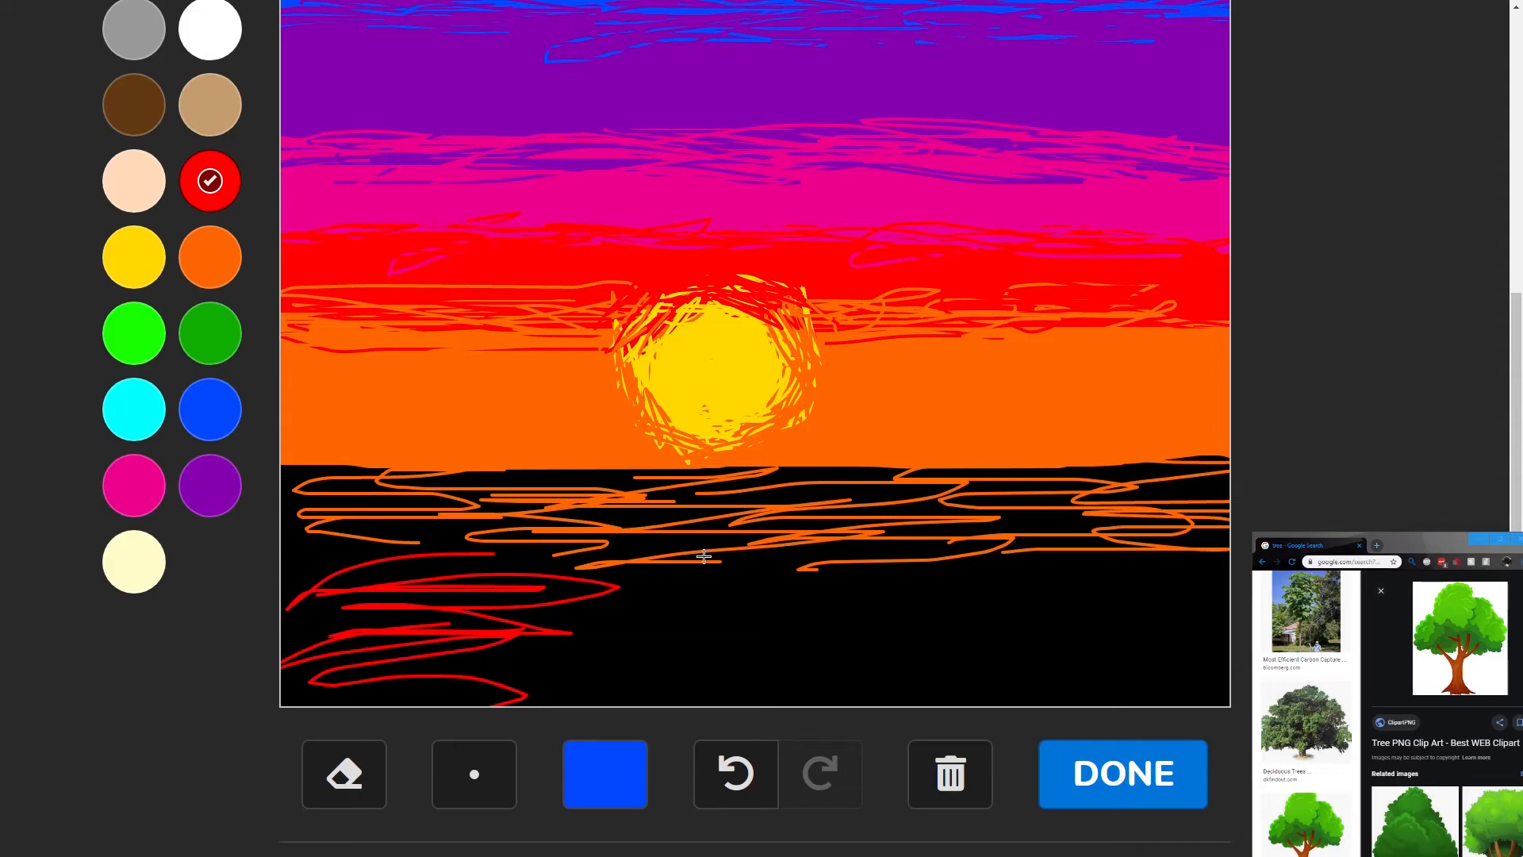
pyautogui.moveTo(709, 558); pyautogui.dragTo(562, 678)
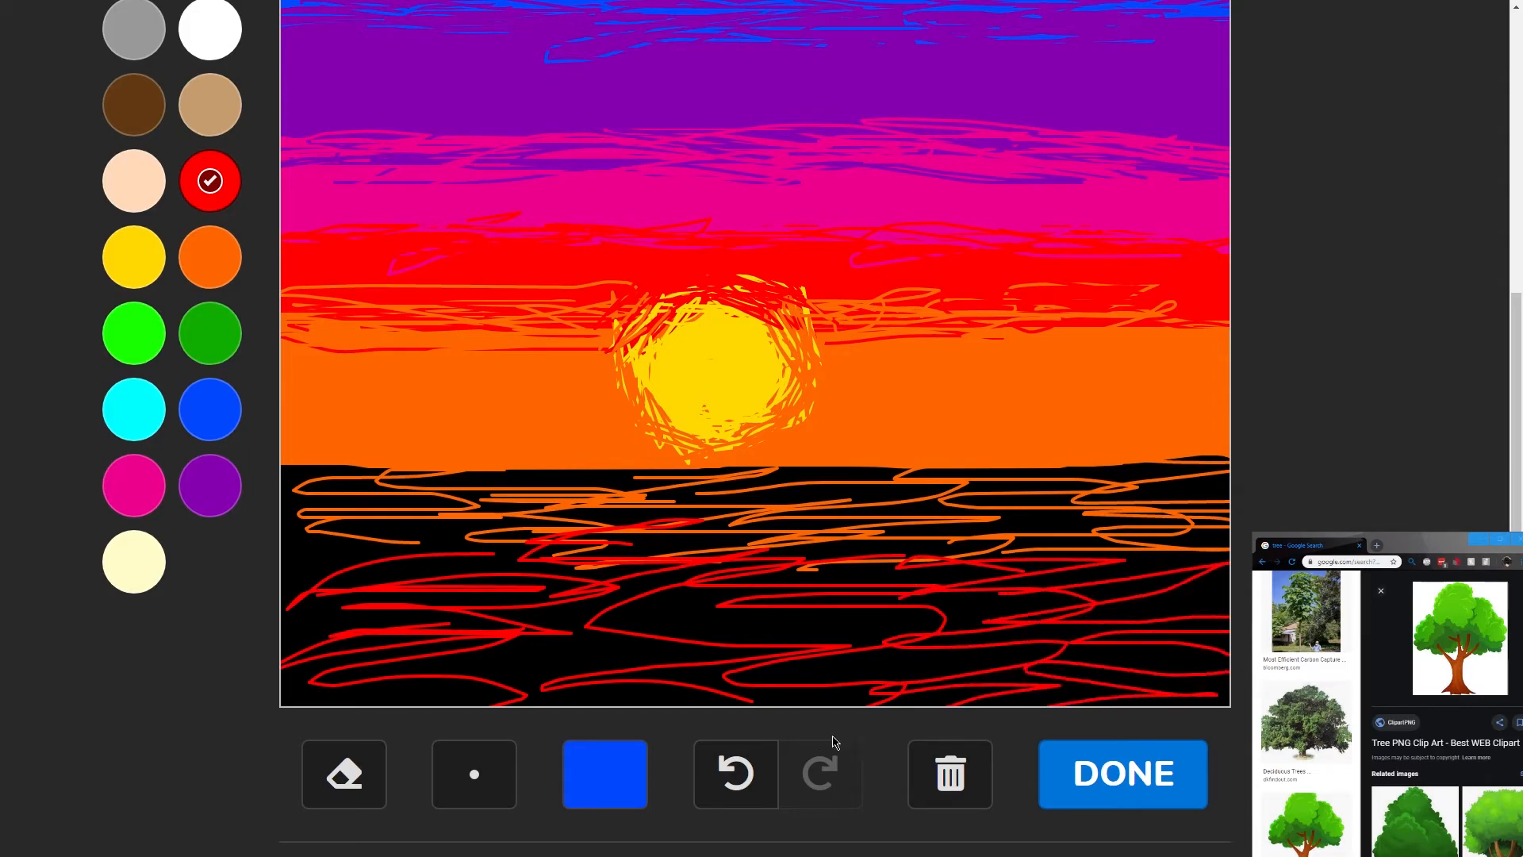
pyautogui.click(133, 485)
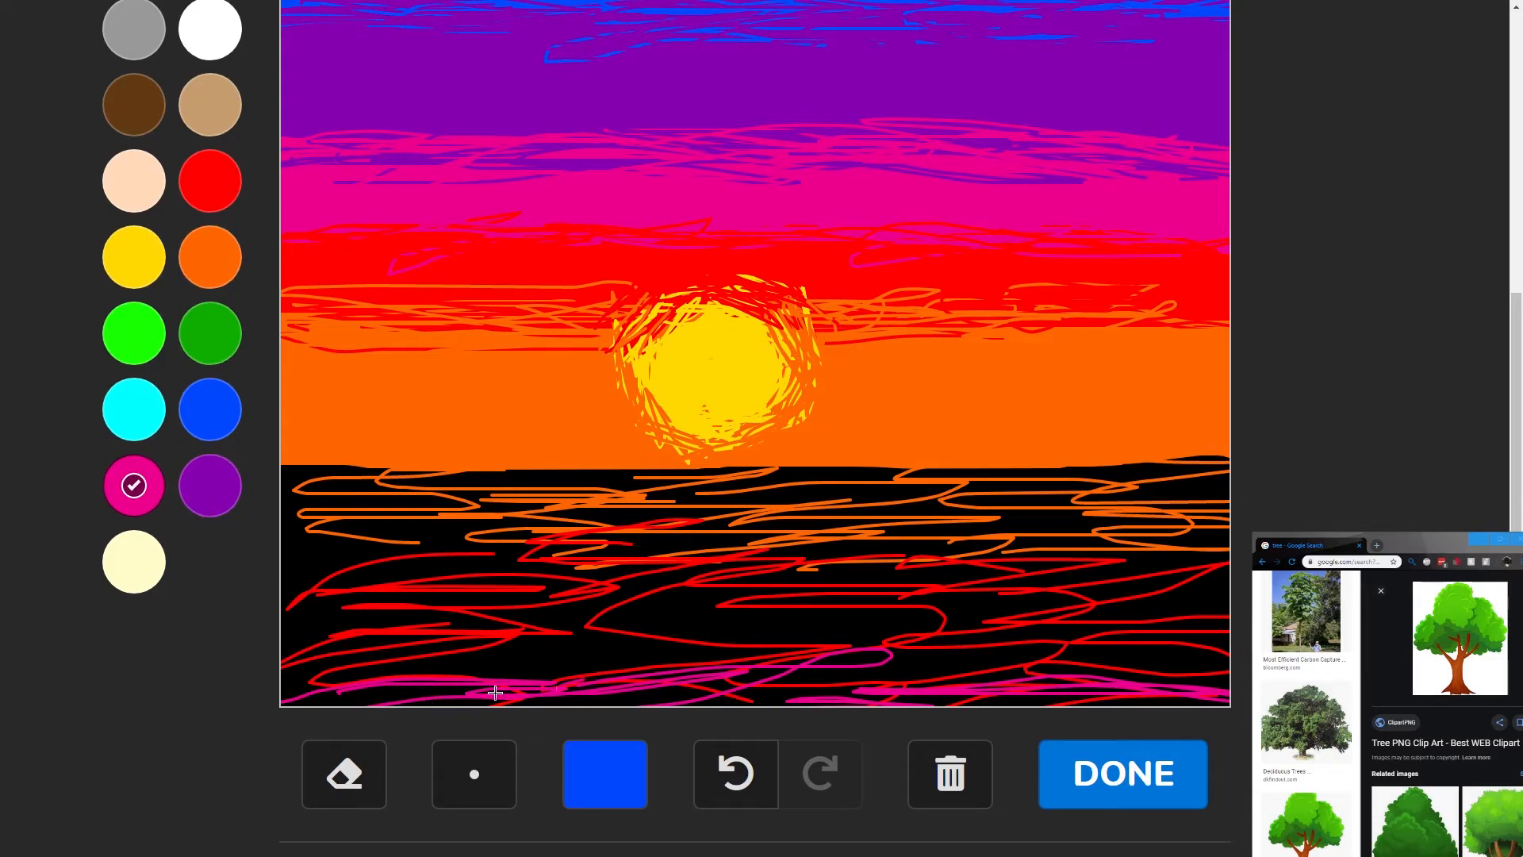
pyautogui.click(209, 181)
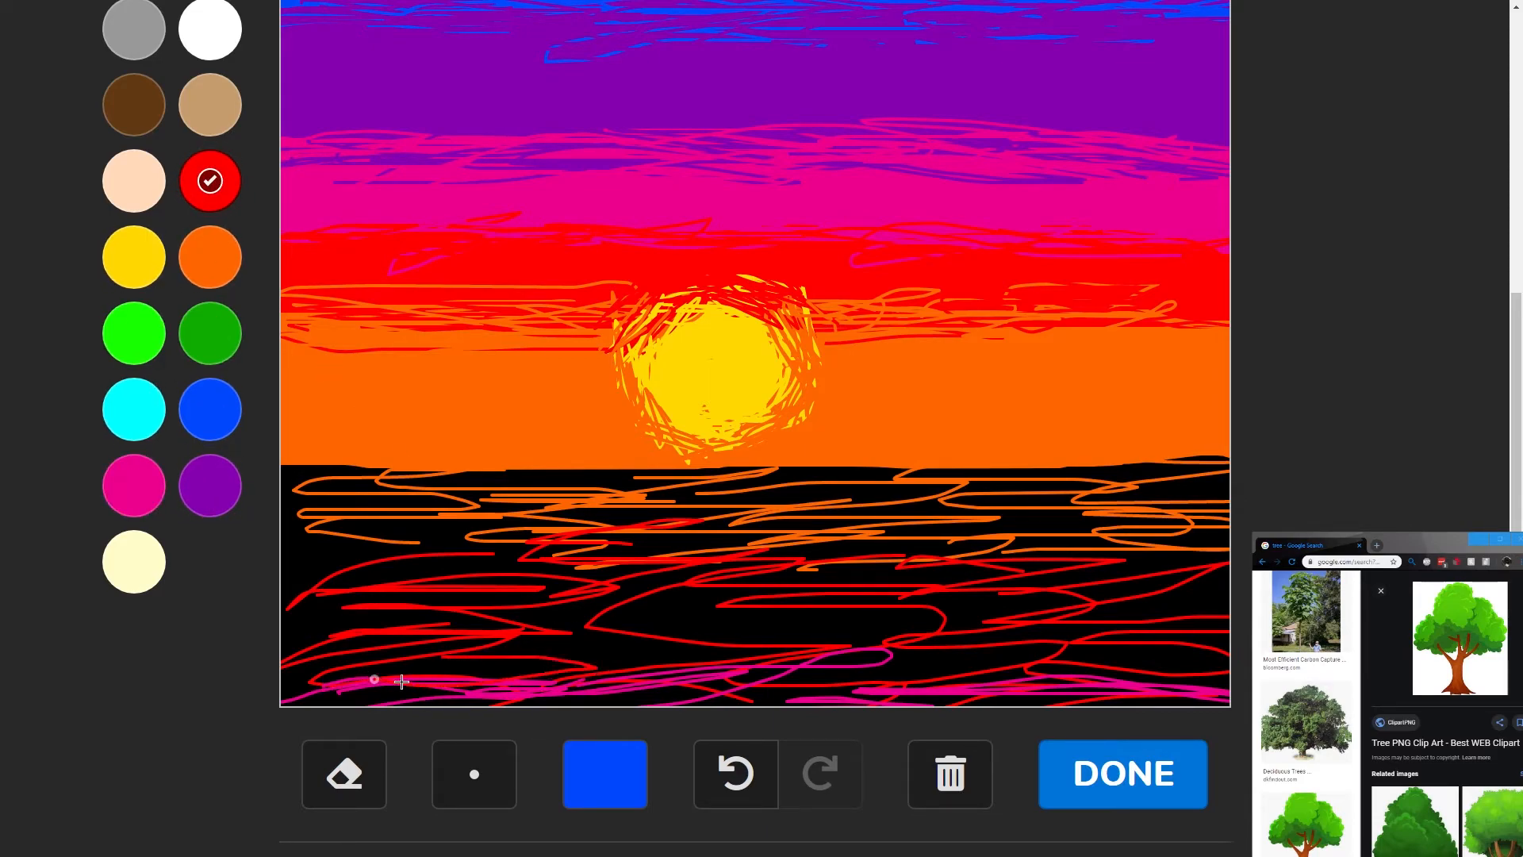
pyautogui.moveTo(398, 680); pyautogui.dragTo(932, 677)
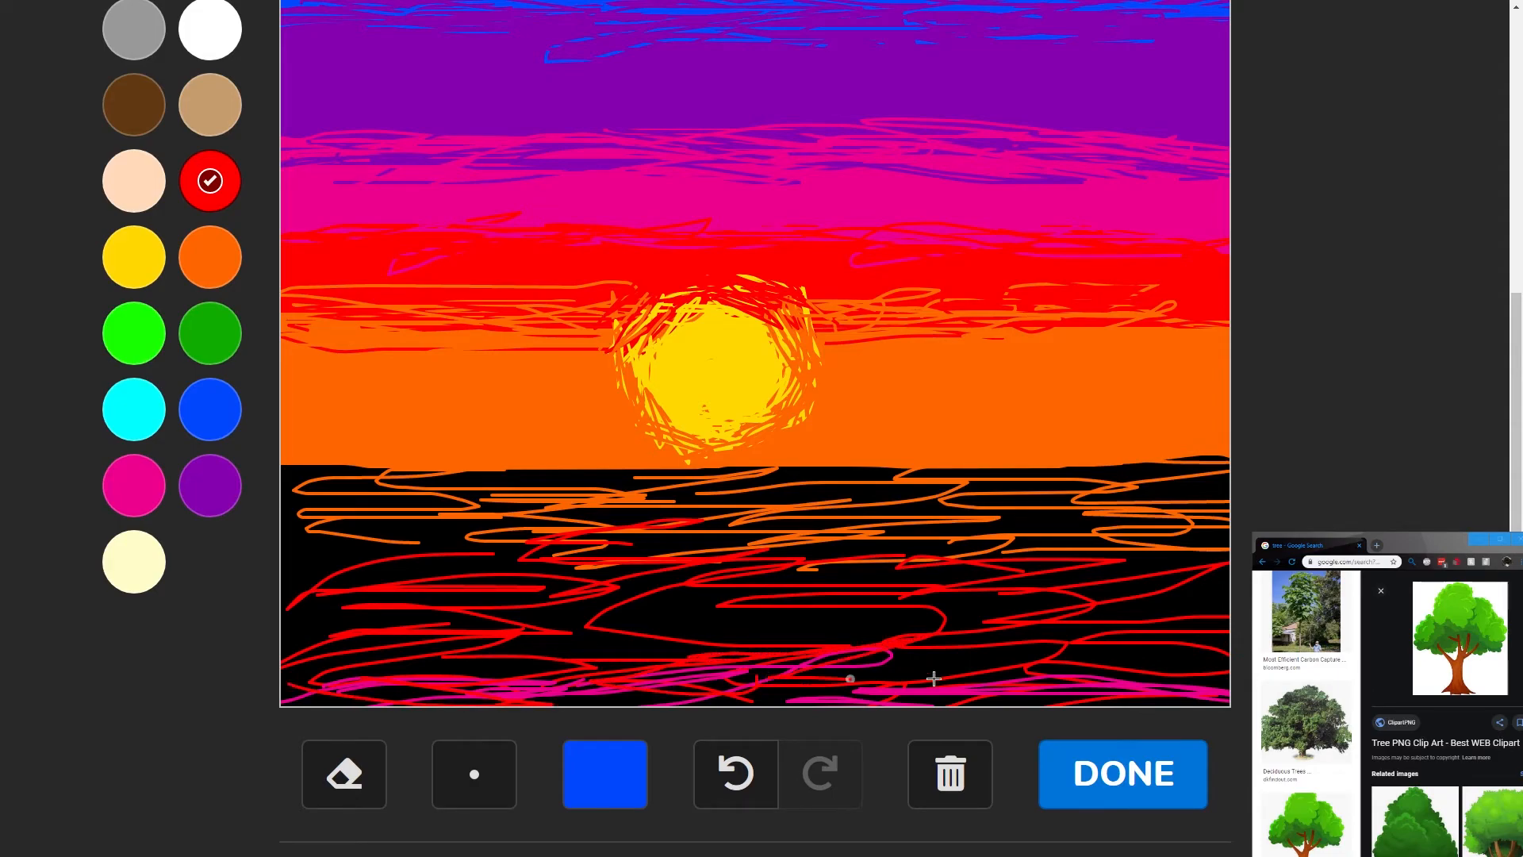
pyautogui.moveTo(933, 677); pyautogui.dragTo(467, 561)
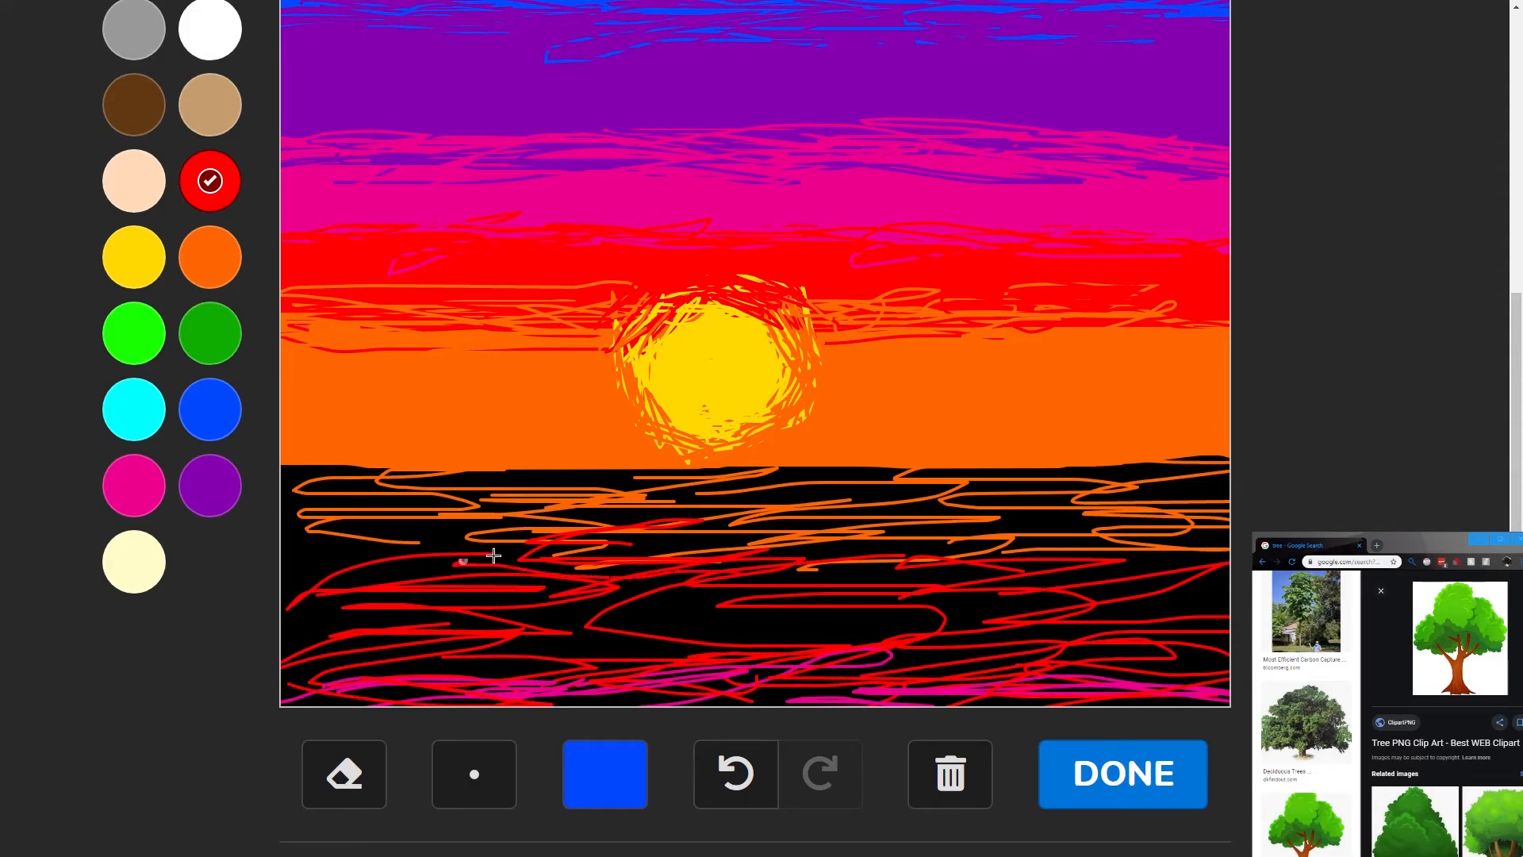
# - Add more orange ripple lines through mid-water, then ready the yellow swatch for the reflection
pyautogui.click(209, 255)
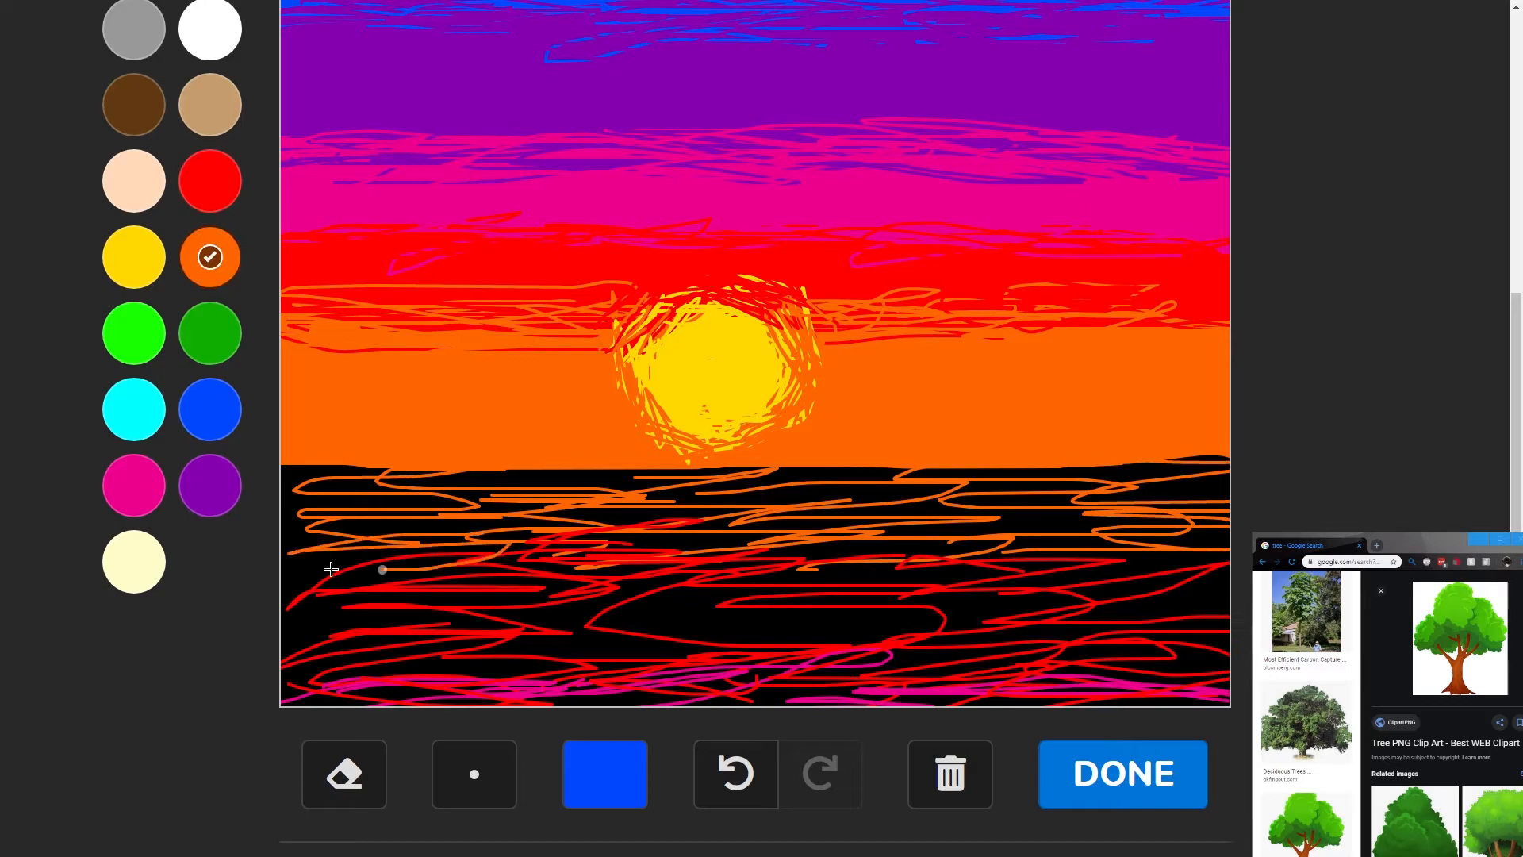
pyautogui.moveTo(330, 567); pyautogui.dragTo(938, 540)
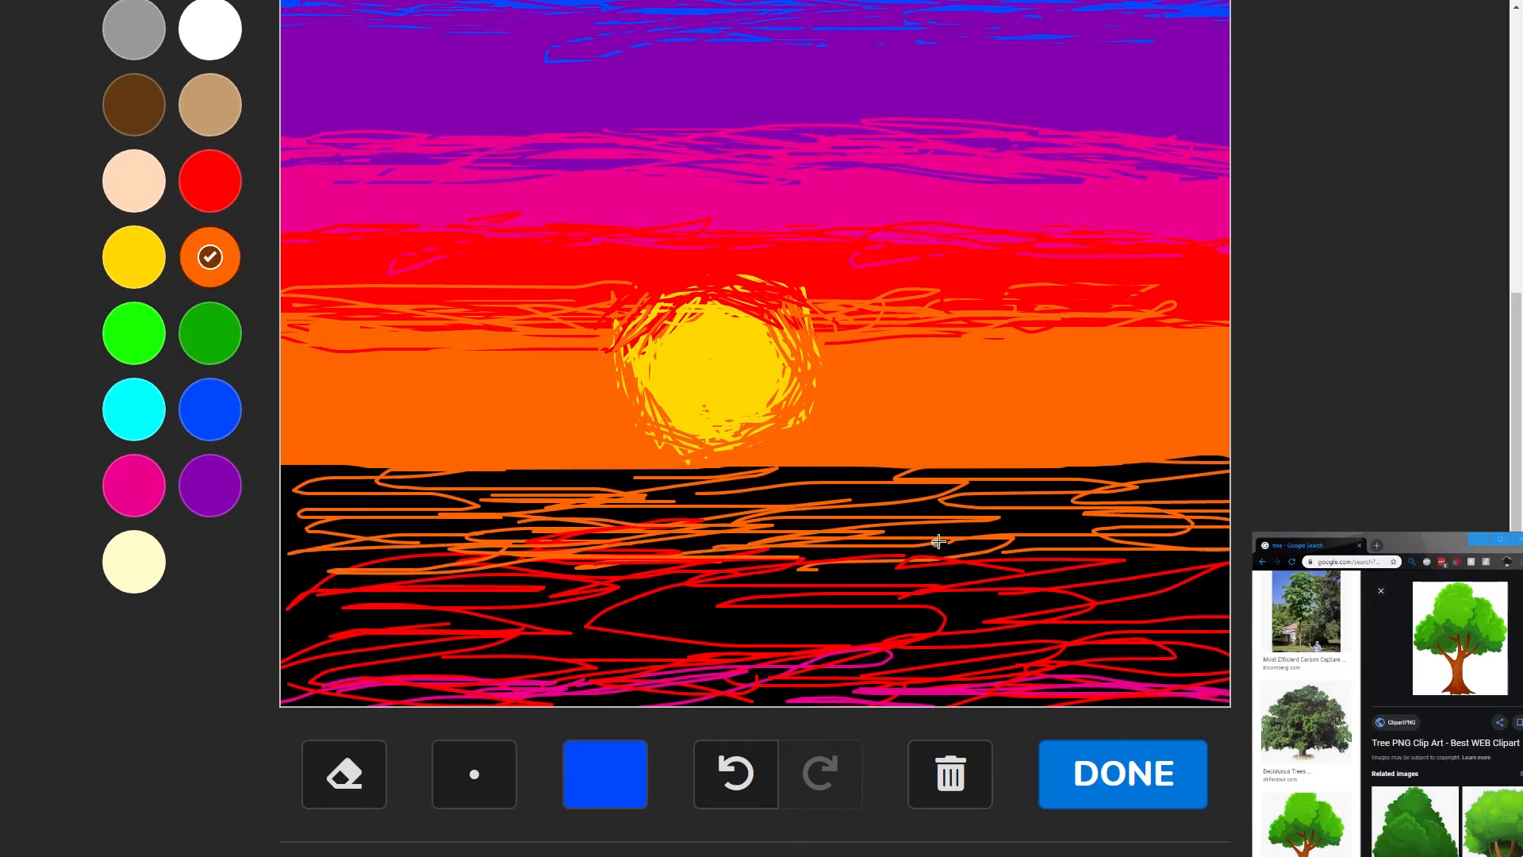
pyautogui.moveTo(933, 542); pyautogui.dragTo(1176, 568)
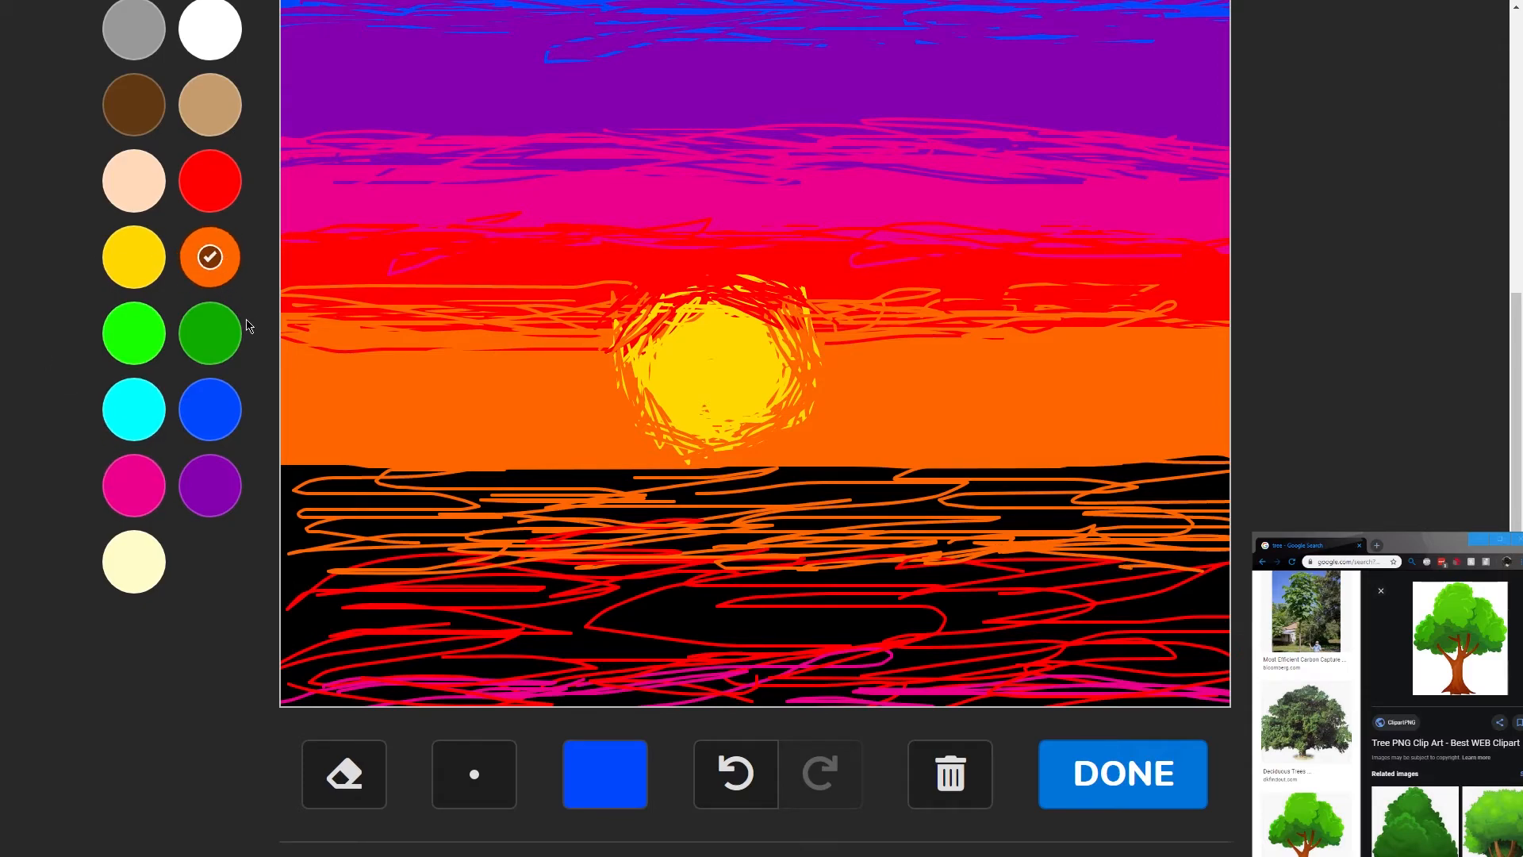
pyautogui.click(209, 179)
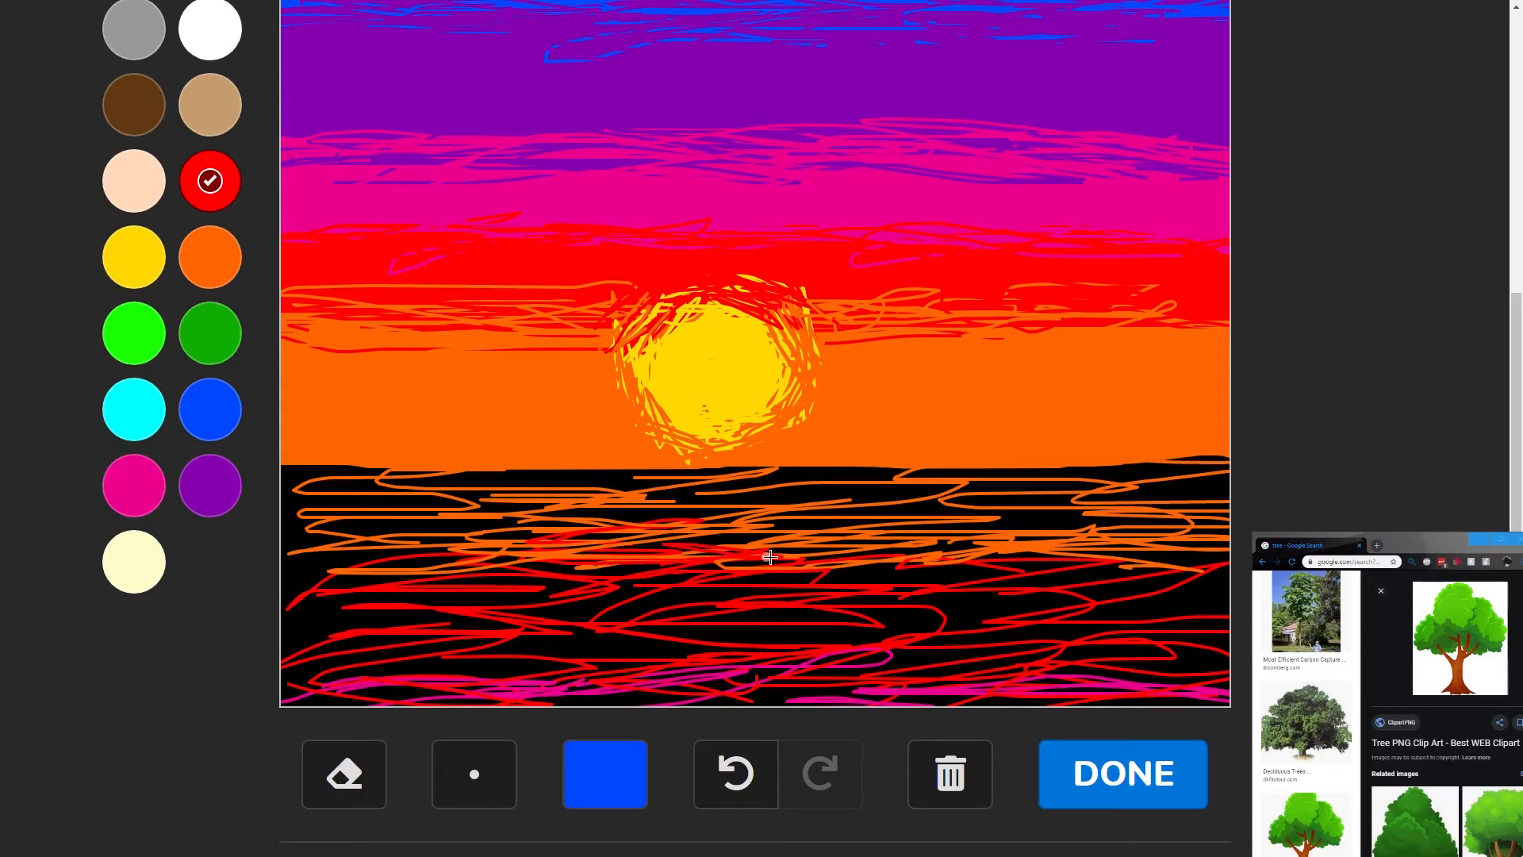
pyautogui.click(133, 255)
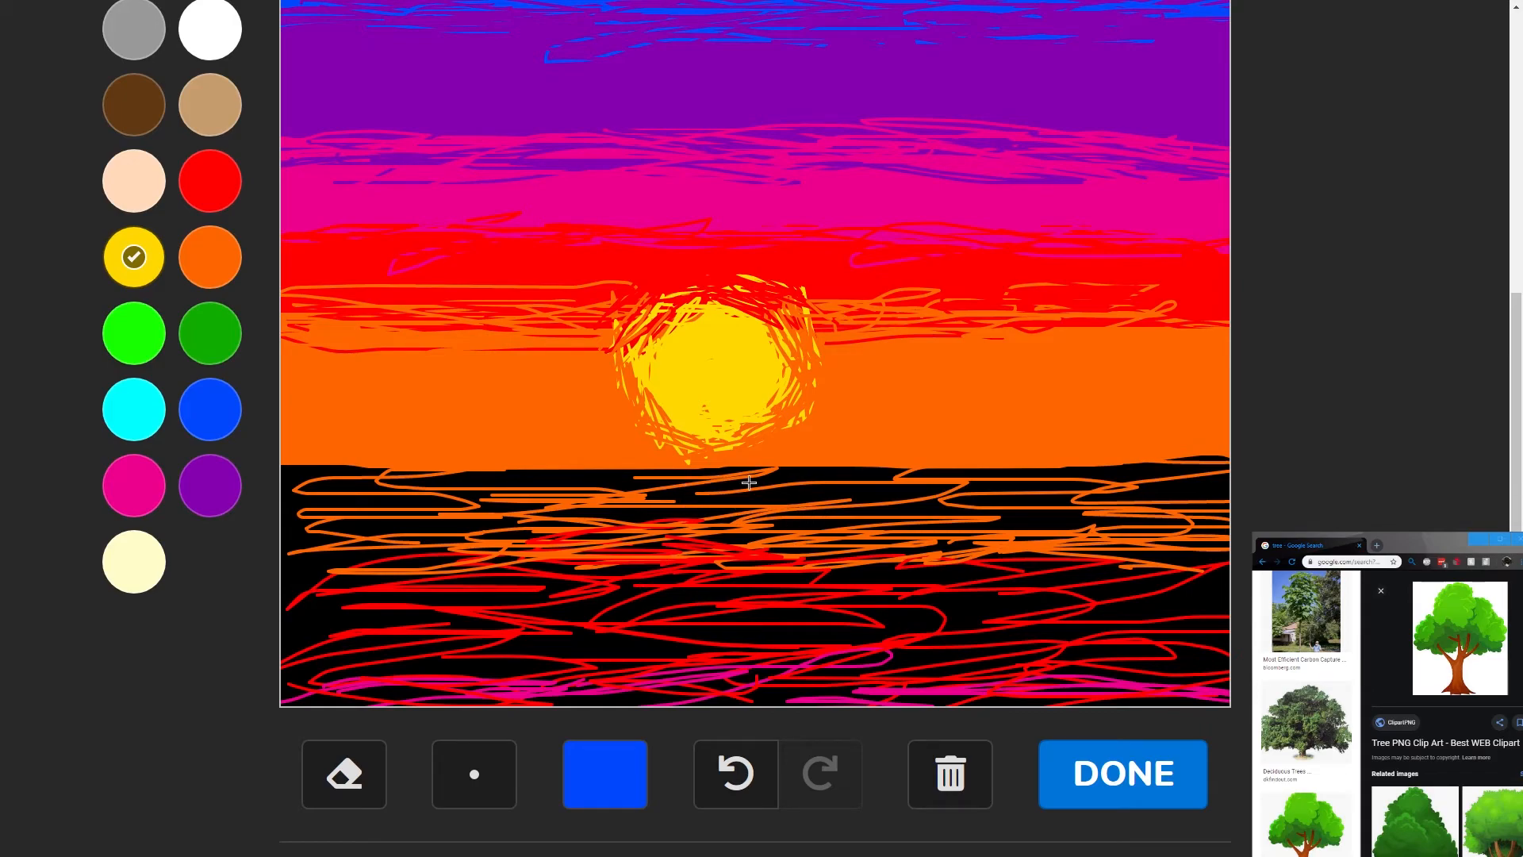
# - Paint a column of short yellow streaks down the water directly beneath the sun
pyautogui.click(724, 483)
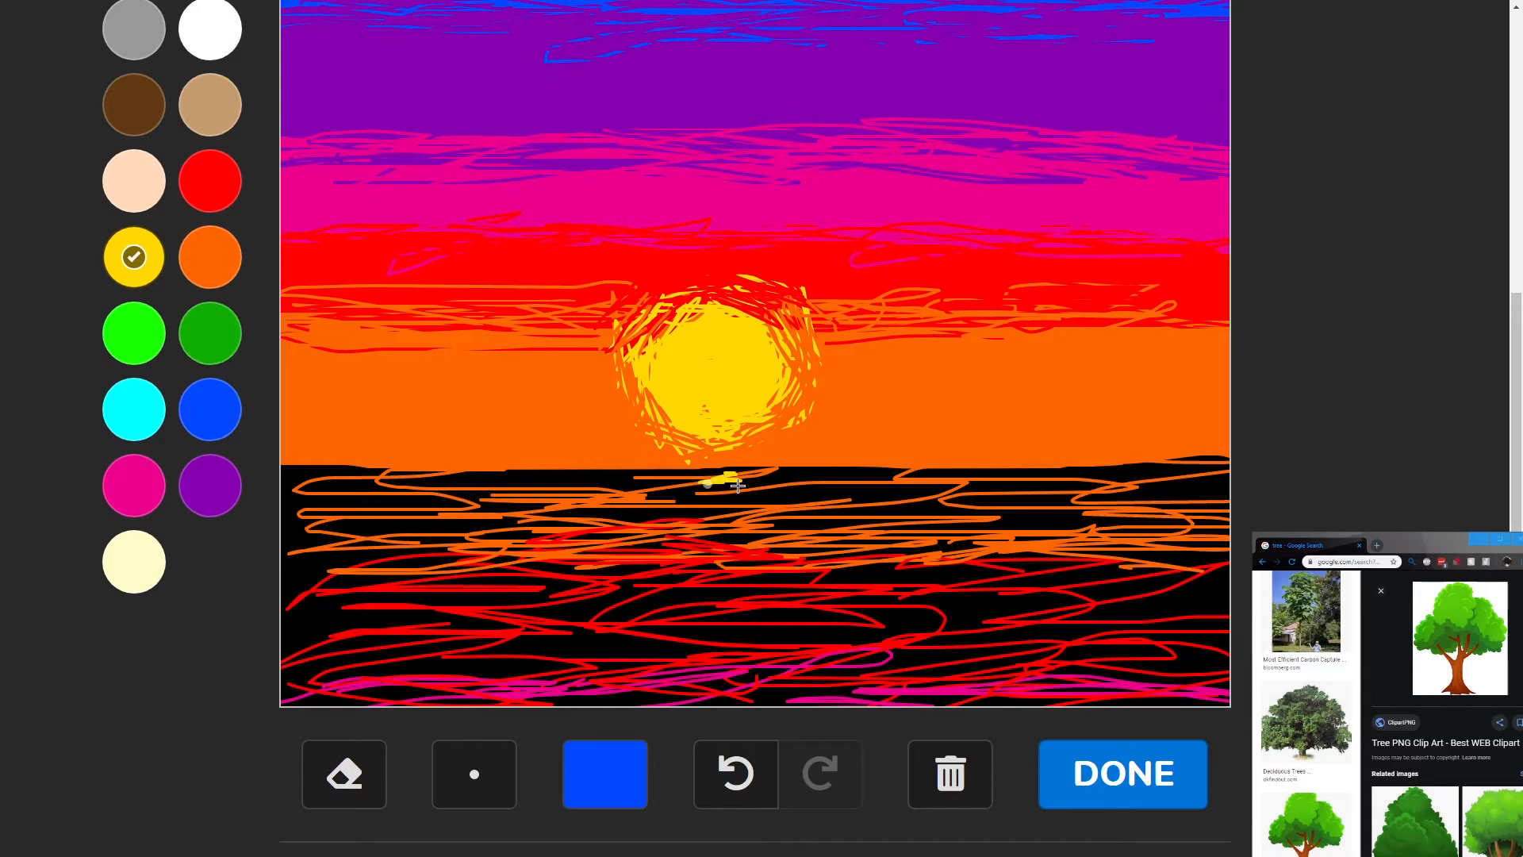
pyautogui.moveTo(724, 484); pyautogui.dragTo(768, 495)
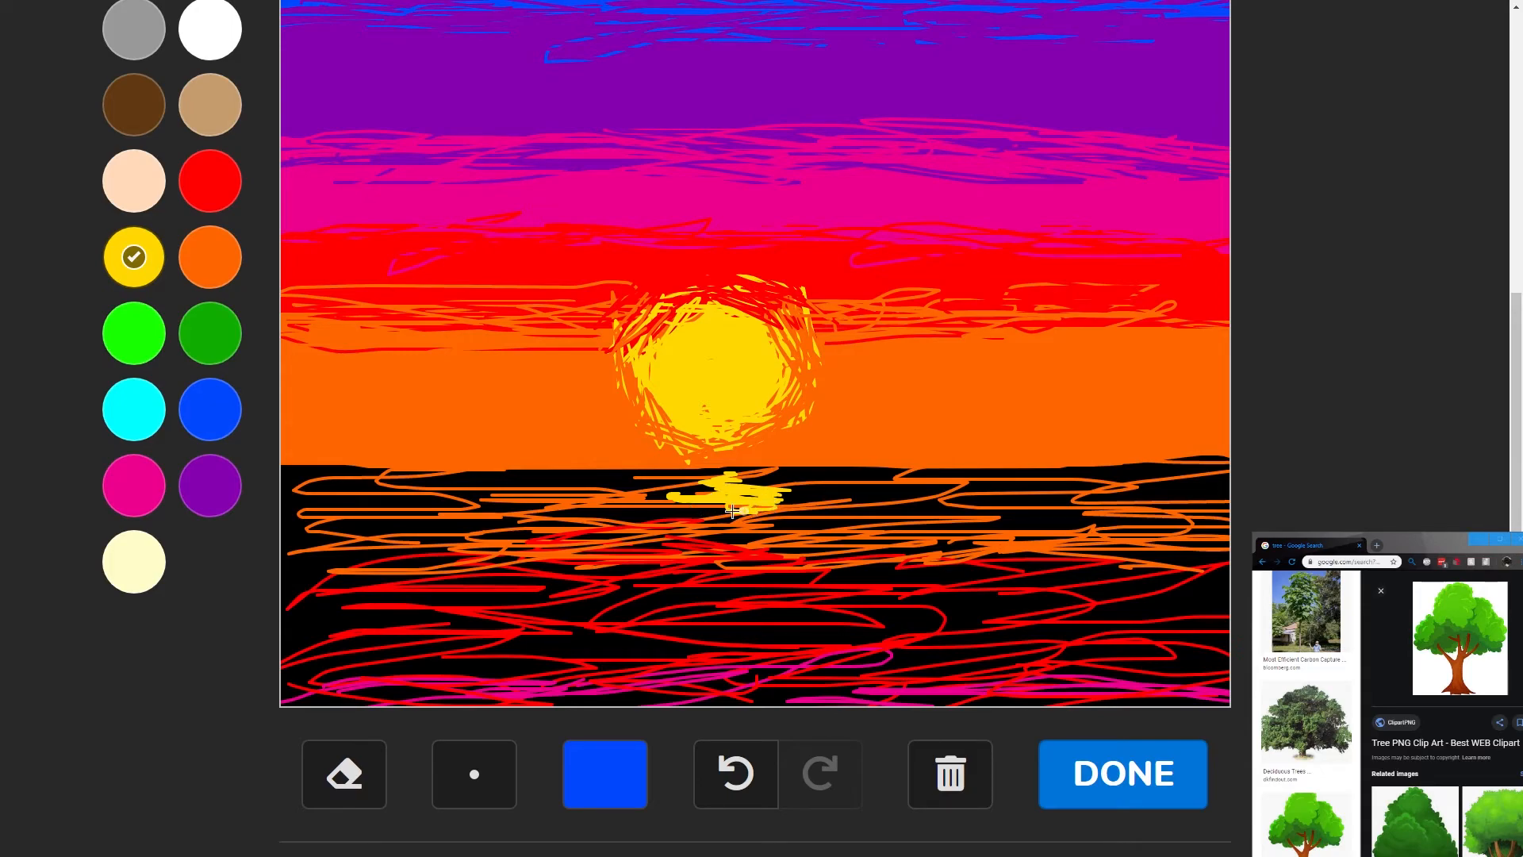
pyautogui.moveTo(699, 499); pyautogui.dragTo(805, 525)
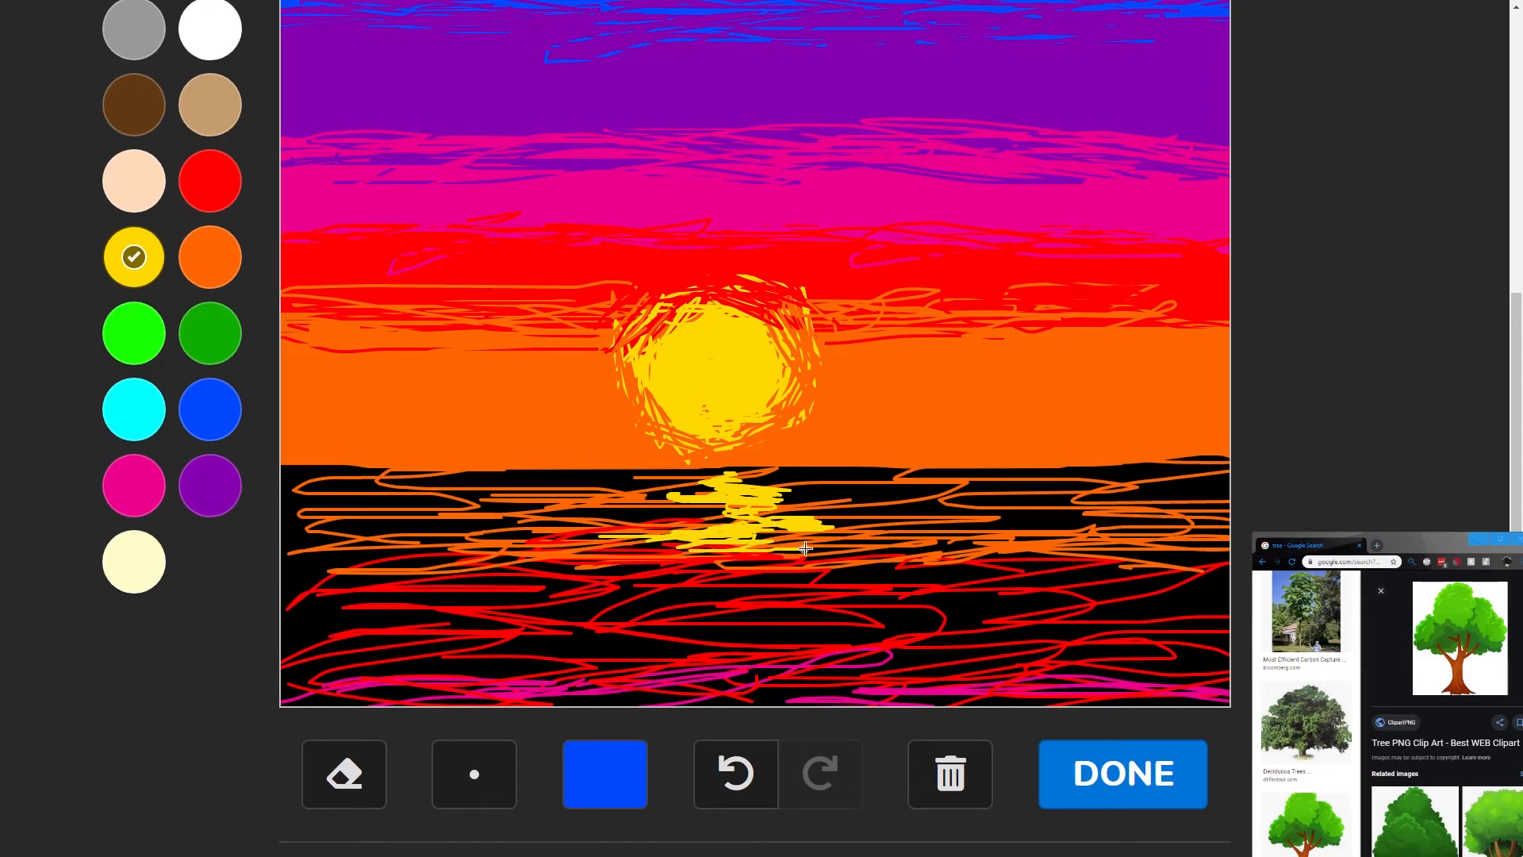
pyautogui.moveTo(806, 549); pyautogui.dragTo(669, 554)
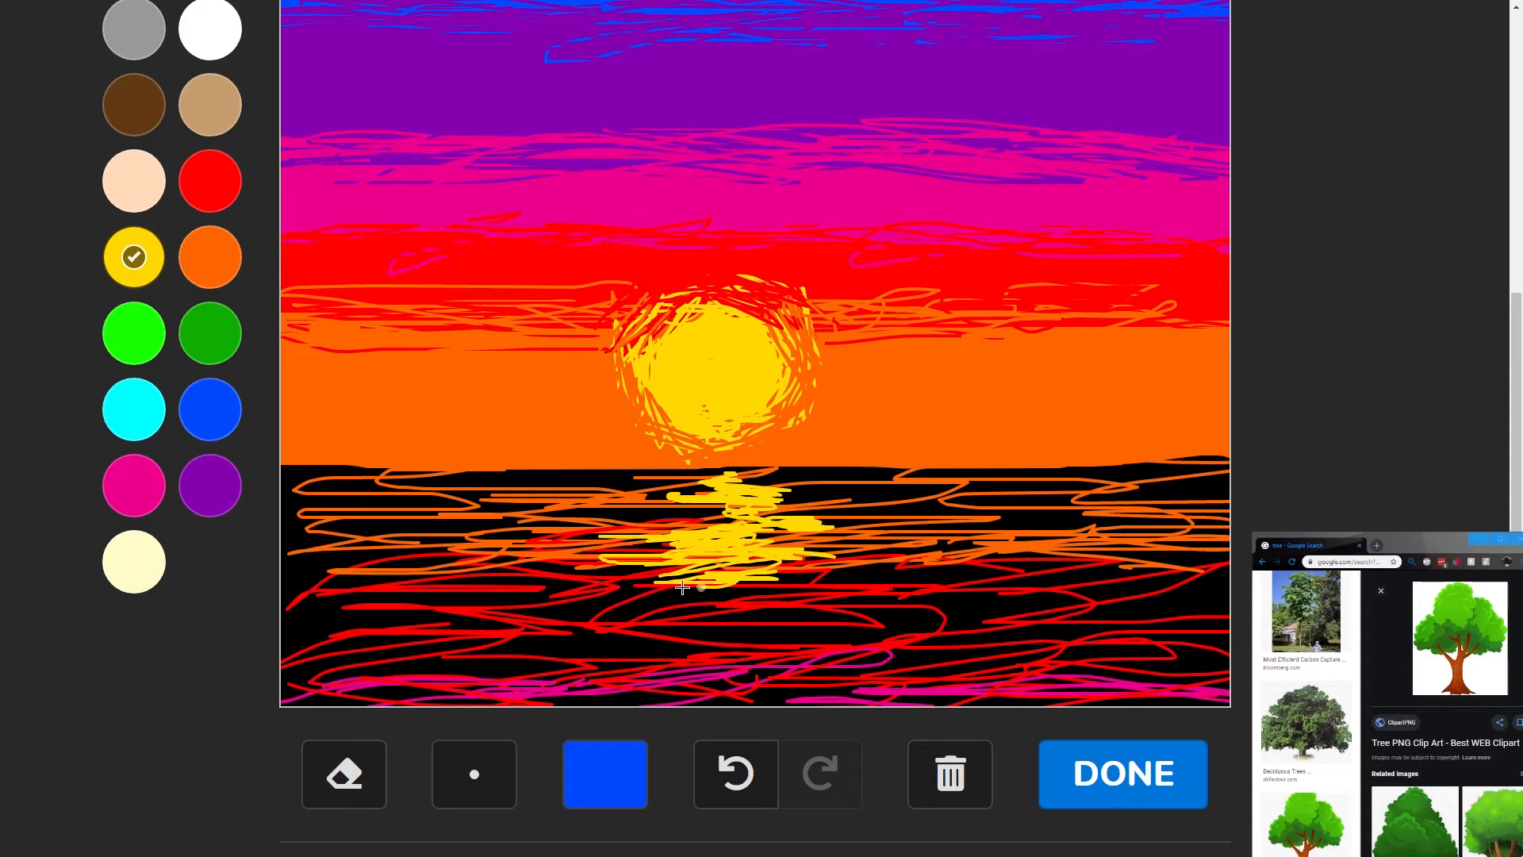
pyautogui.moveTo(681, 587); pyautogui.dragTo(738, 573)
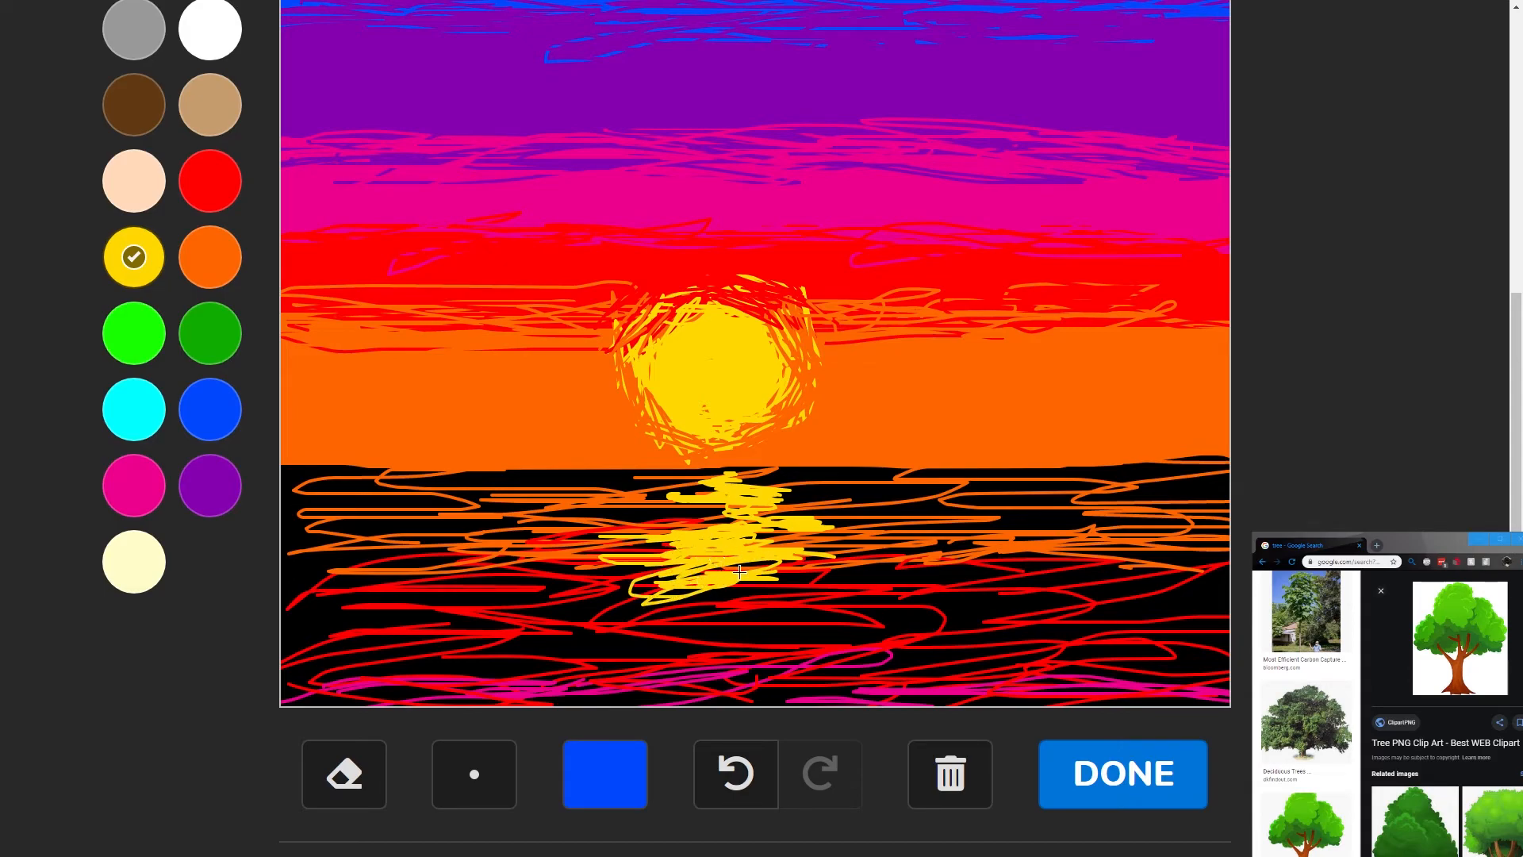
pyautogui.moveTo(737, 572); pyautogui.dragTo(777, 608)
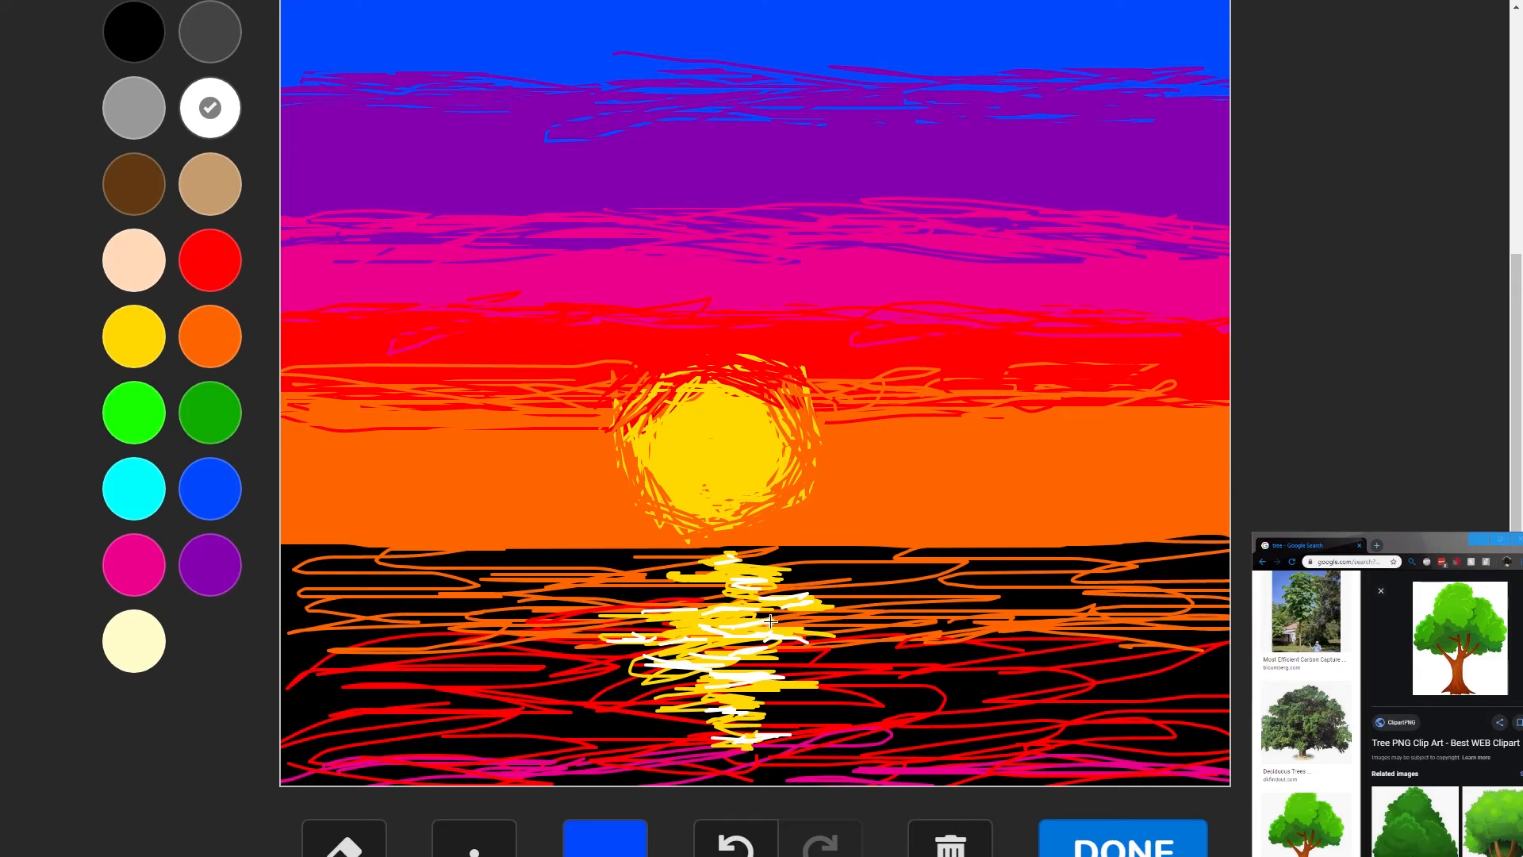
pyautogui.moveTo(735, 562)
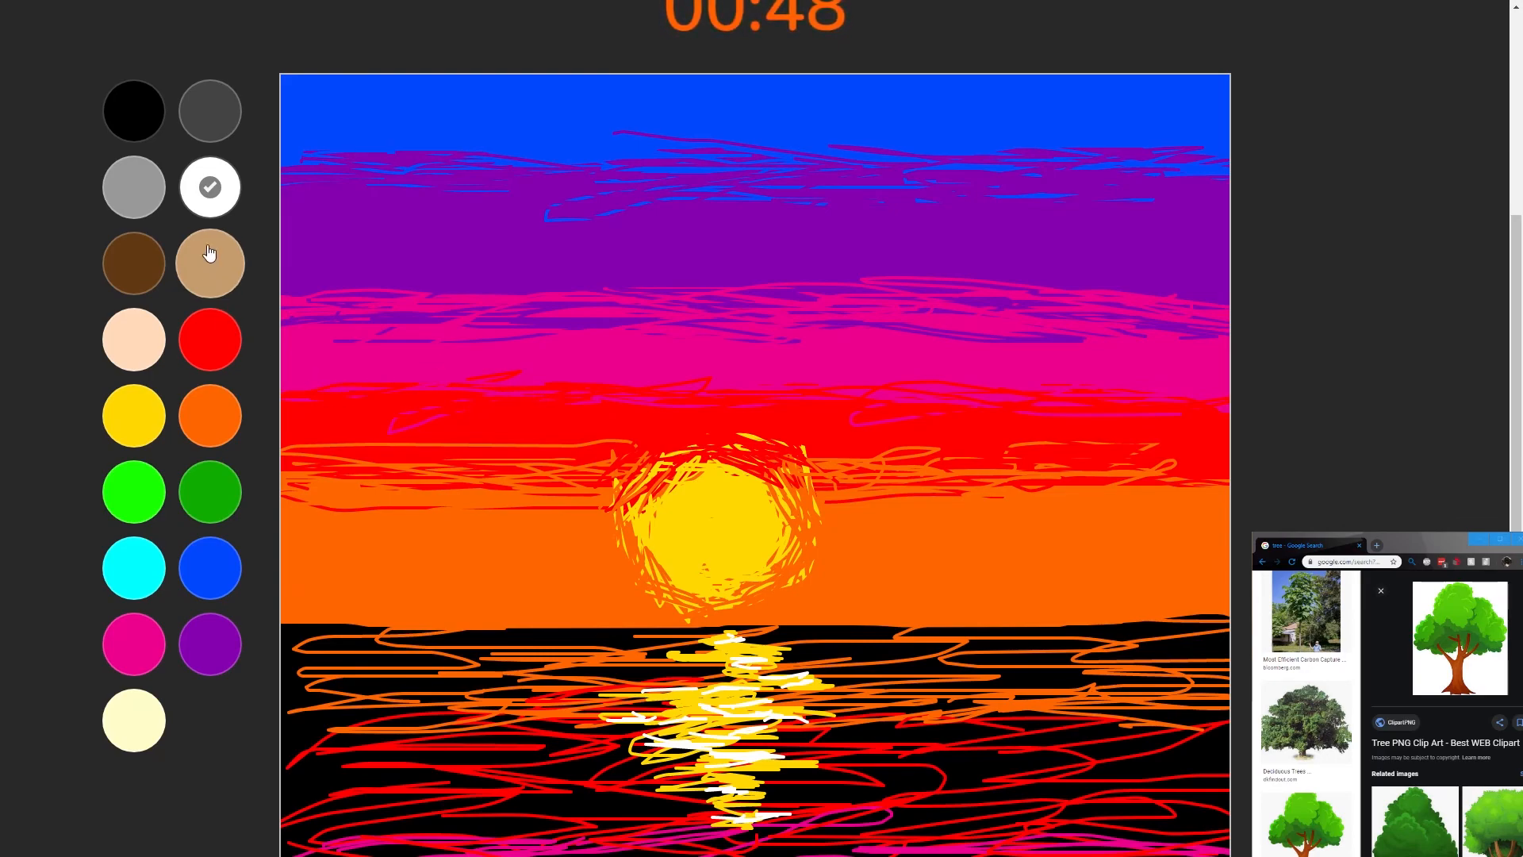
# - Paint a small dark wisp across the face of the sun
pyautogui.click(134, 110)
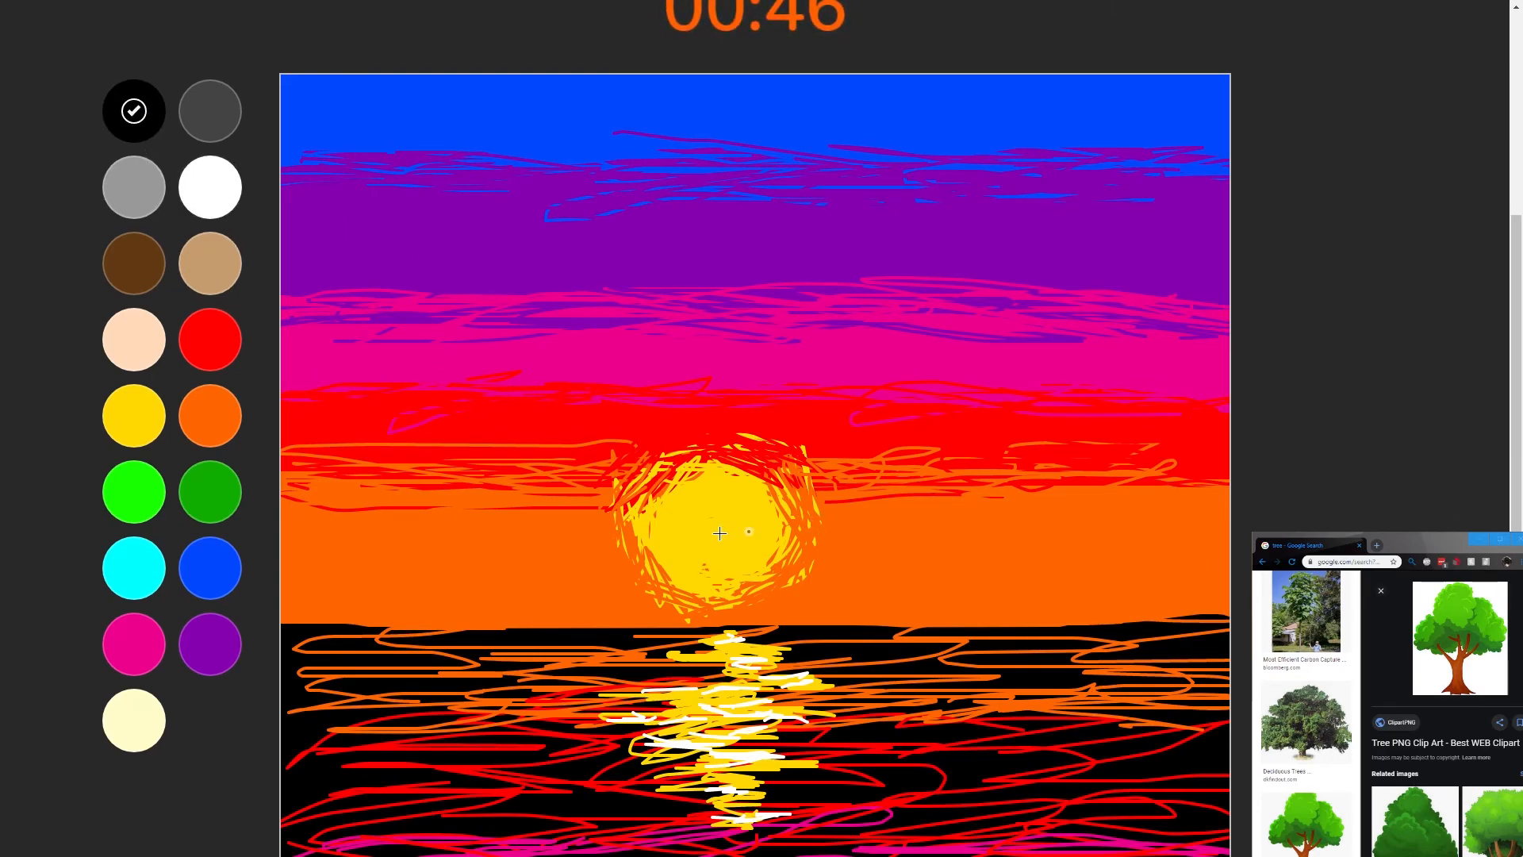
pyautogui.moveTo(718, 533); pyautogui.dragTo(801, 530)
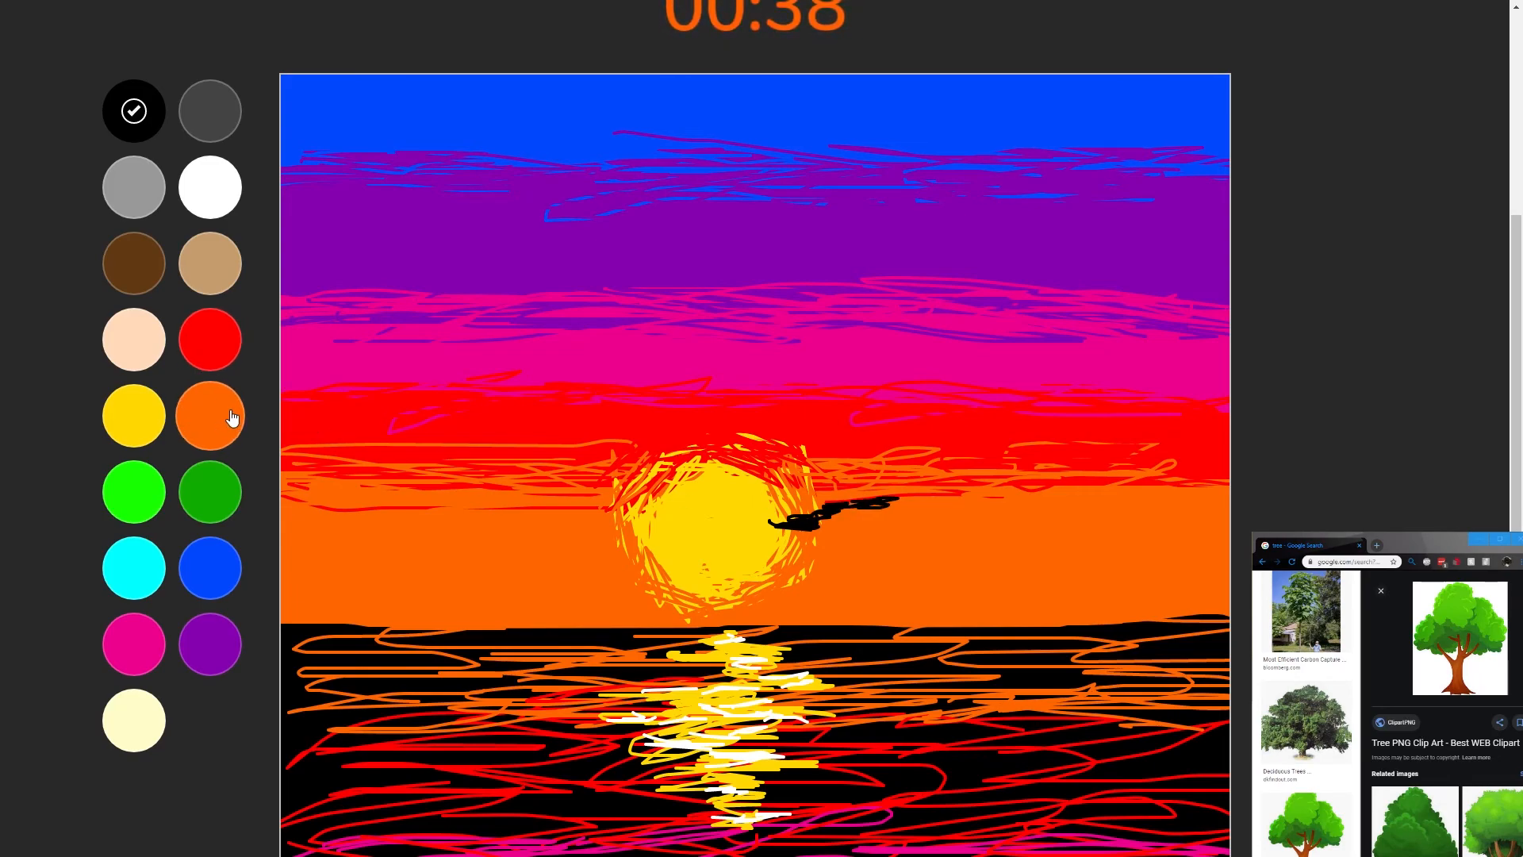
pyautogui.click(210, 416)
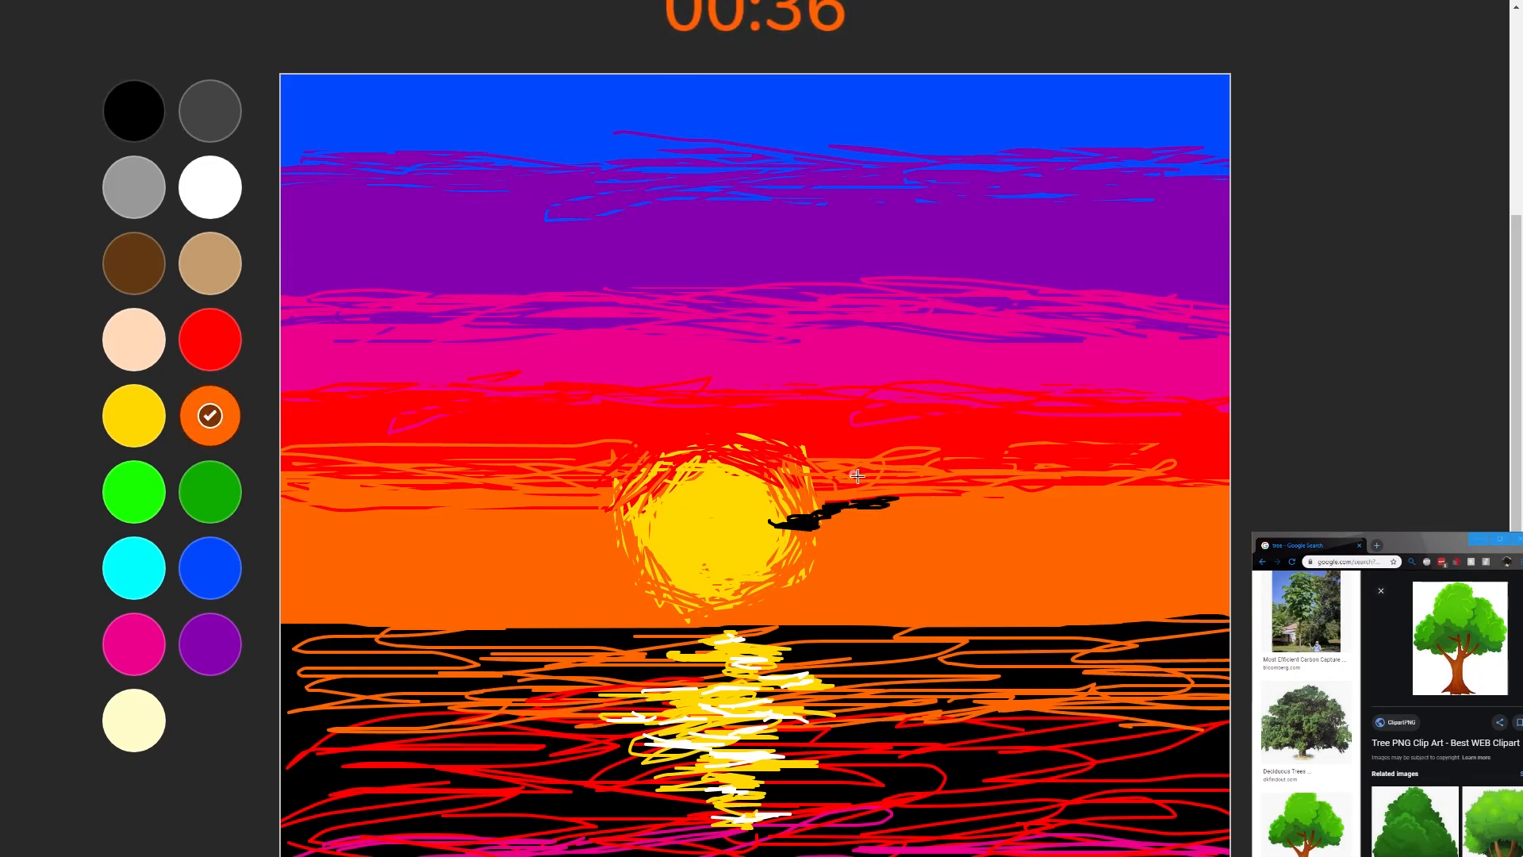
pyautogui.click(209, 340)
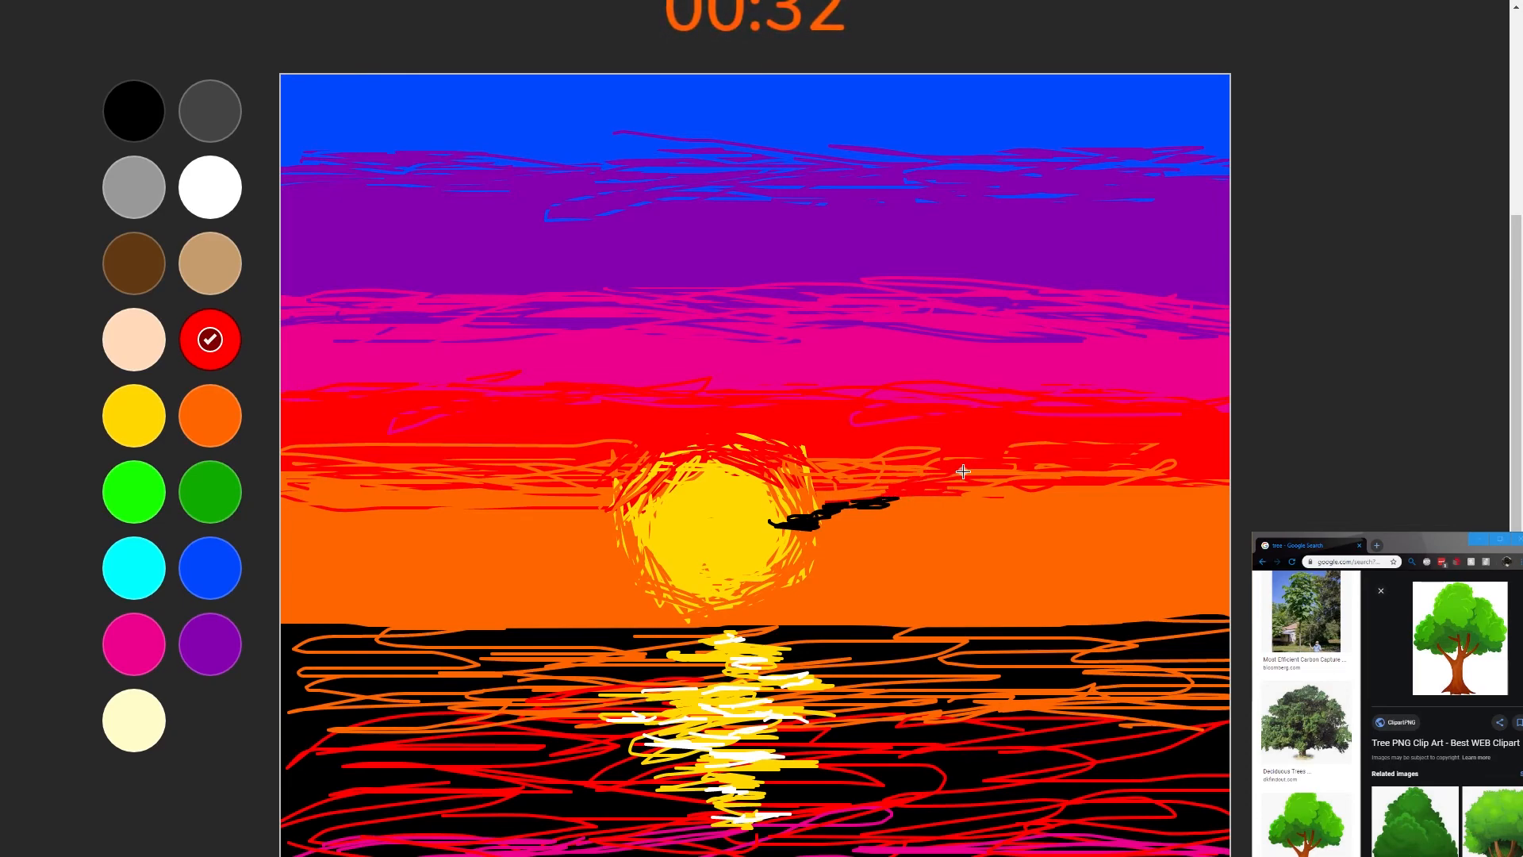
# - Scribble a purple cloud in the upper-right sky with a blue streak above it
pyautogui.click(133, 644)
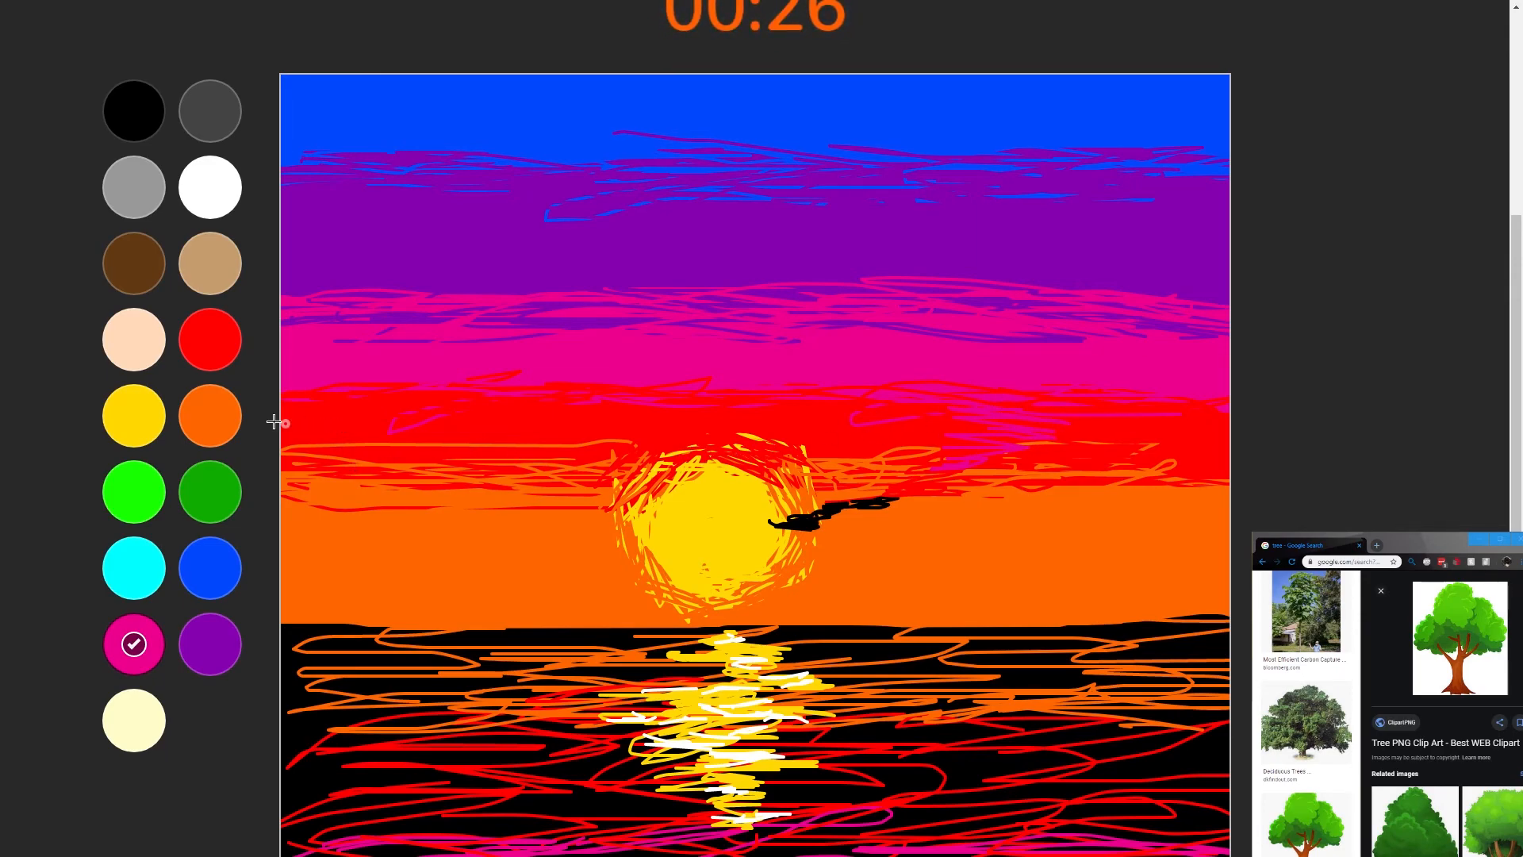
pyautogui.click(210, 644)
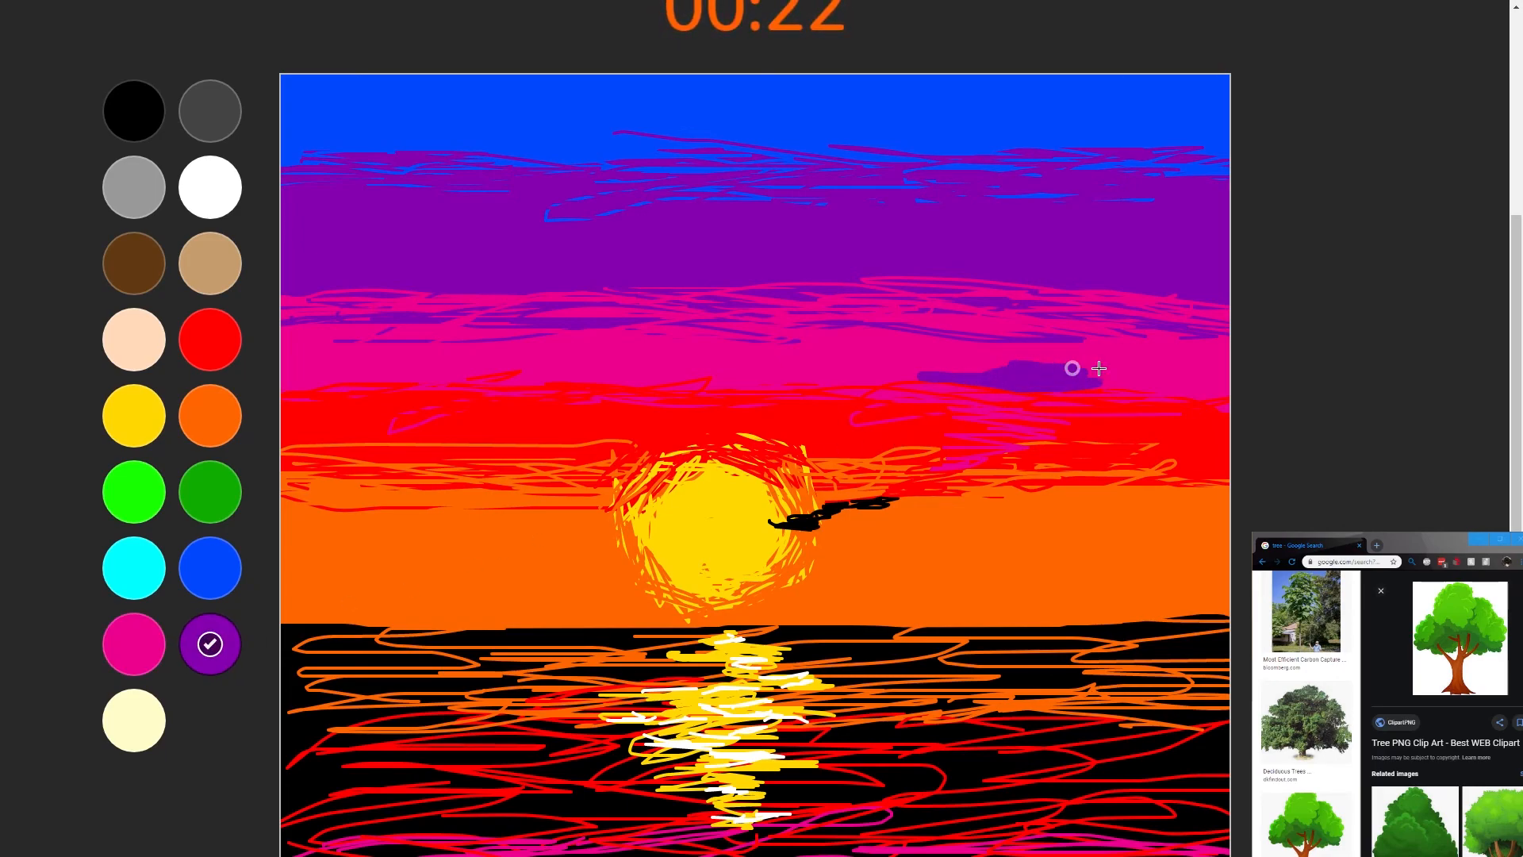
pyautogui.moveTo(1098, 368); pyautogui.dragTo(1015, 312)
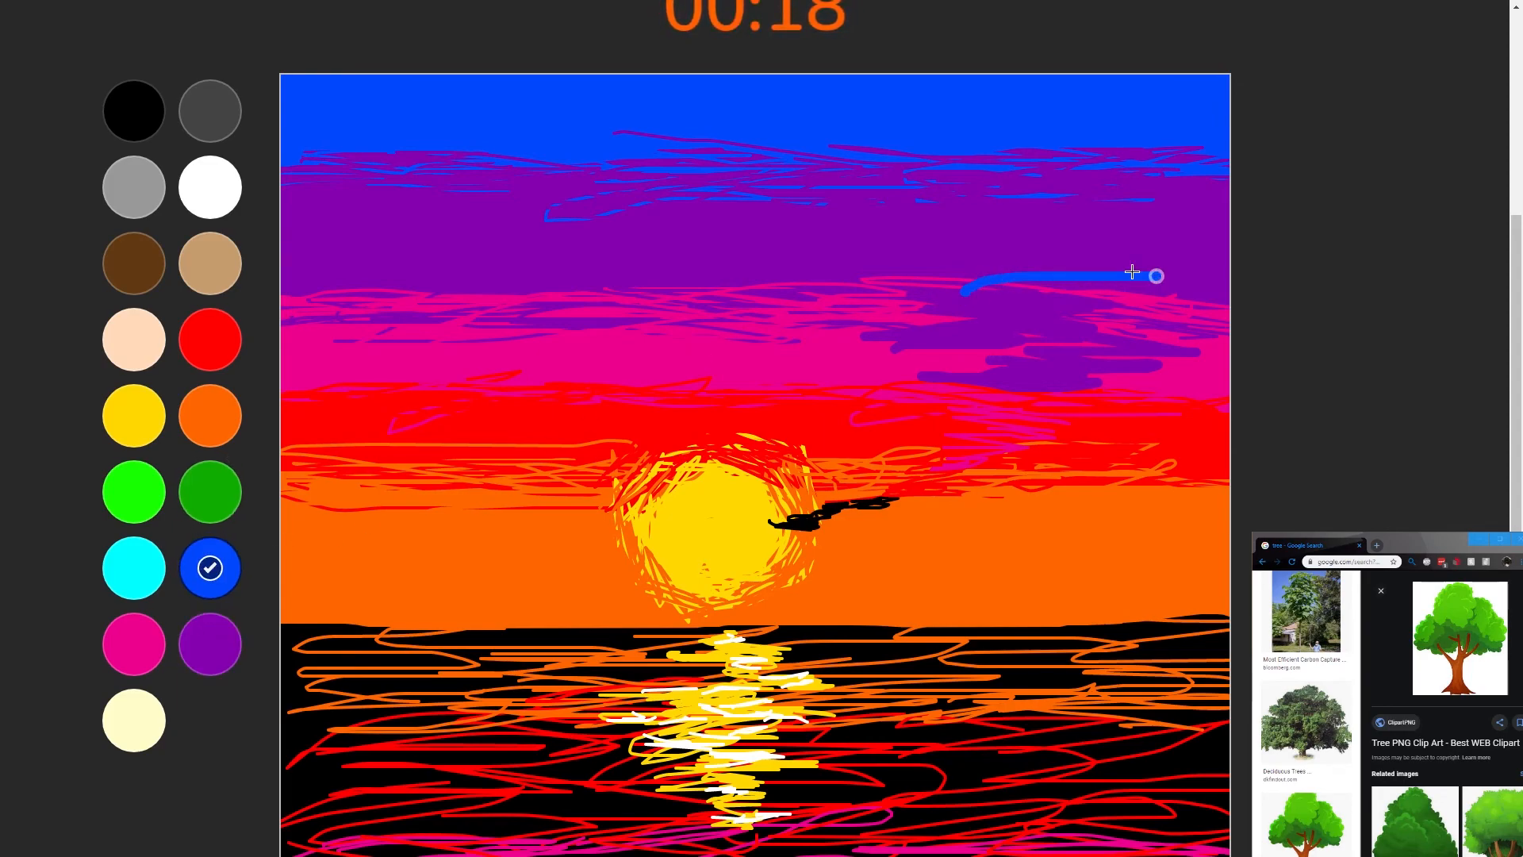
pyautogui.moveTo(1156, 274); pyautogui.dragTo(1036, 261)
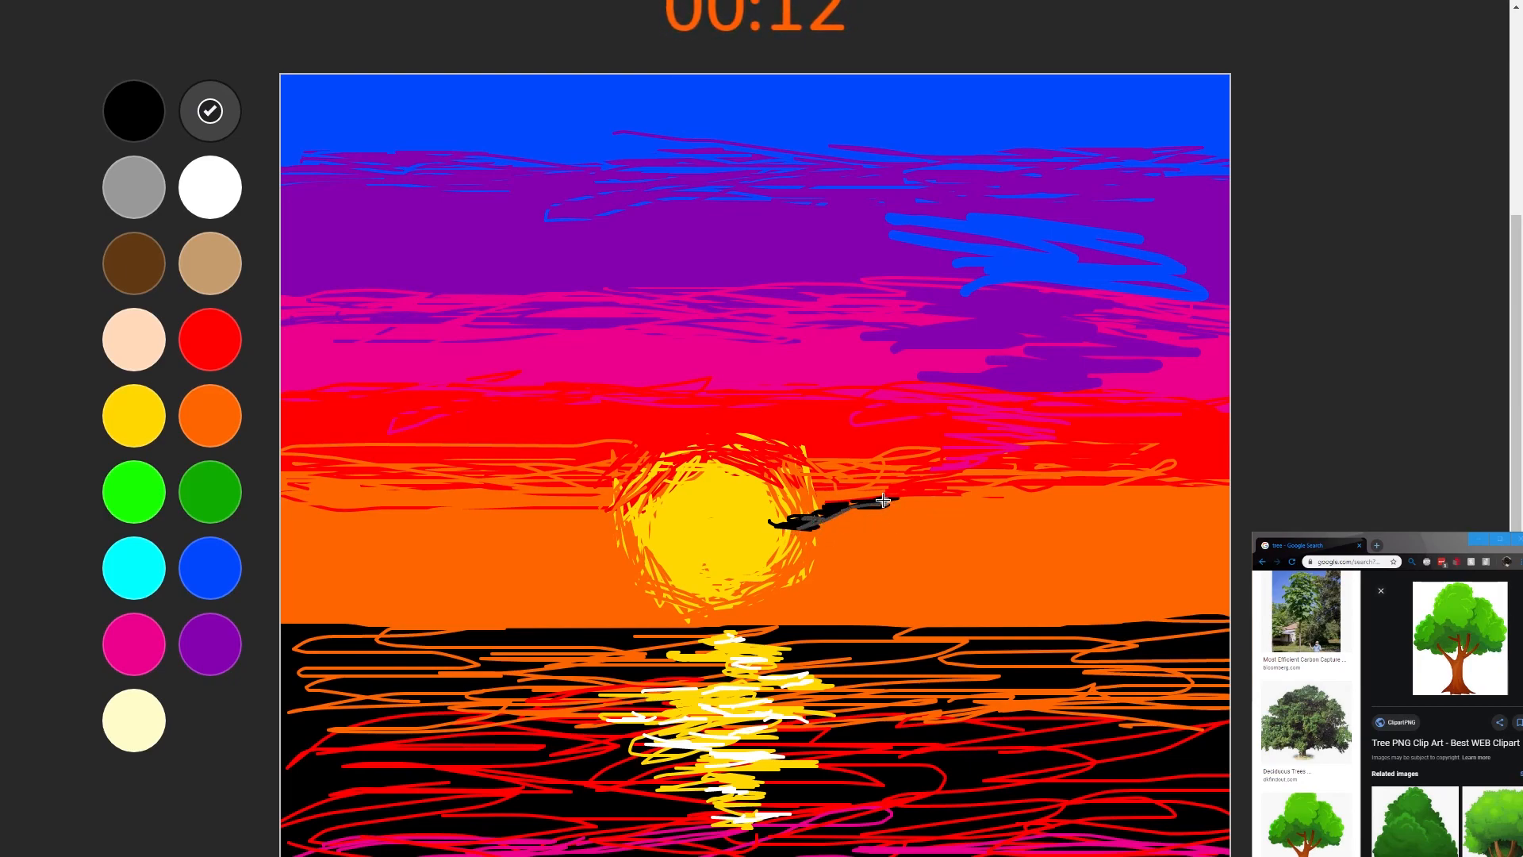
# - Draw a winding dark grey smoke plume from the shape by the sun up into the blue cloud
pyautogui.moveTo(874, 500); pyautogui.dragTo(1080, 440)
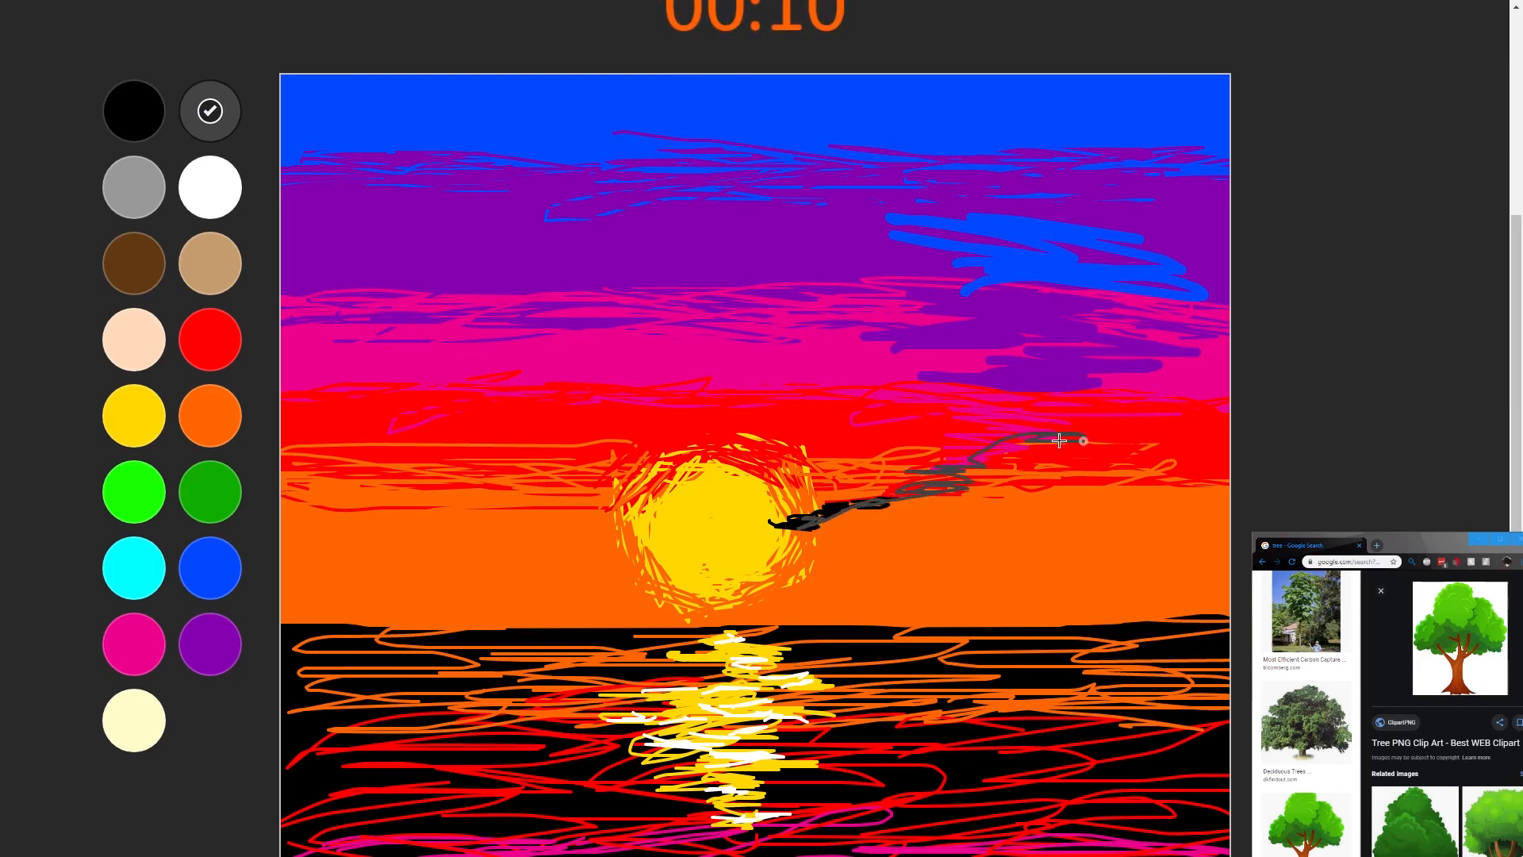
pyautogui.moveTo(1058, 440); pyautogui.dragTo(994, 335)
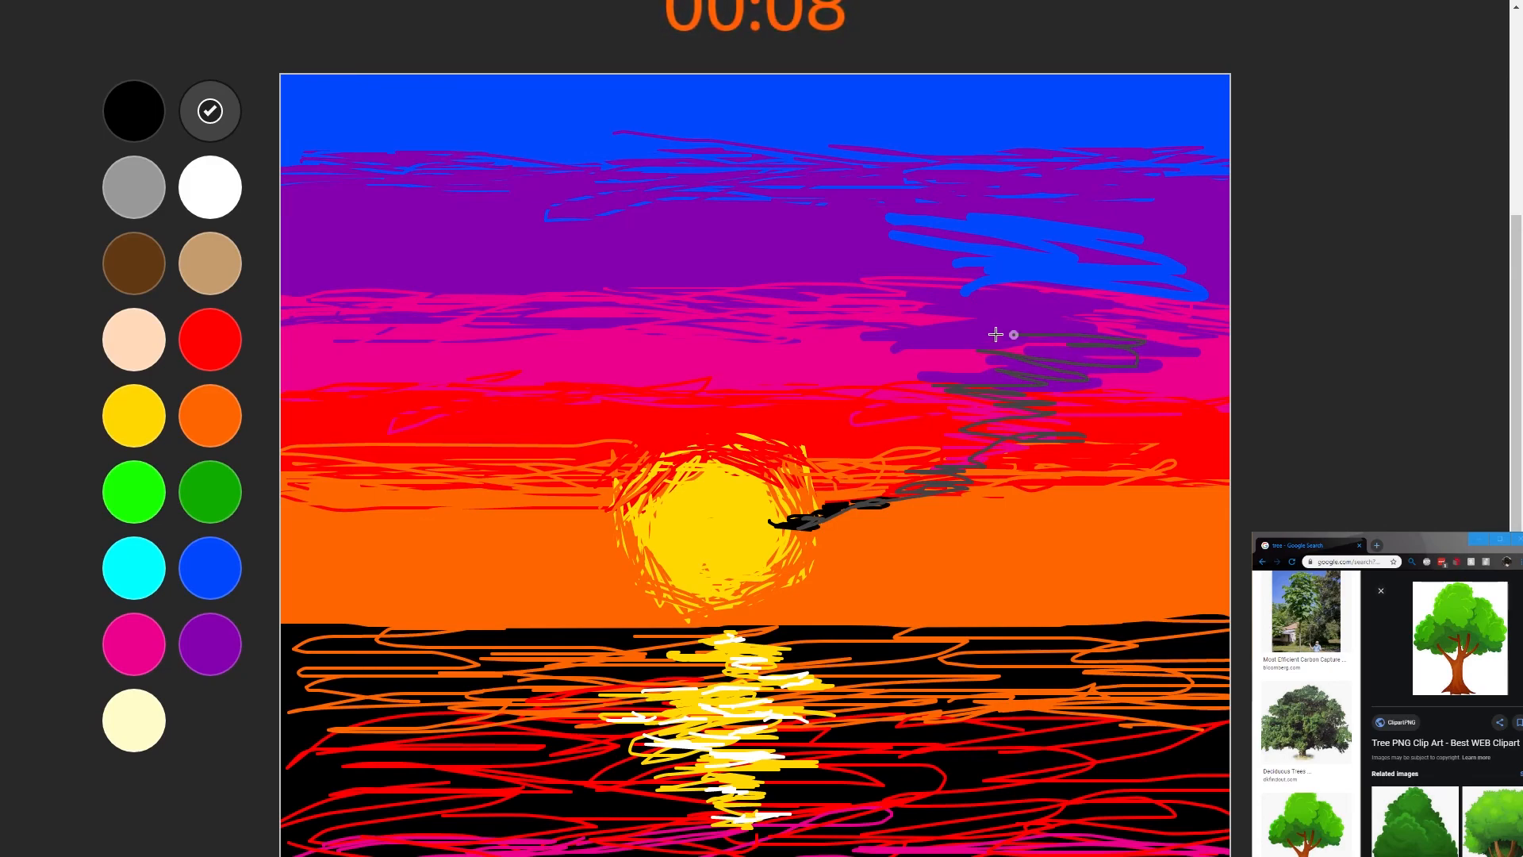
pyautogui.moveTo(1014, 335); pyautogui.dragTo(981, 276)
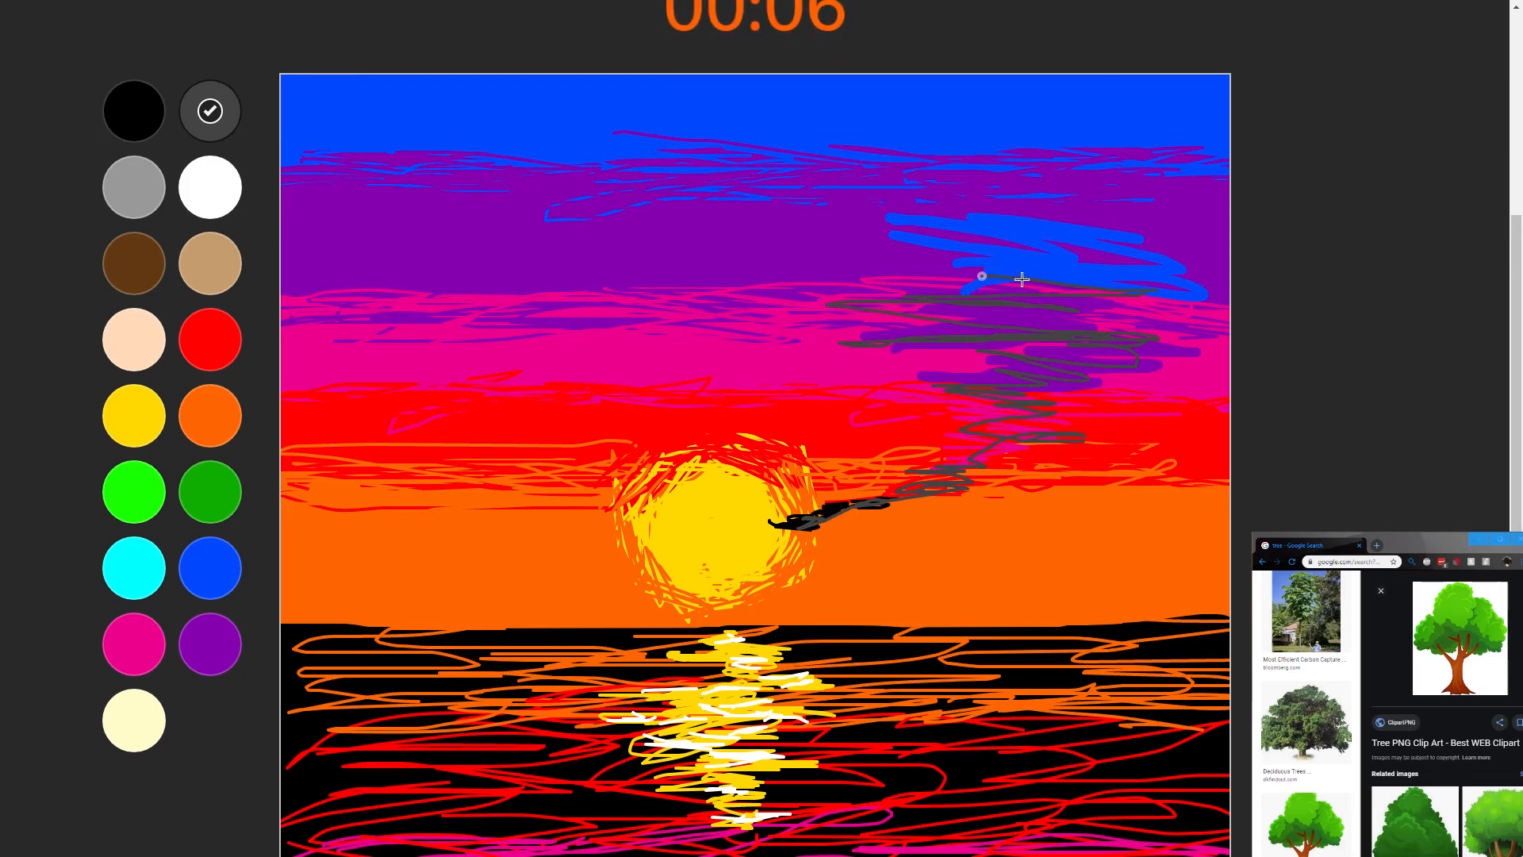
pyautogui.moveTo(1020, 276); pyautogui.dragTo(961, 287)
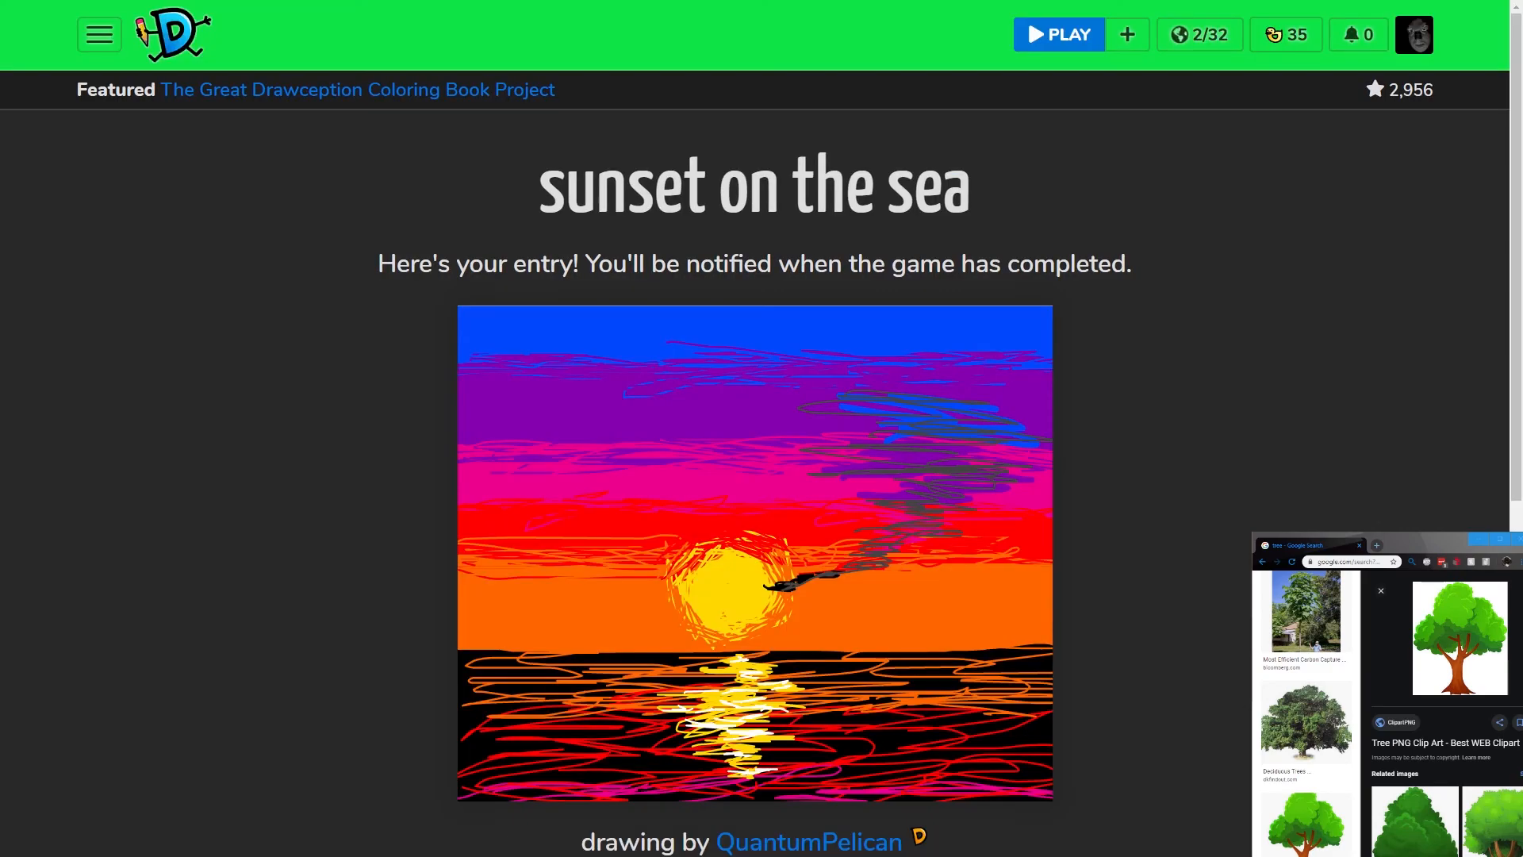
# - Scroll the submitted entry page to view the finished sunset drawing and play-again option
pyautogui.scroll(-3)
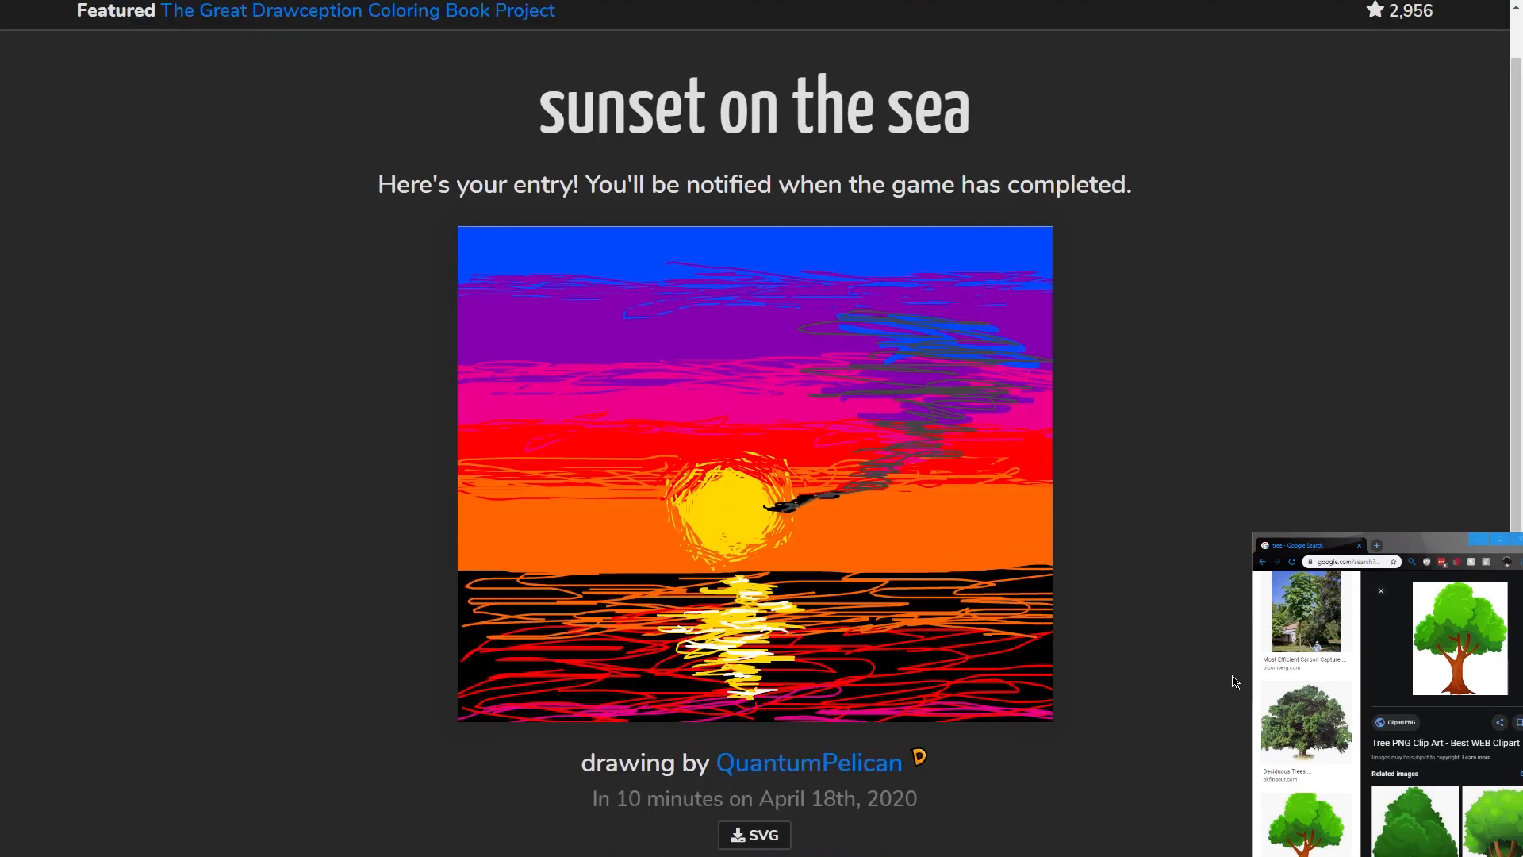
pyautogui.moveTo(475, 479)
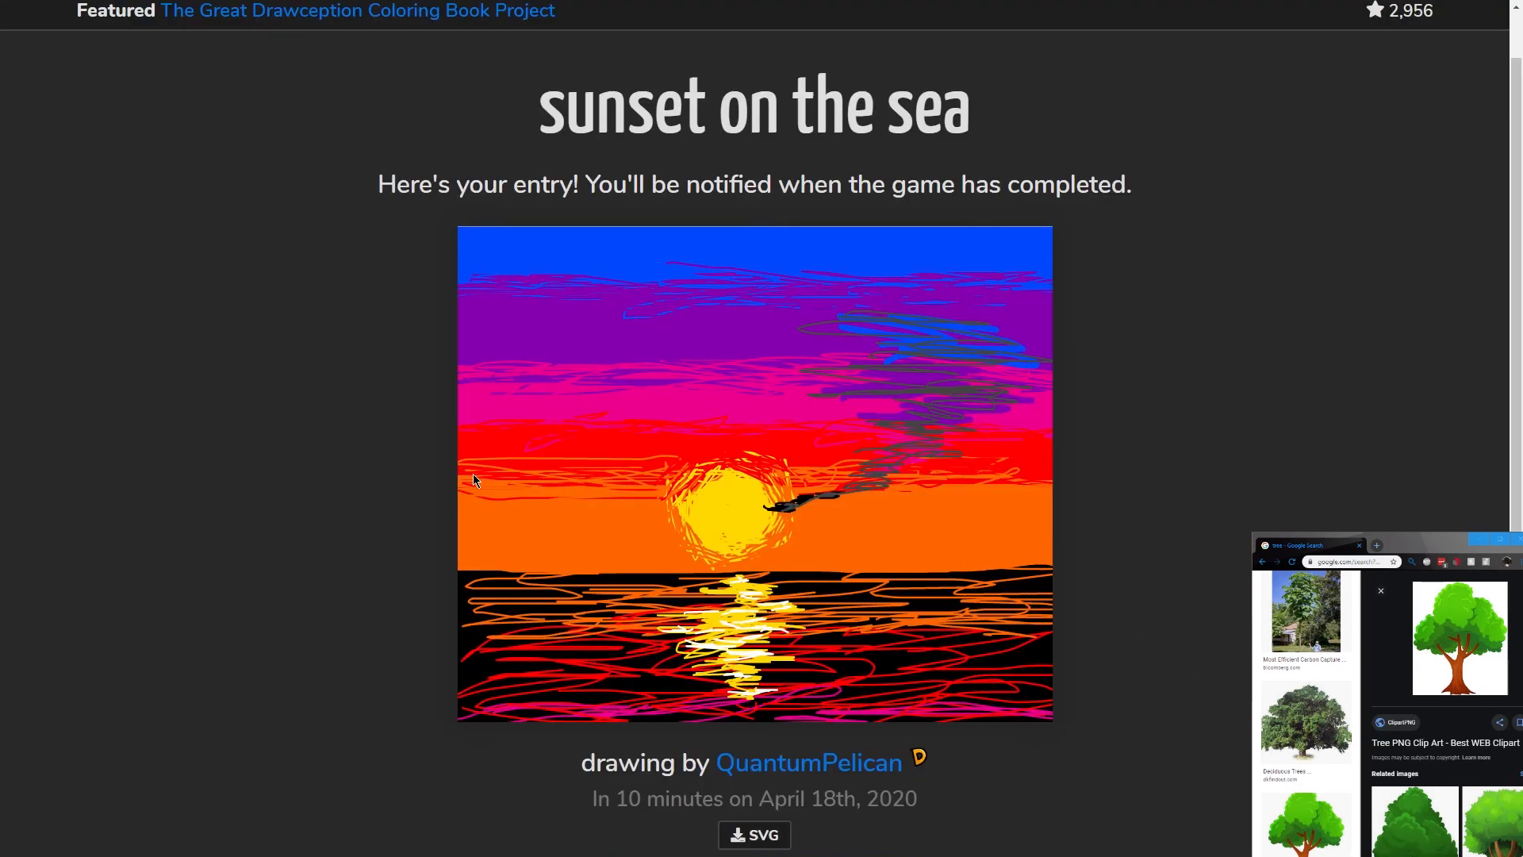
pyautogui.moveTo(509, 488)
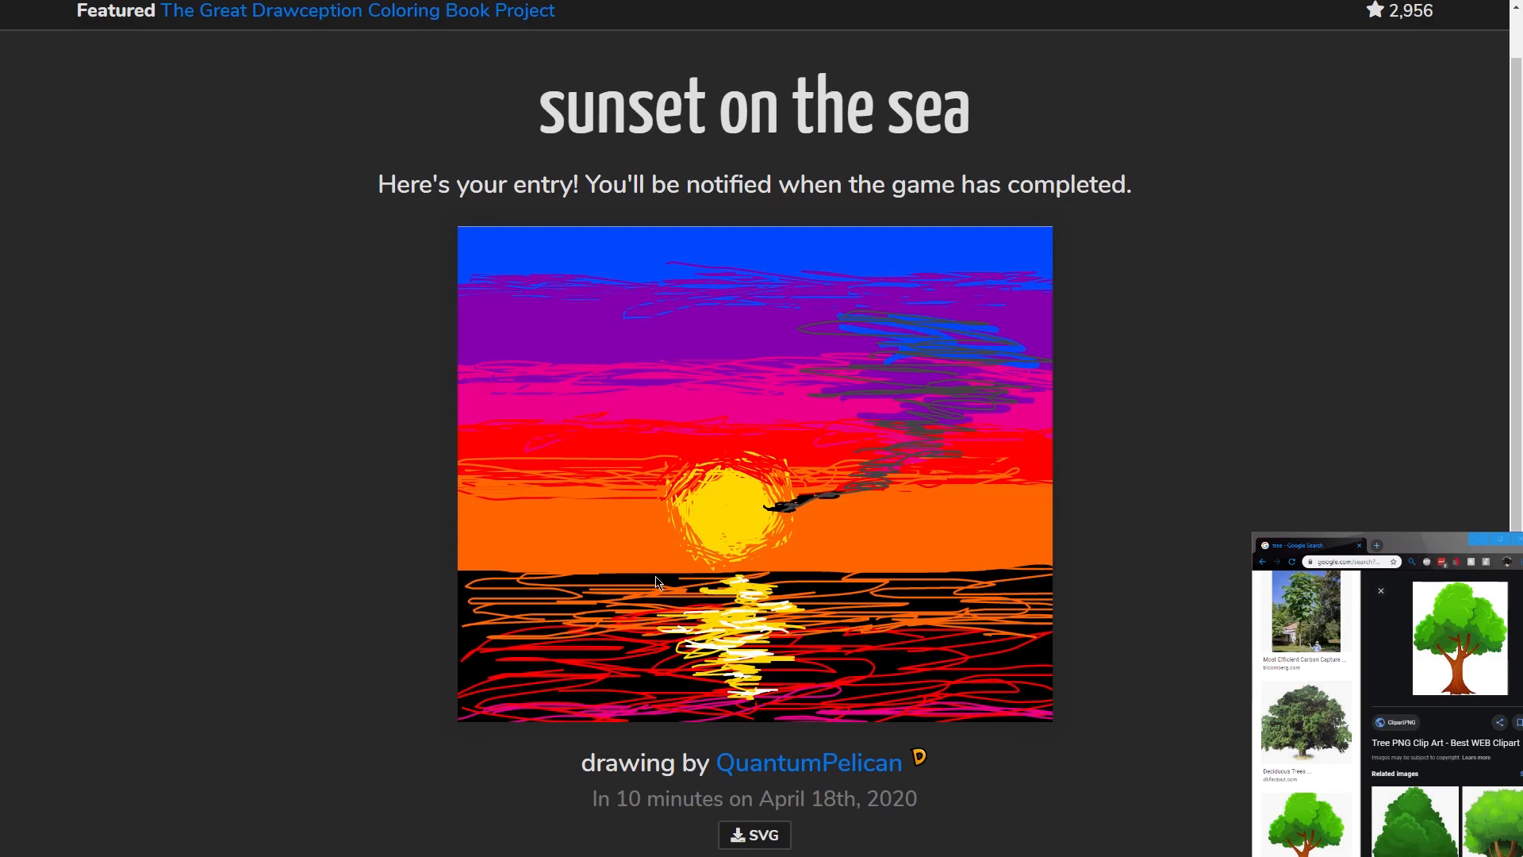
pyautogui.moveTo(668, 457)
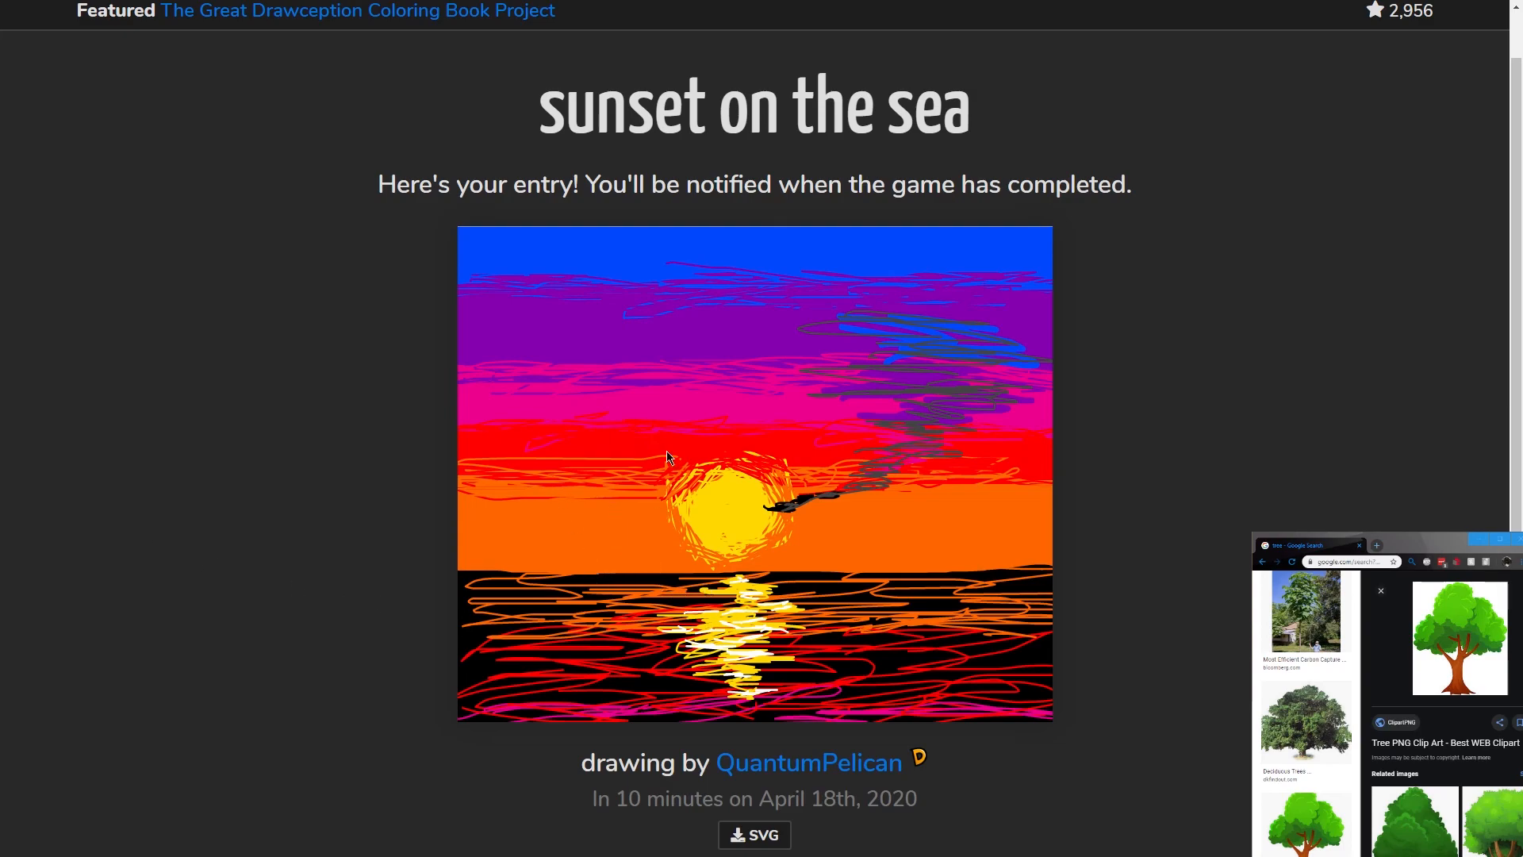
pyautogui.moveTo(752, 411)
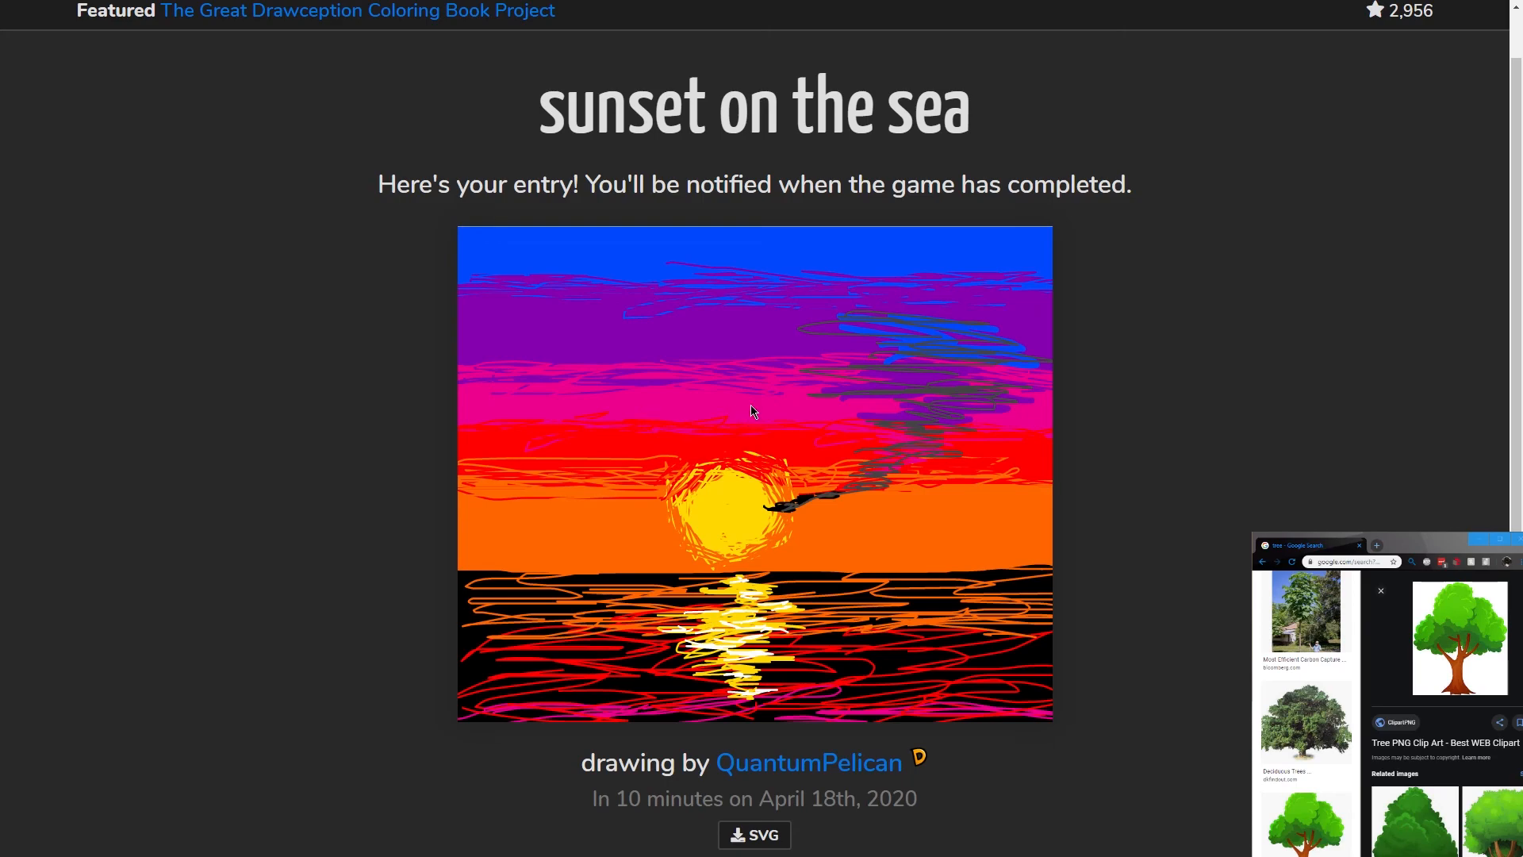
pyautogui.moveTo(503, 299)
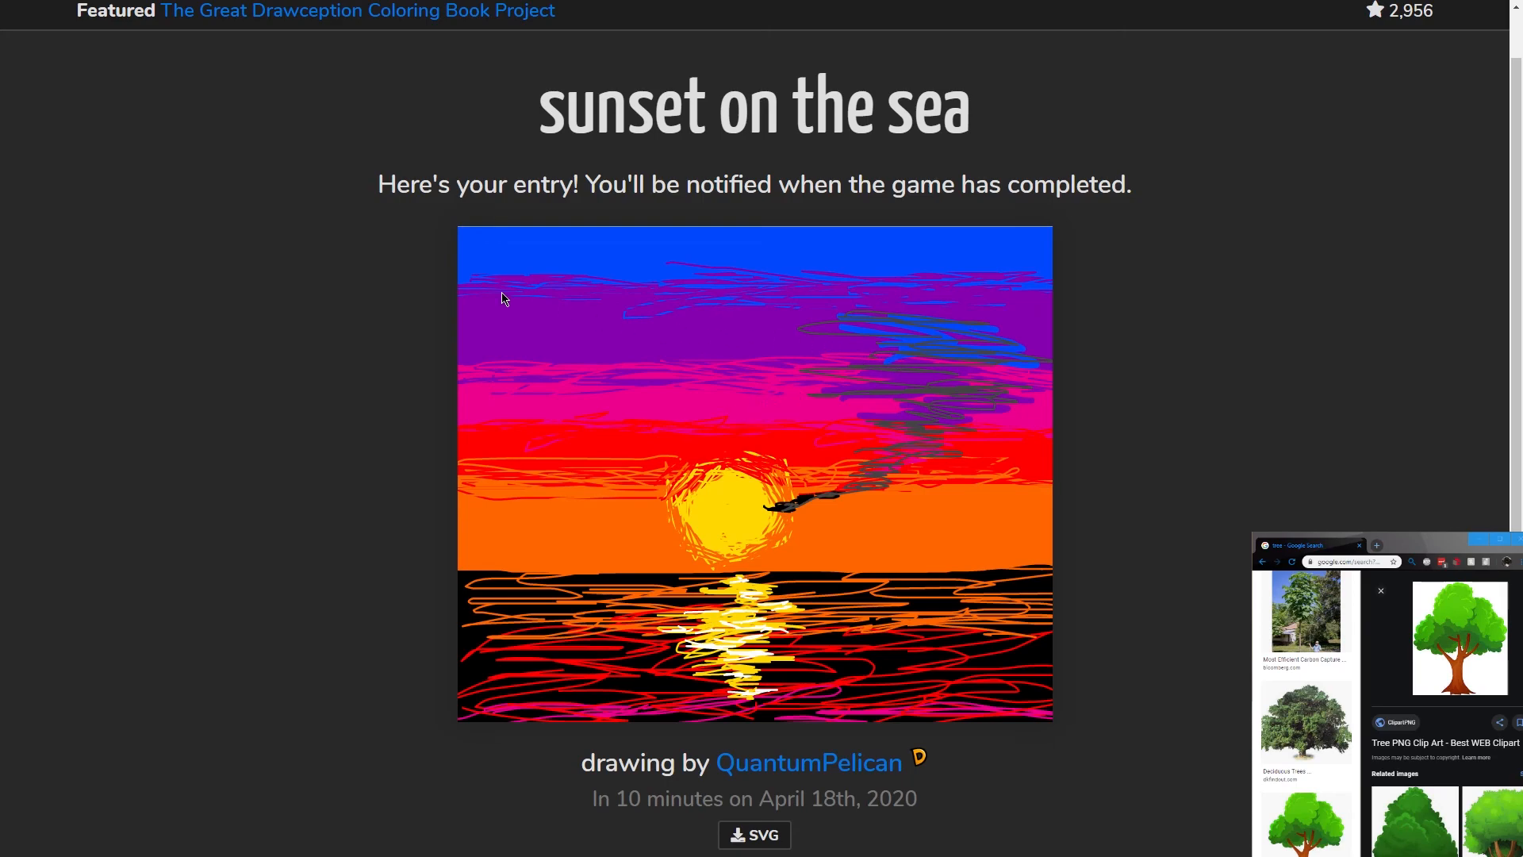
pyautogui.moveTo(518, 325)
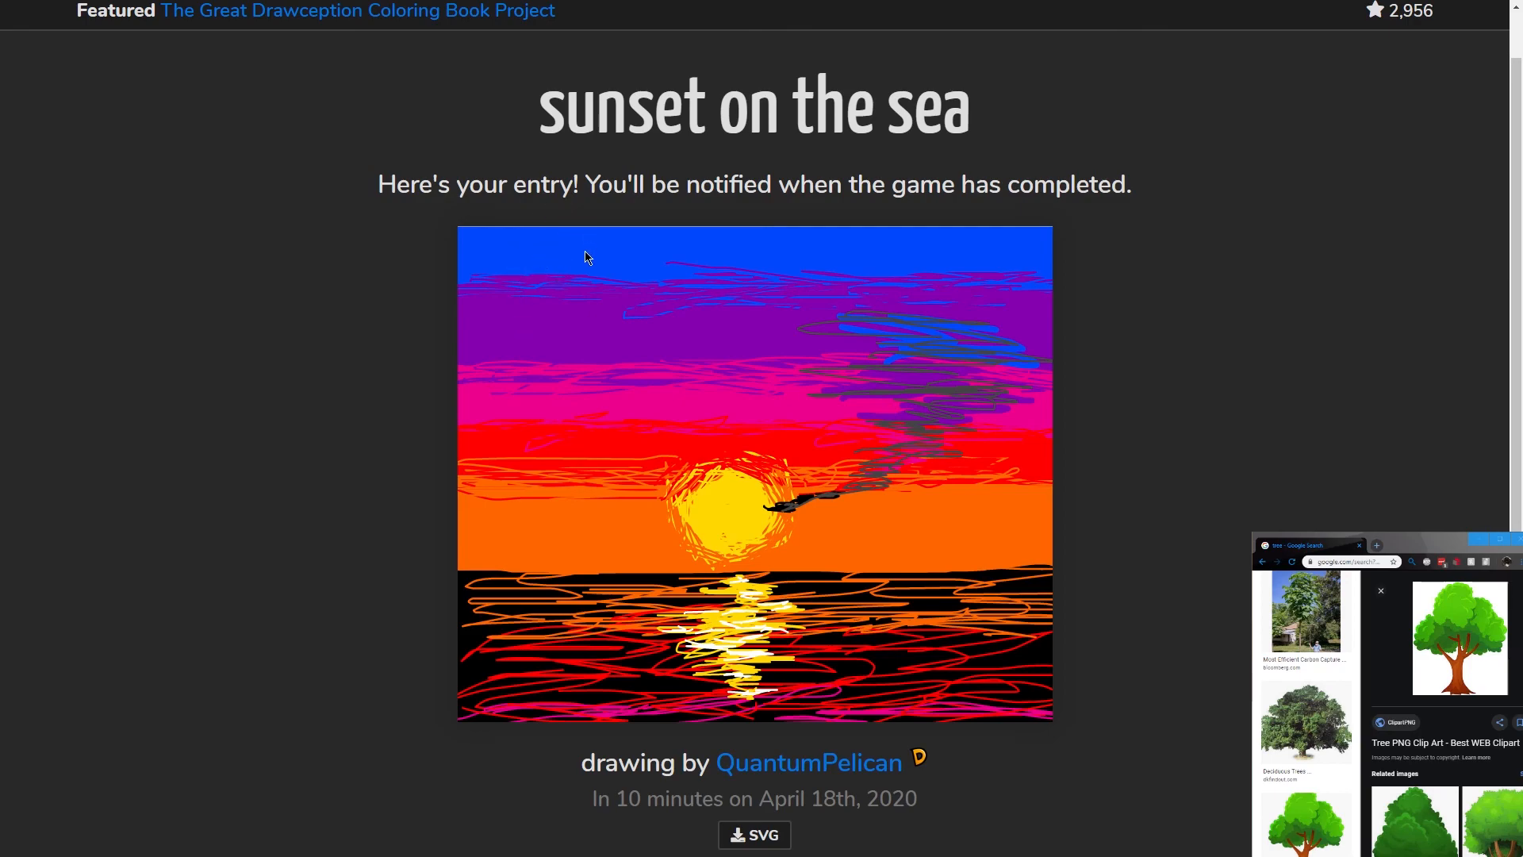
pyautogui.moveTo(546, 448)
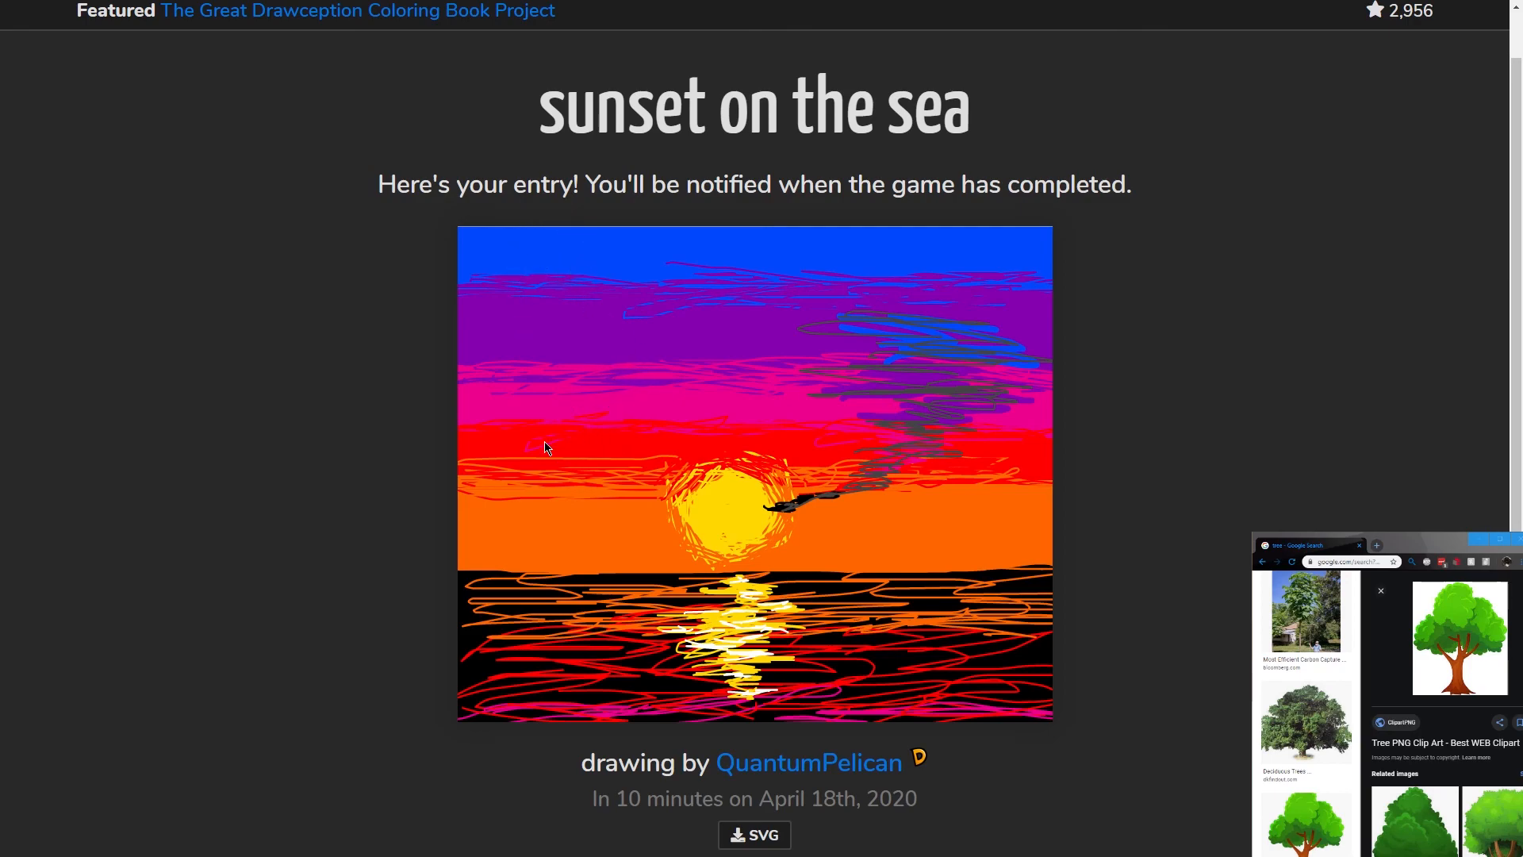
pyautogui.moveTo(726, 495)
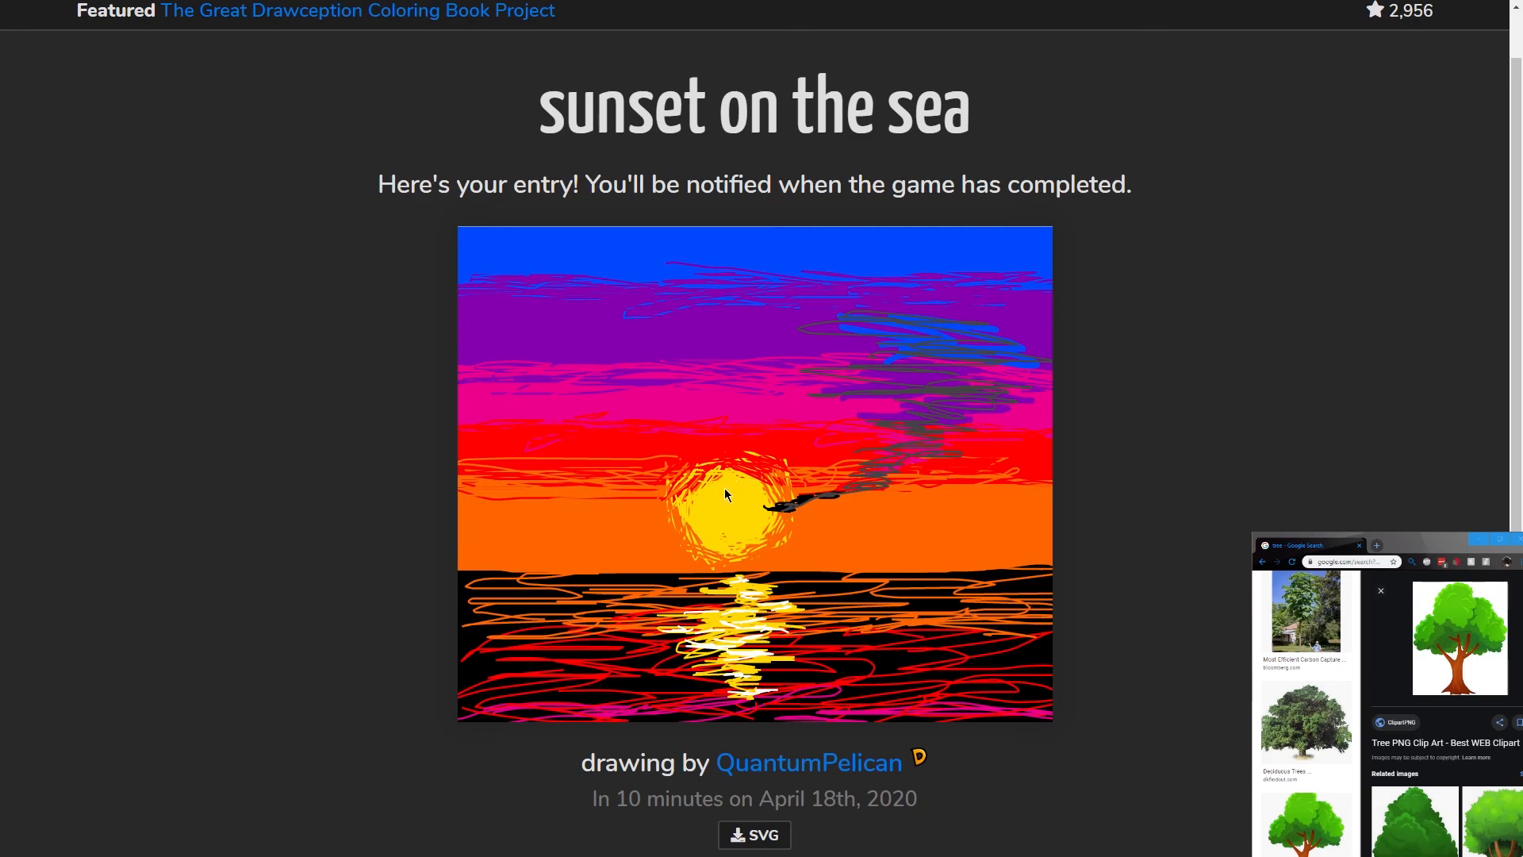
pyautogui.moveTo(798, 301)
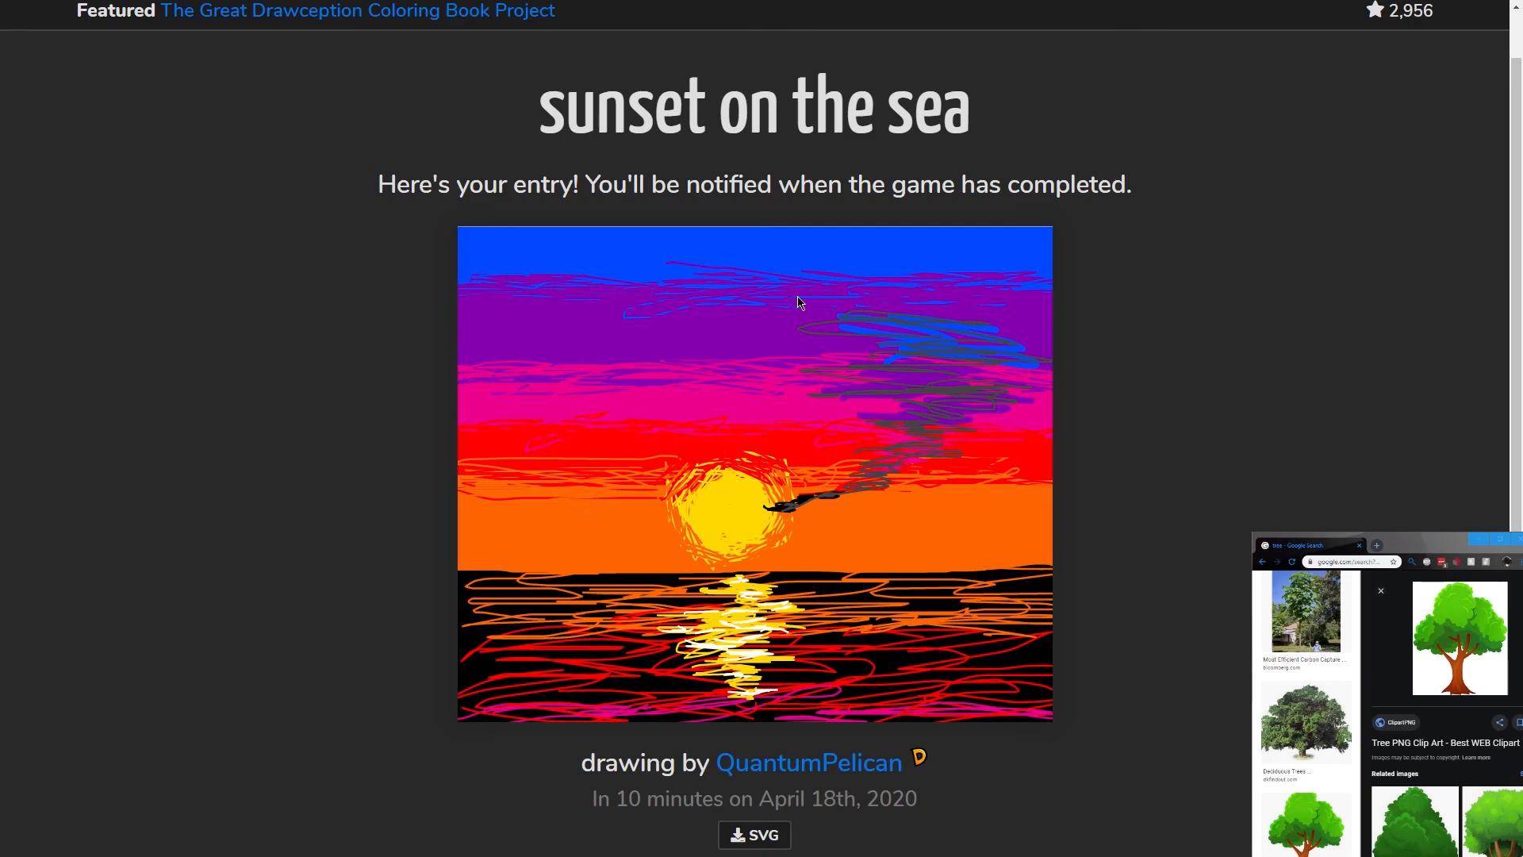
pyautogui.moveTo(564, 336)
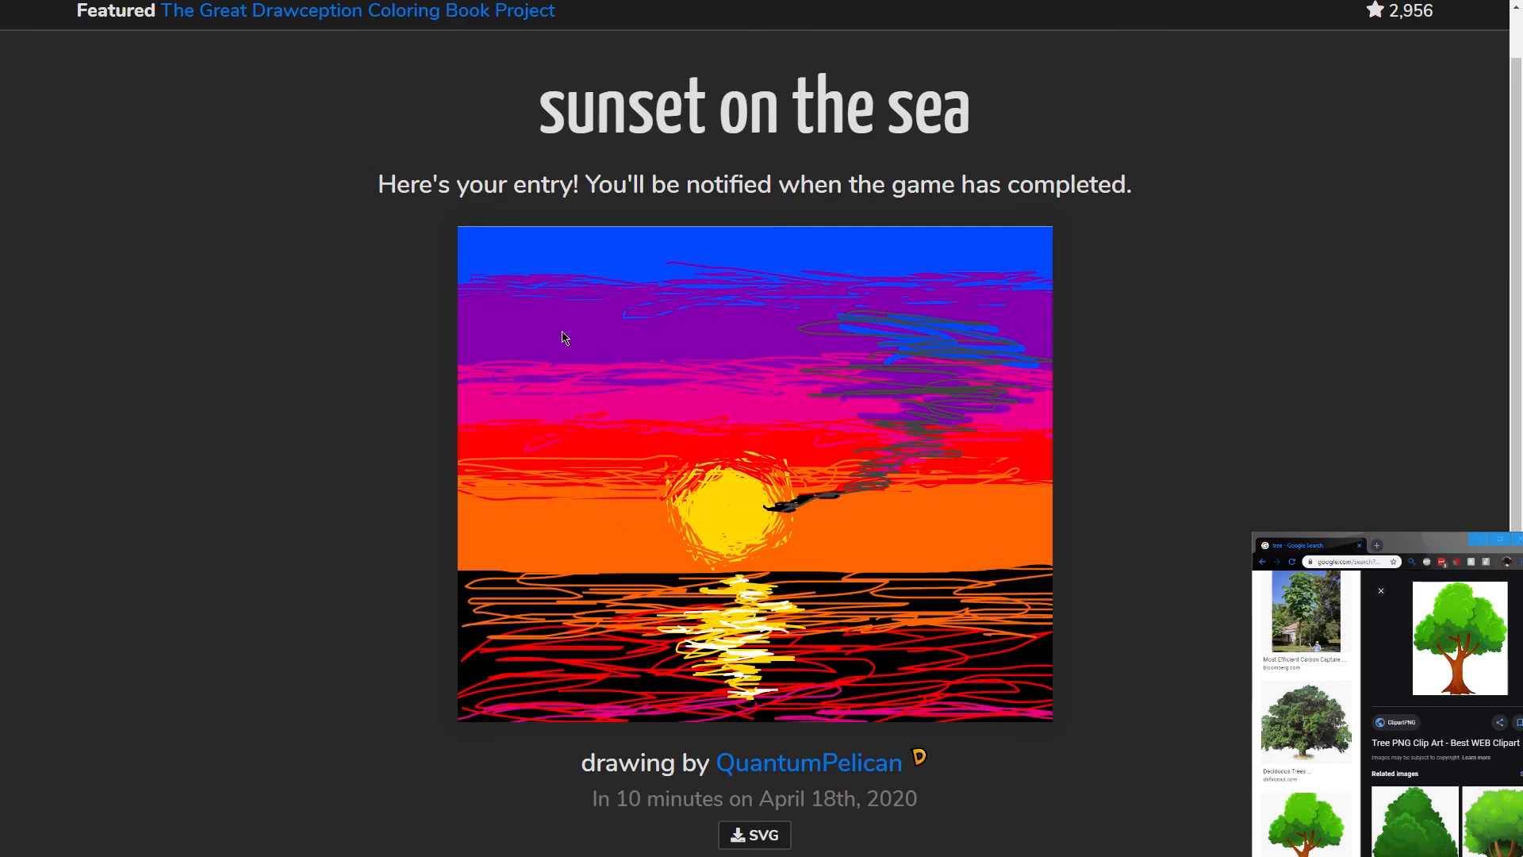
pyautogui.moveTo(768, 379)
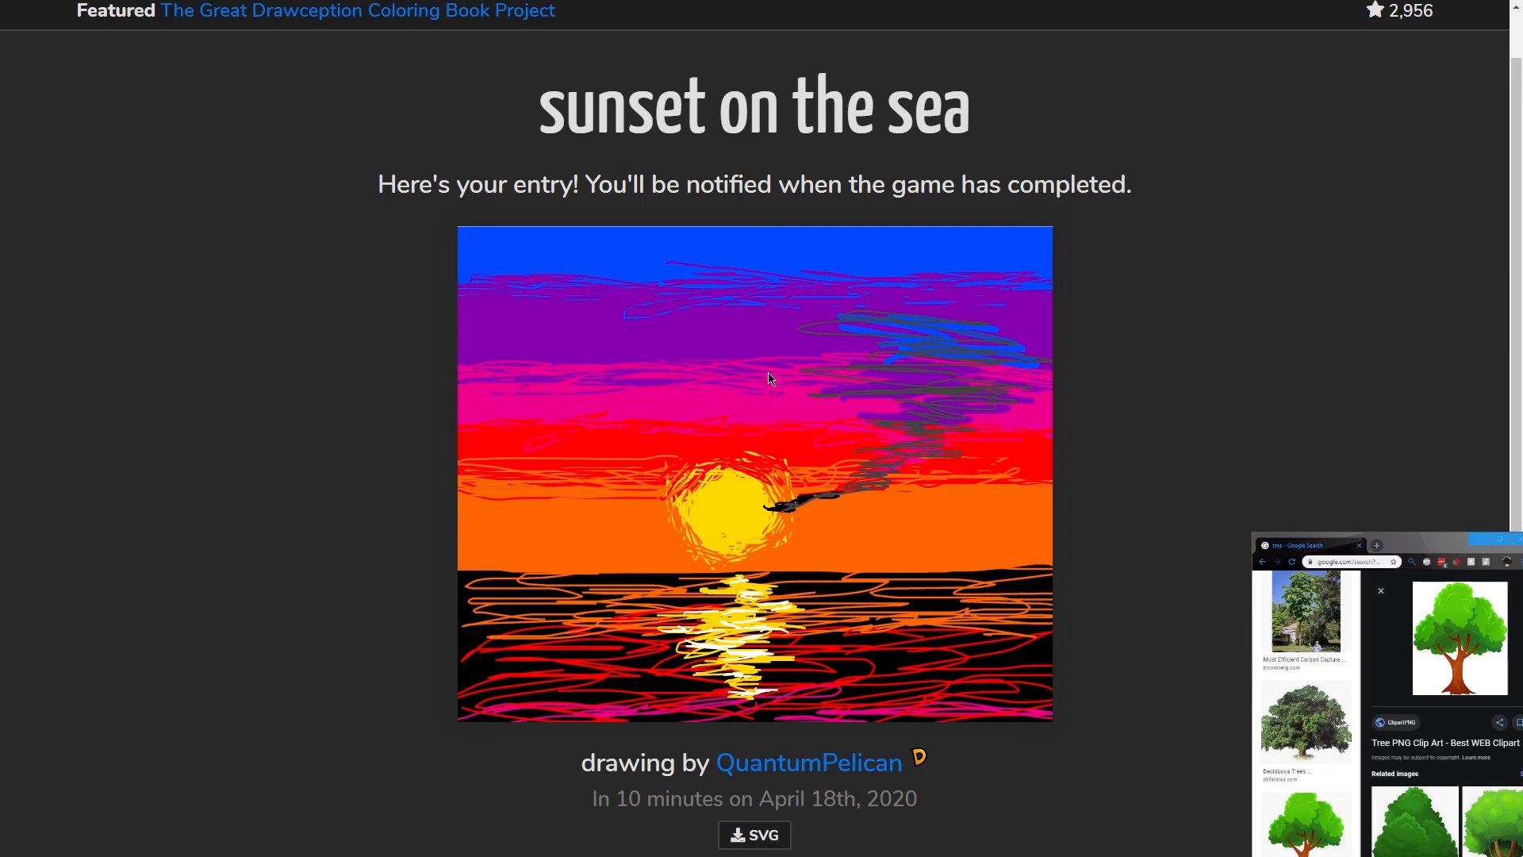
pyautogui.moveTo(734, 438)
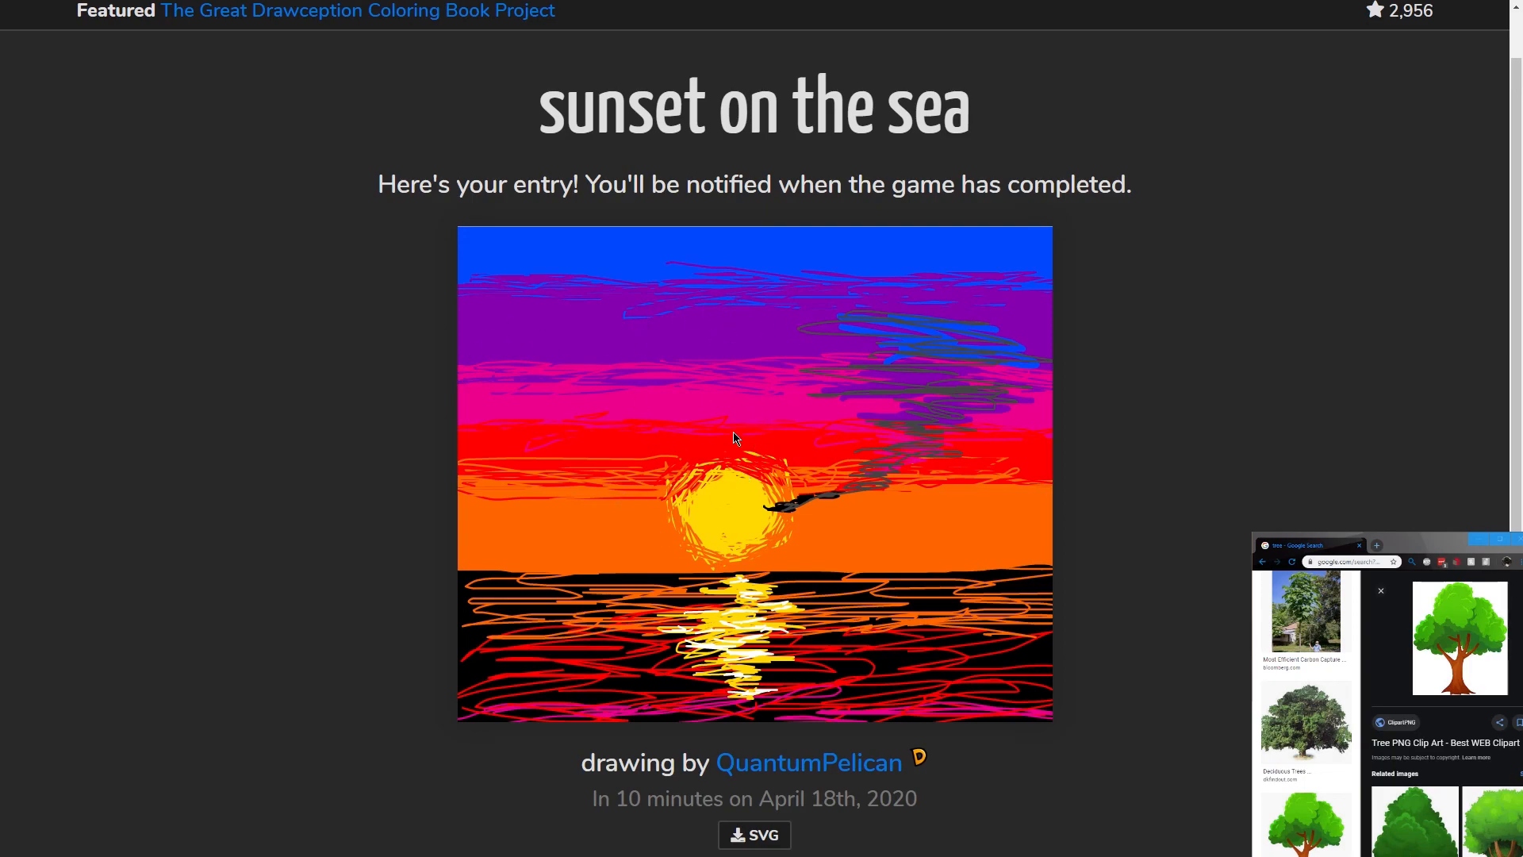
pyautogui.moveTo(1439, 516)
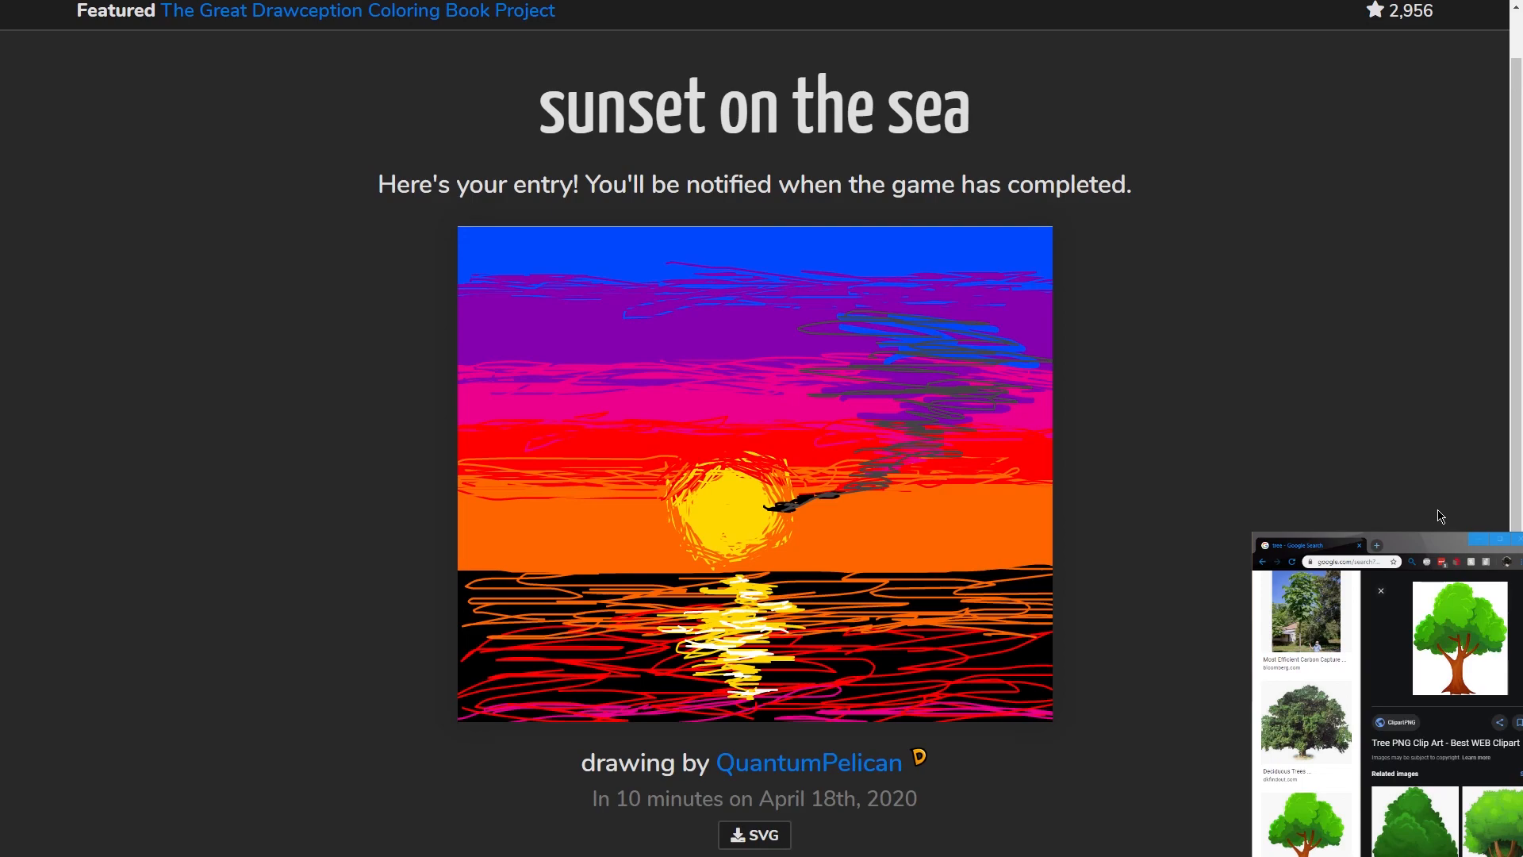
pyautogui.moveTo(1437, 512)
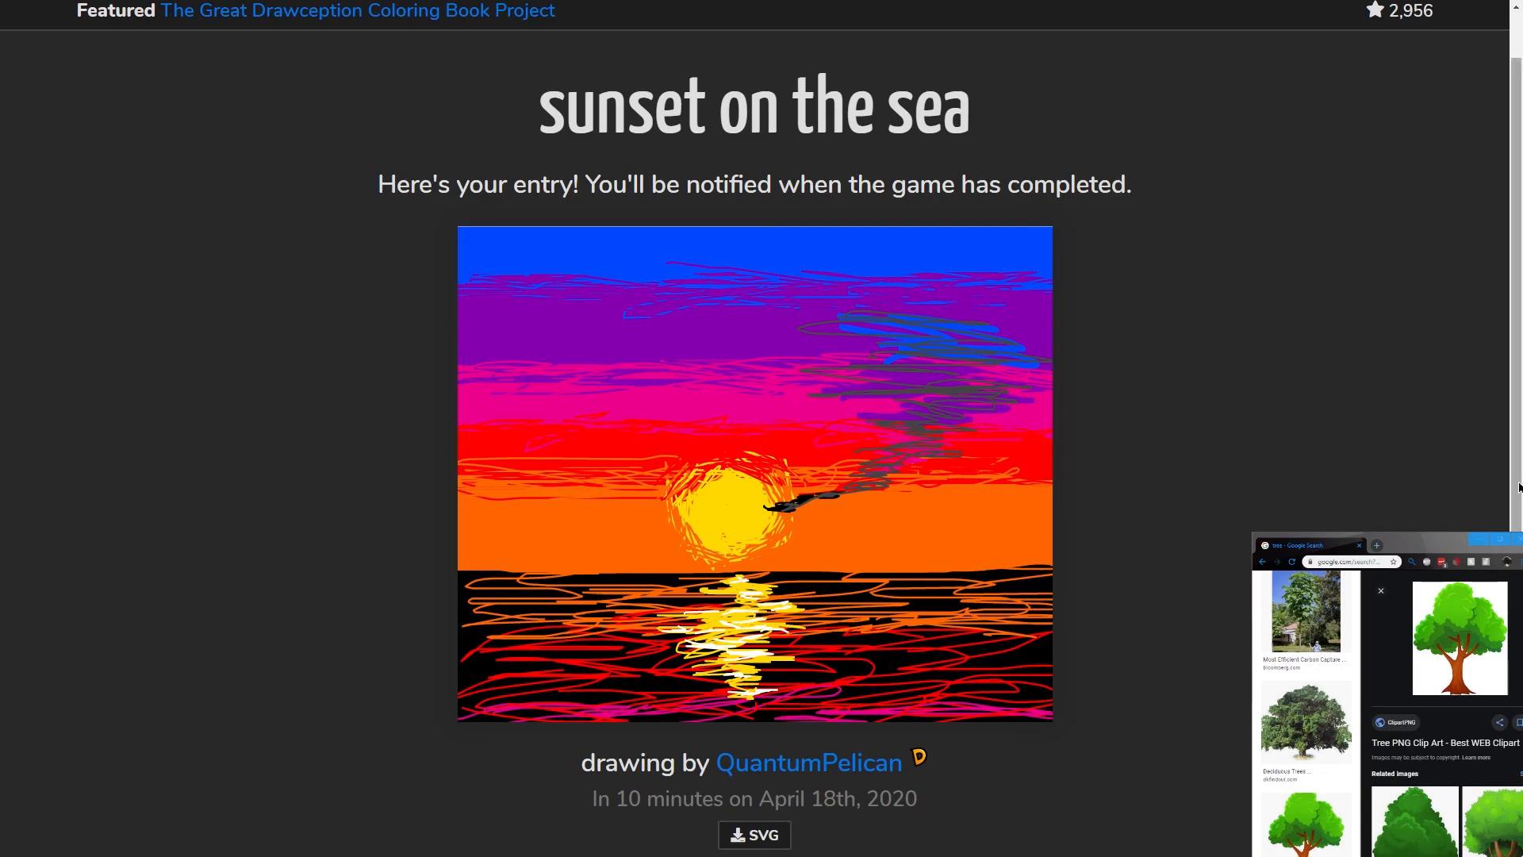
pyautogui.moveTo(1484, 475)
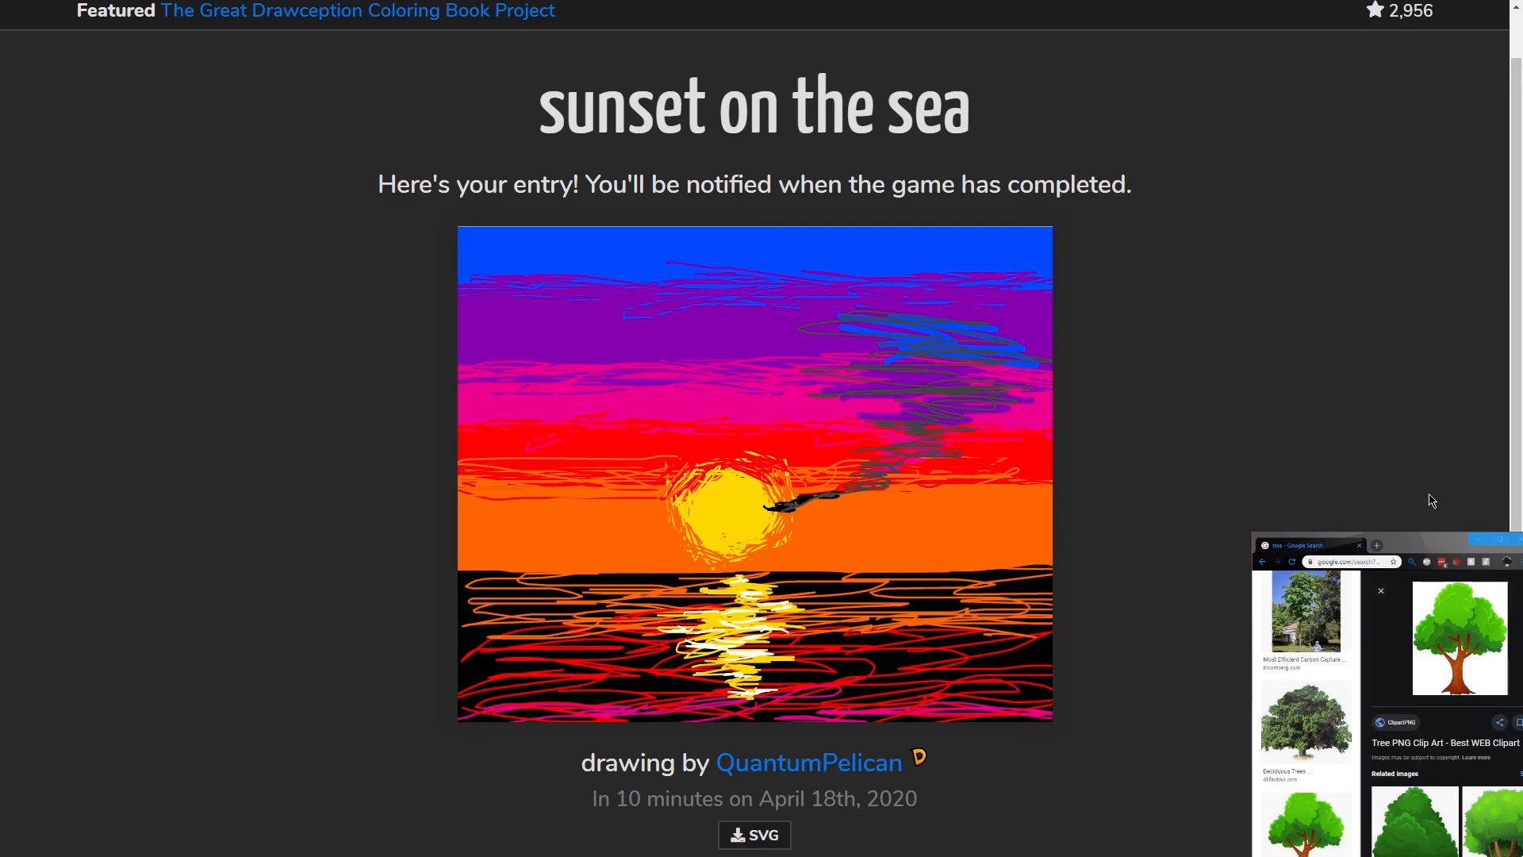
pyautogui.scroll(-3)
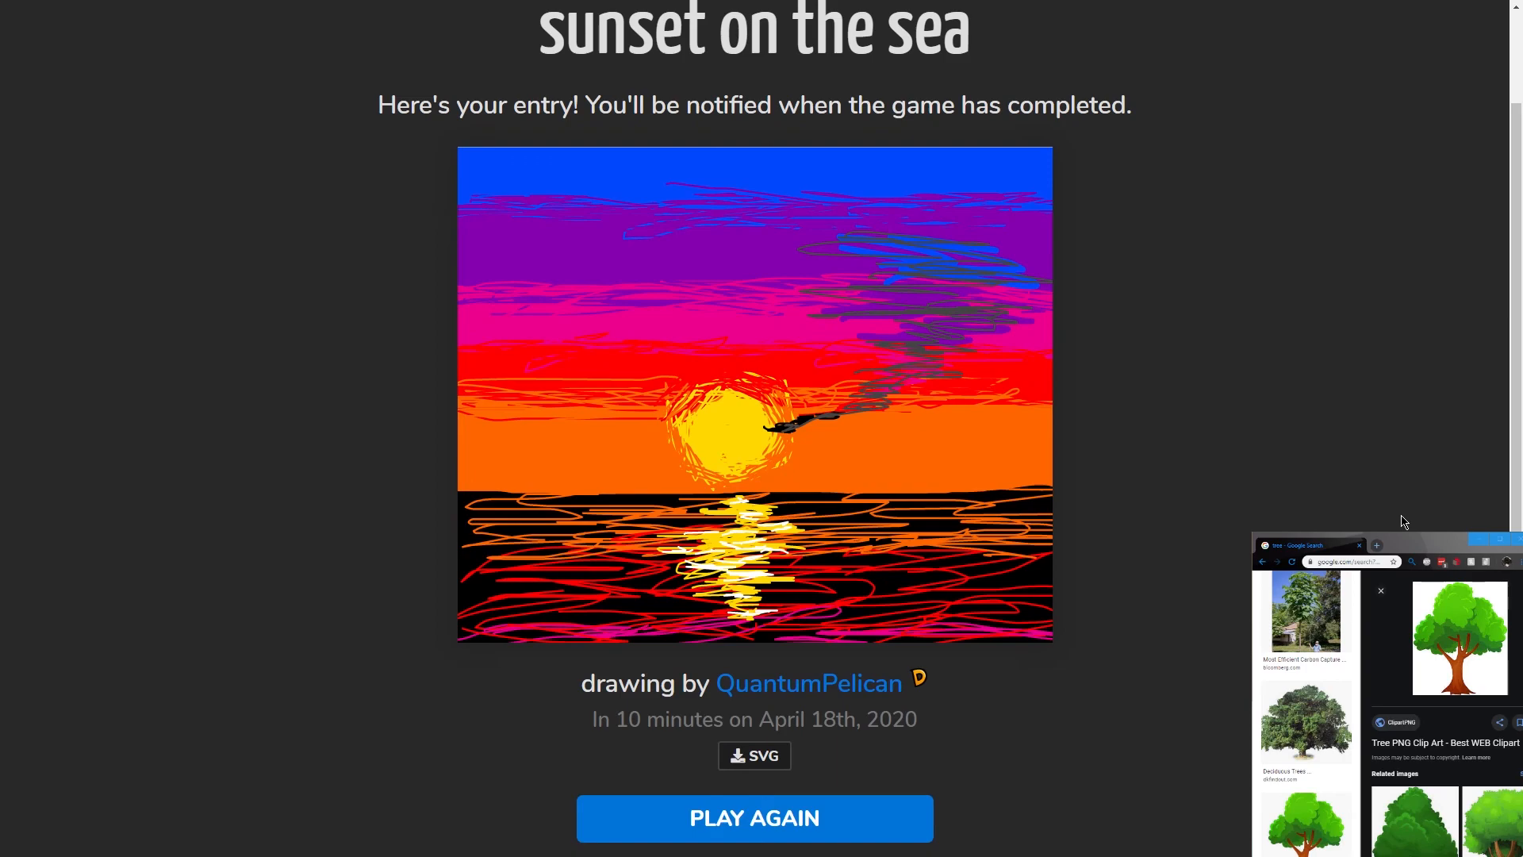